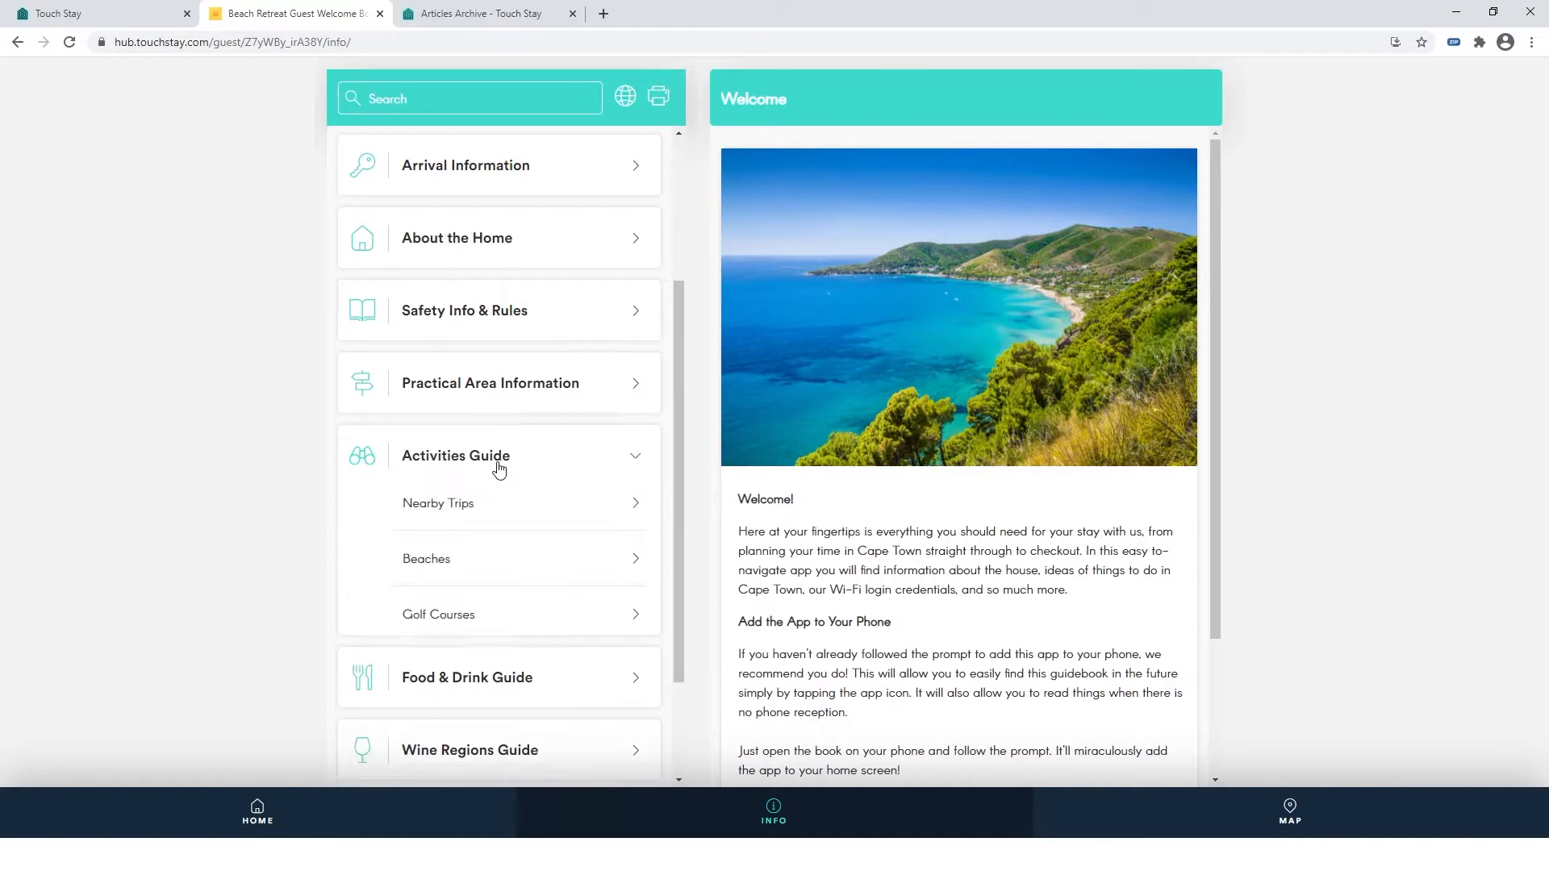
View the Nearby Trips topic in the guide preview, then land on the Master Content hub
click(438, 503)
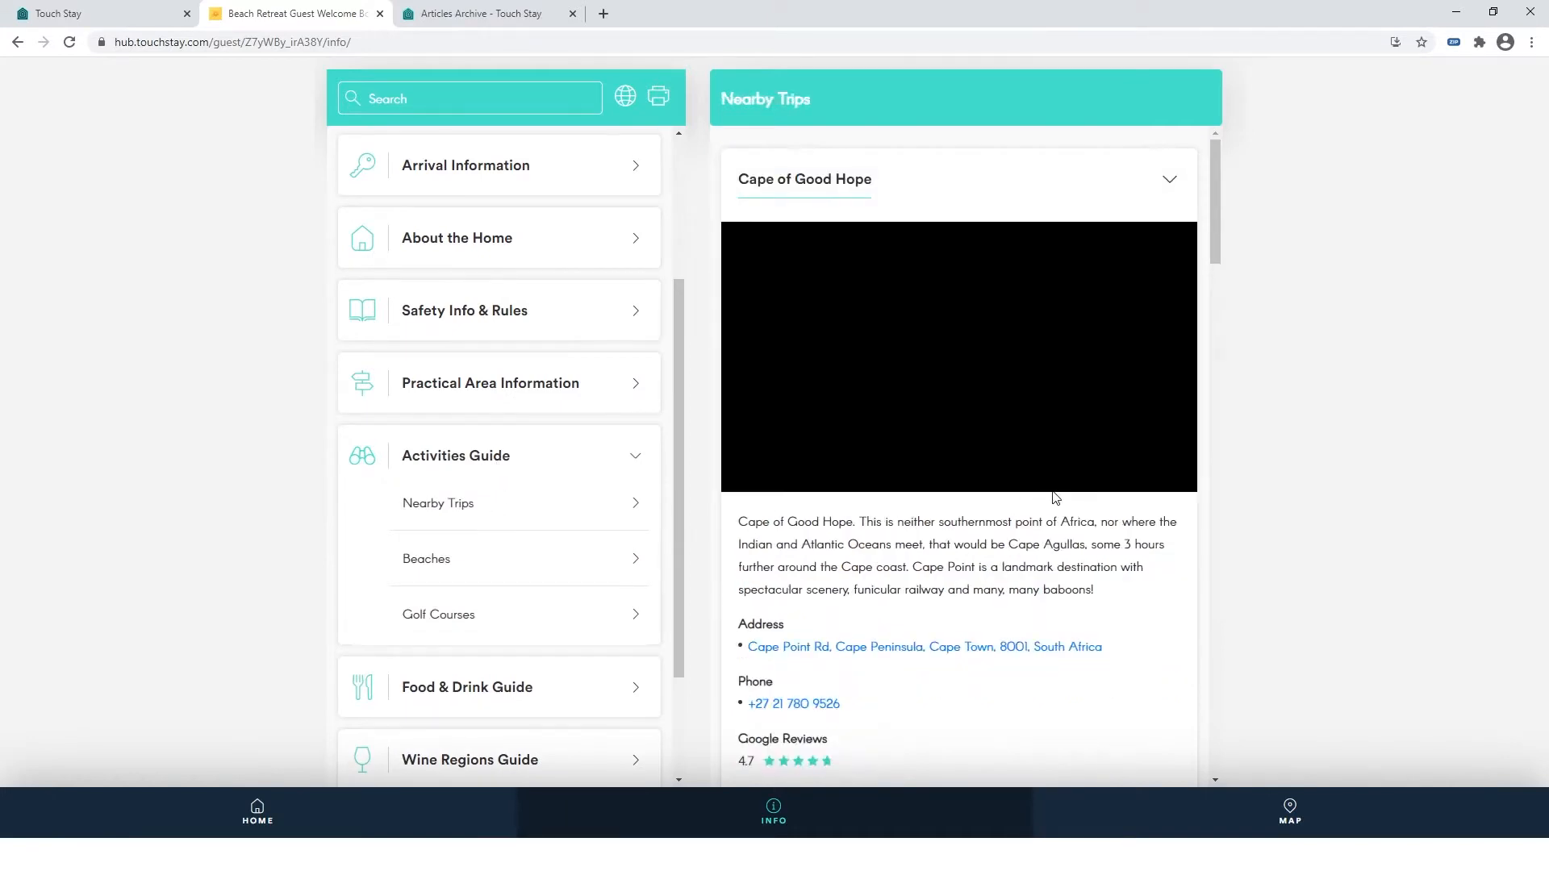
scroll(down, 3)
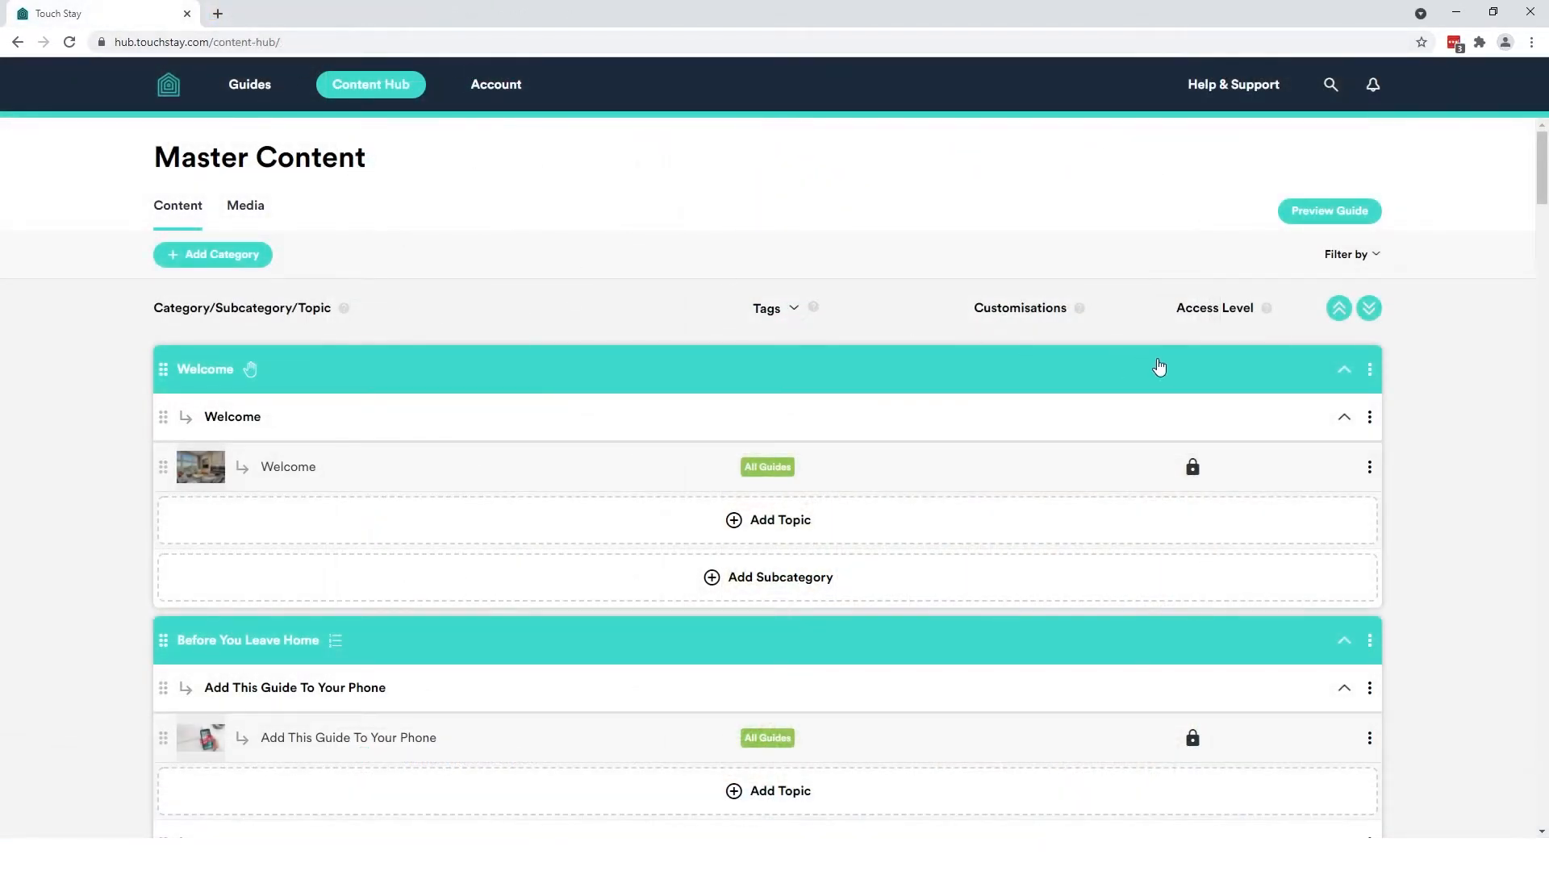
Review the Westside View guide details, then go to the Account page showing the 2-property plan
scroll(down, 3)
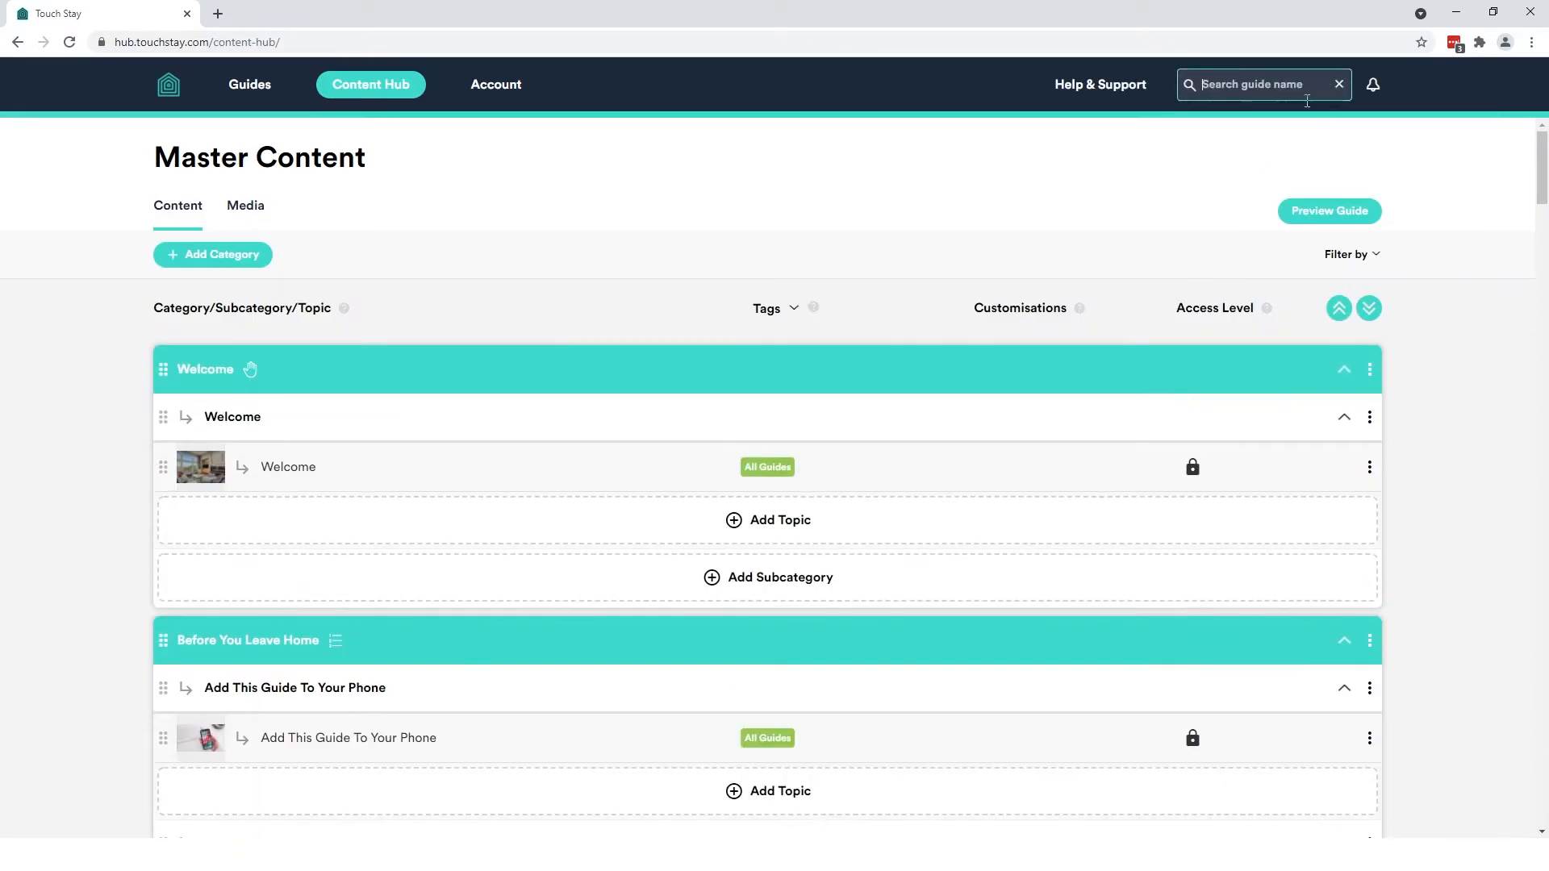
click(248, 84)
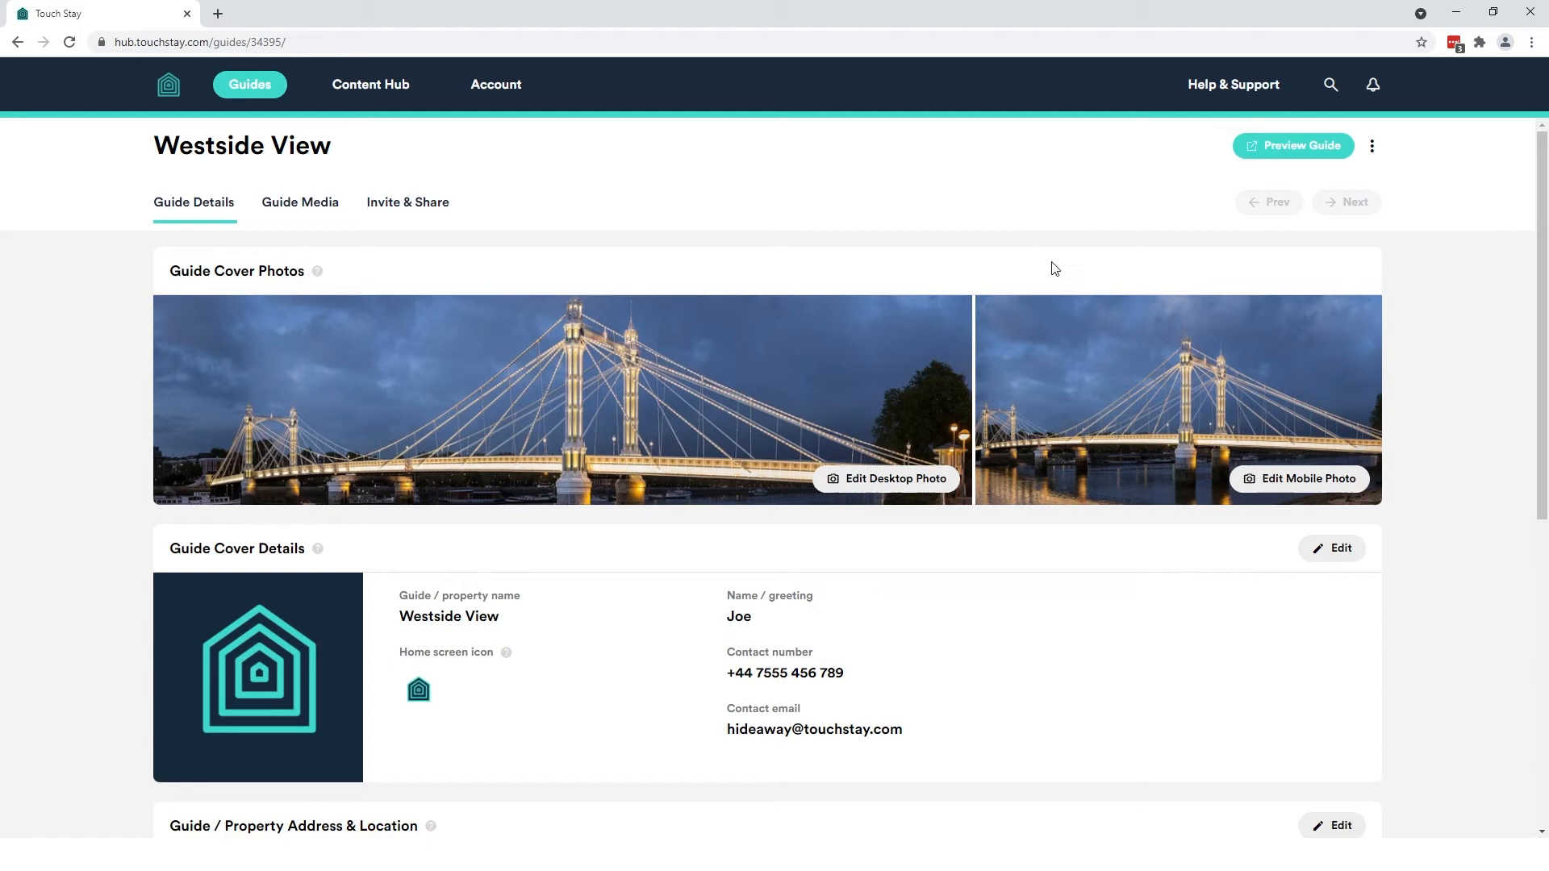
scroll(down, 3)
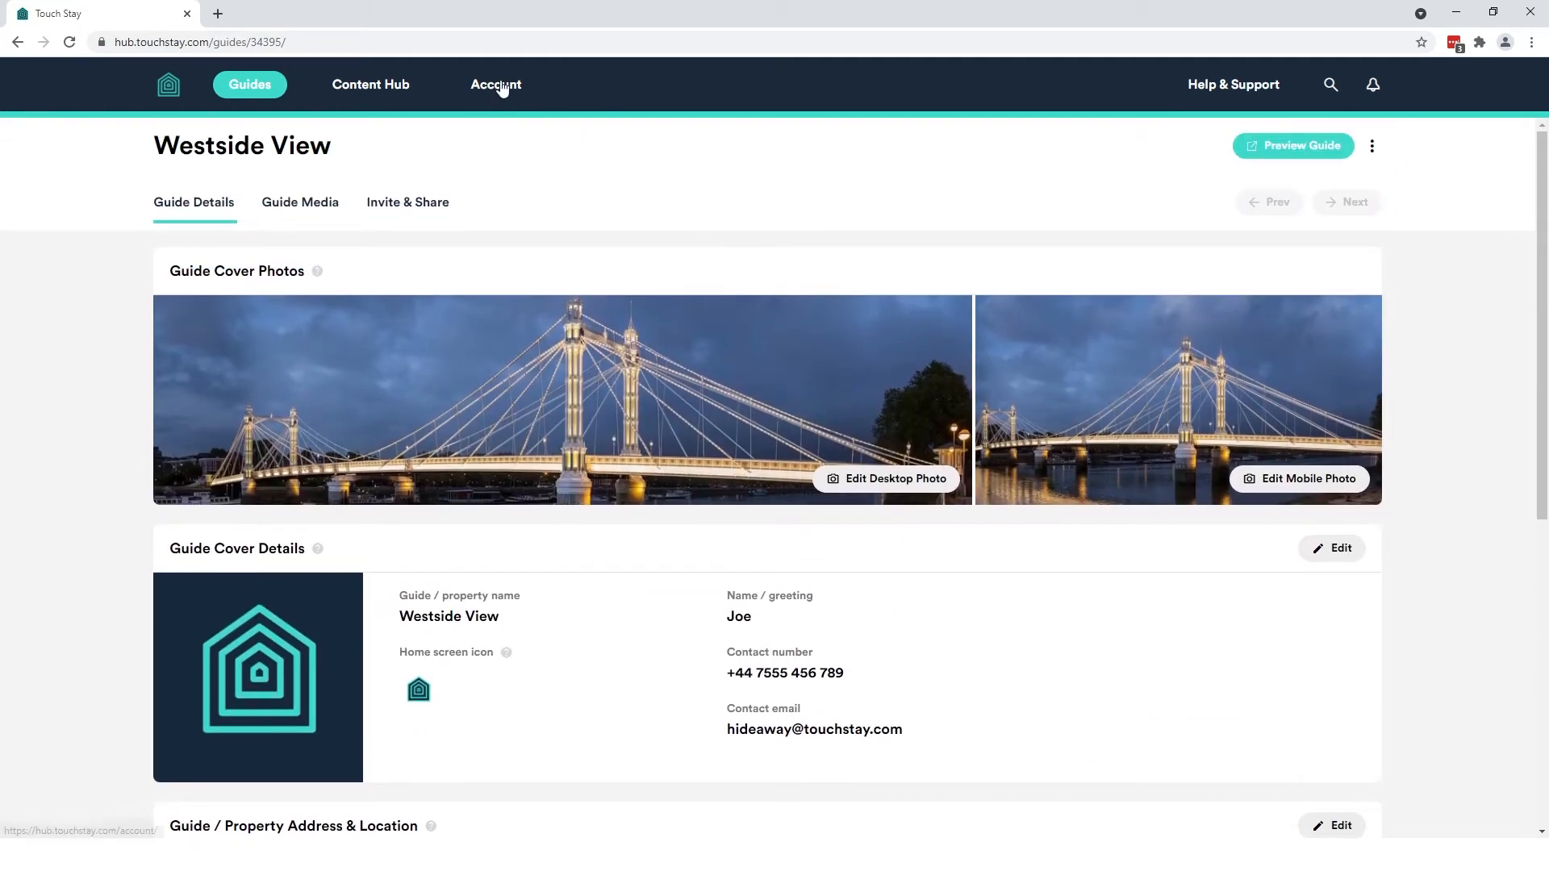
click(495, 84)
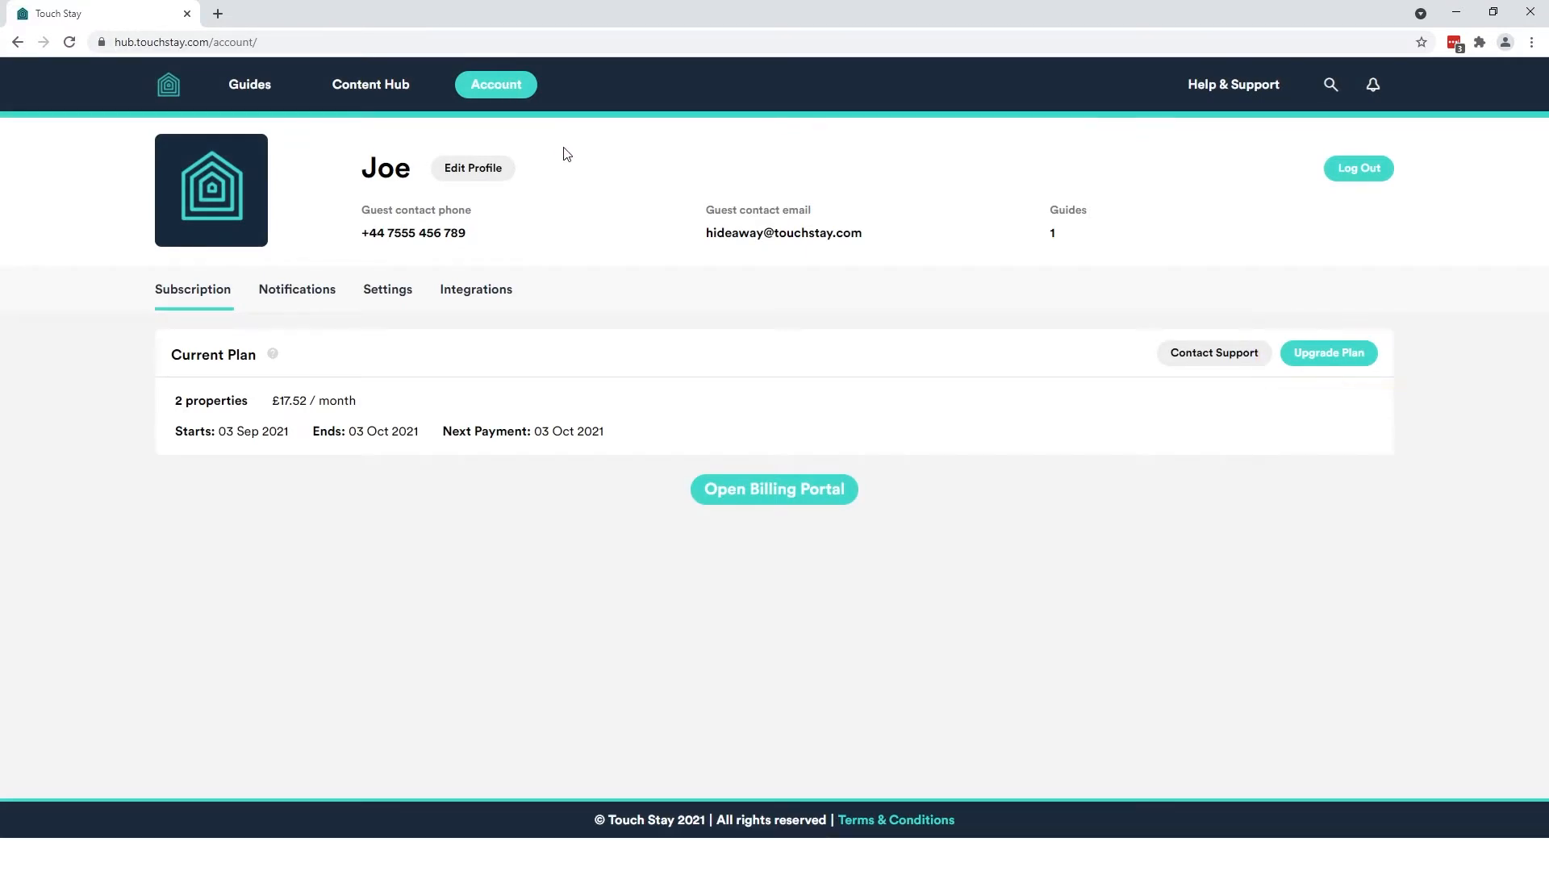
mouse_move(248, 93)
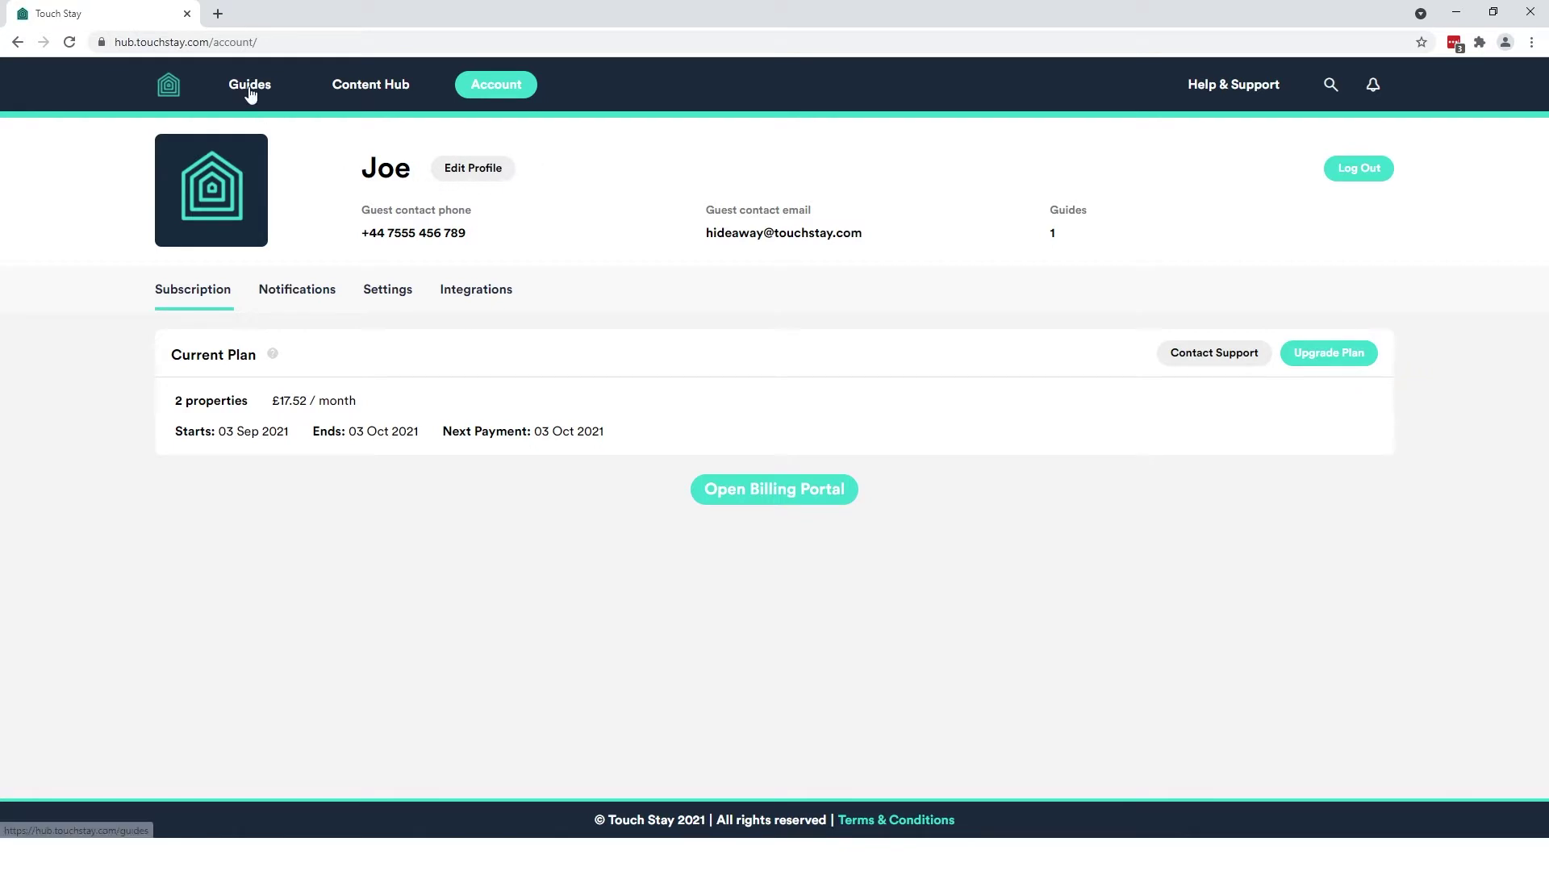
Go to All Guides, listing the single Westside View guide in Chelsea, London
click(248, 84)
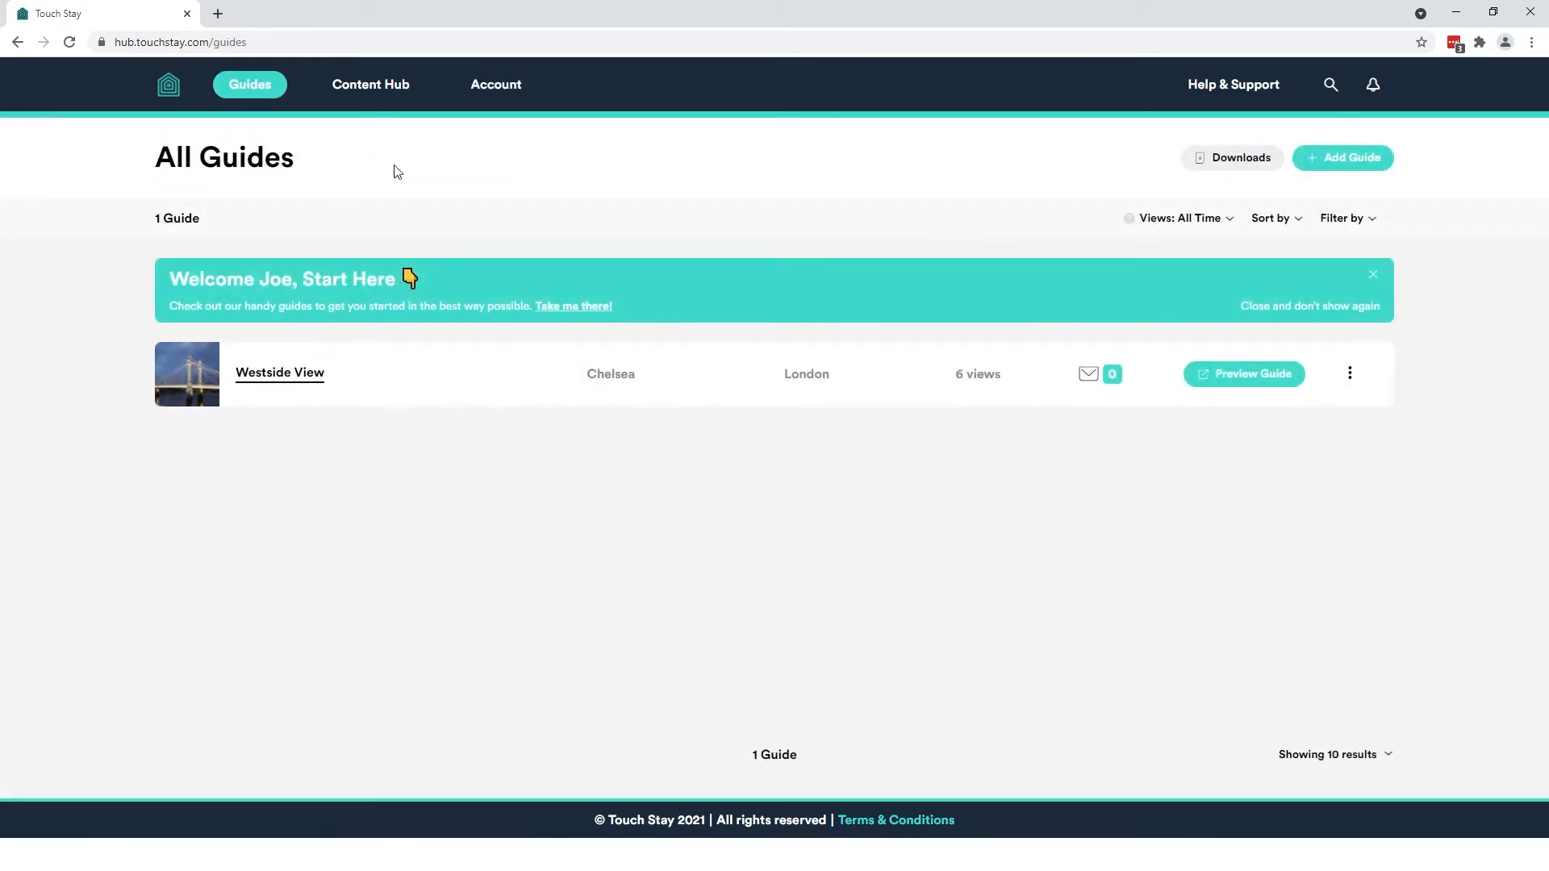
mouse_move(440, 168)
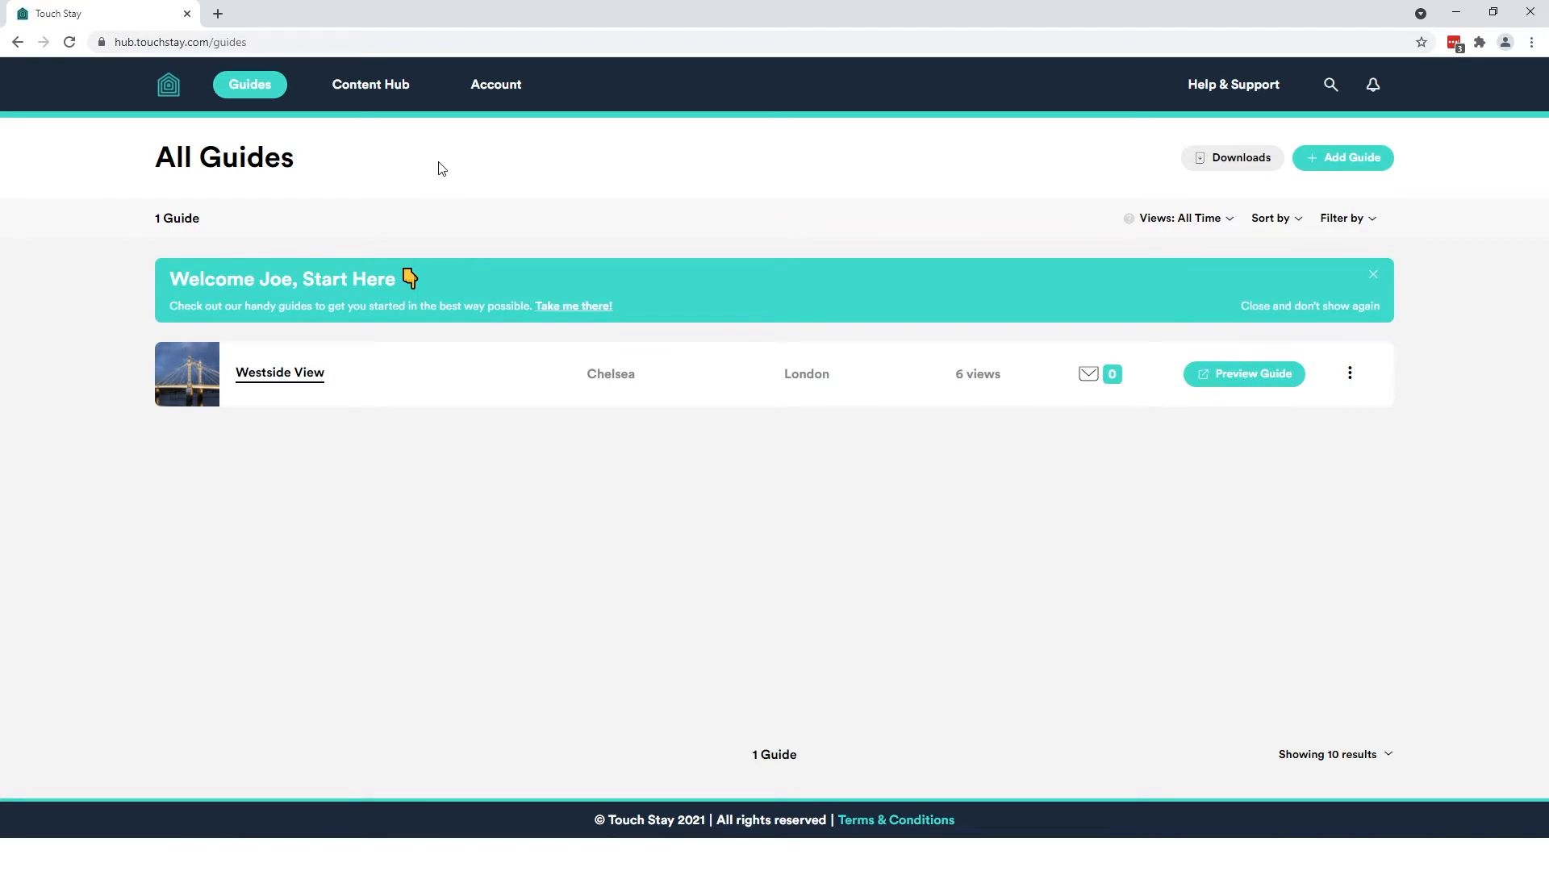
mouse_move(1339, 171)
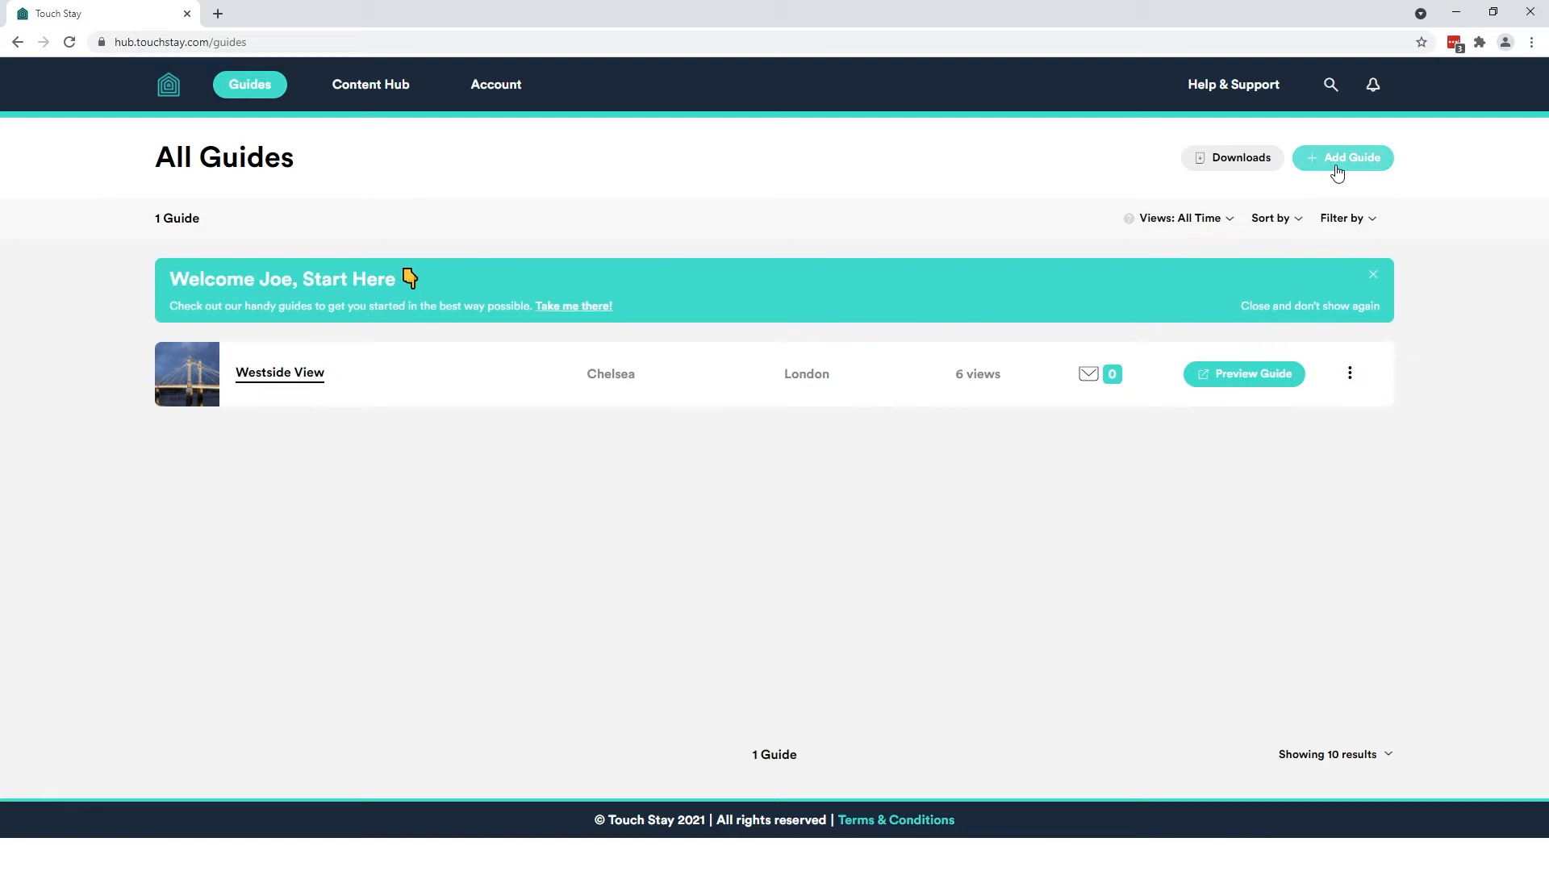
Add a new guide, Eastside Hangout at Victoria Park Road, Hackney, London, and continue to customisation
click(1342, 158)
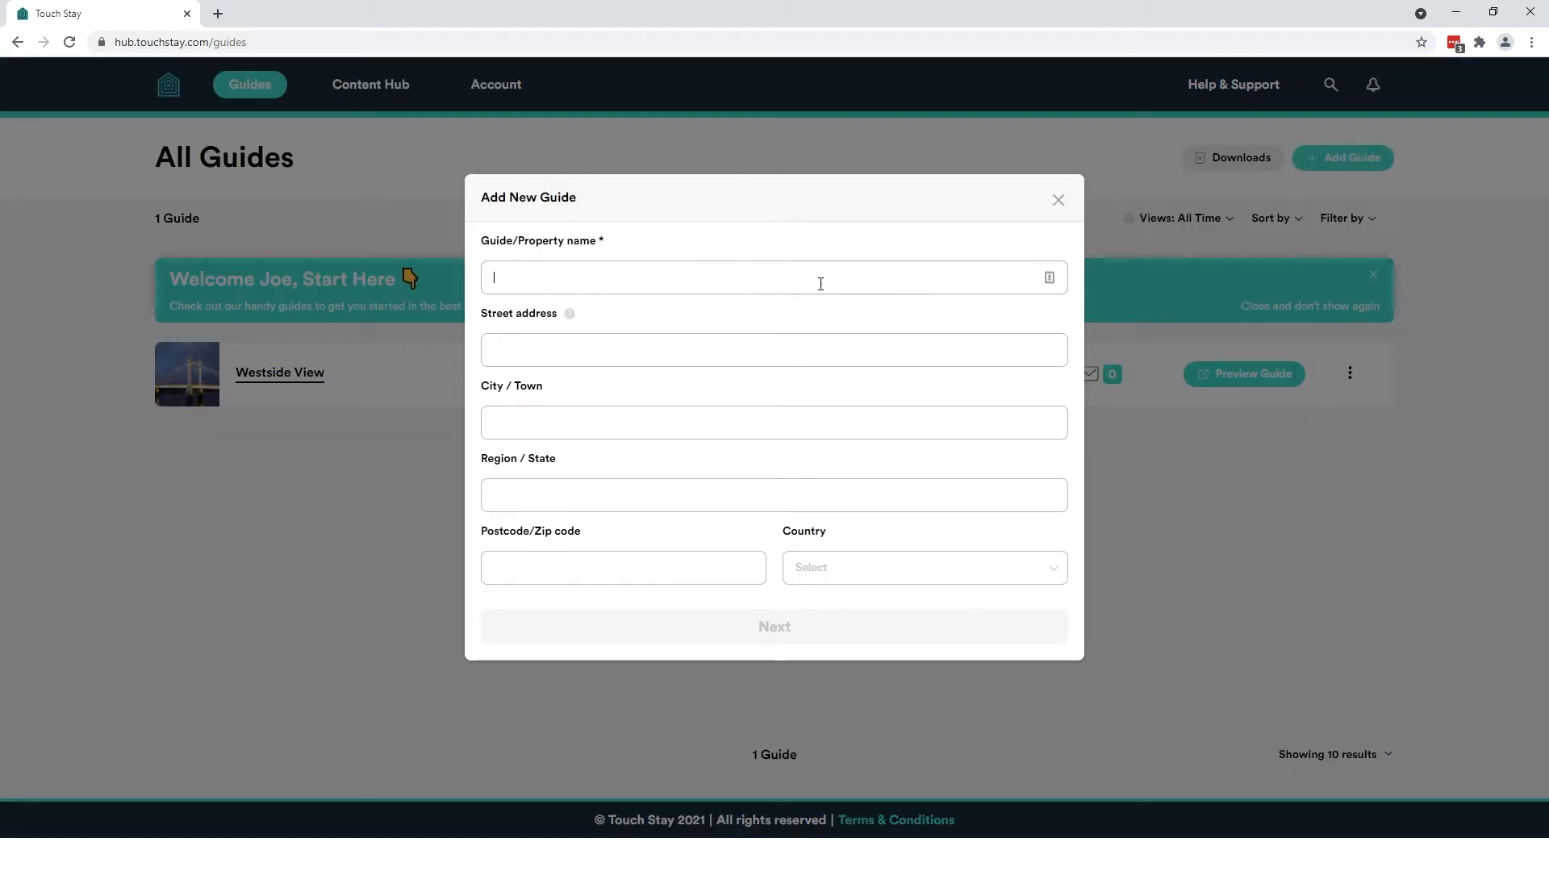
text(Victoria Park Road)
click(774, 494)
text(London)
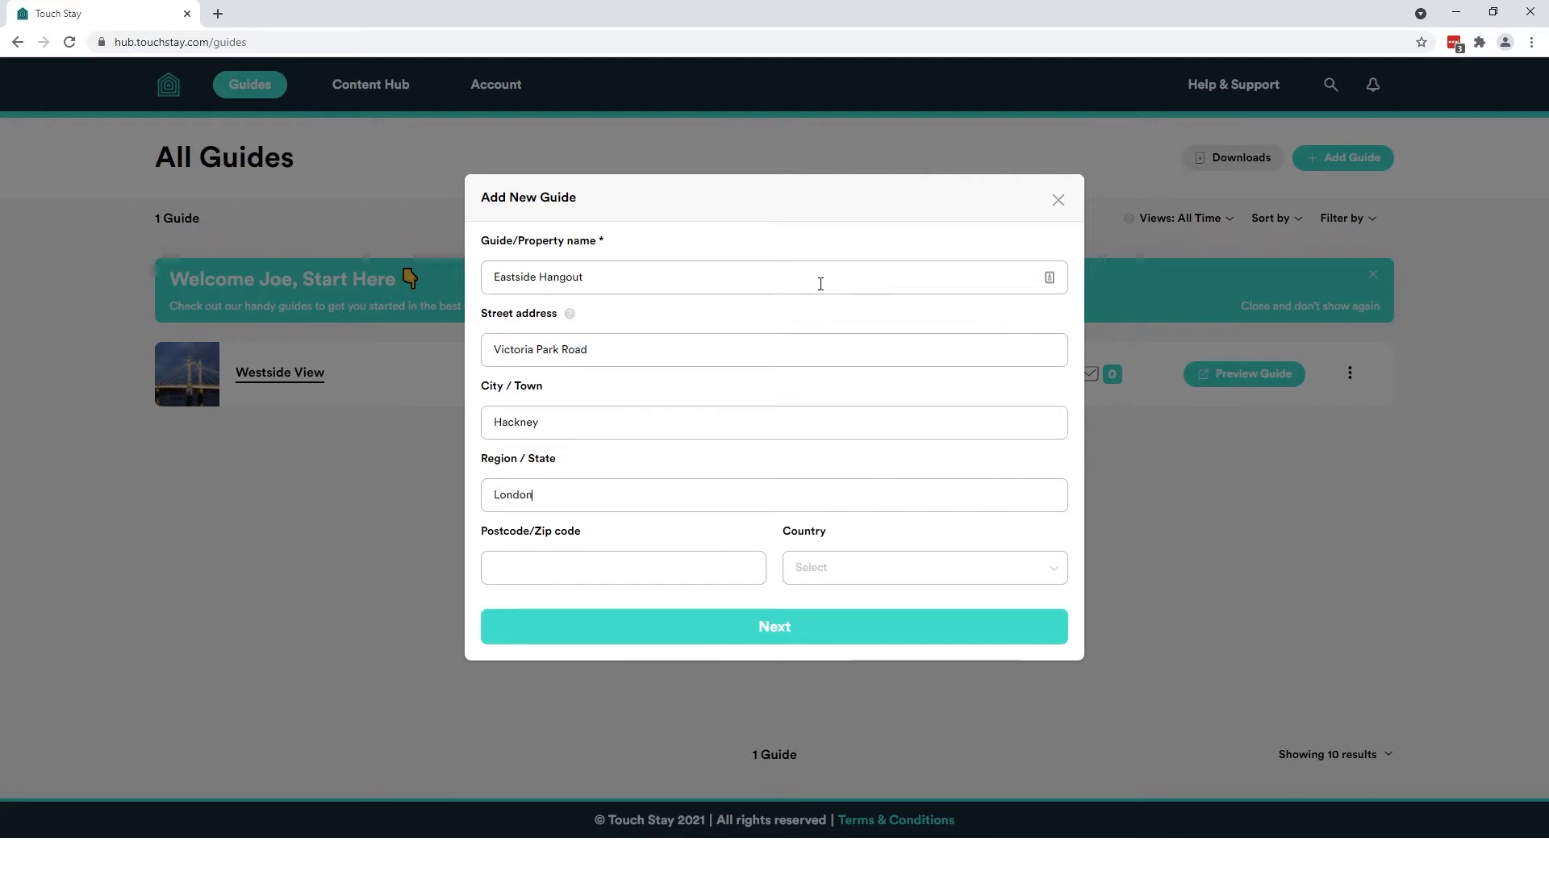
click(775, 626)
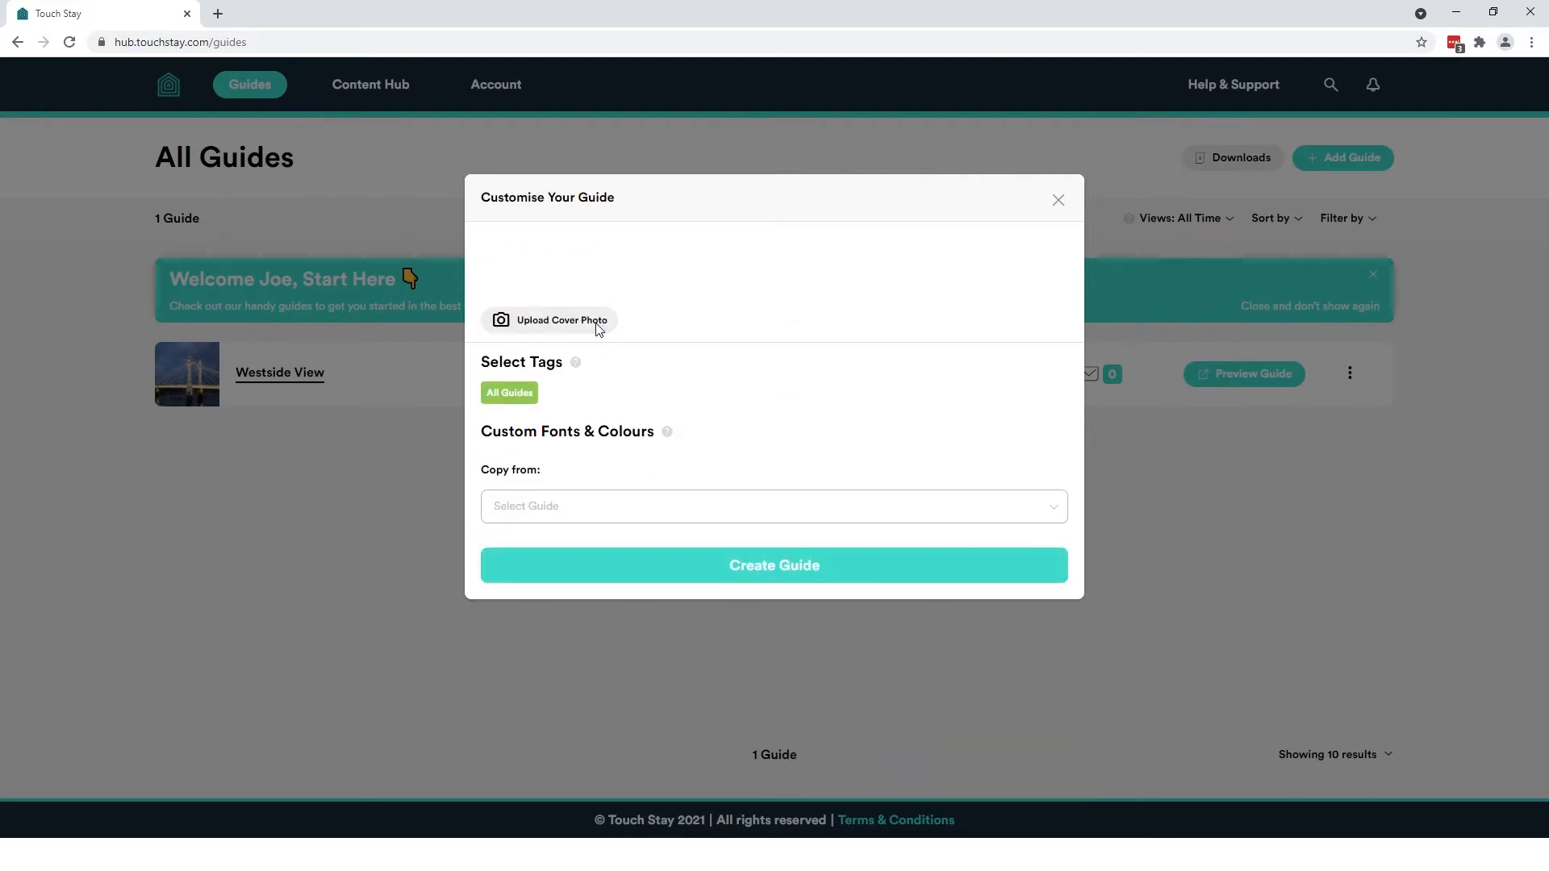
Give Eastside Hangout a London skyline cover, copy styling from another guide, and create it
click(548, 319)
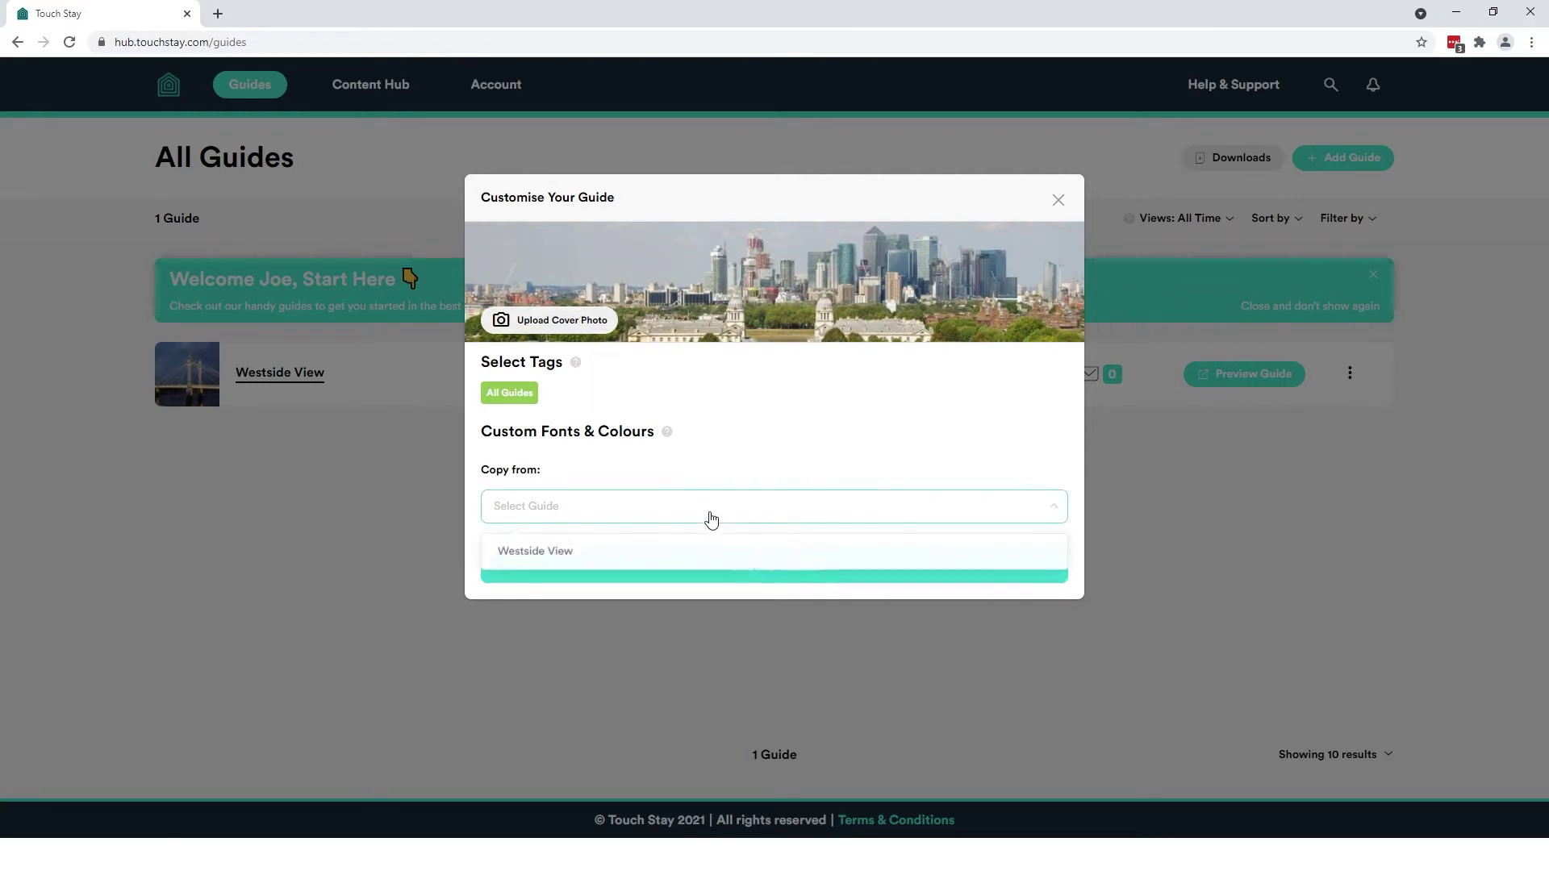
click(534, 552)
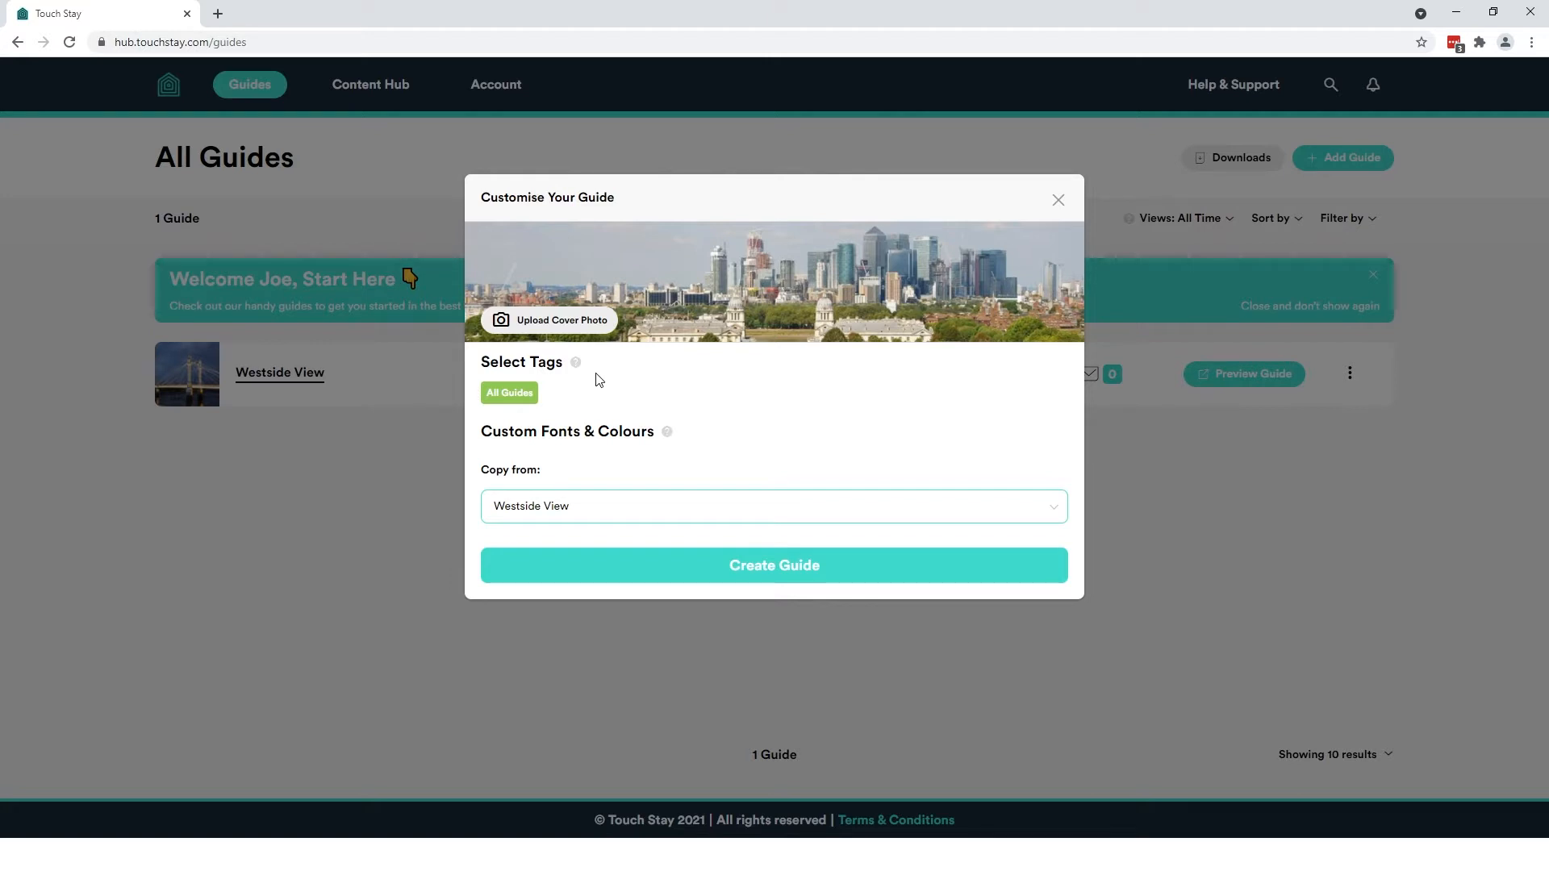
mouse_move(531, 344)
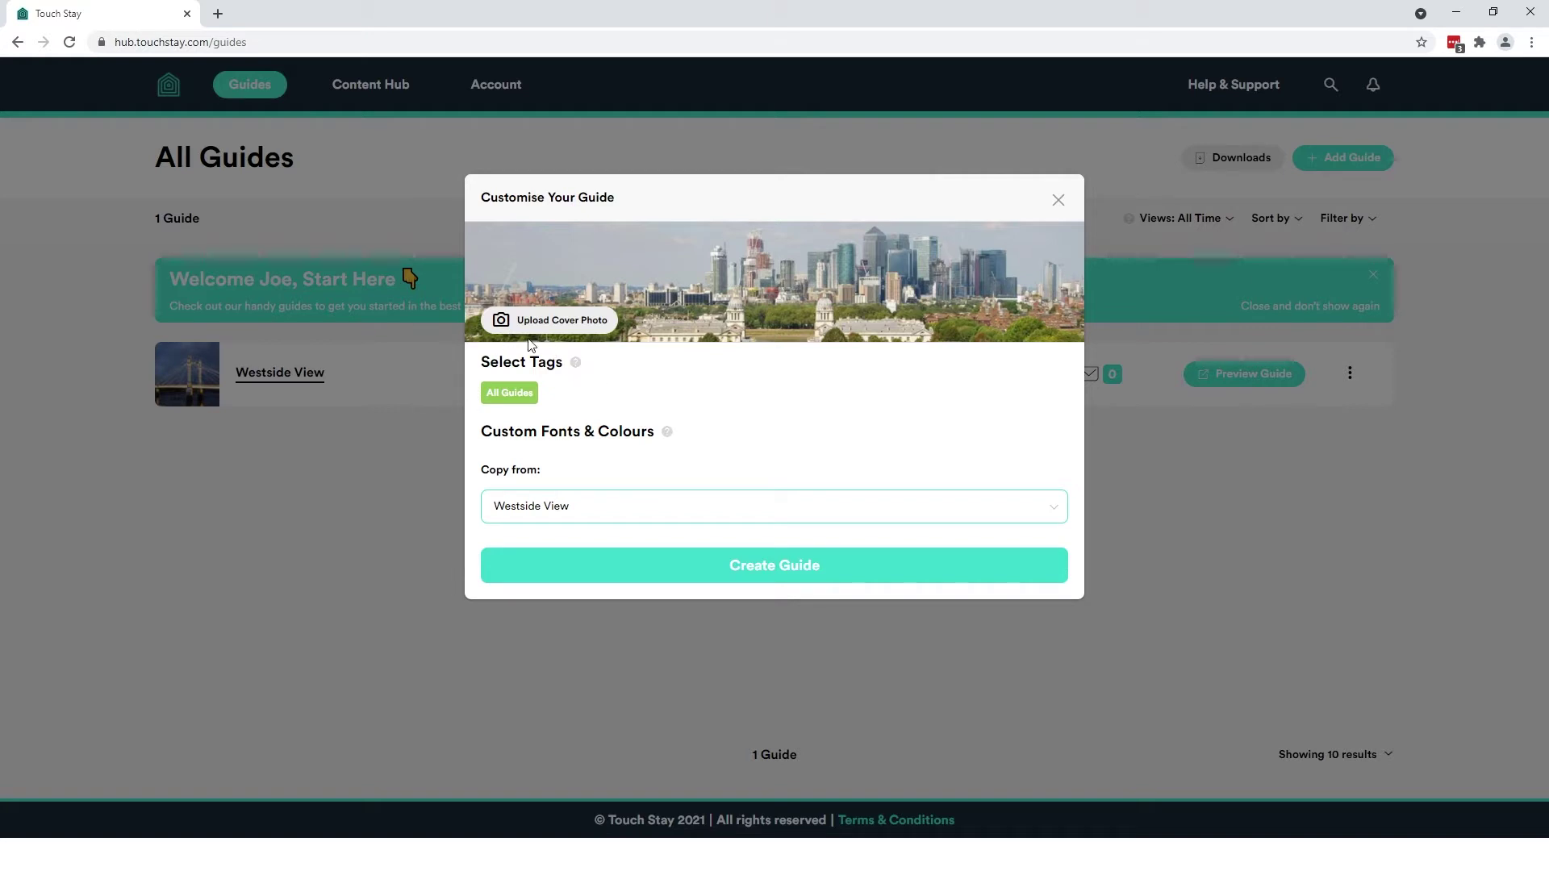
mouse_move(598, 377)
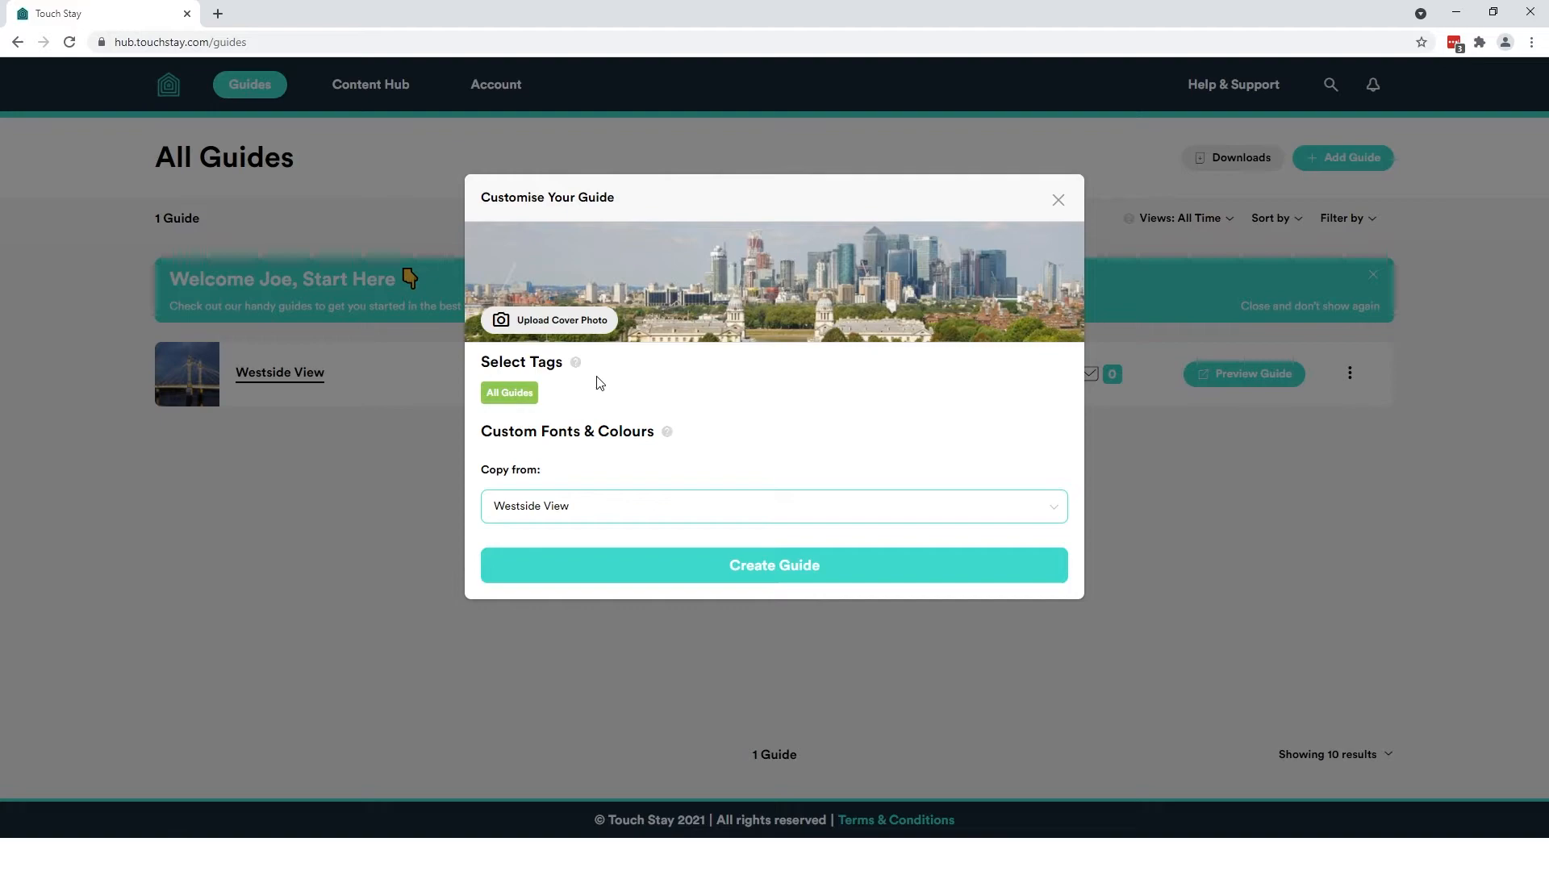
mouse_move(855, 539)
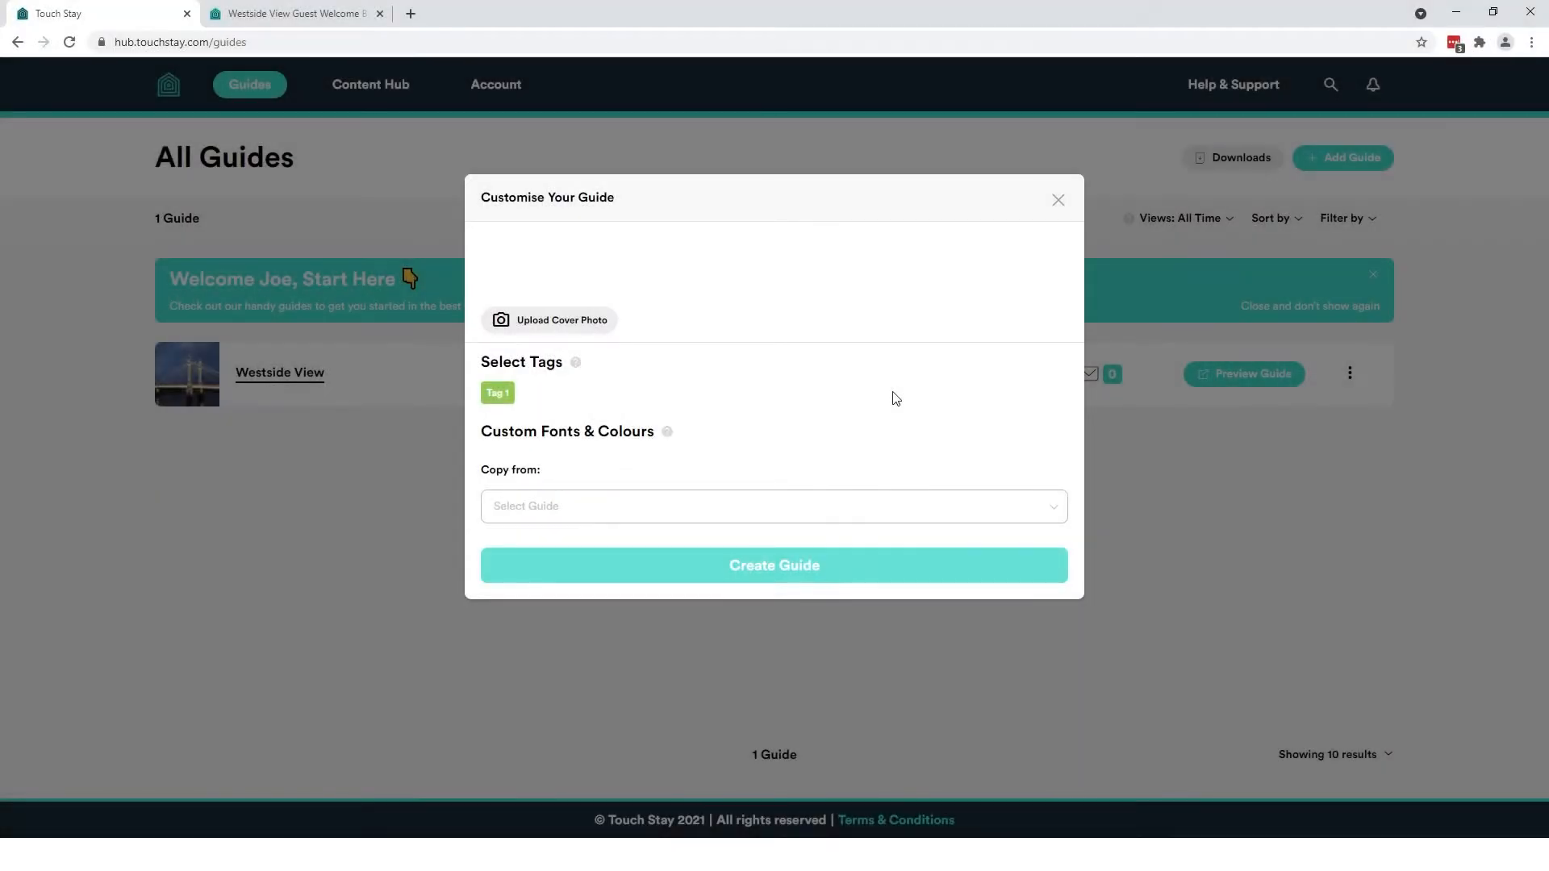
mouse_move(423, 424)
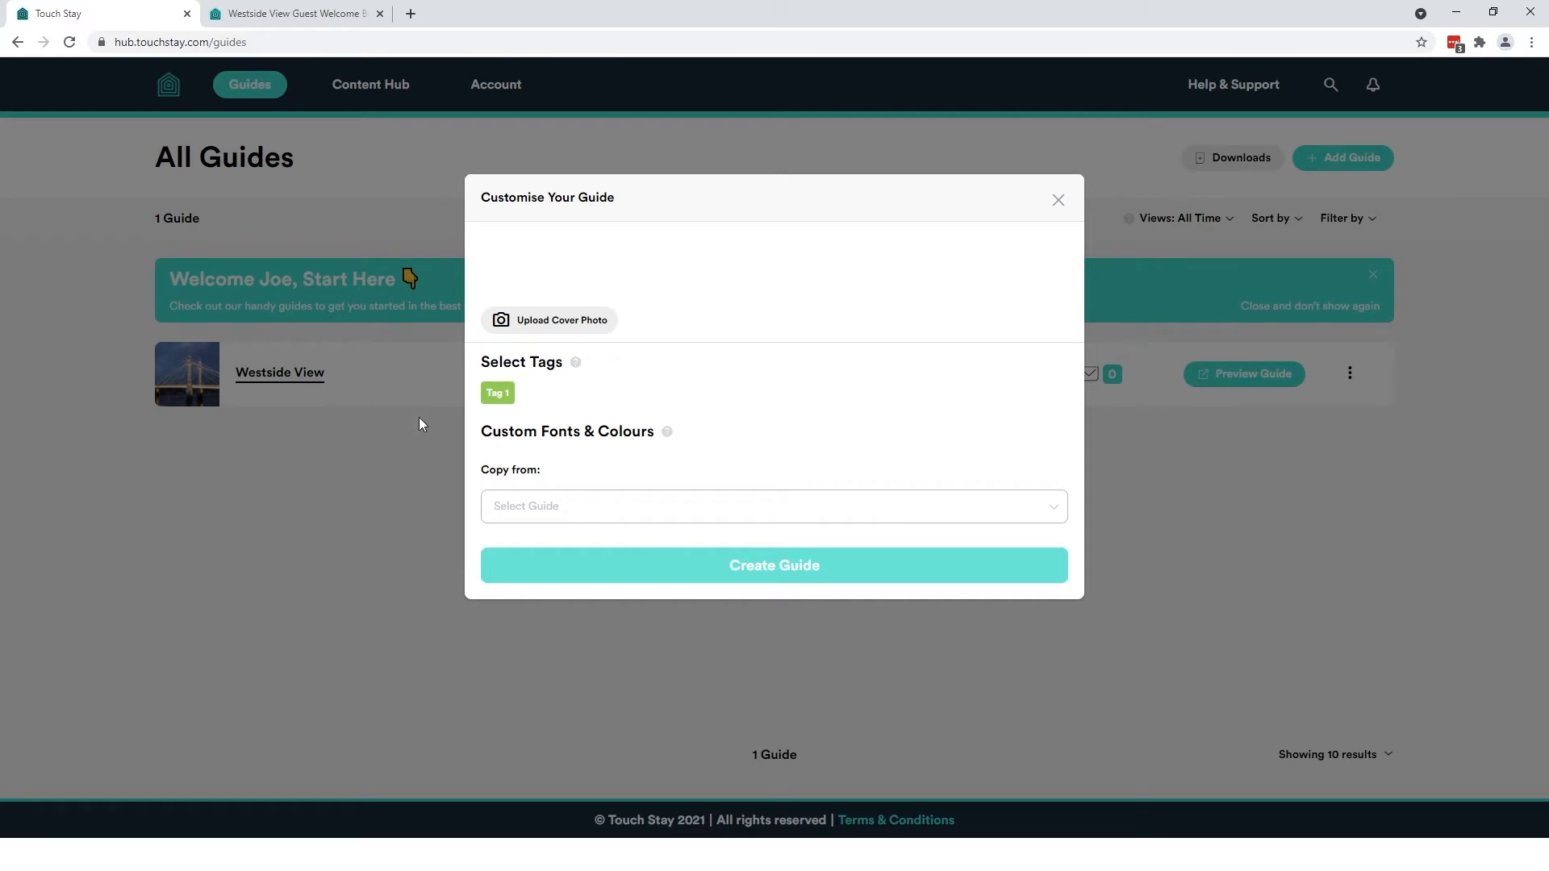
mouse_move(641, 349)
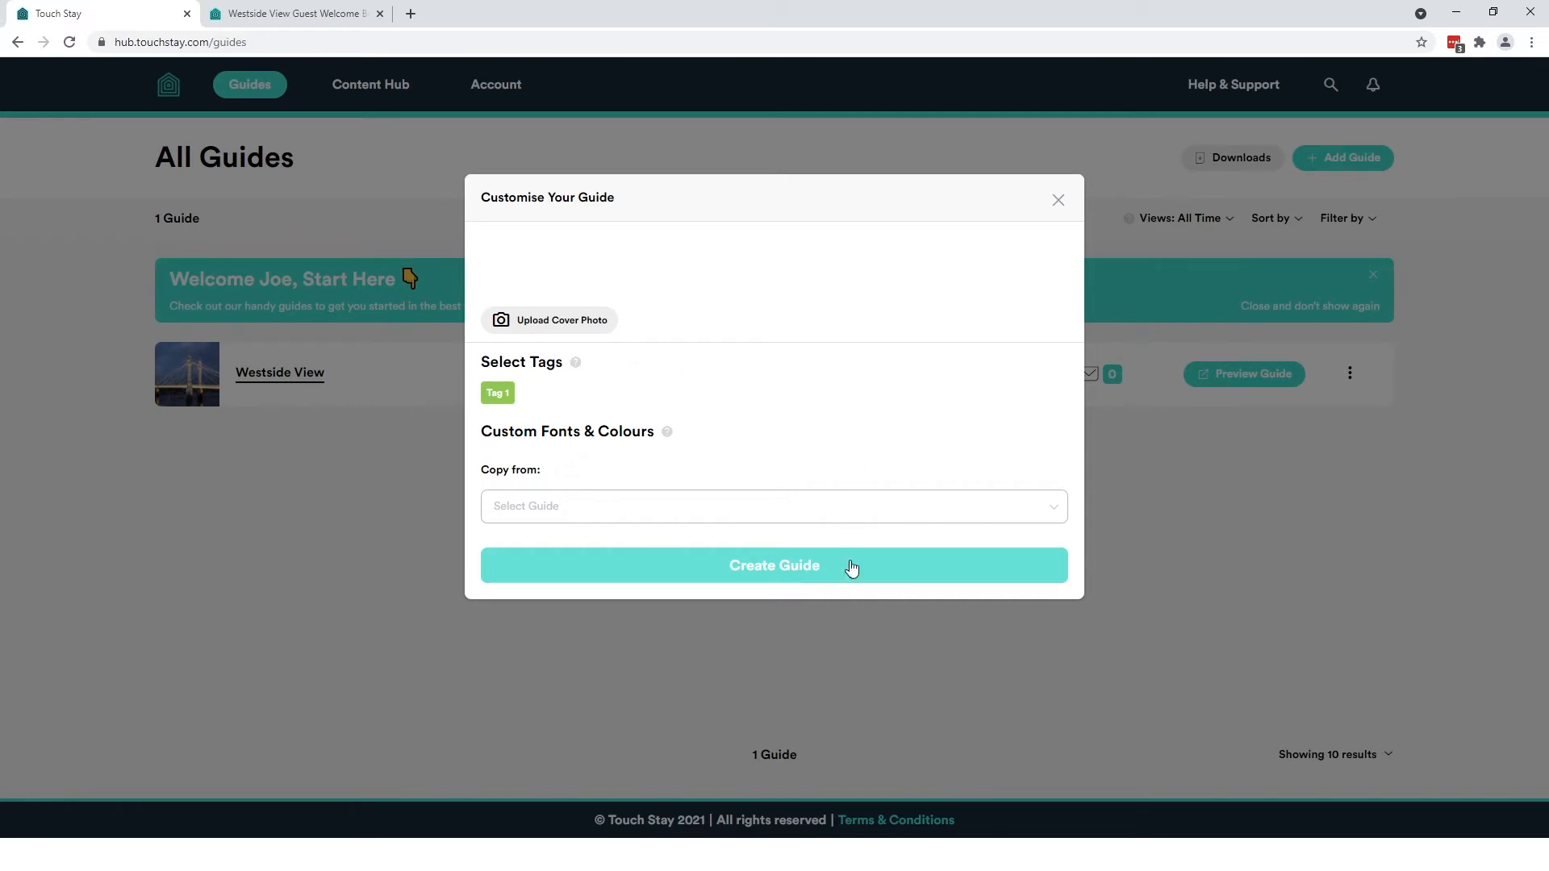
click(774, 566)
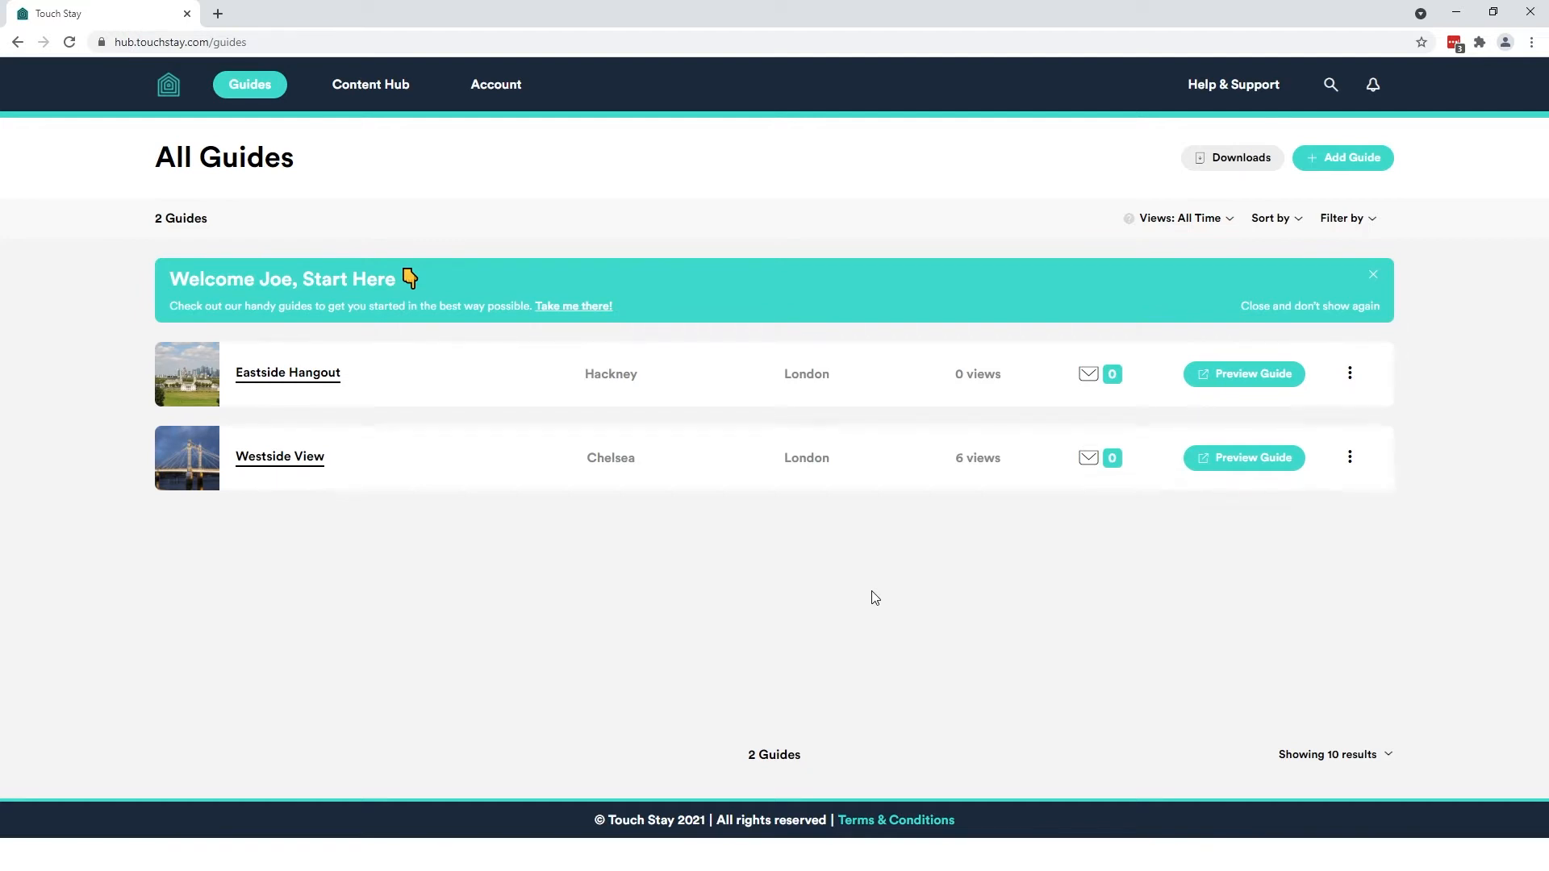
Go to the Content Hub and scroll through the Master Content categories and topics
click(370, 84)
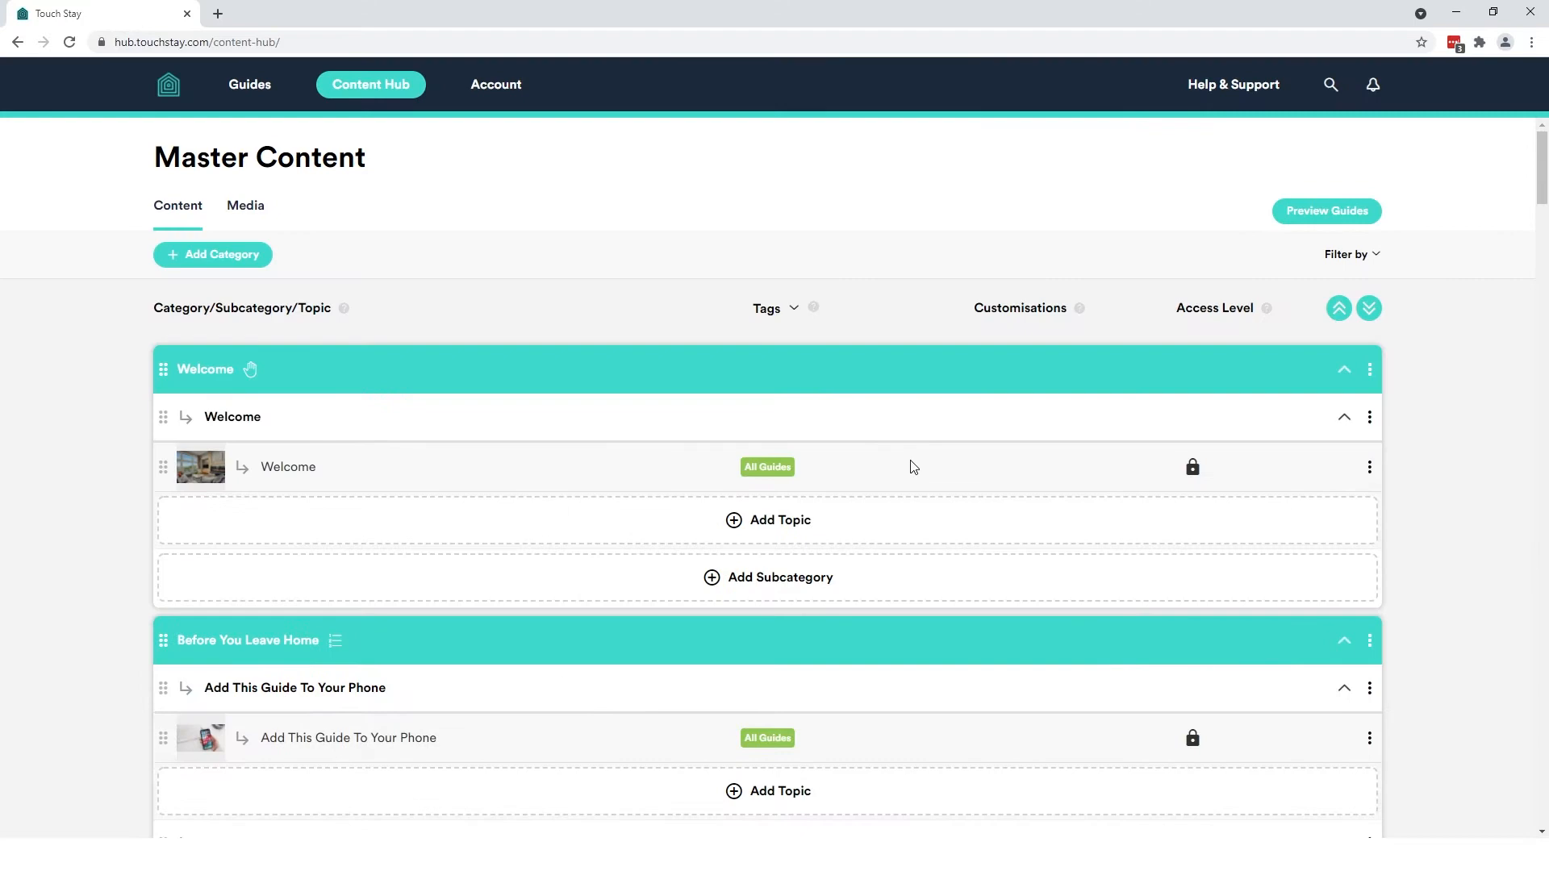
mouse_move(871, 435)
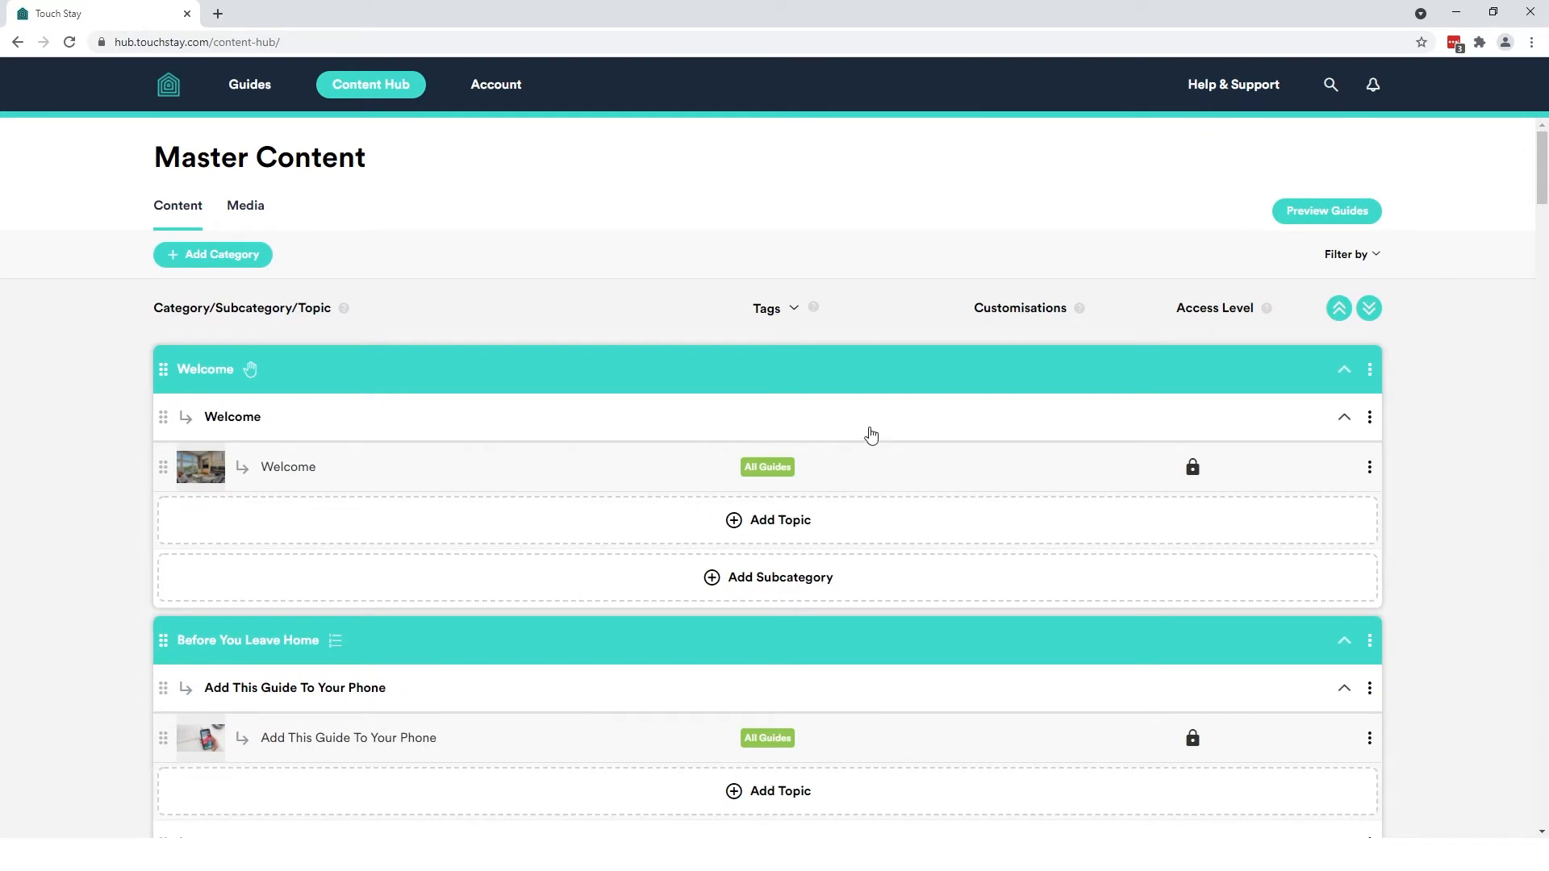
scroll(down, 3)
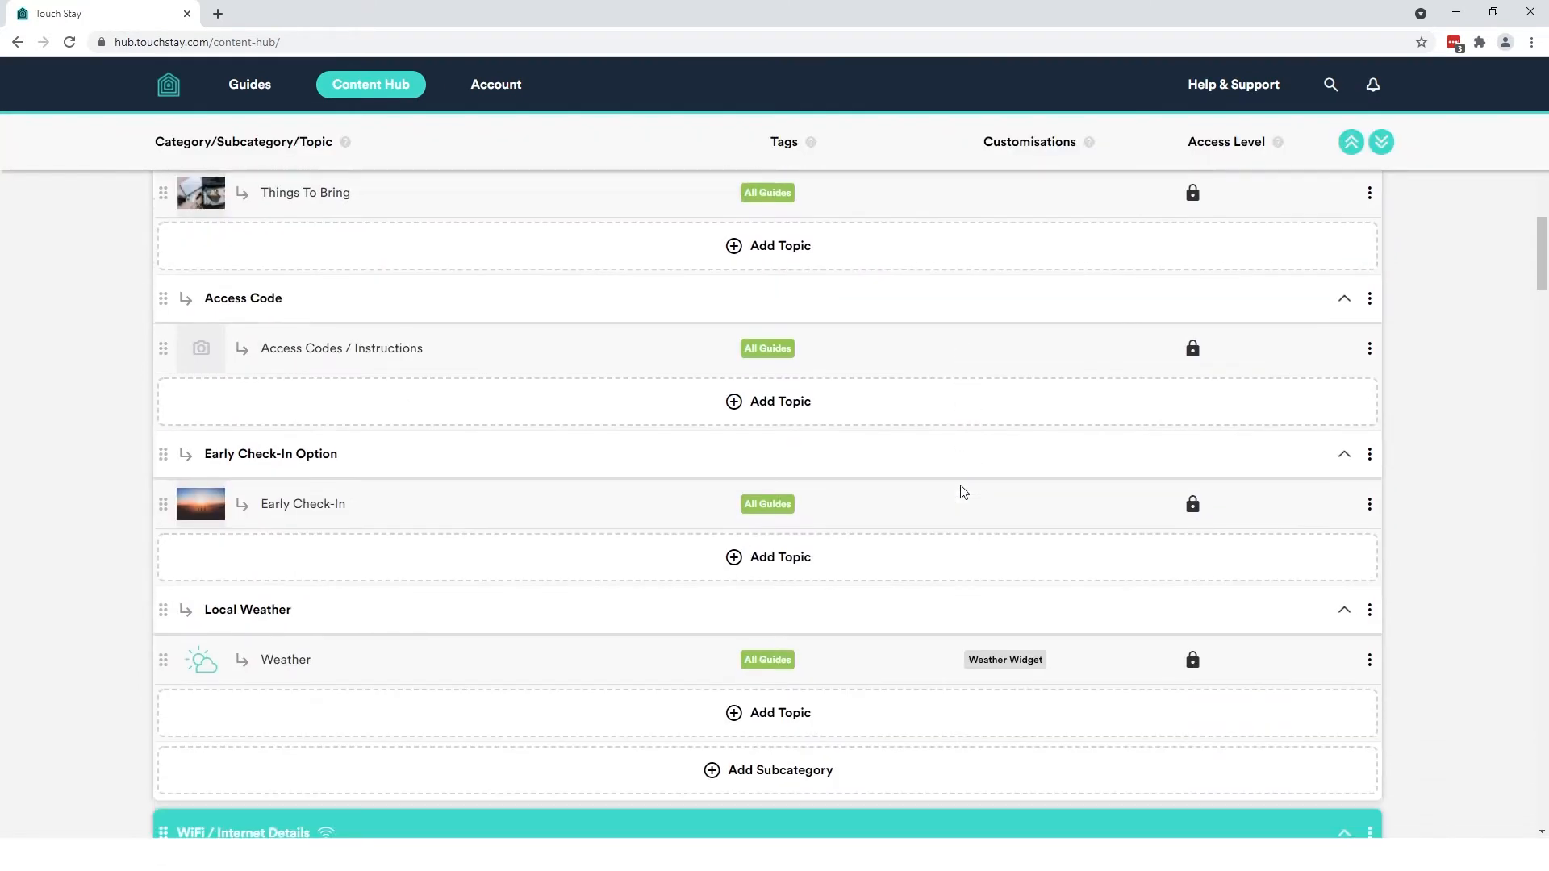
scroll(down, 3)
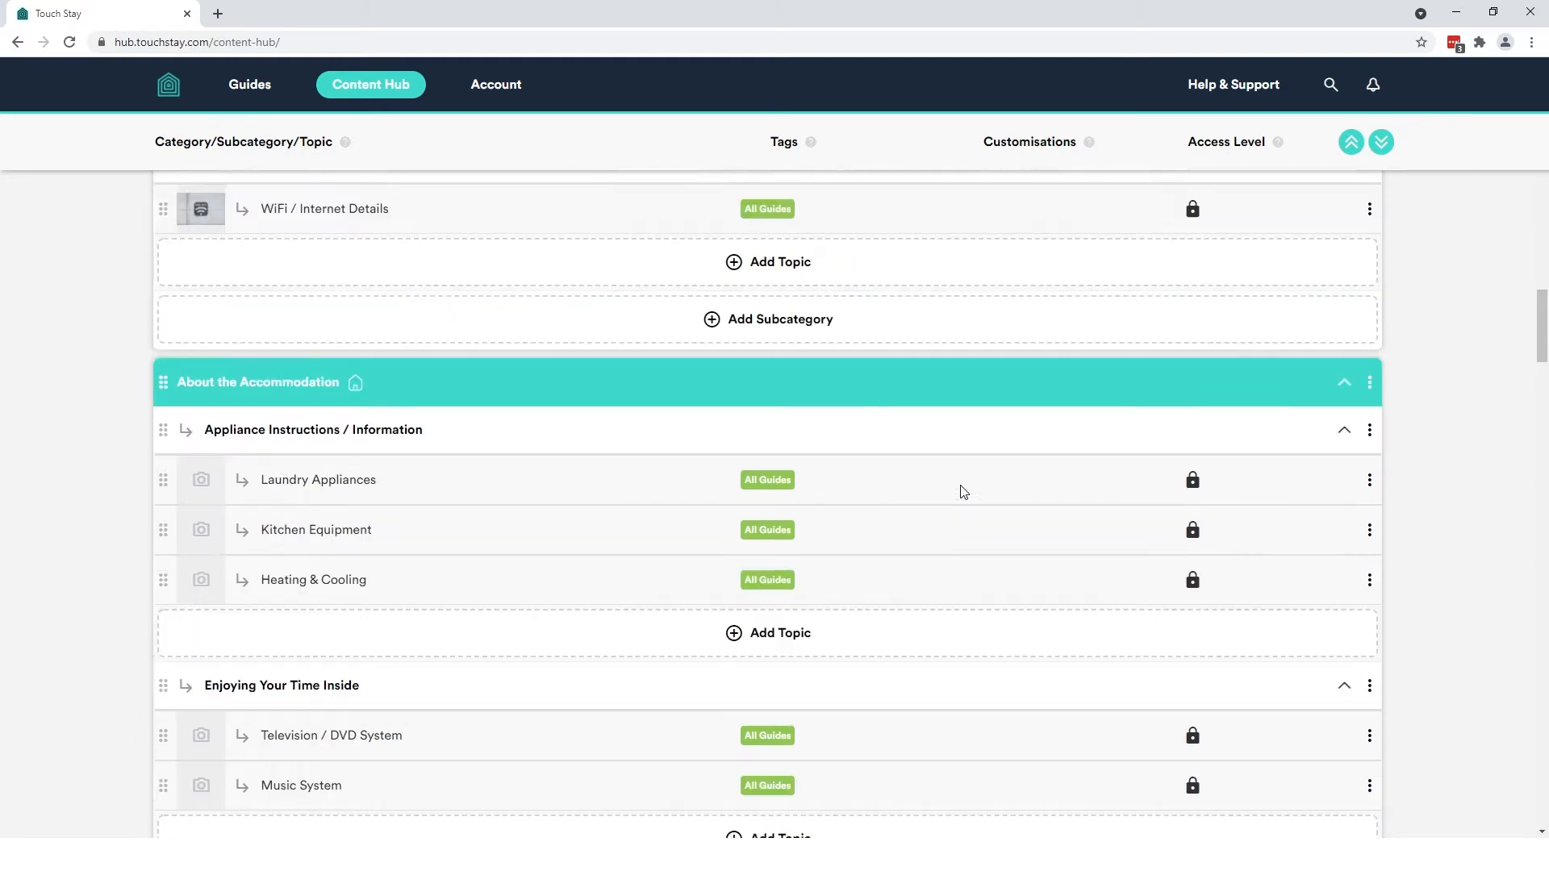
scroll(down, 3)
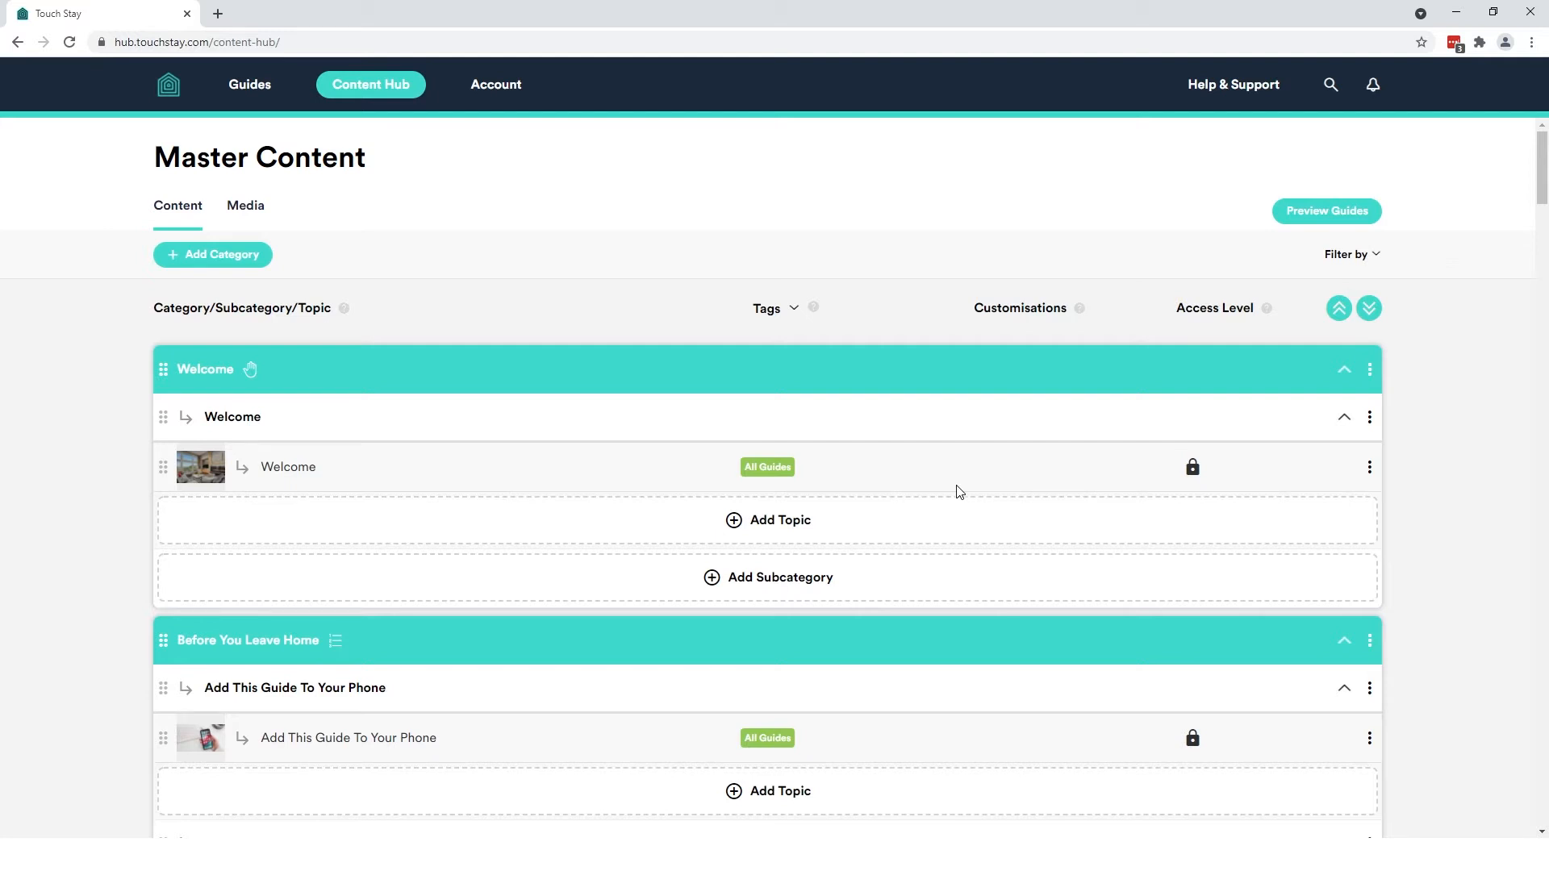
mouse_move(847, 453)
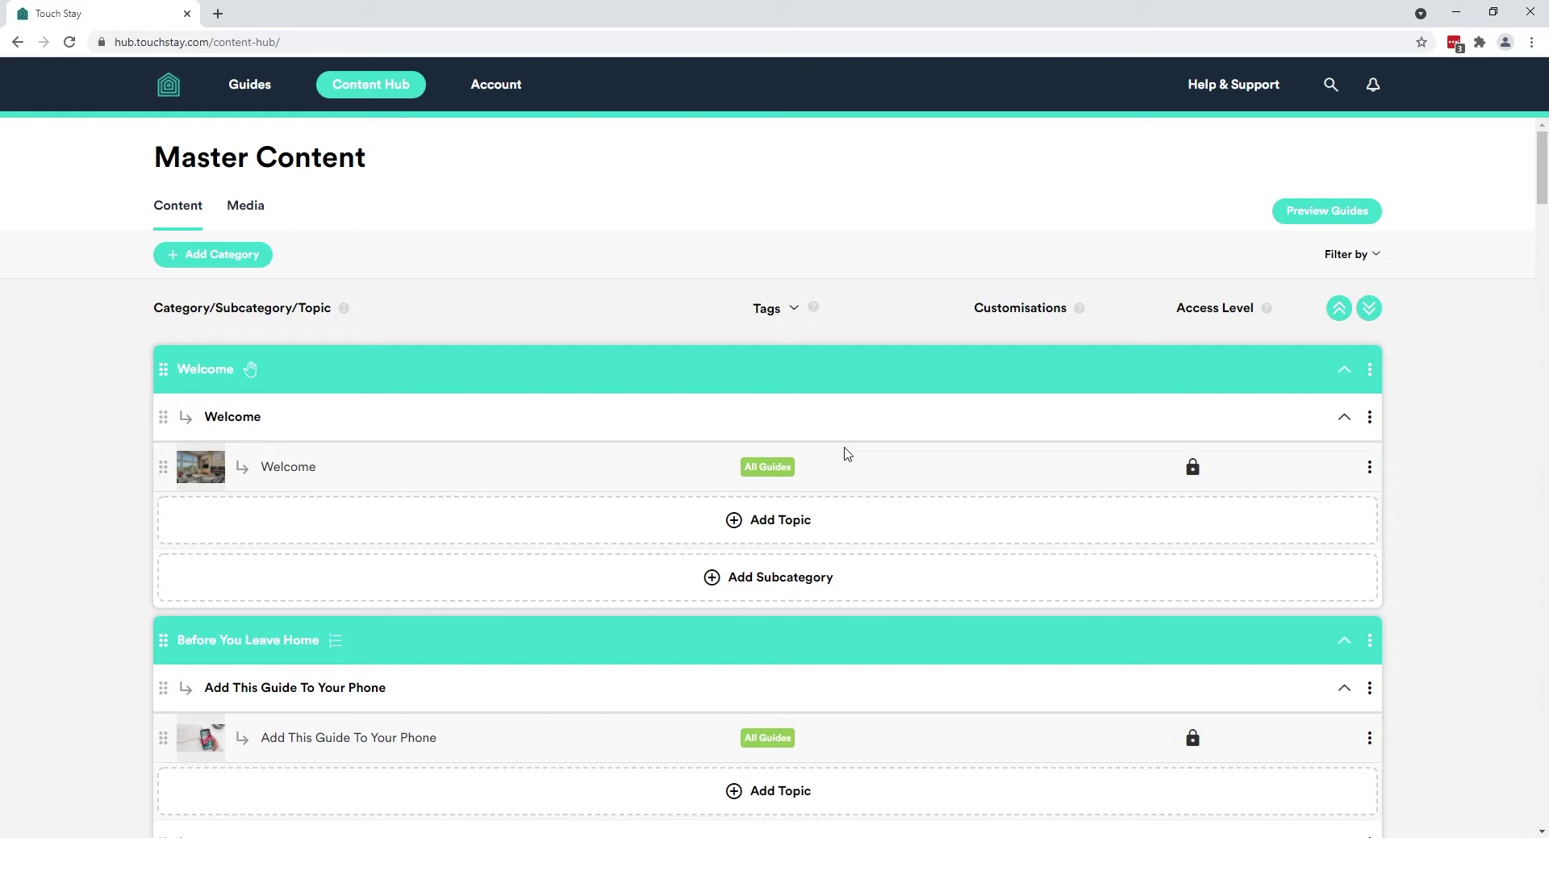
mouse_move(788, 432)
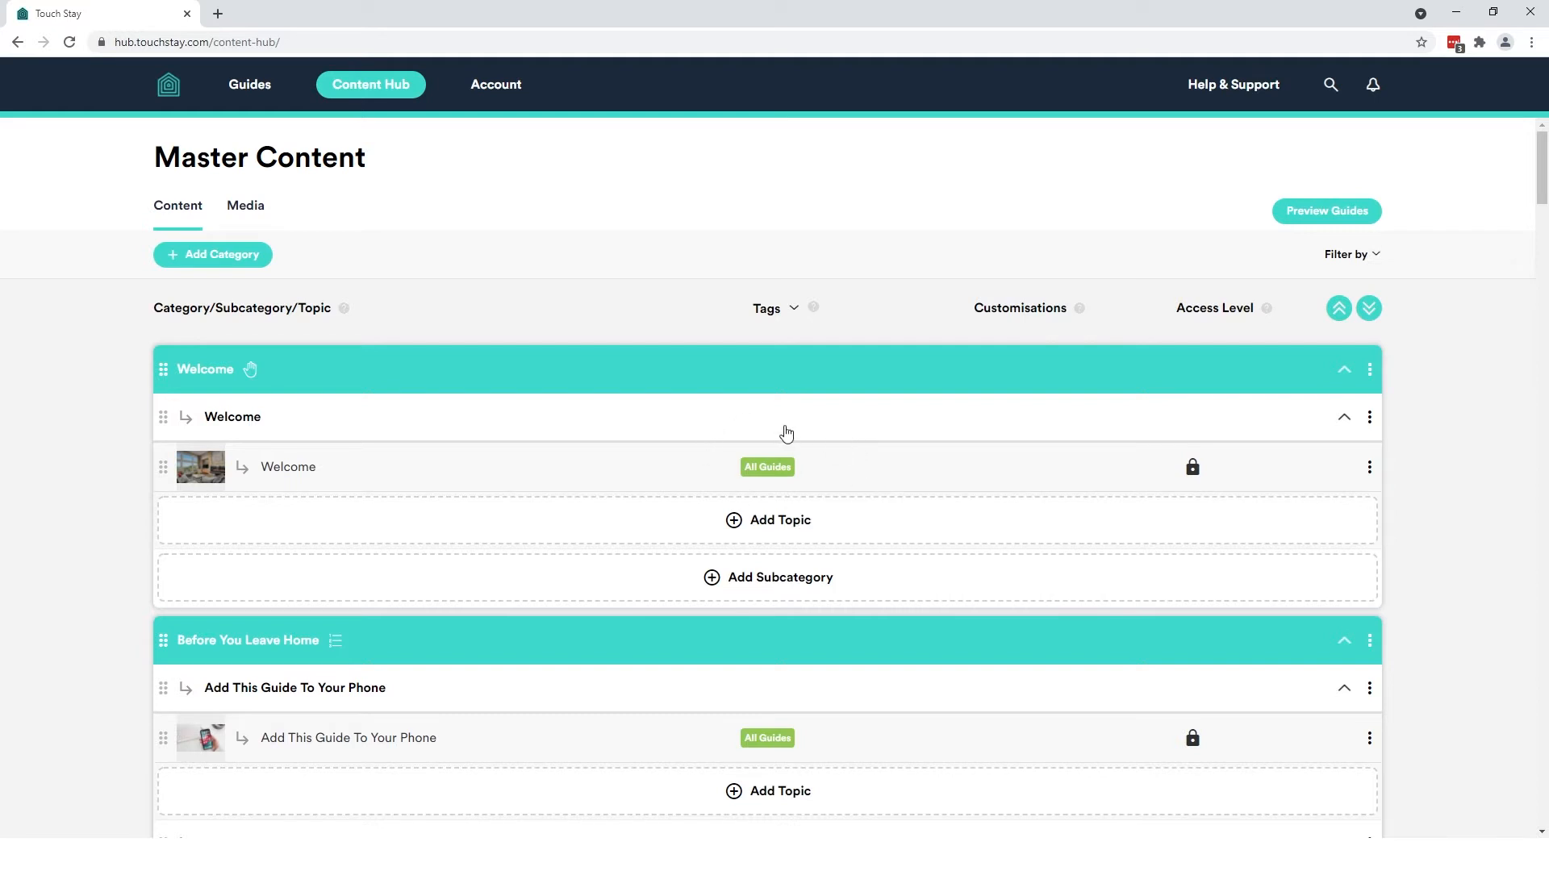
mouse_move(931, 432)
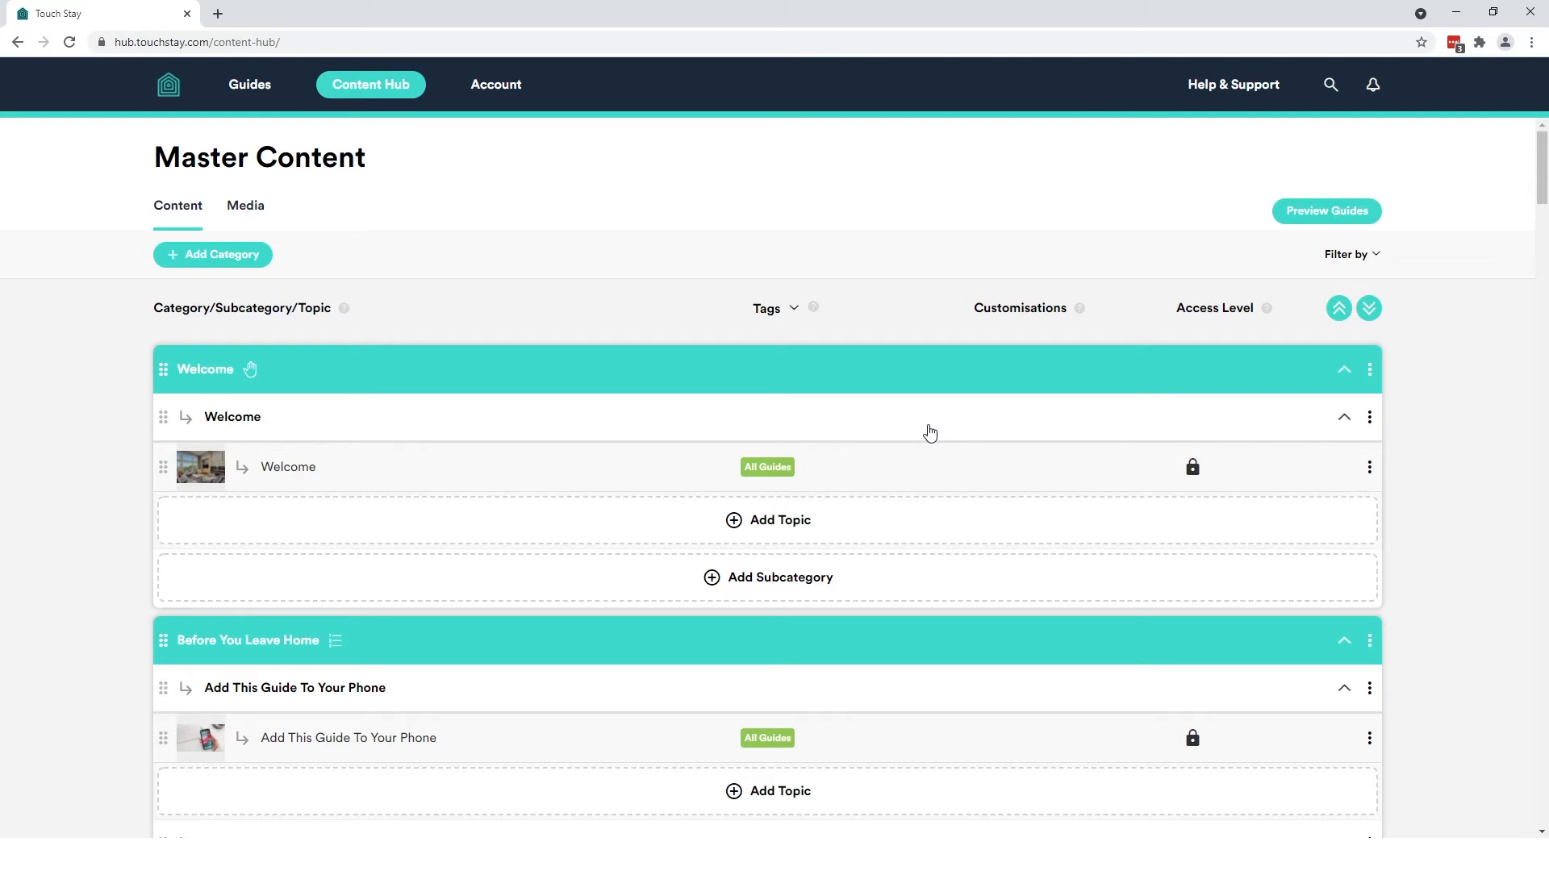
mouse_move(797, 311)
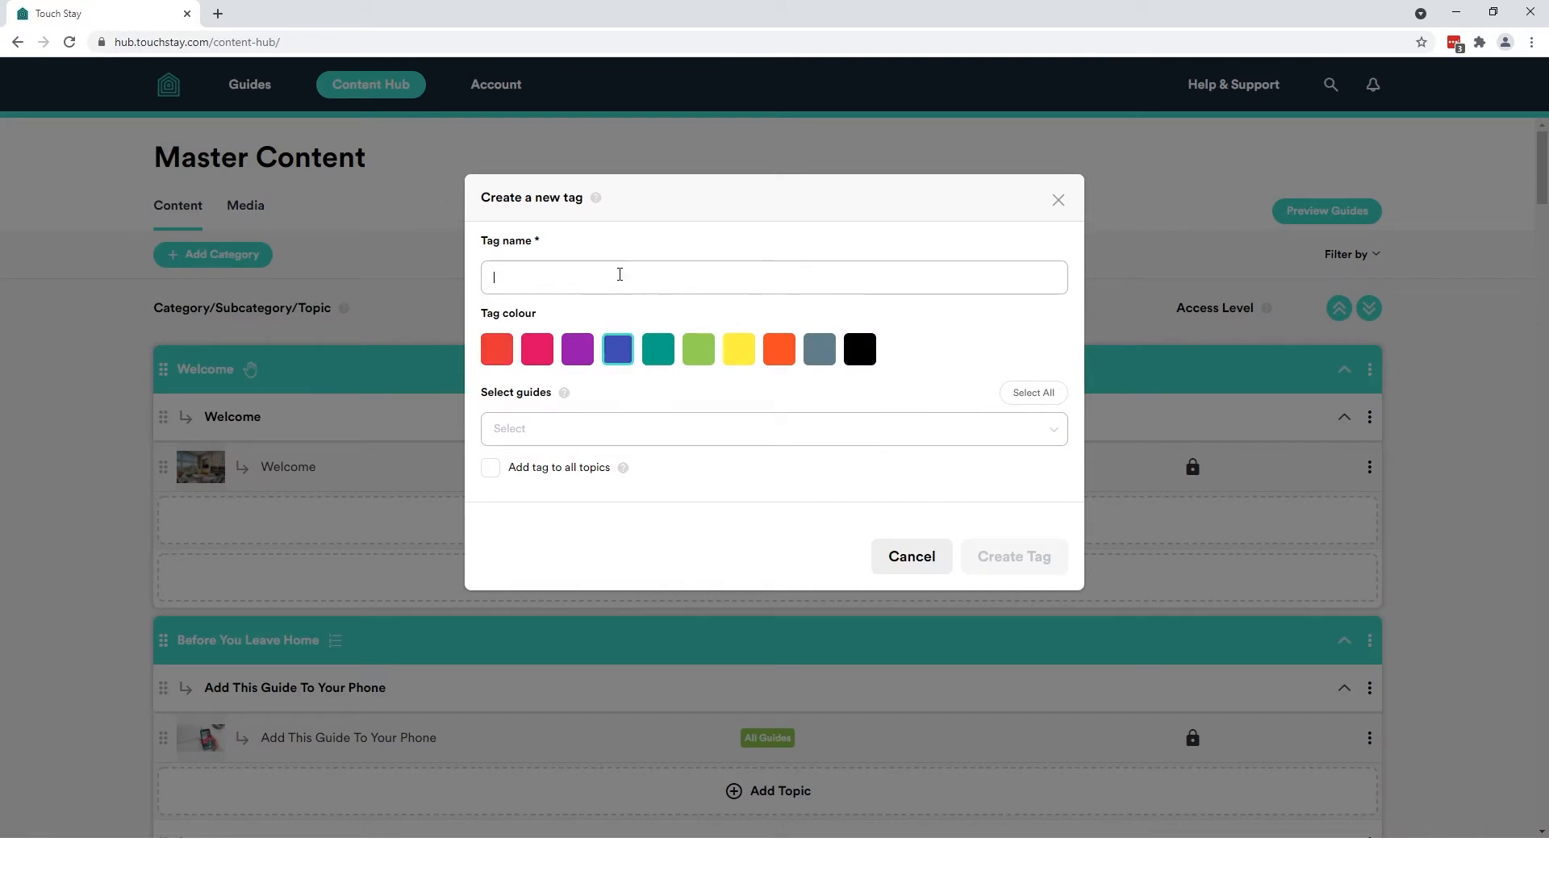
Create a blue tag named East
text(East)
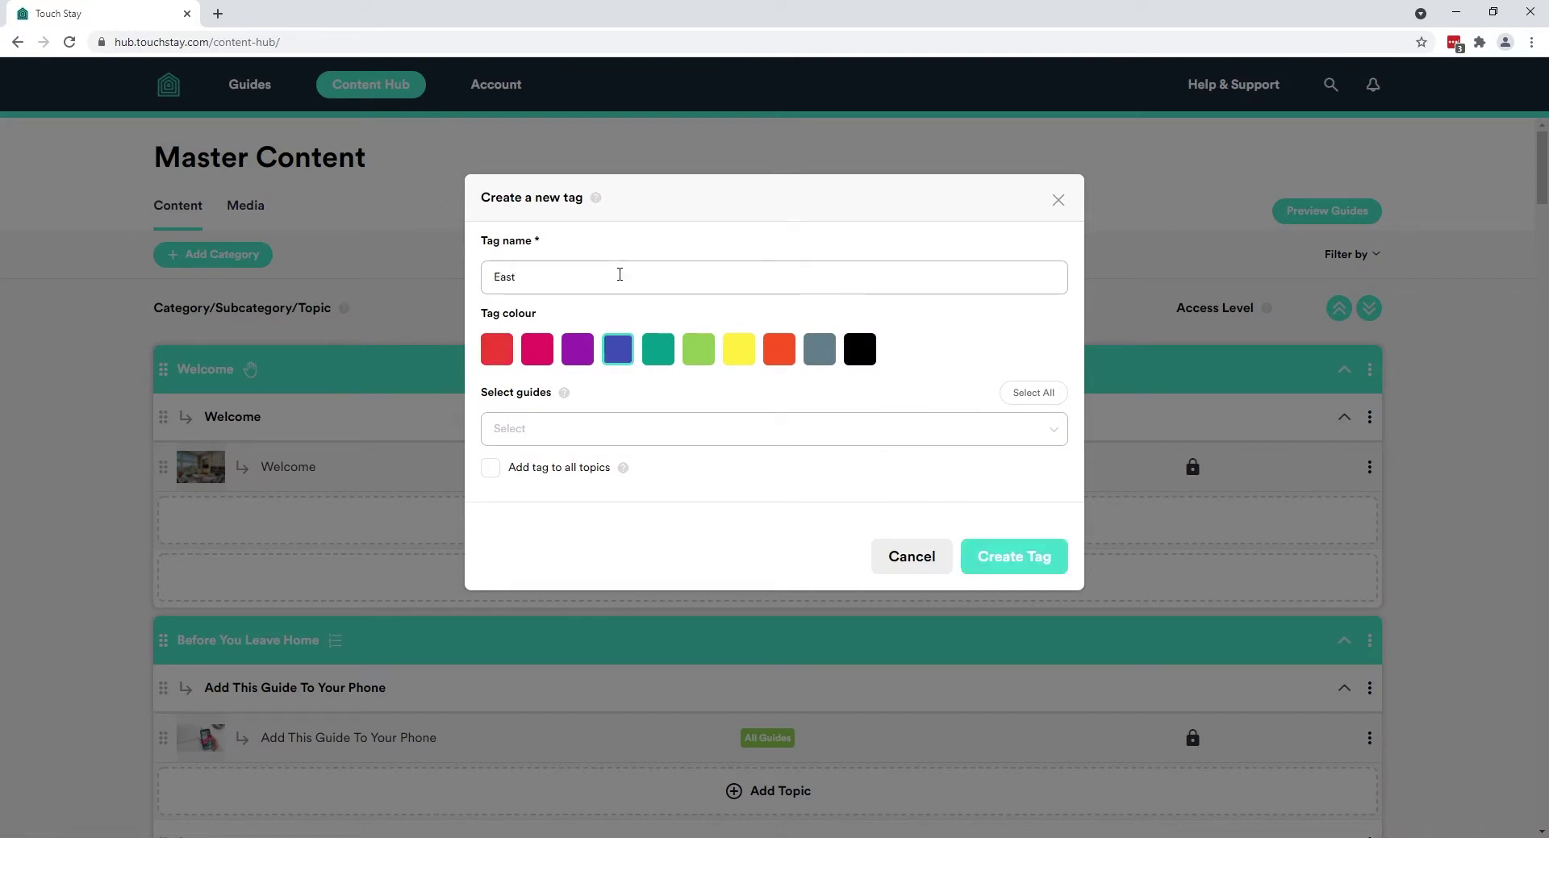
click(1014, 557)
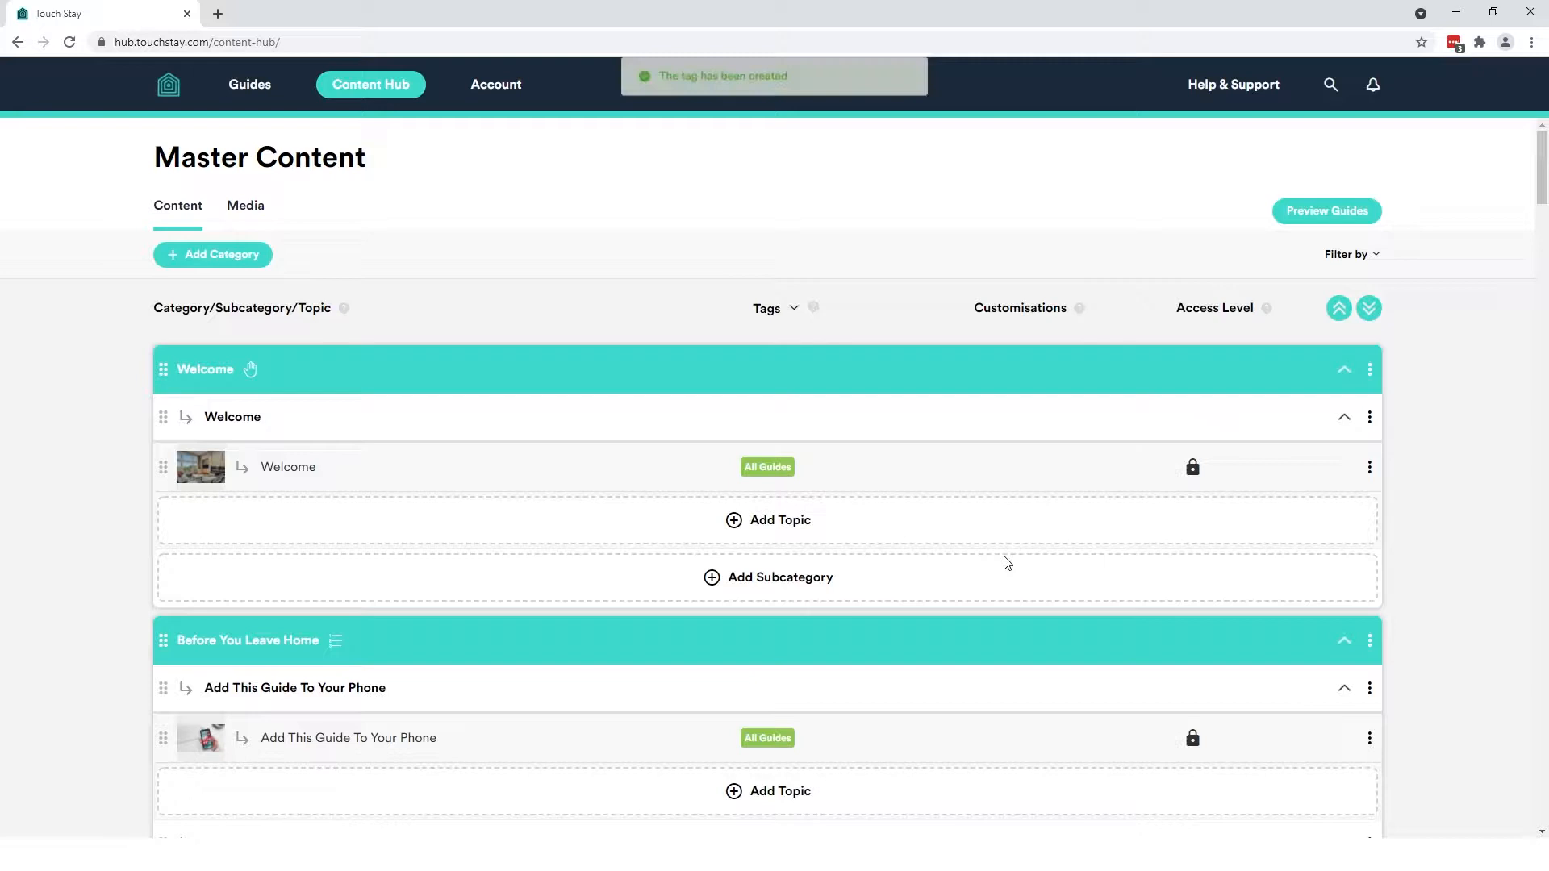
Create a second tag named West with orange colour
click(794, 308)
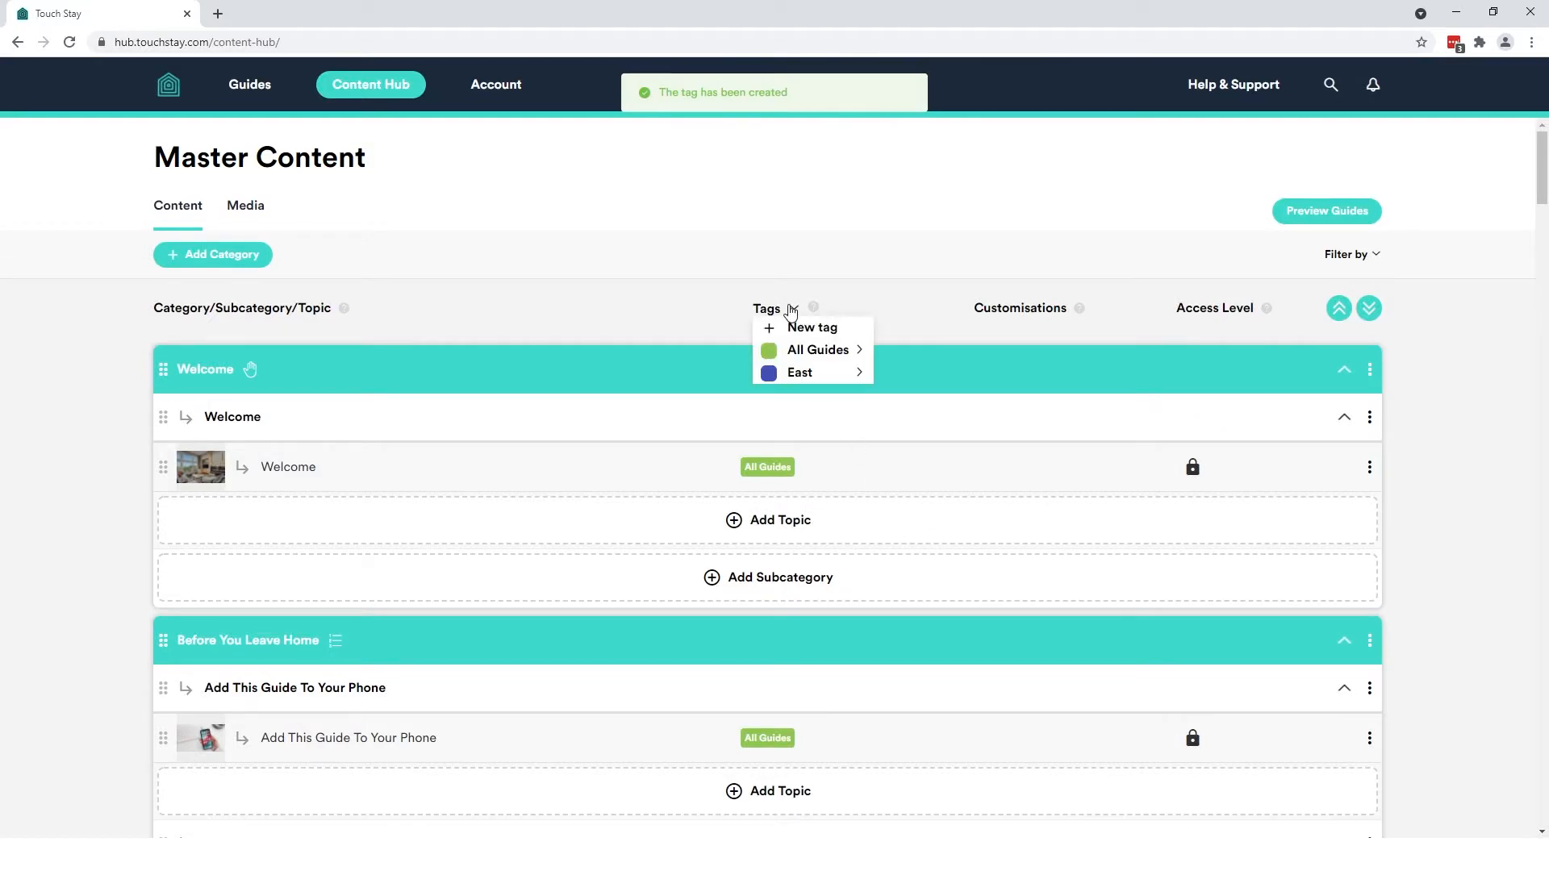
click(810, 328)
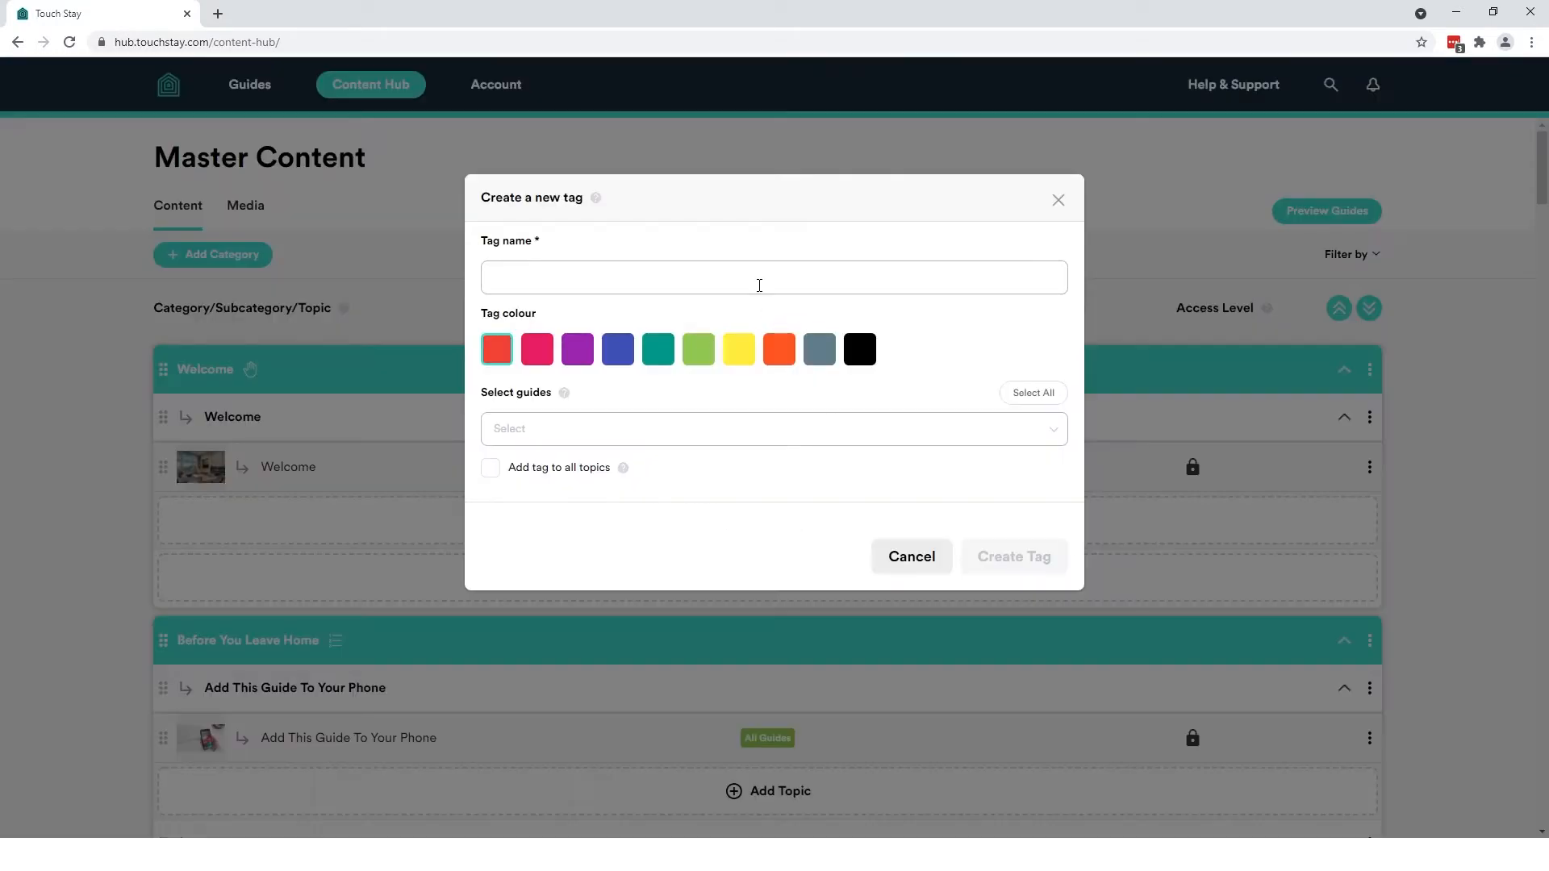
text(West)
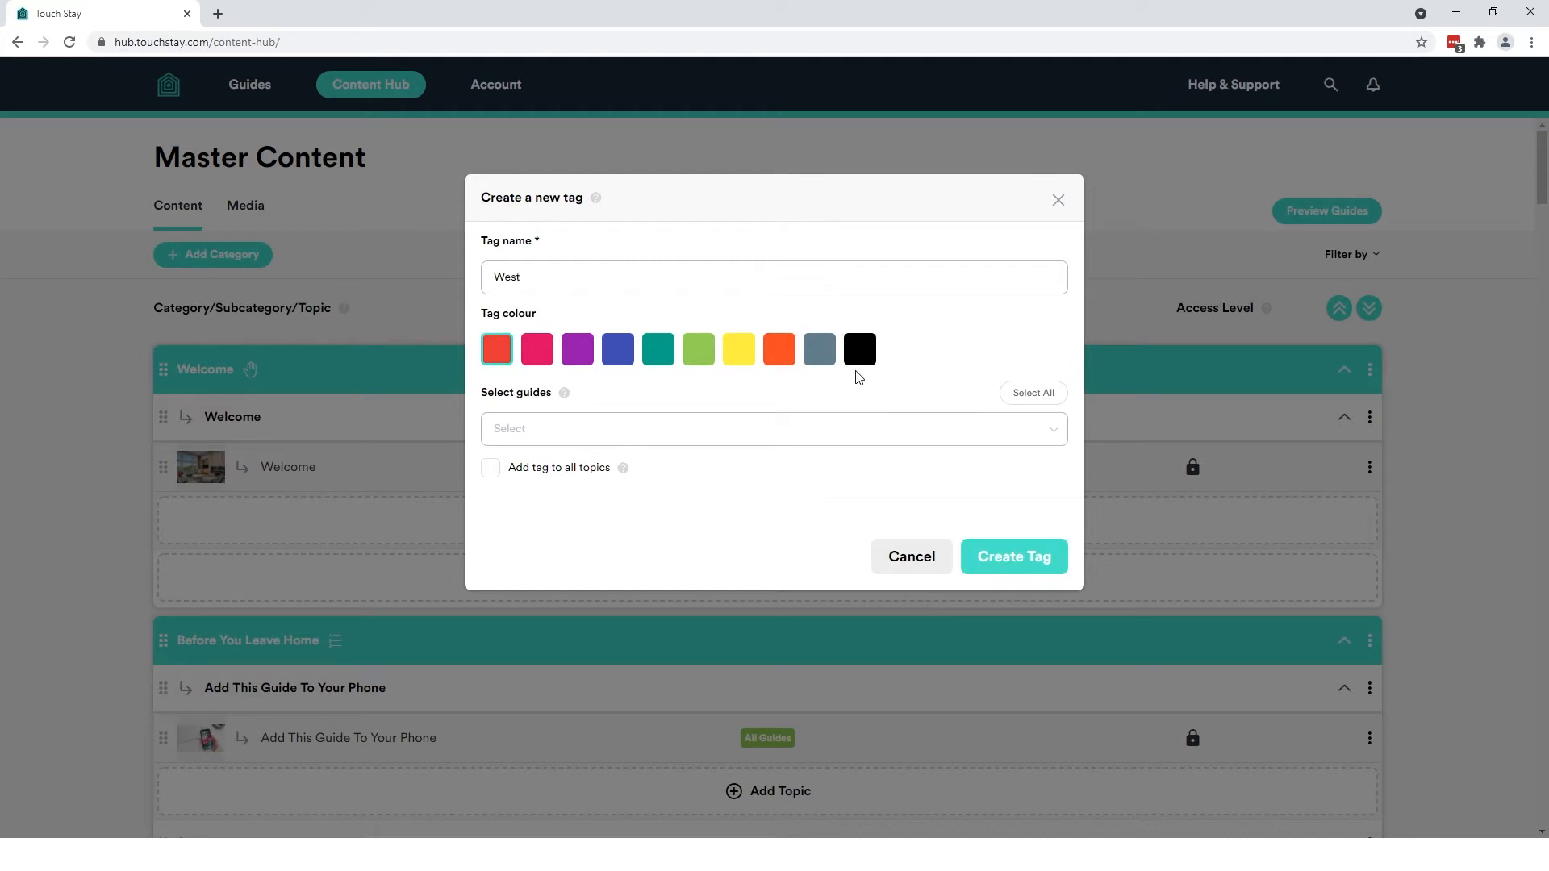
click(779, 348)
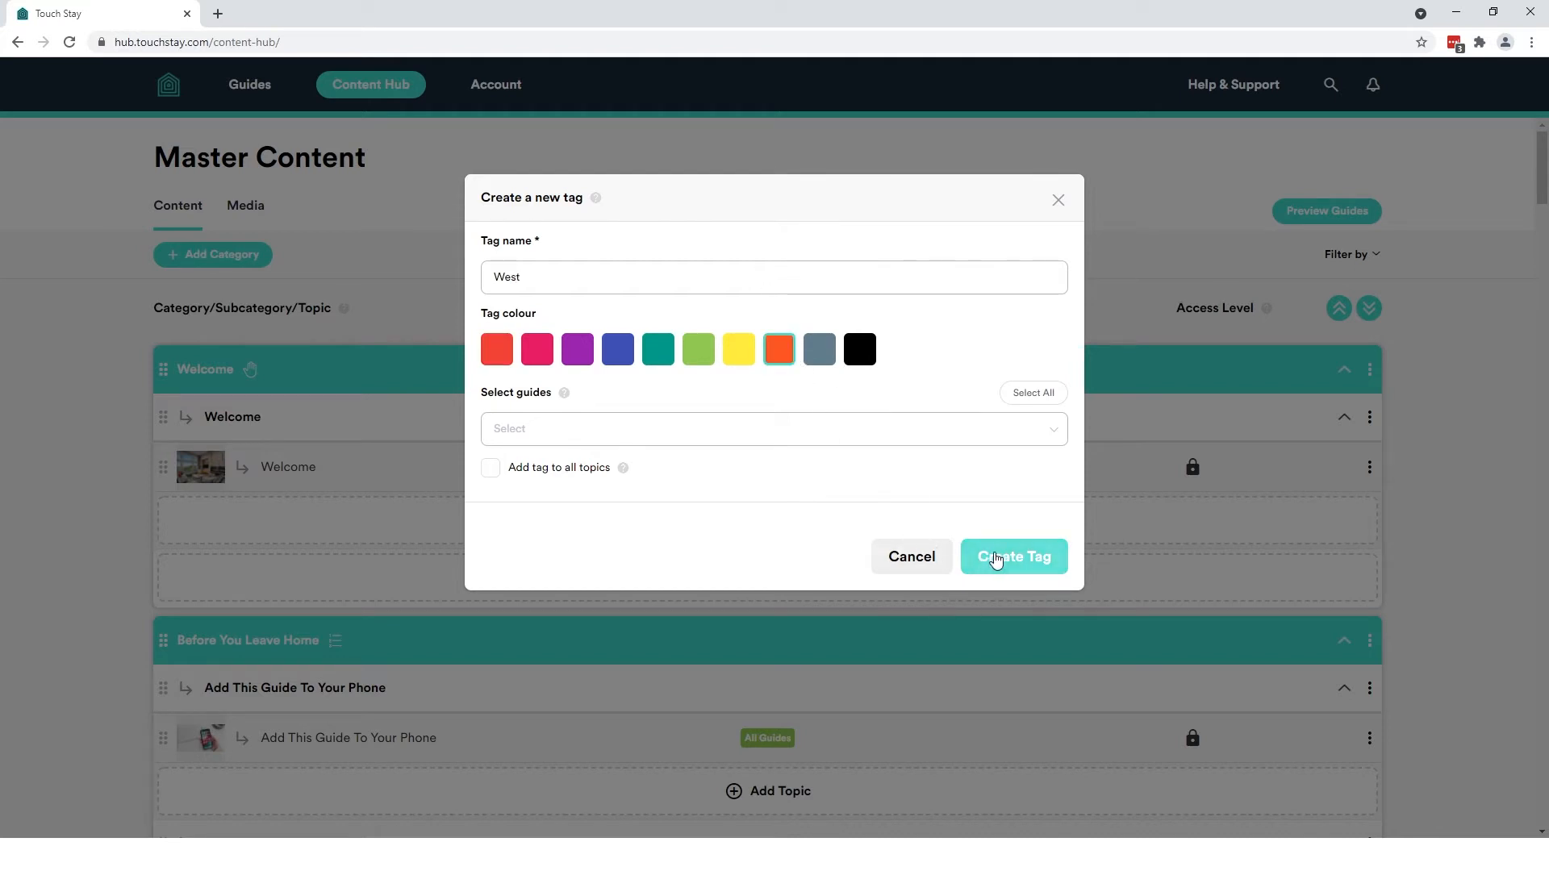
click(1013, 557)
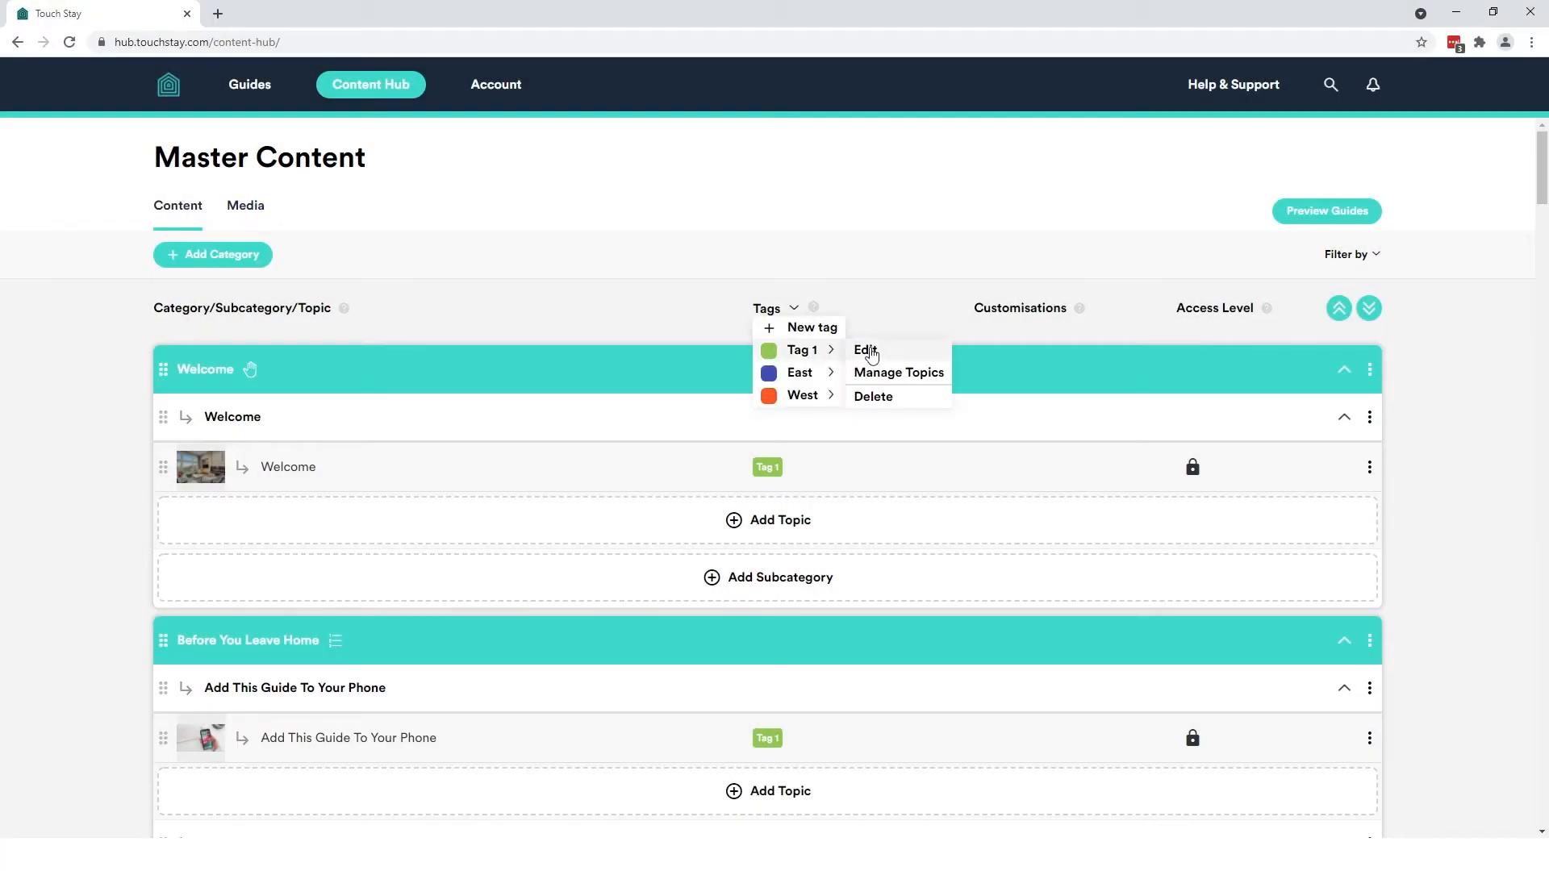
Rename Tag 1 to All Guides and update it
click(861, 348)
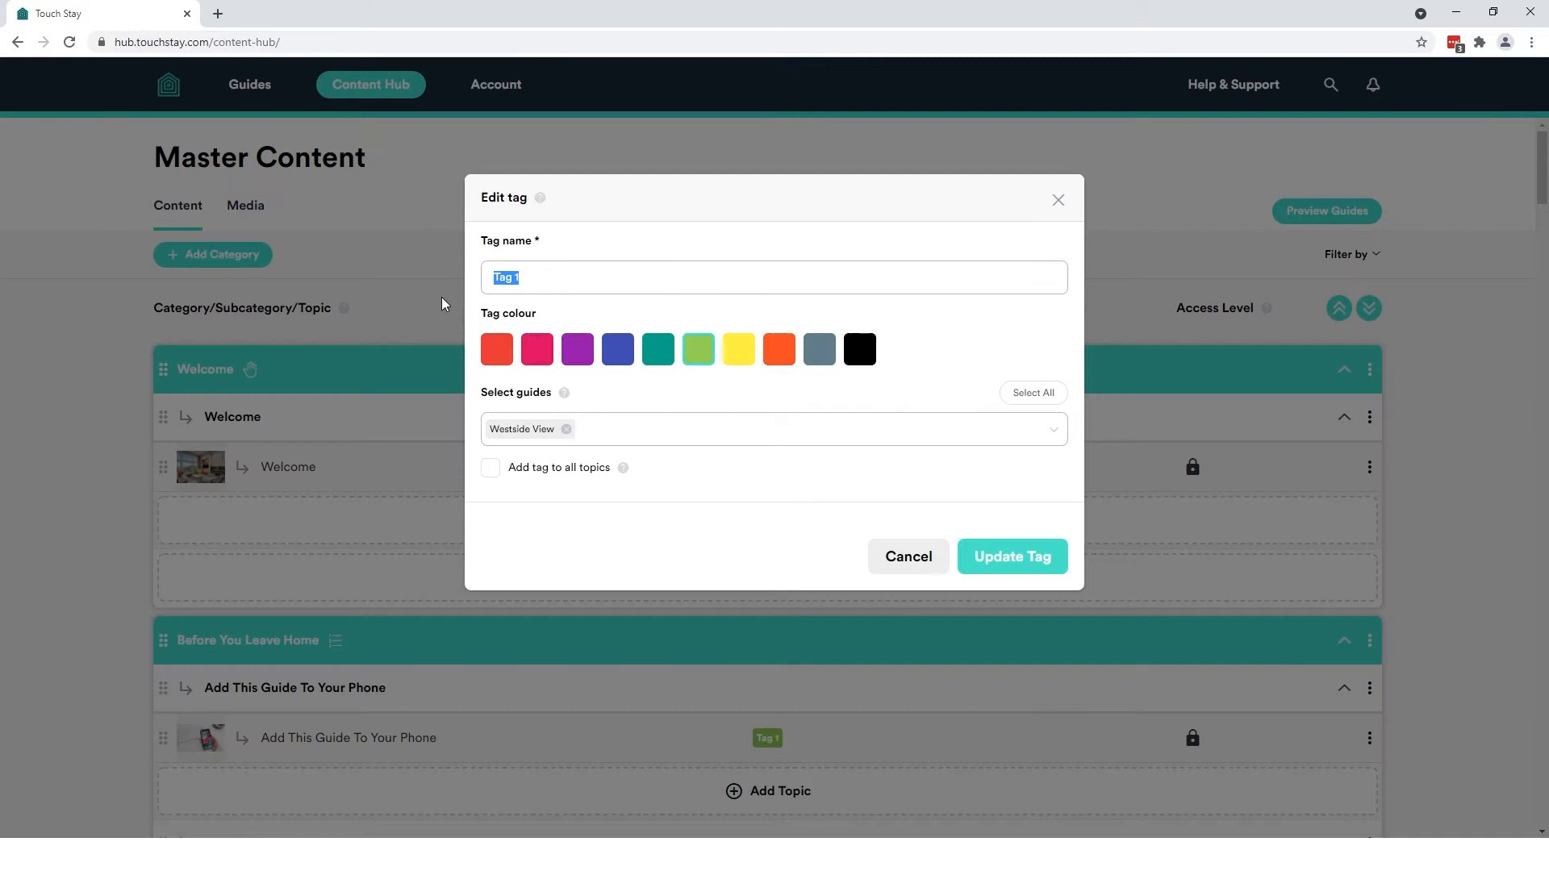
text(All Guides)
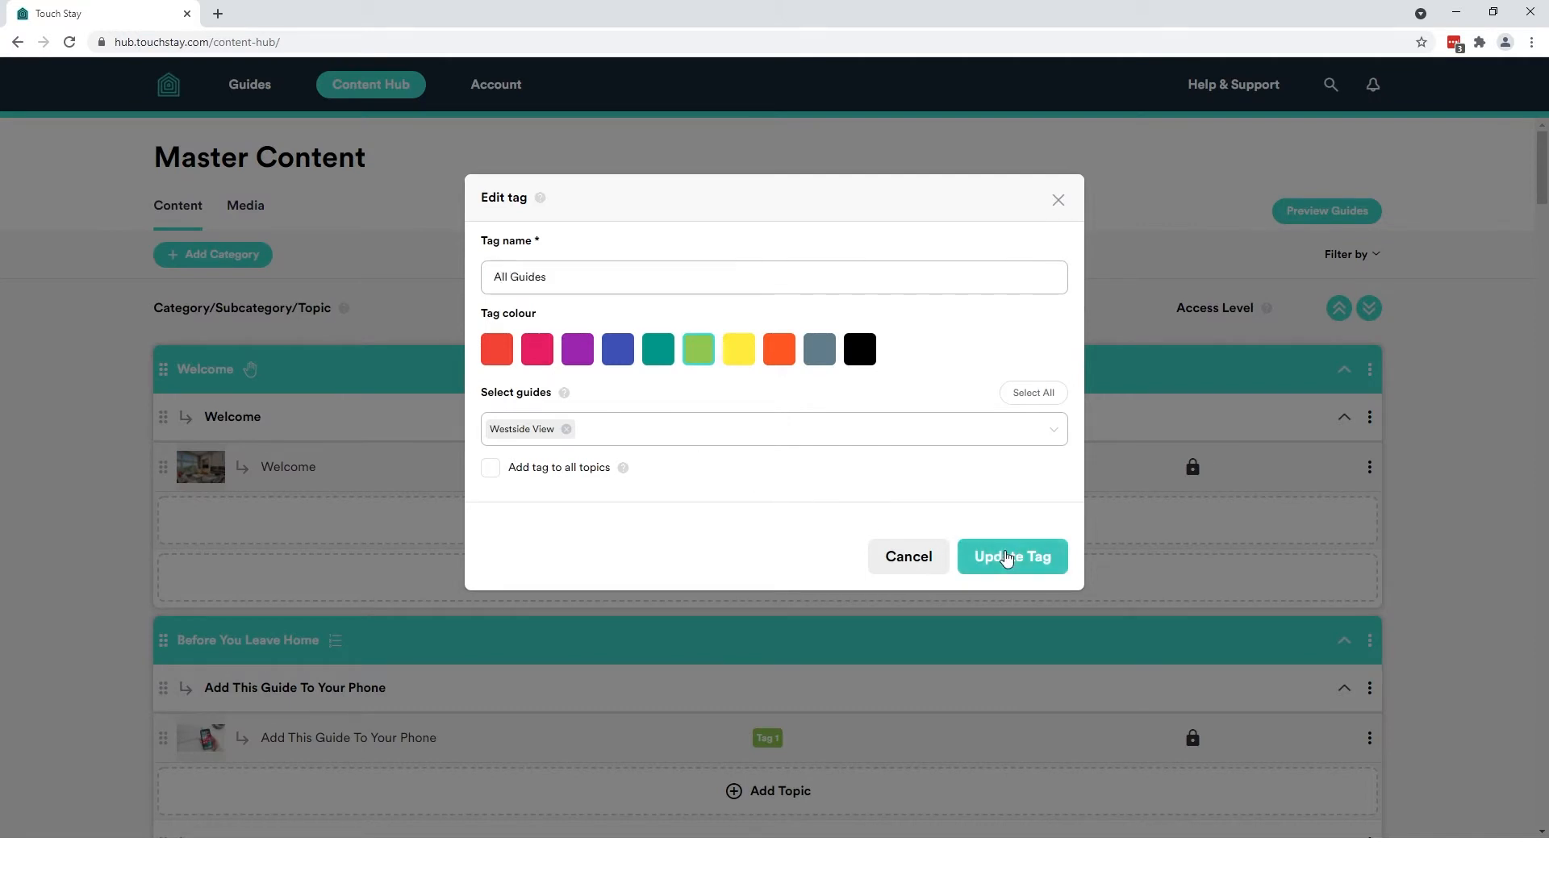
click(1013, 557)
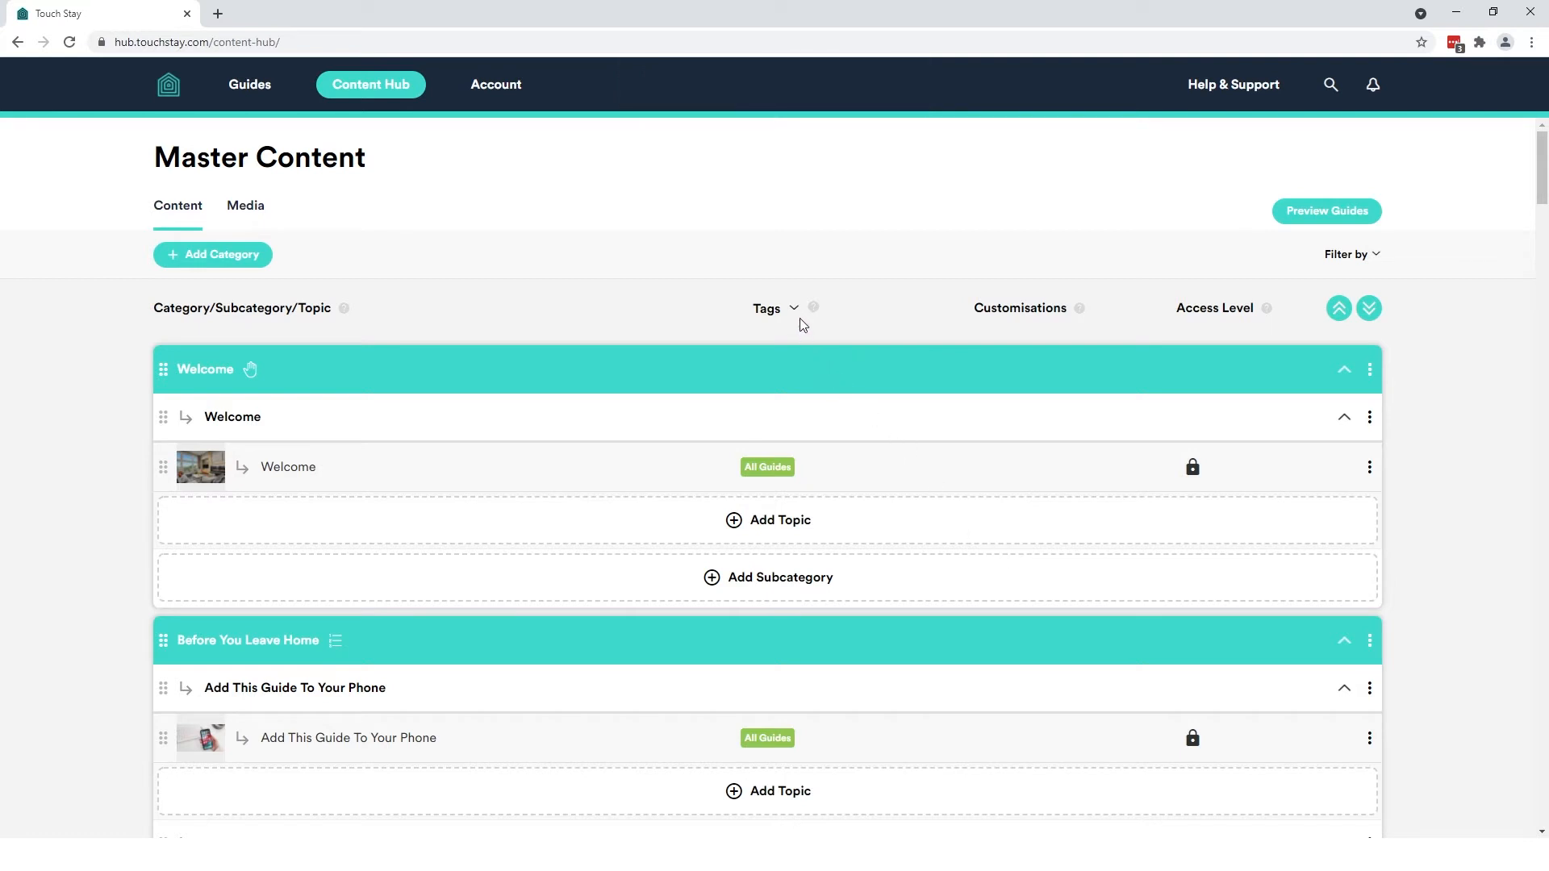
click(767, 308)
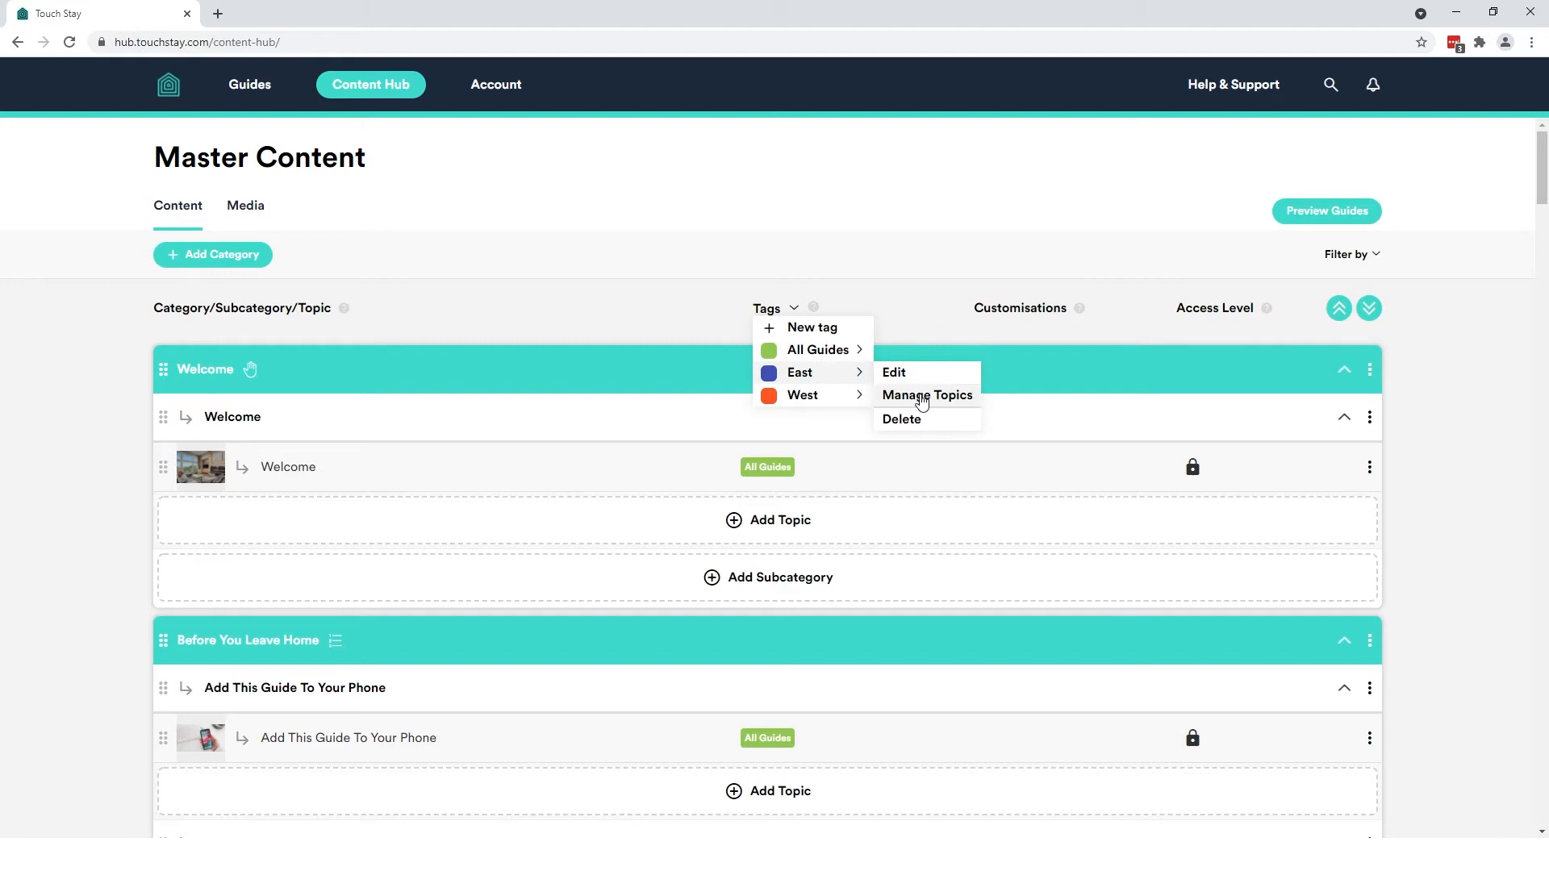
mouse_move(910, 302)
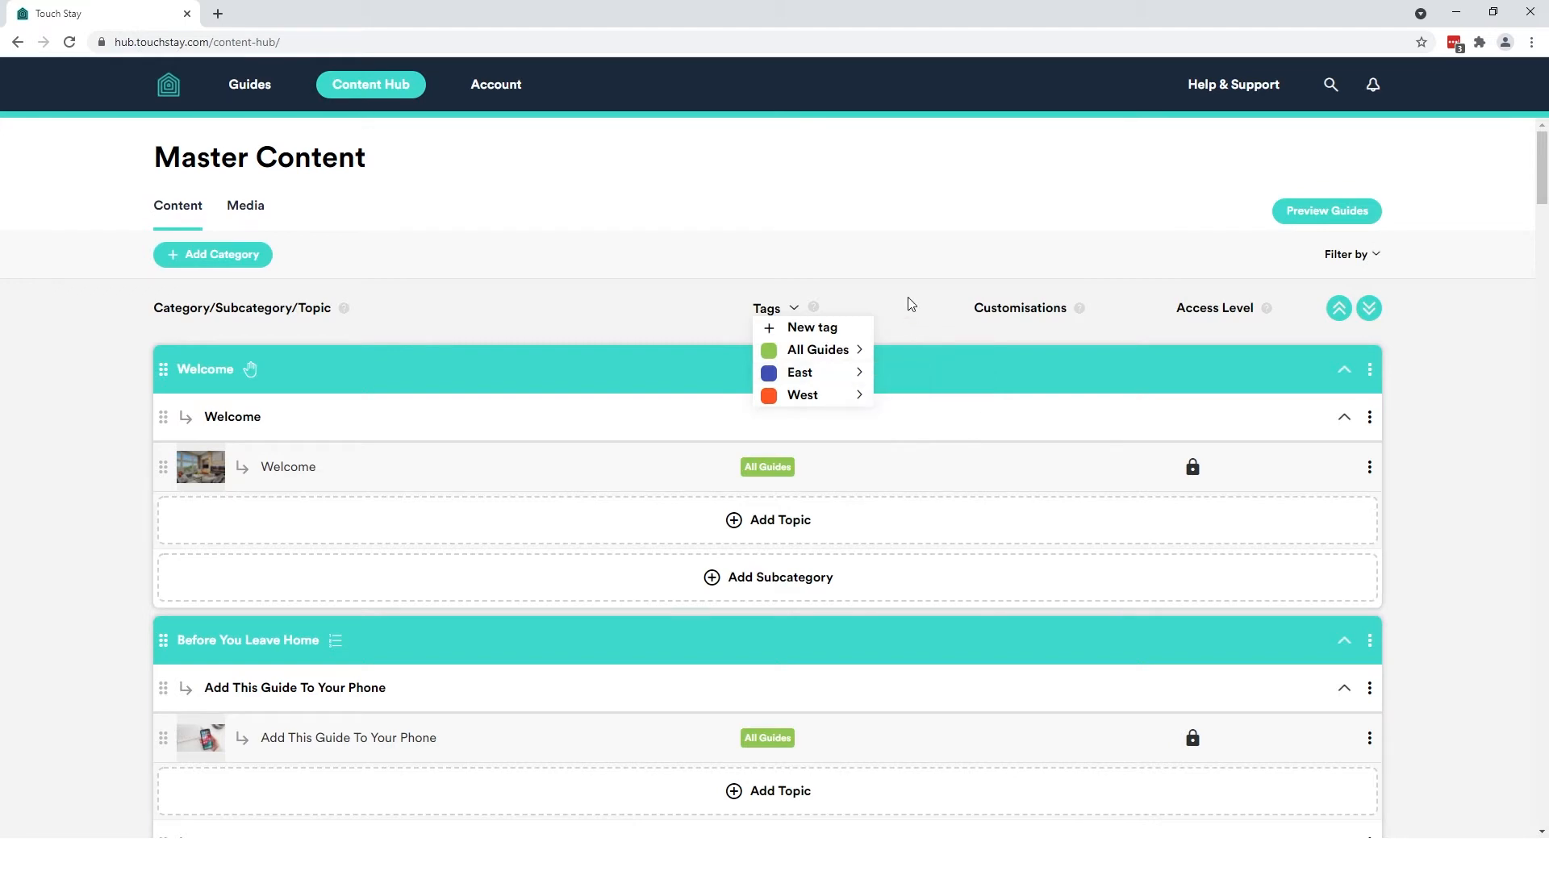
click(947, 513)
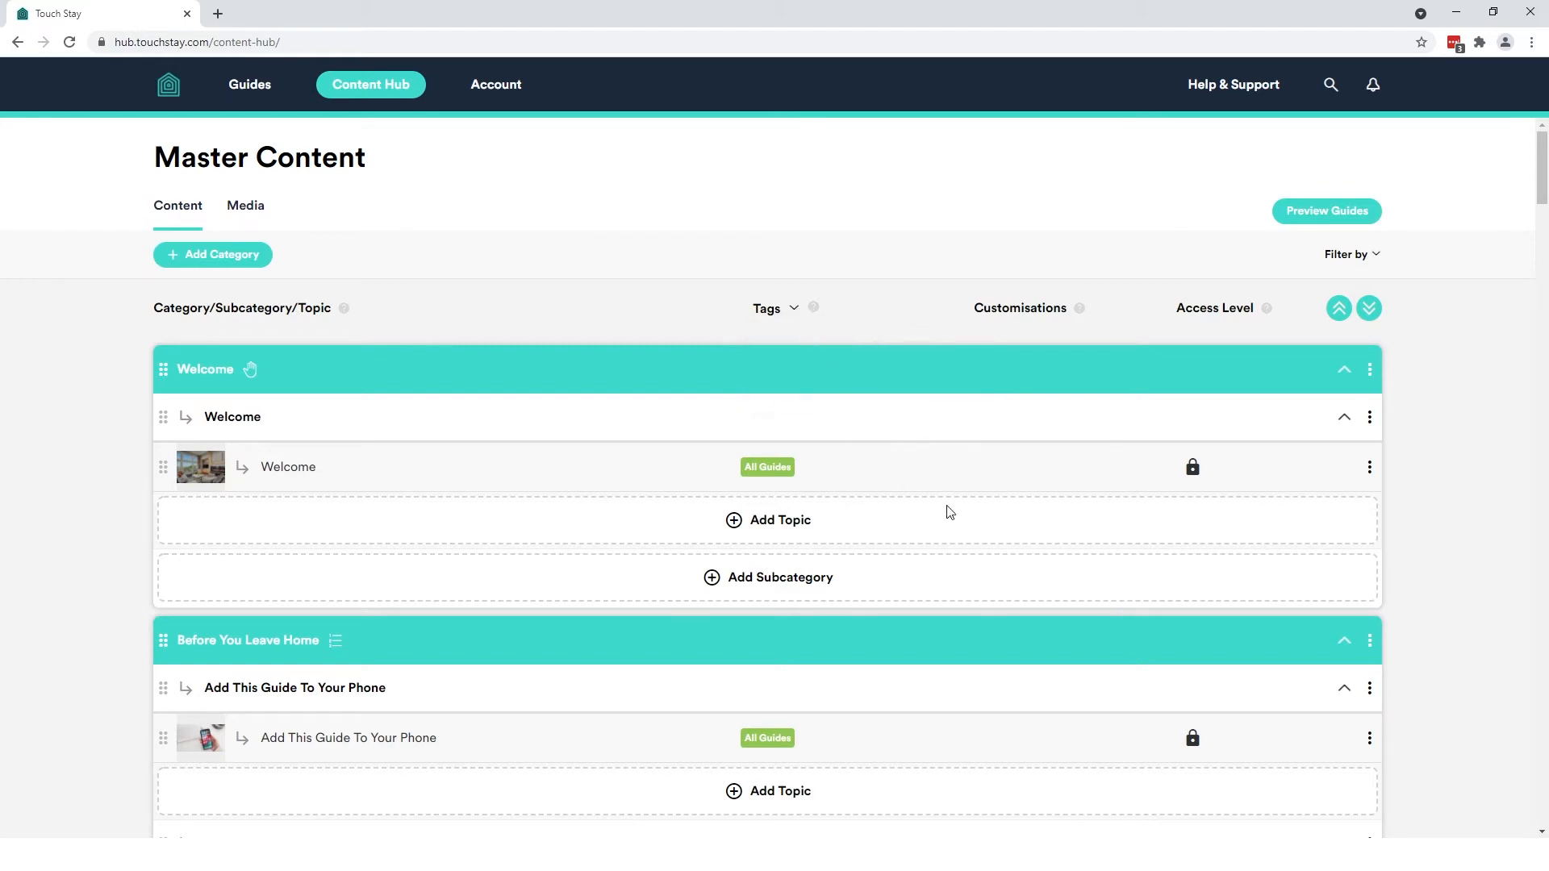
scroll(down, 3)
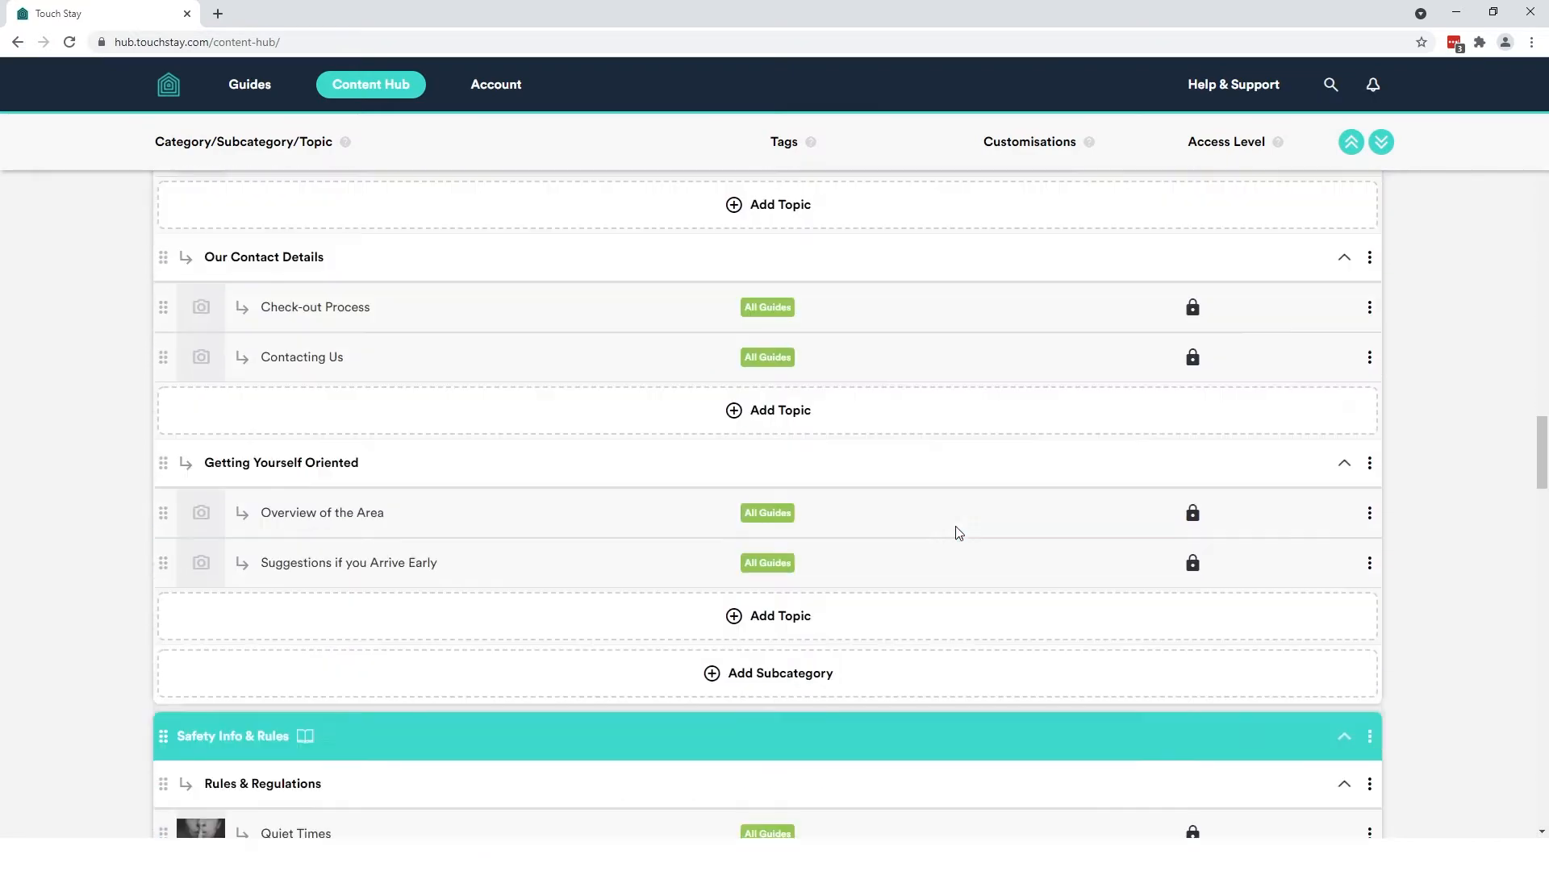
scroll(down, 3)
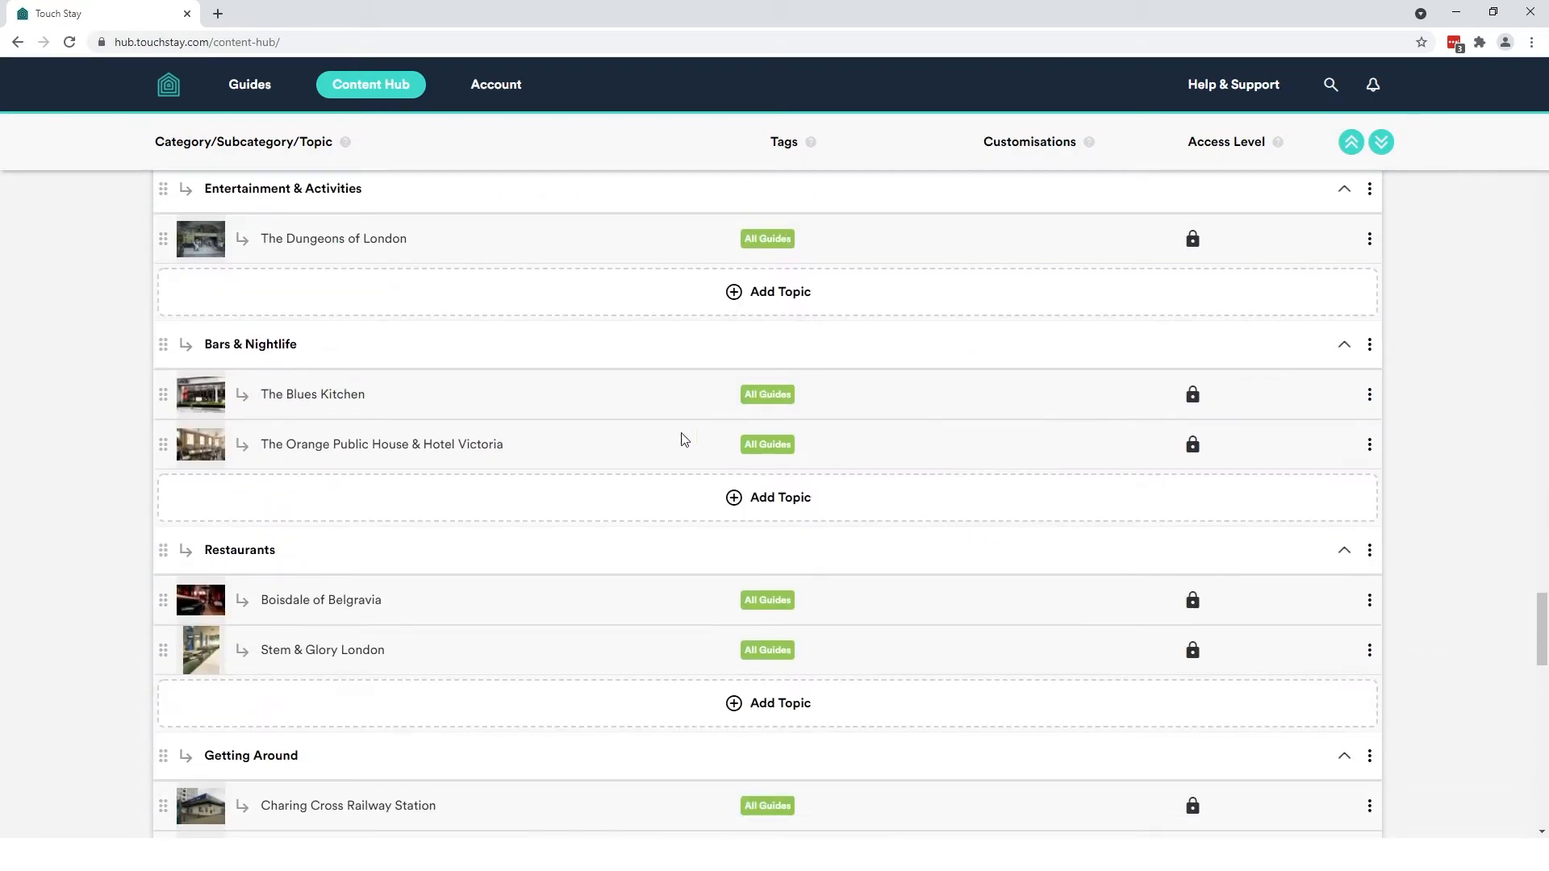
Retag The Blues Kitchen topic from All Guides to East
click(313, 394)
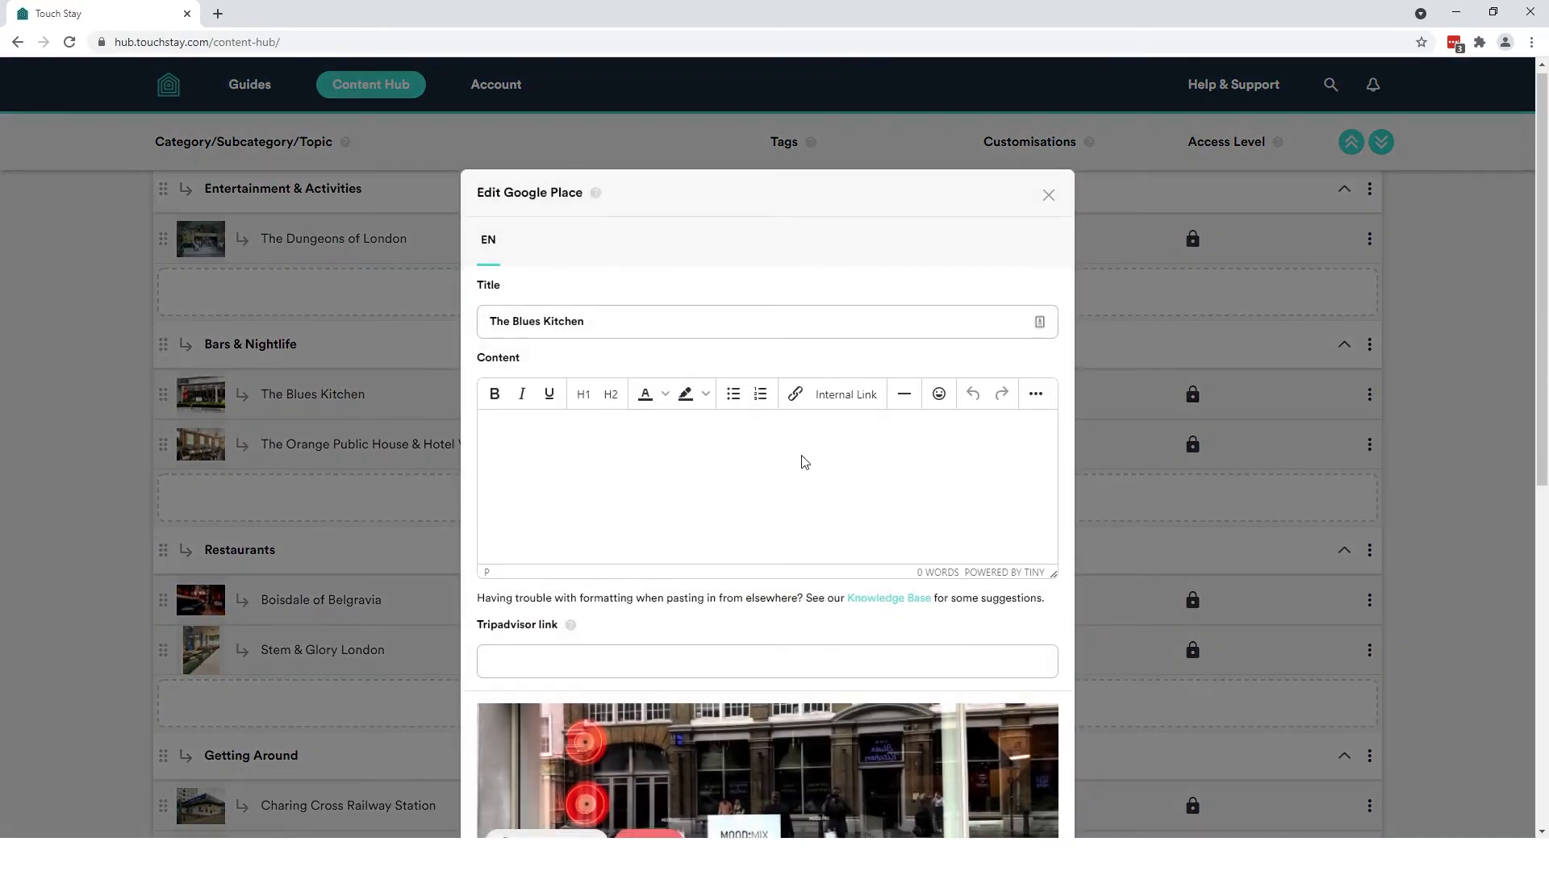
scroll(down, 3)
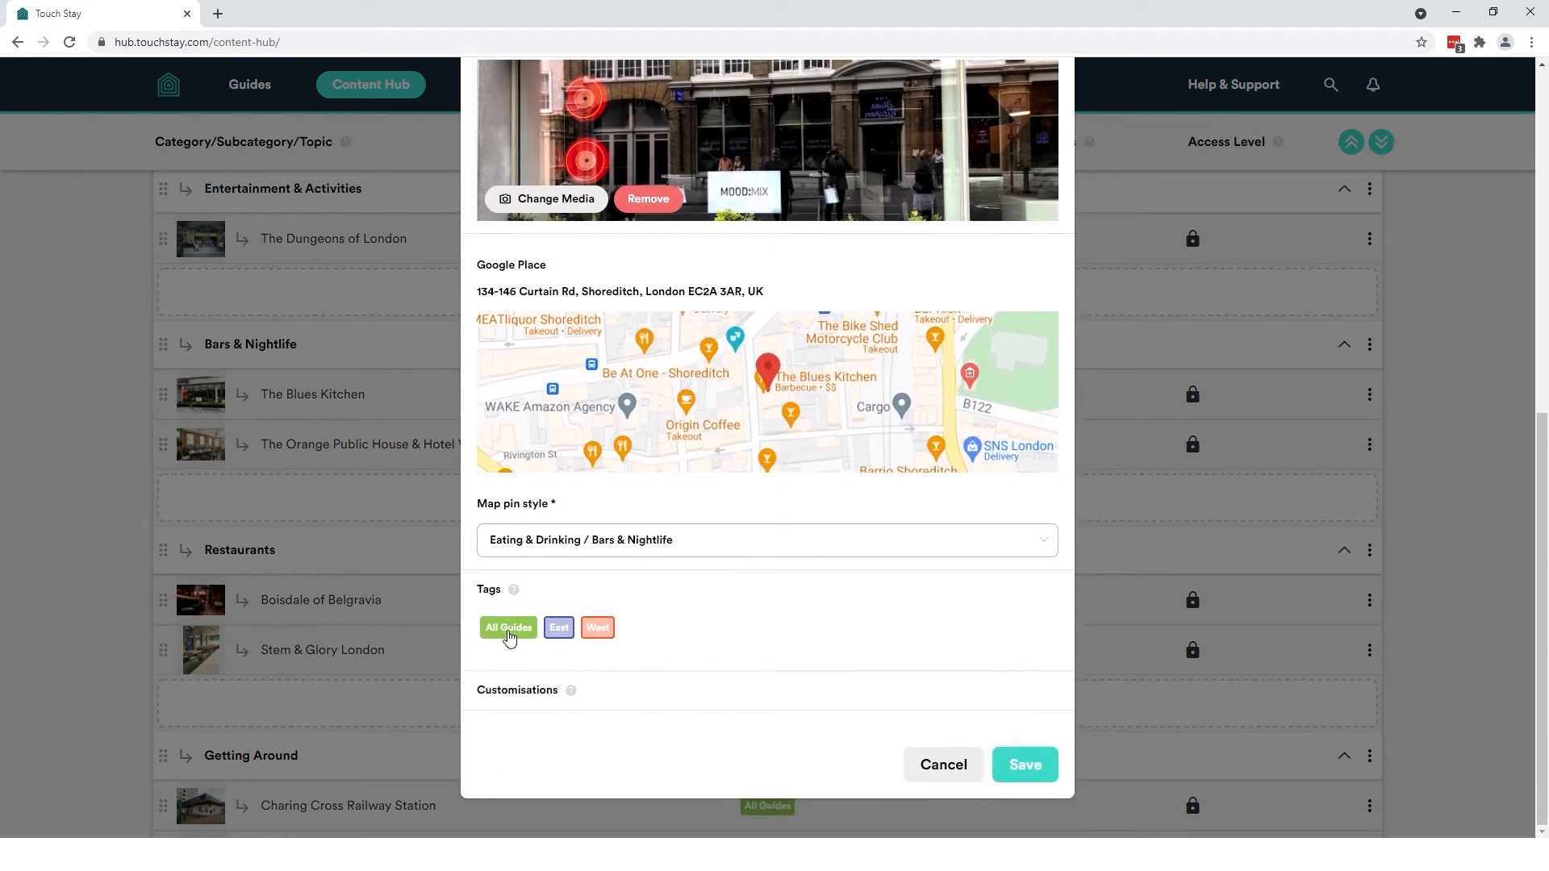
click(558, 628)
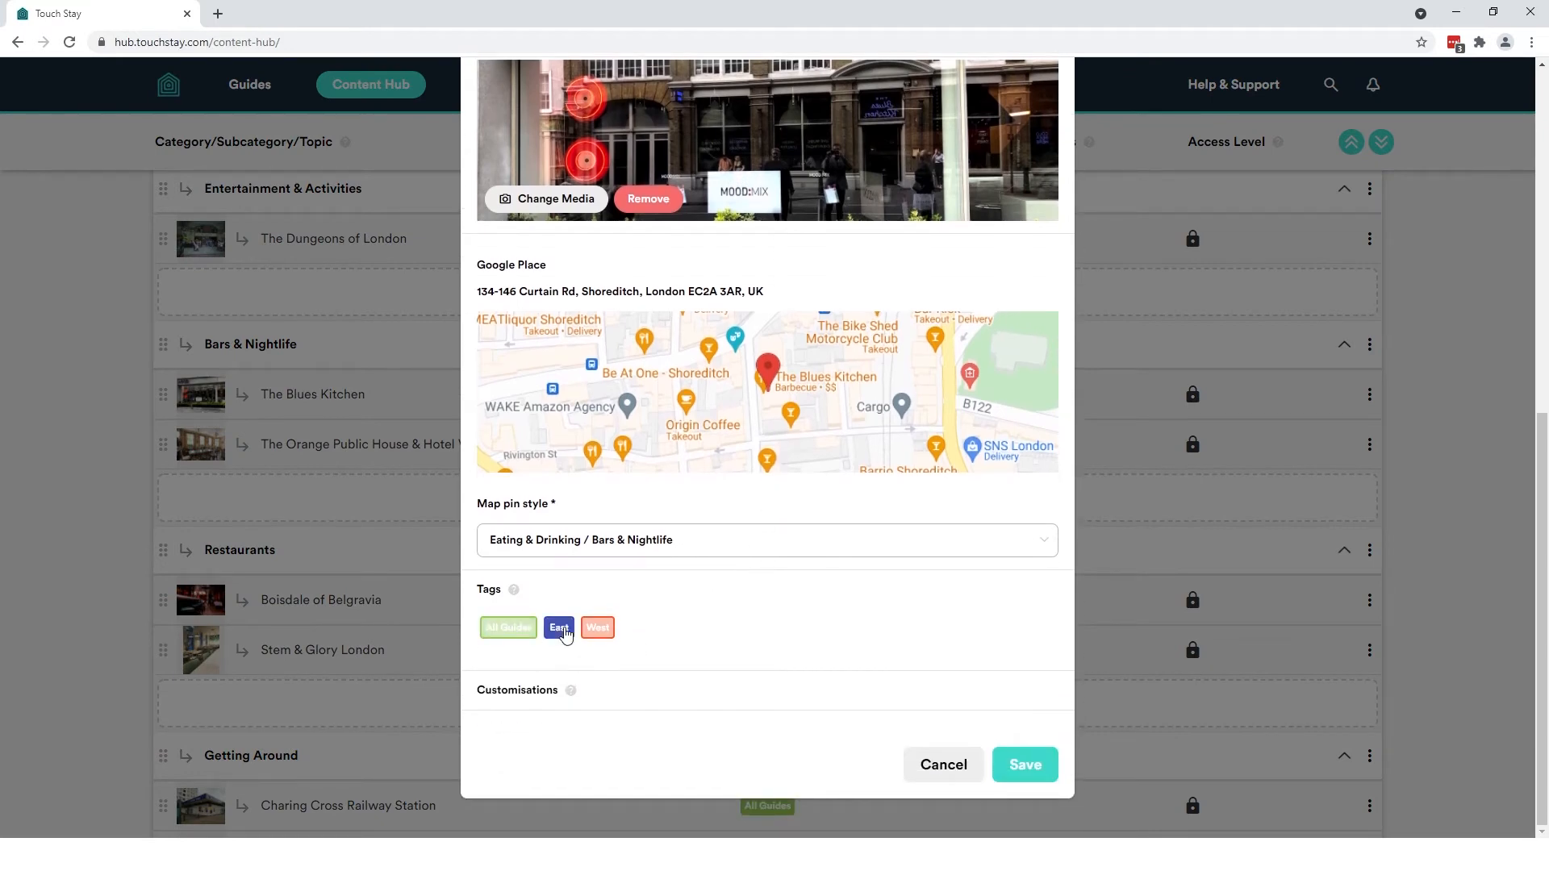
click(1026, 764)
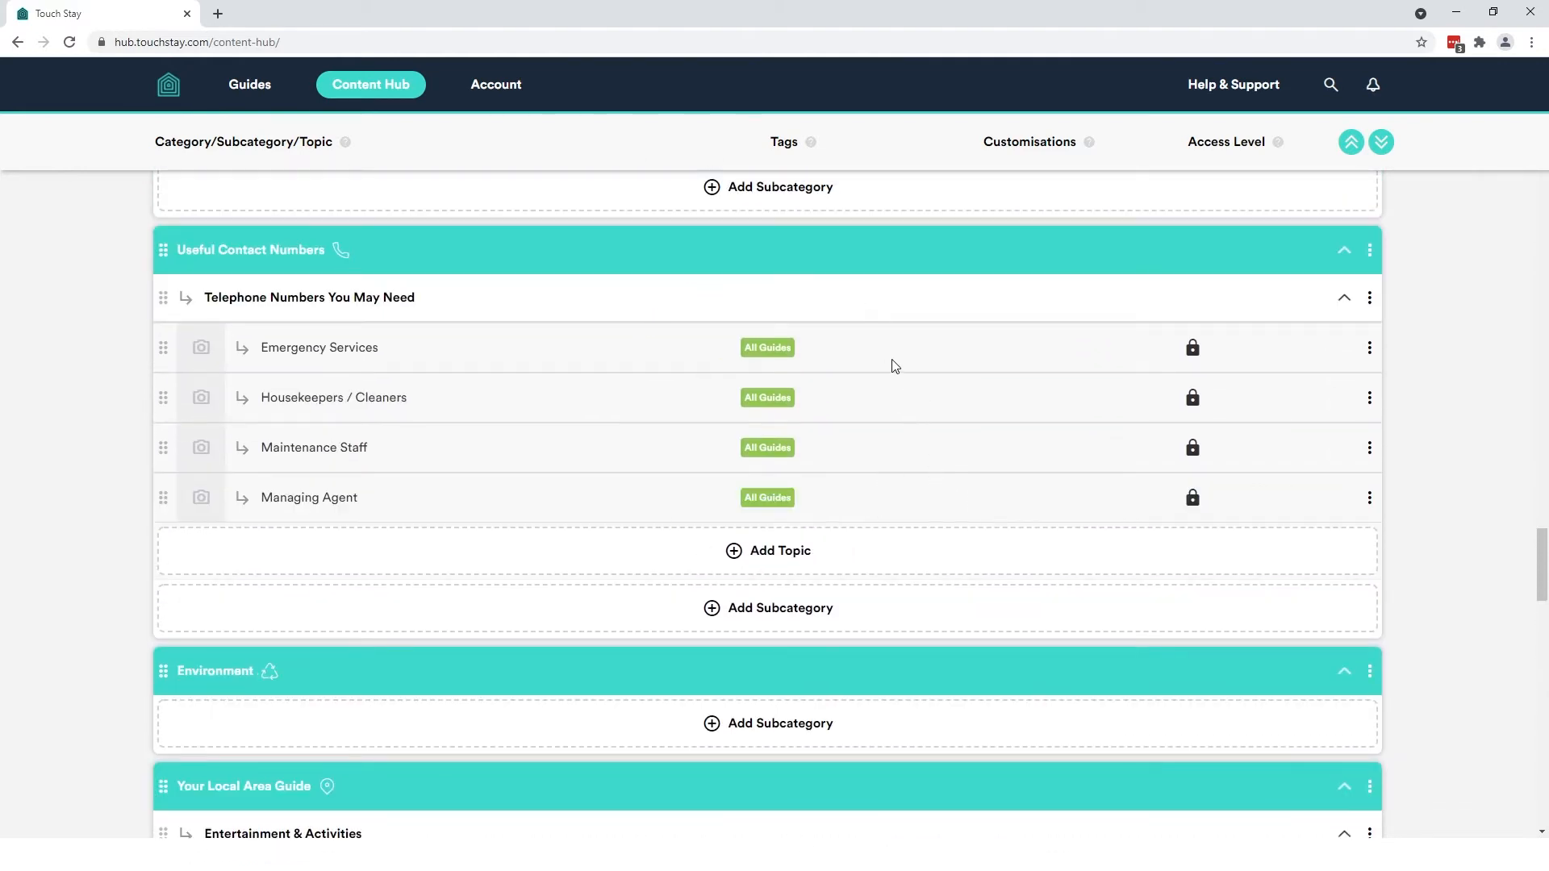
Check the new tags down the topic list, then start a guide search suggesting Eastside Hangout and Westside View
scroll(up, 3)
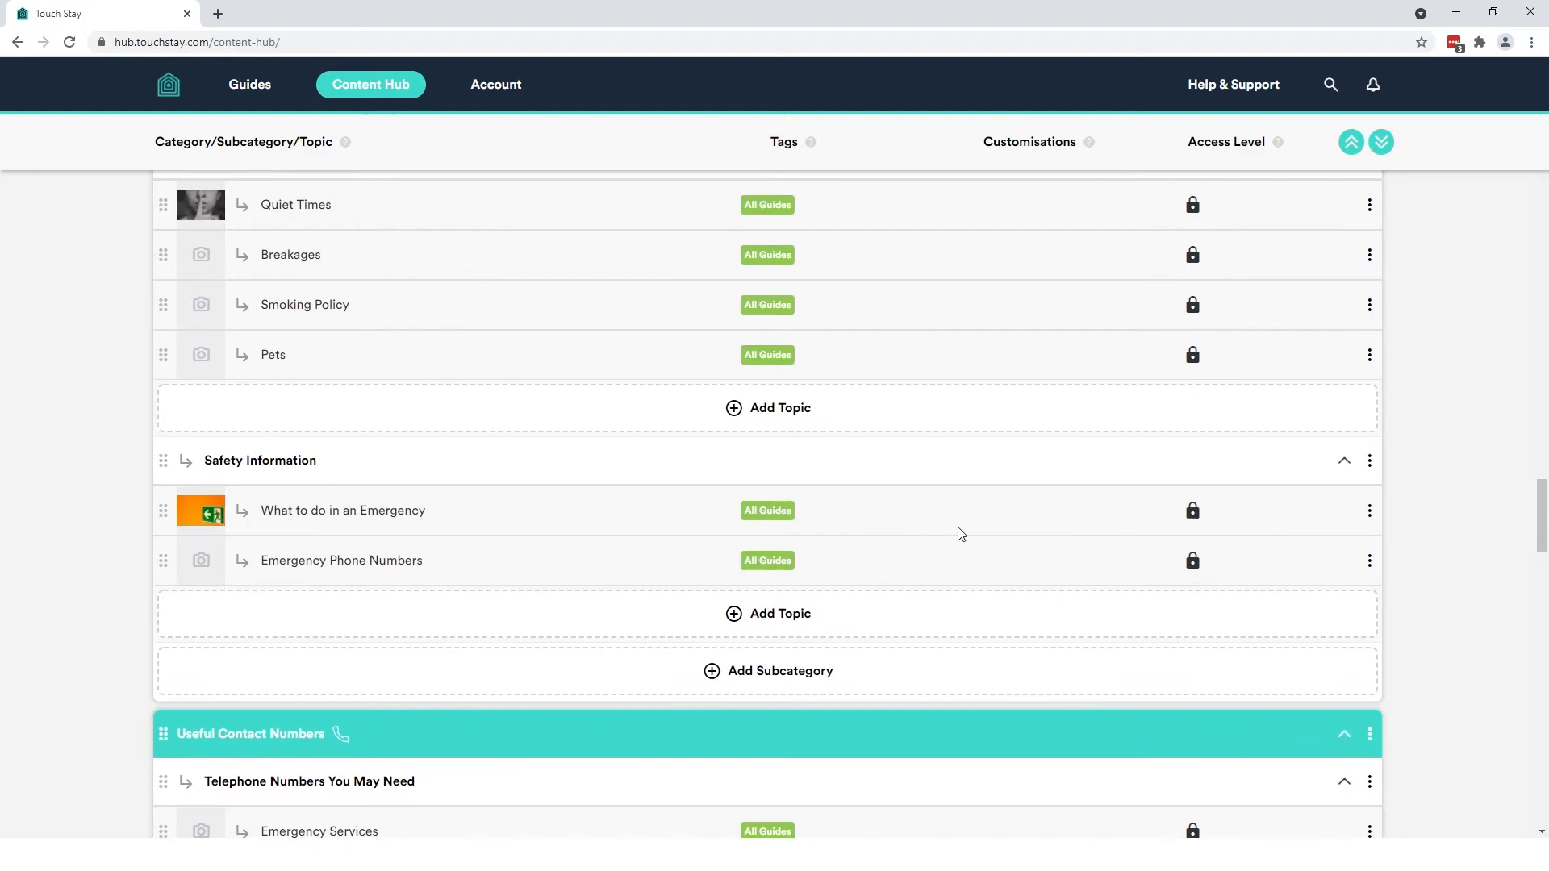
scroll(down, 3)
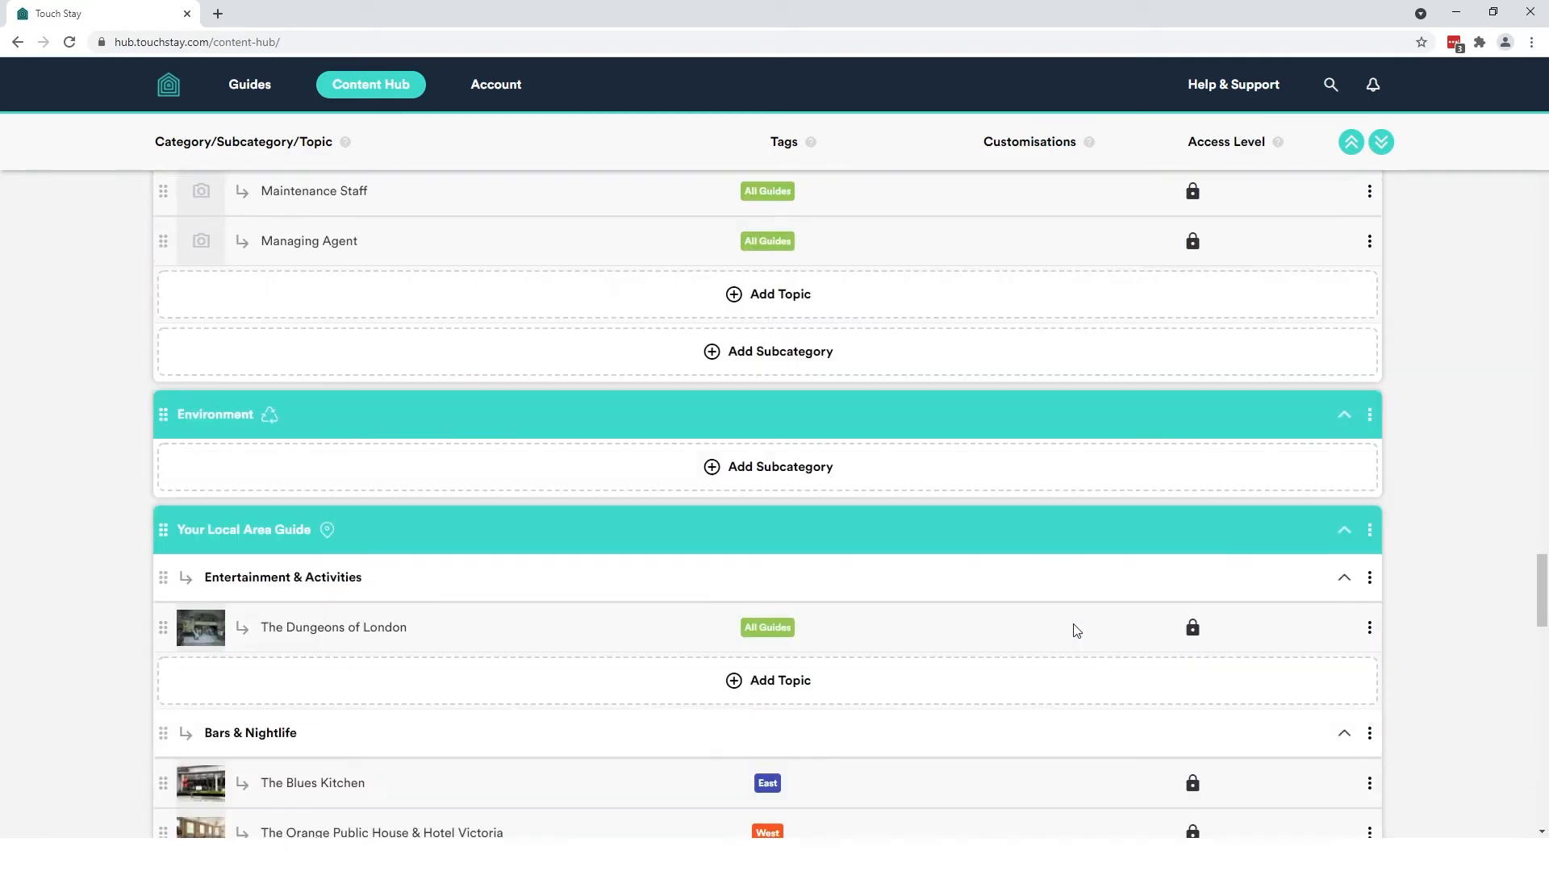
scroll(down, 3)
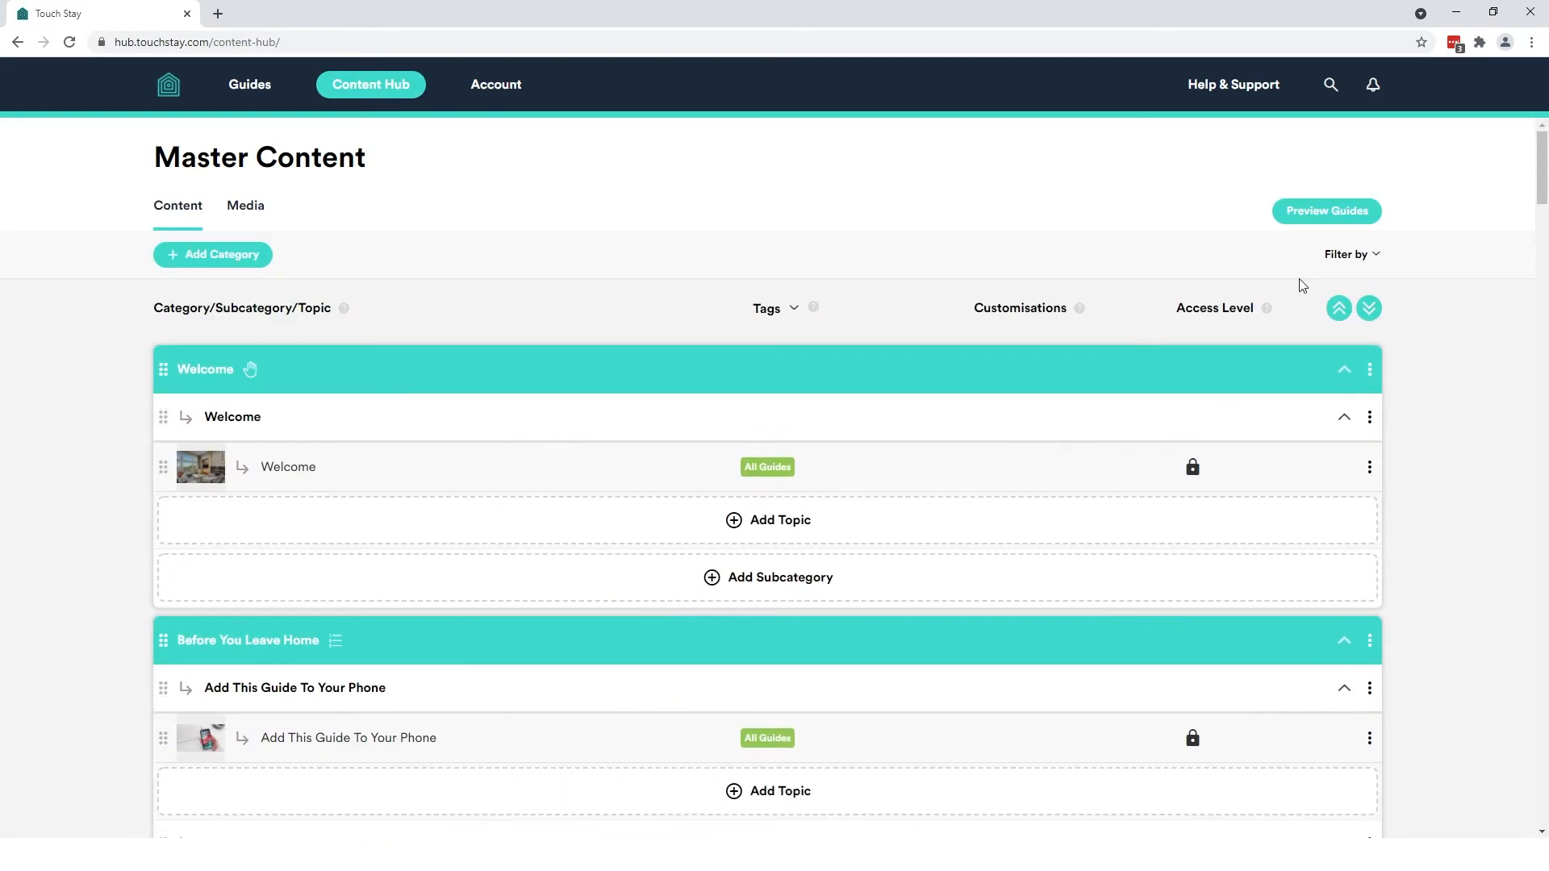
click(1347, 255)
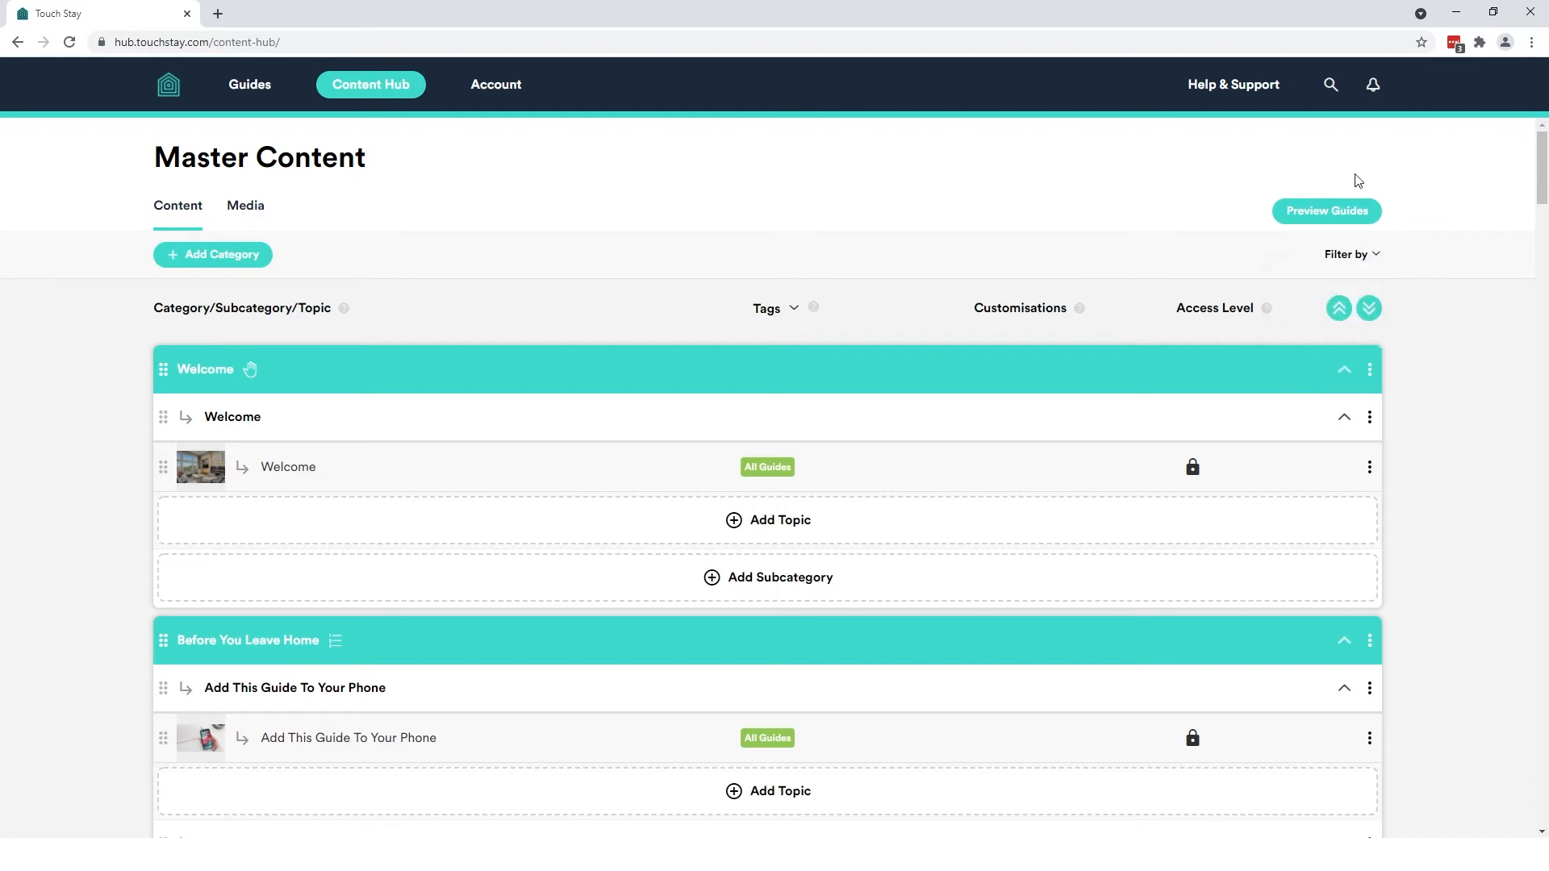
click(1329, 84)
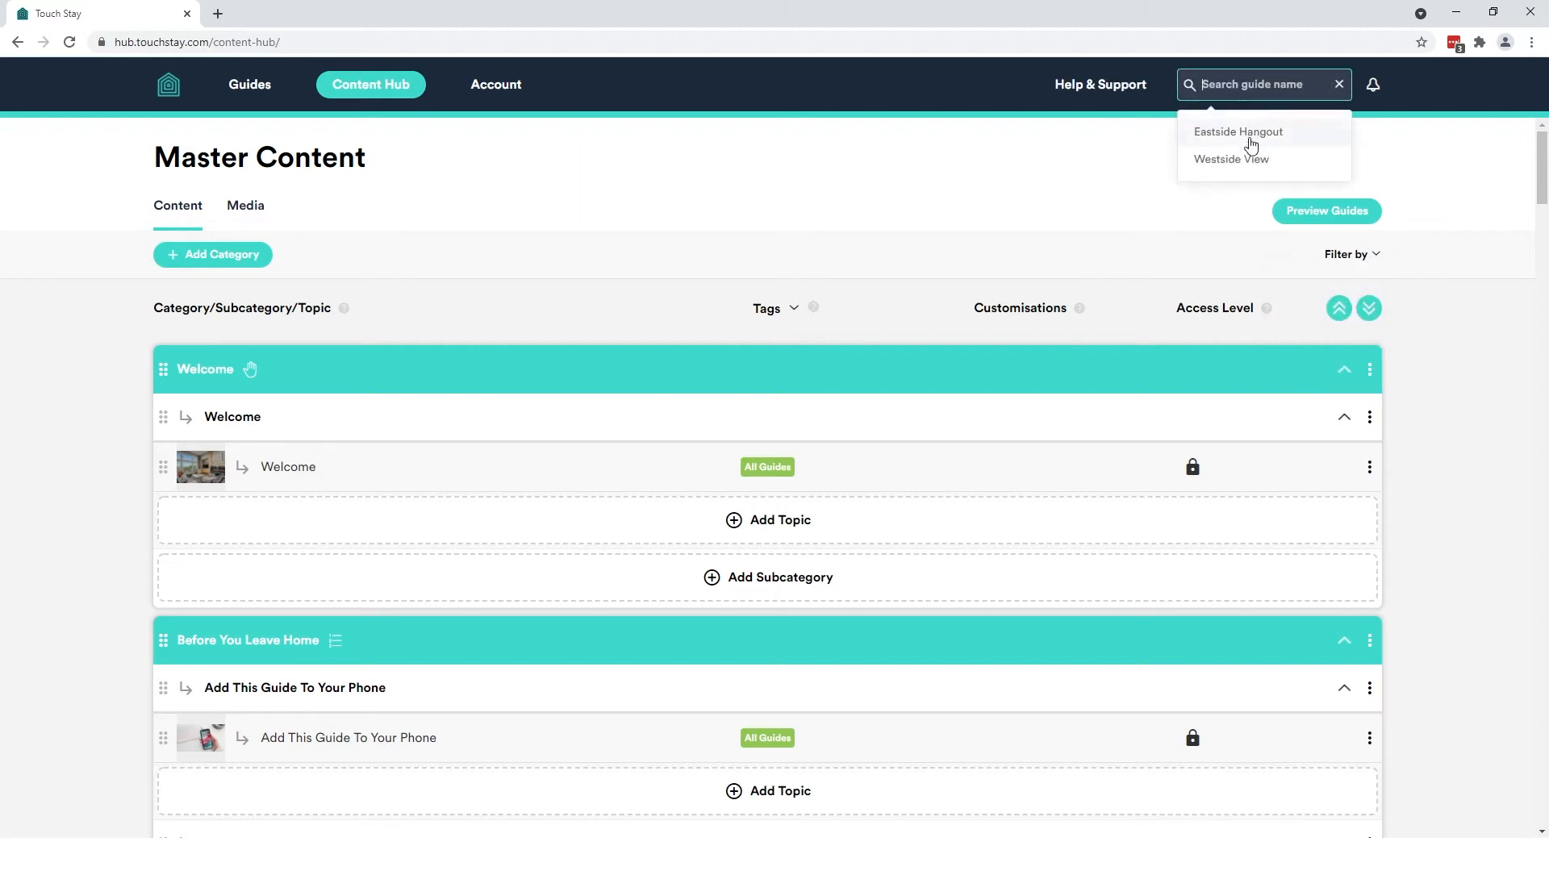
Open Eastside Hangout from the search results and review its Guide Details
click(1239, 132)
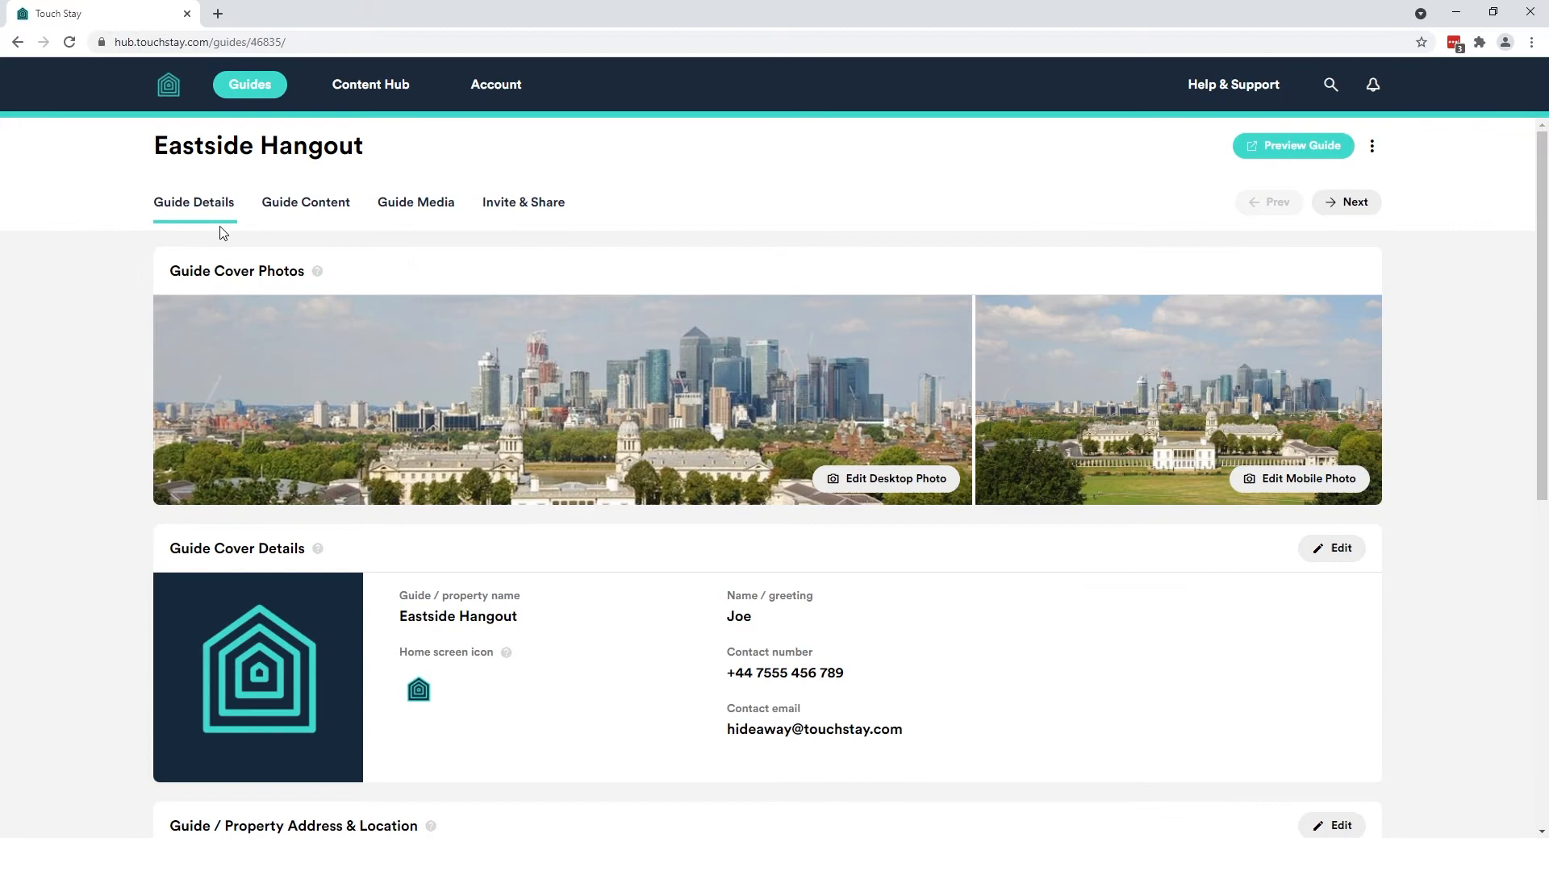
mouse_move(963, 286)
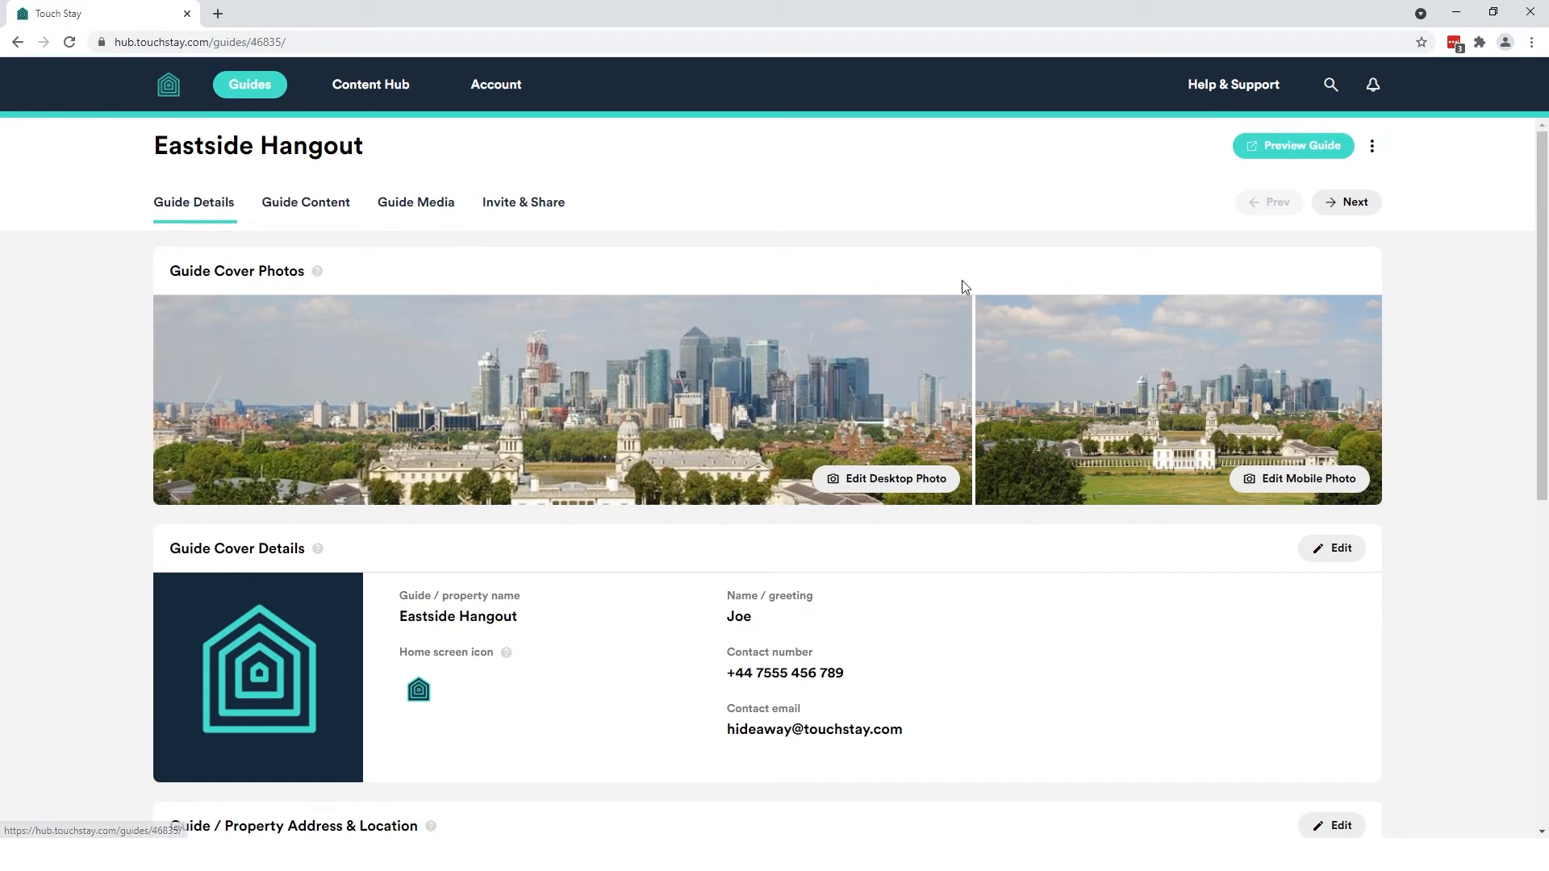
scroll(down, 3)
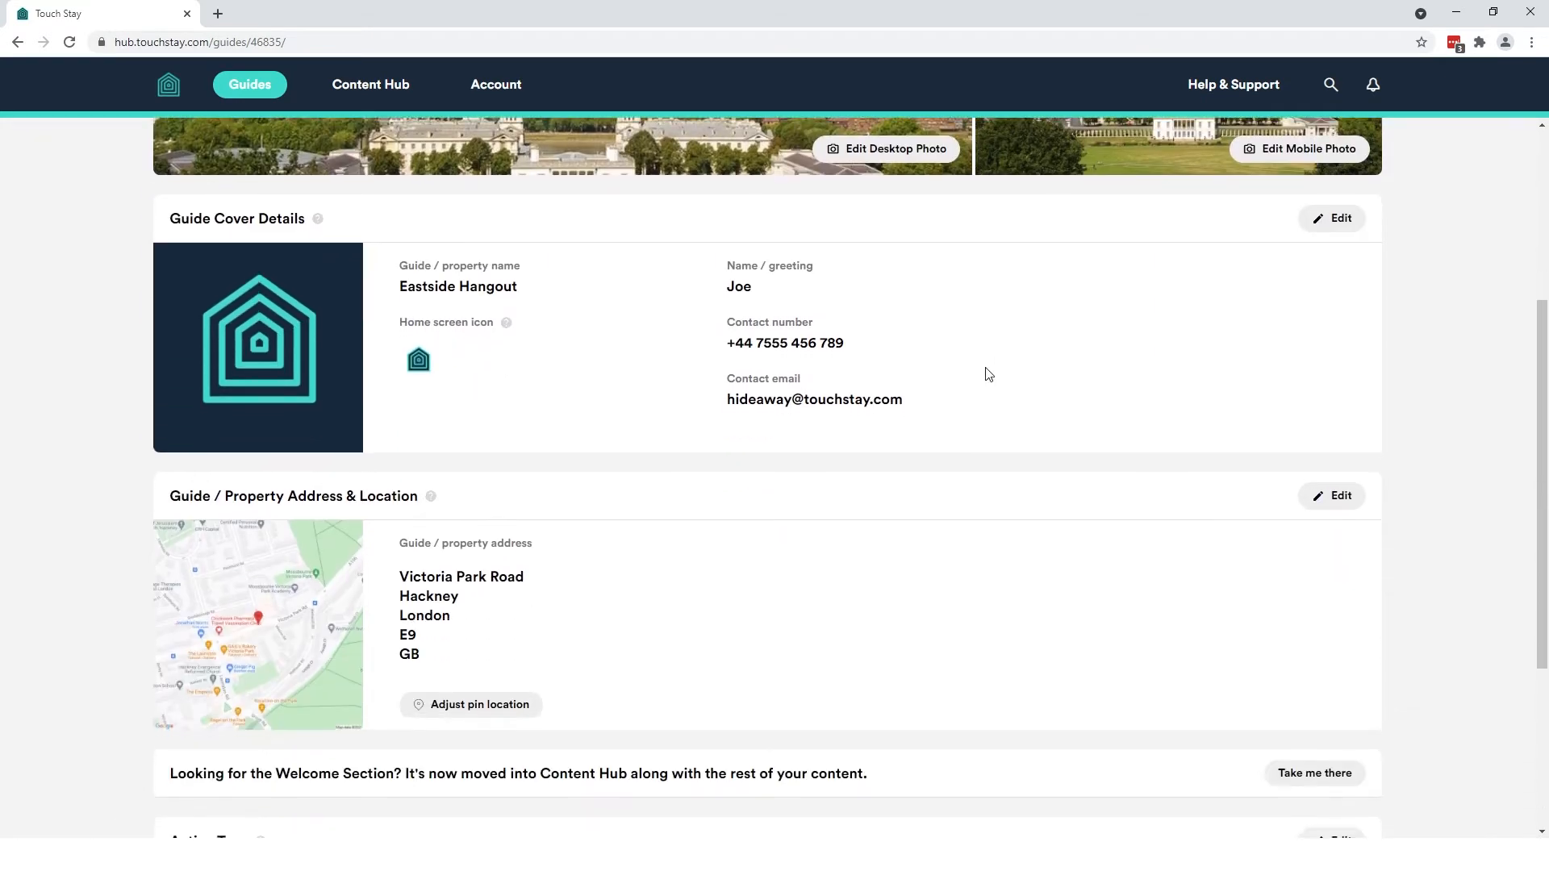
scroll(down, 3)
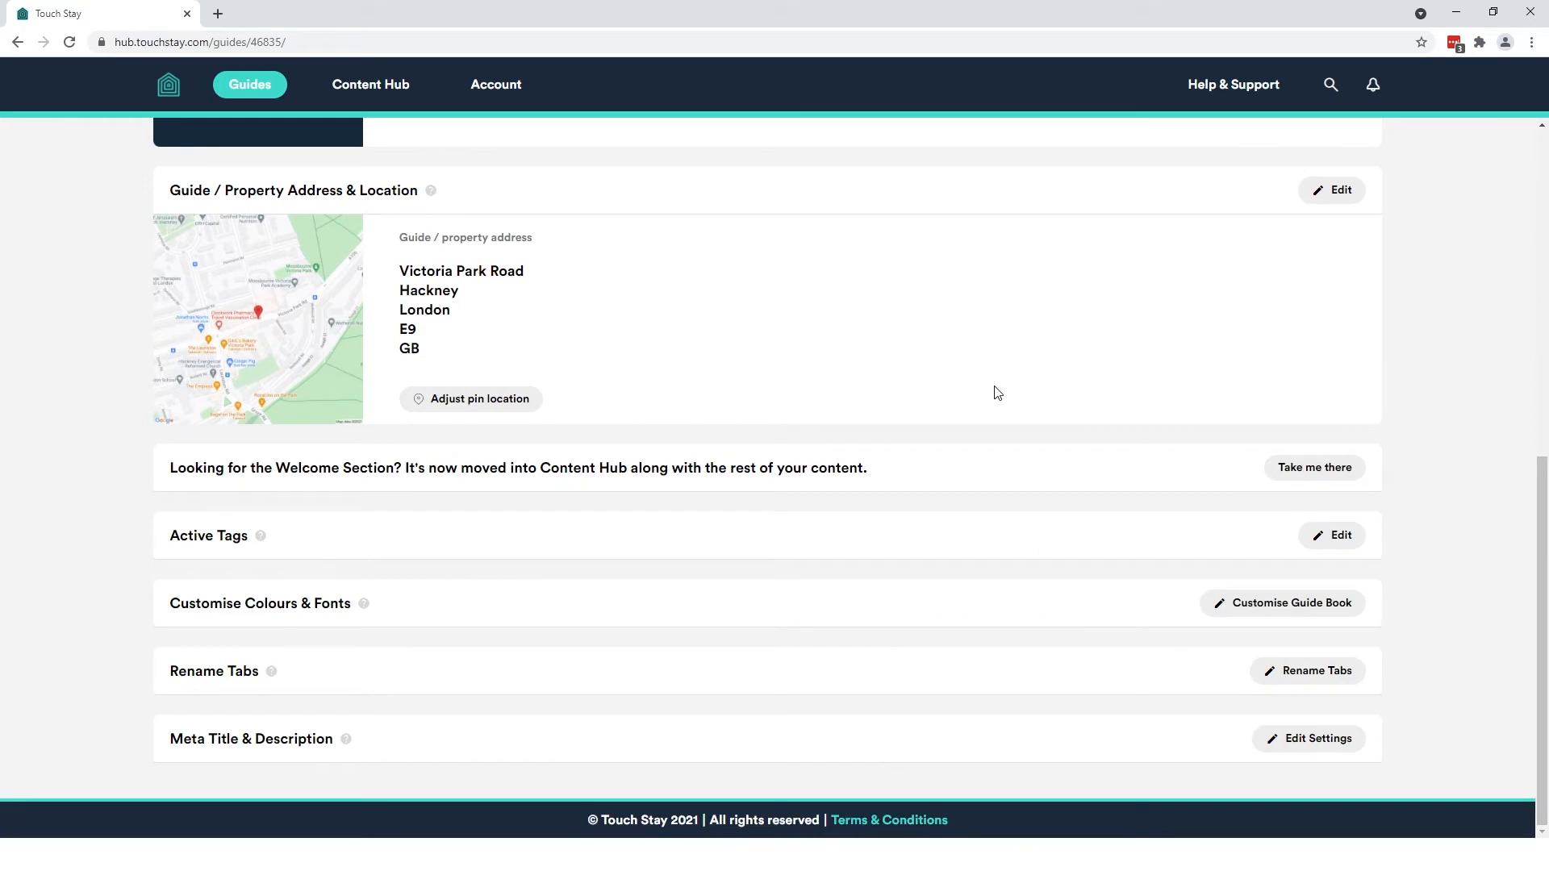
scroll(up, 3)
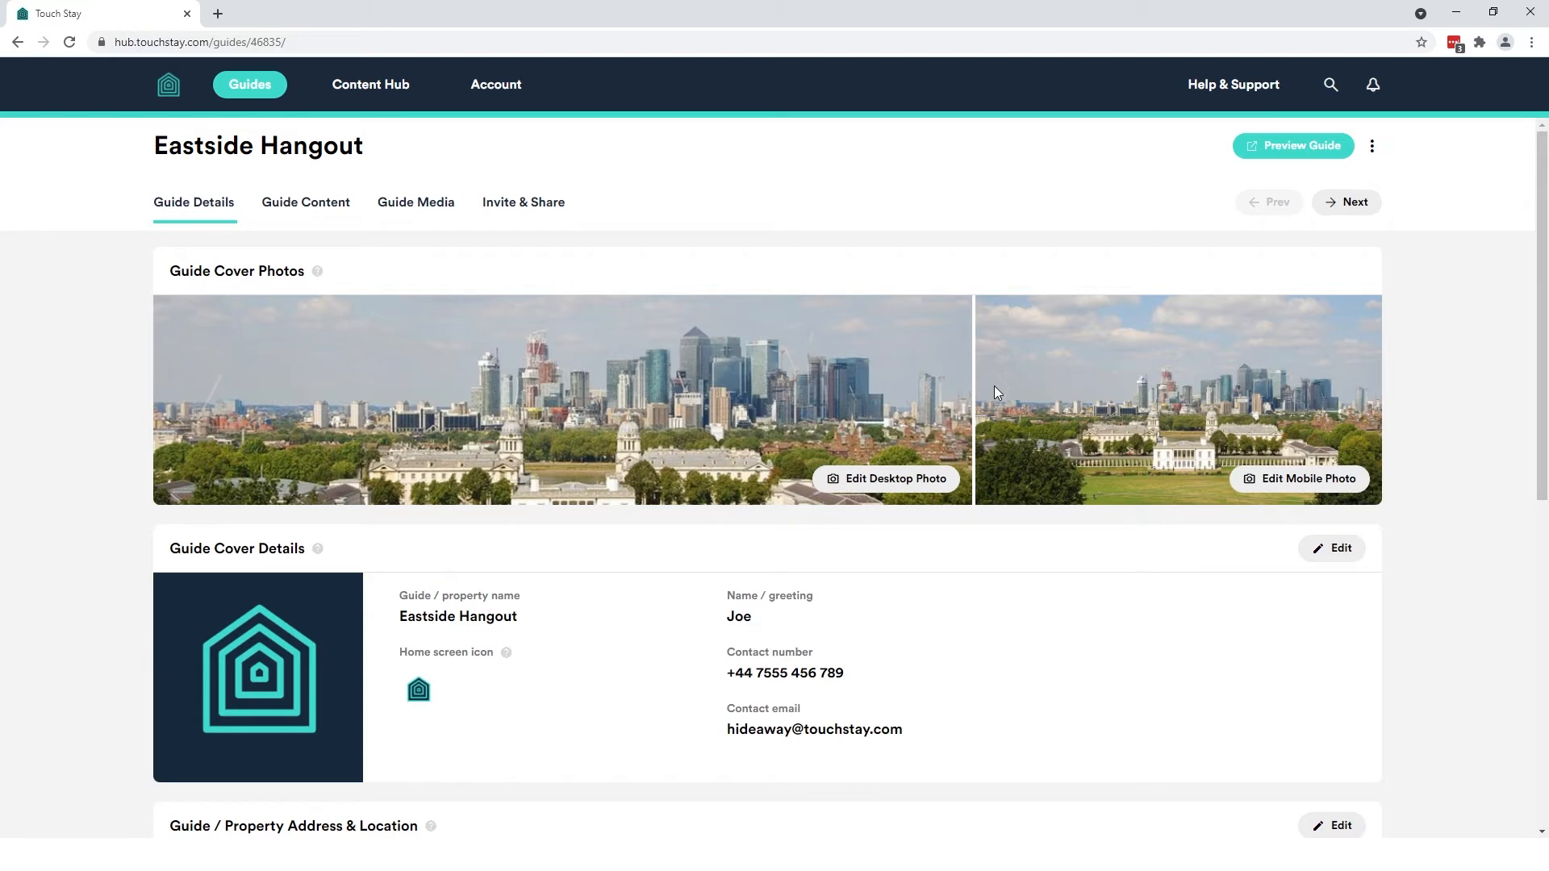
mouse_move(323, 220)
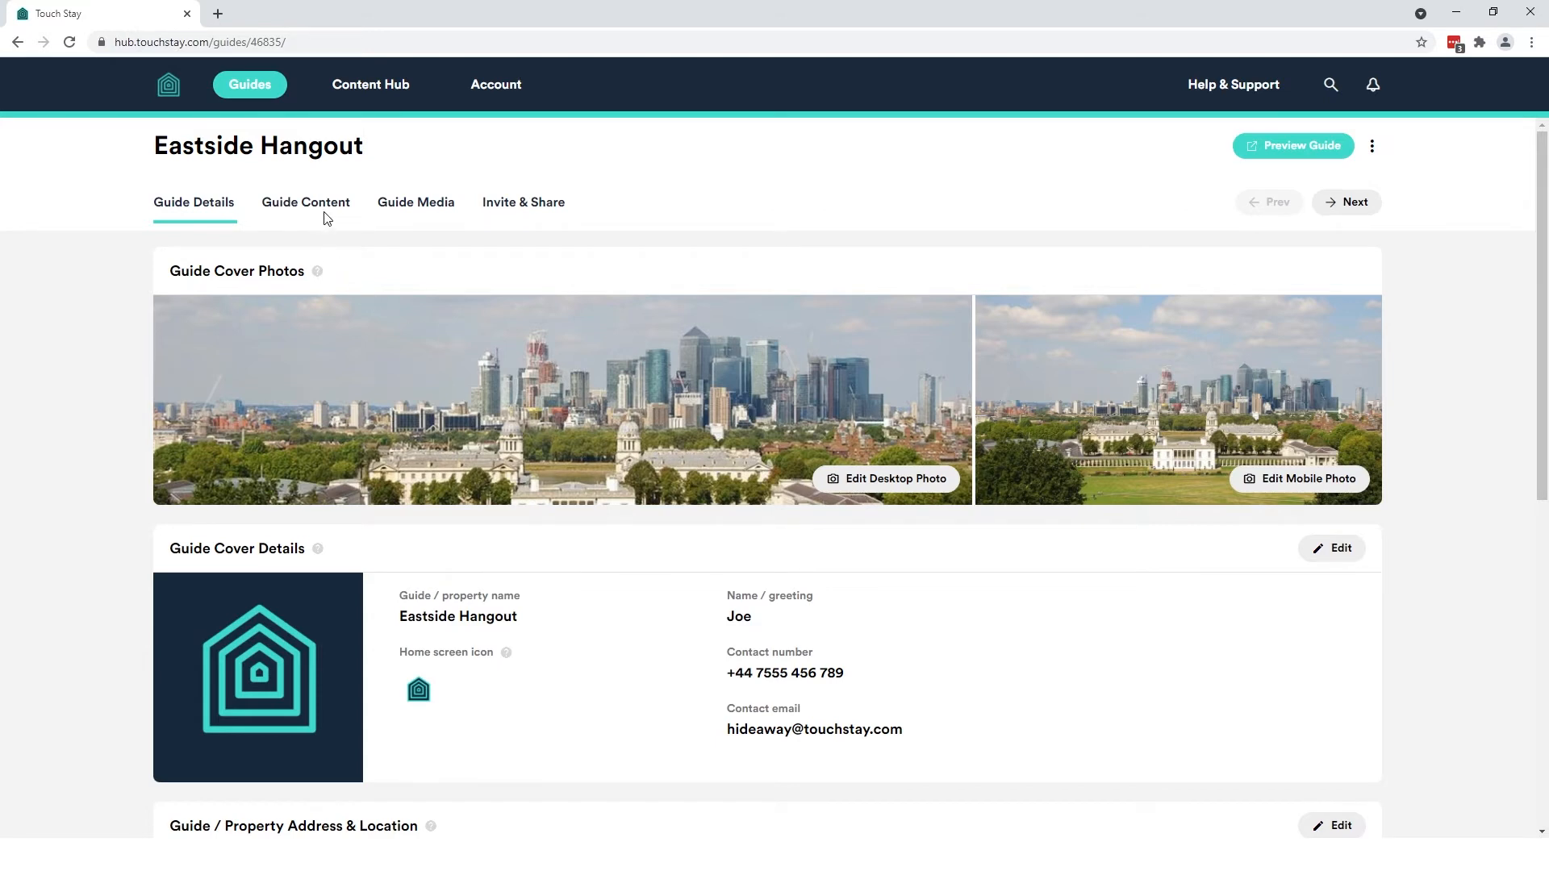
View Eastside Hangout's content, expand all categories, and bring up its tag selection
click(305, 203)
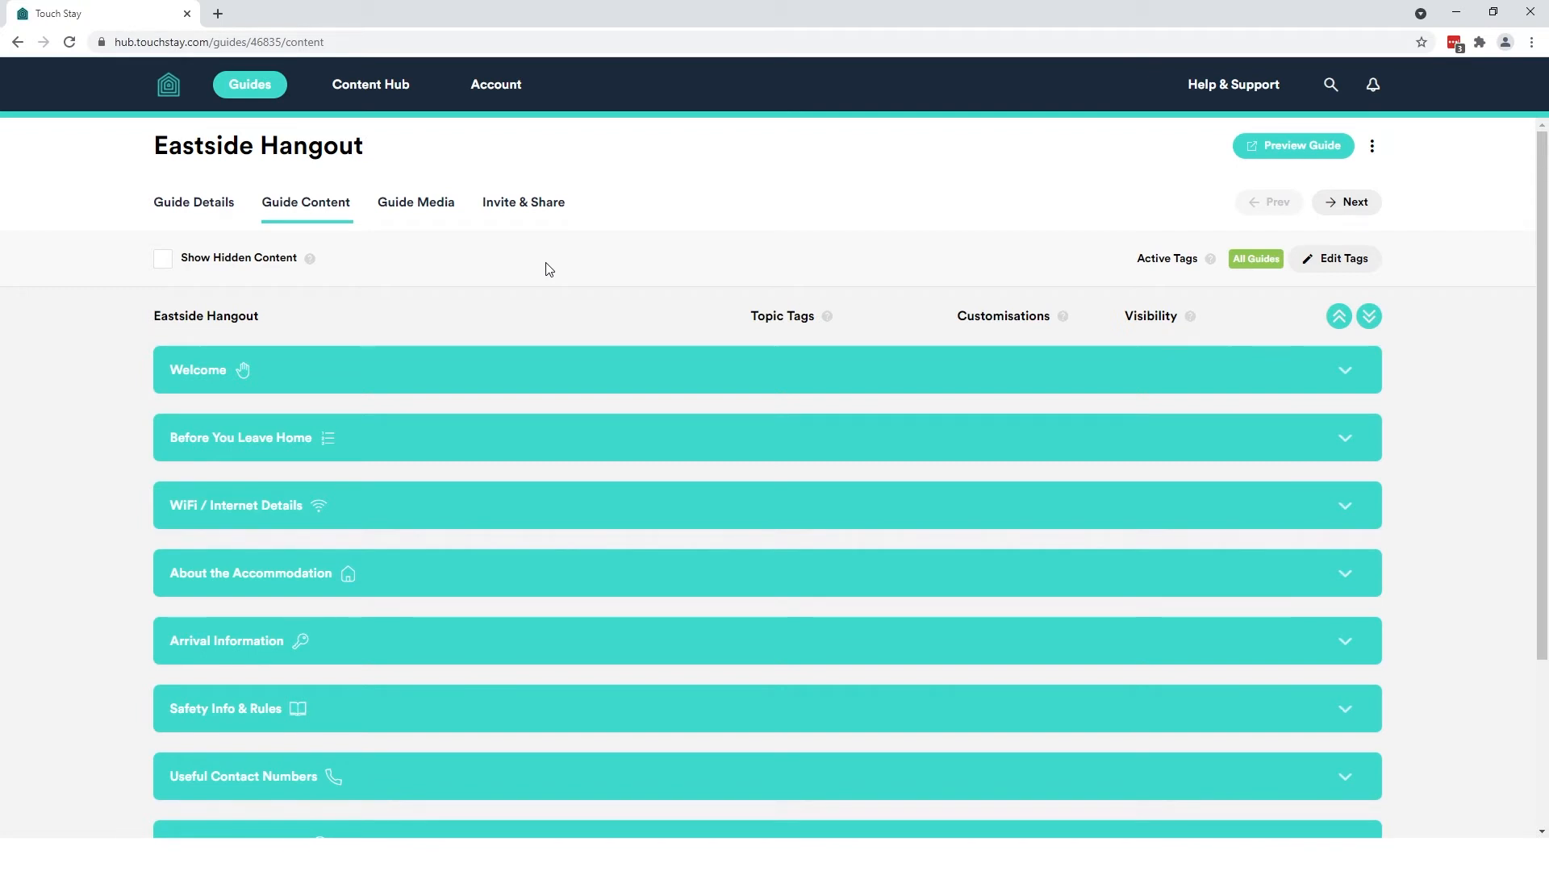
mouse_move(1223, 297)
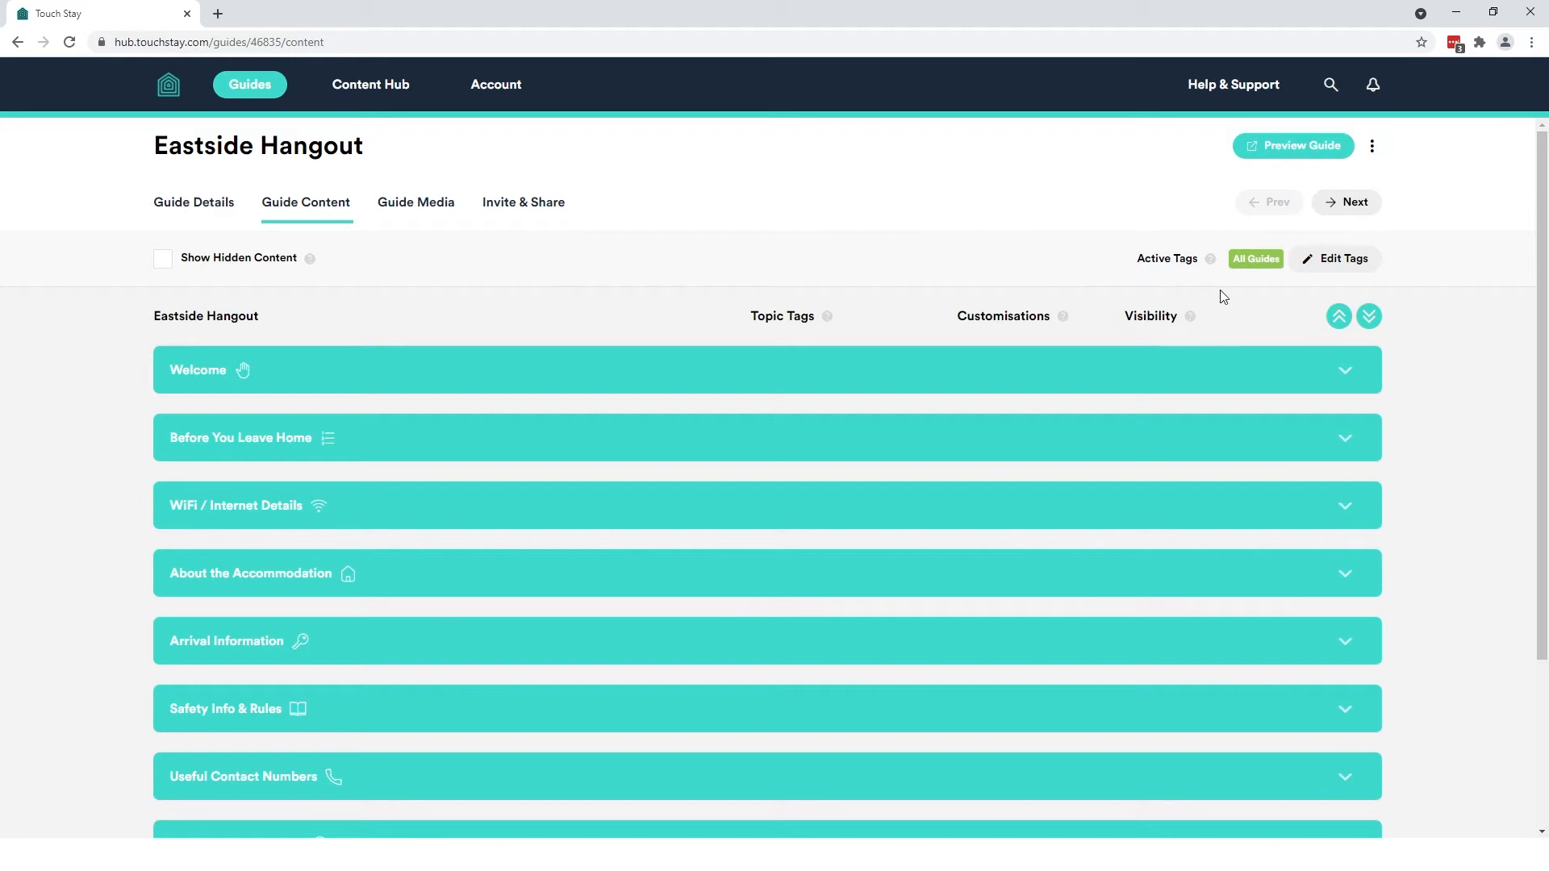
mouse_move(1247, 292)
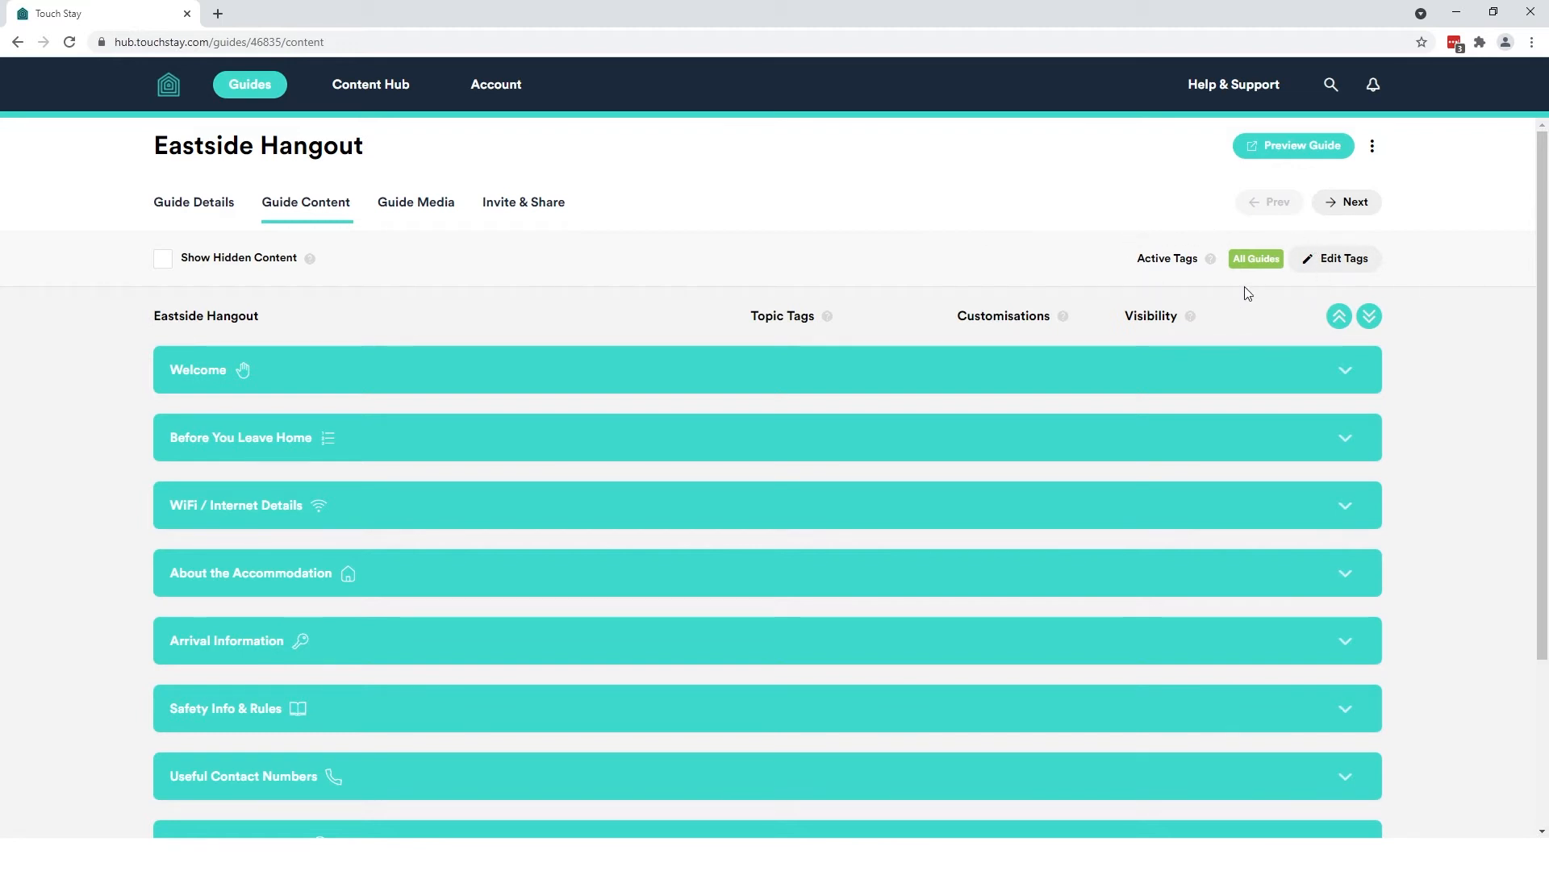
mouse_move(1294, 278)
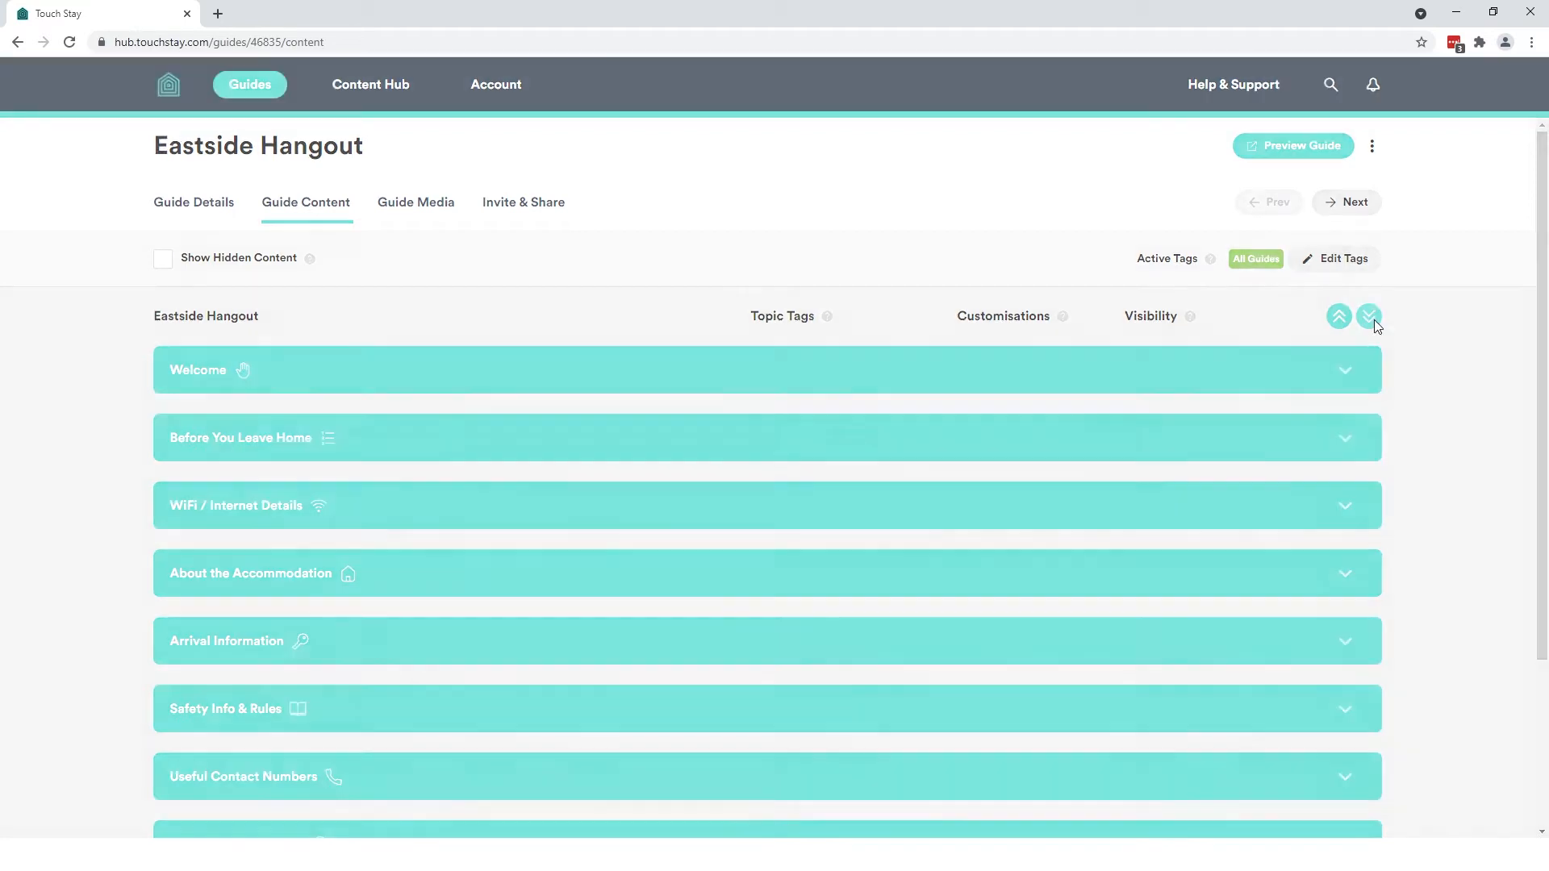
click(1368, 316)
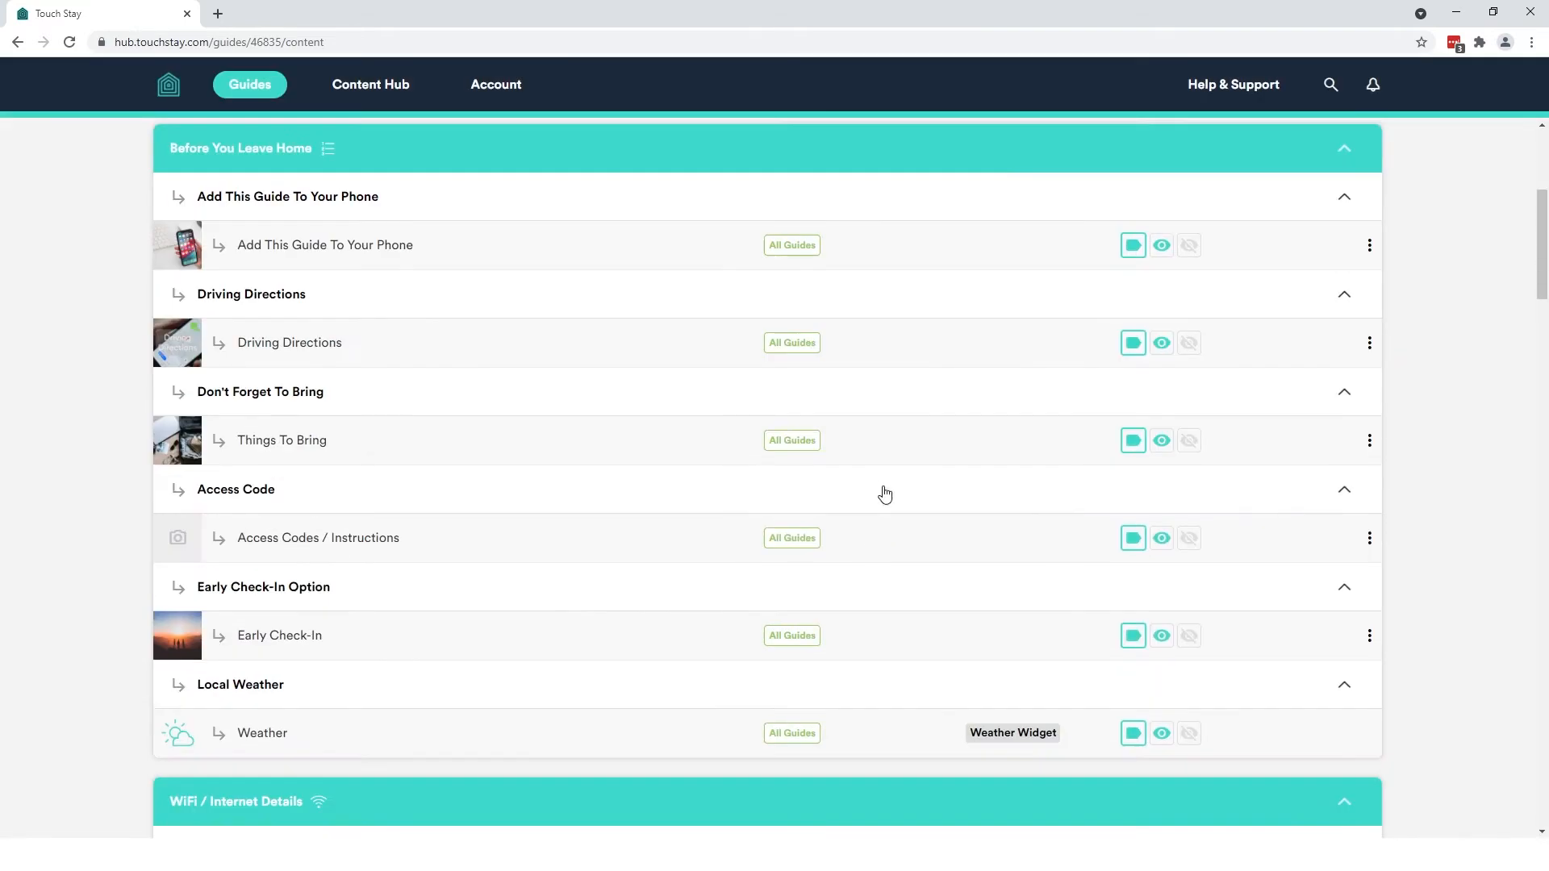
scroll(down, 3)
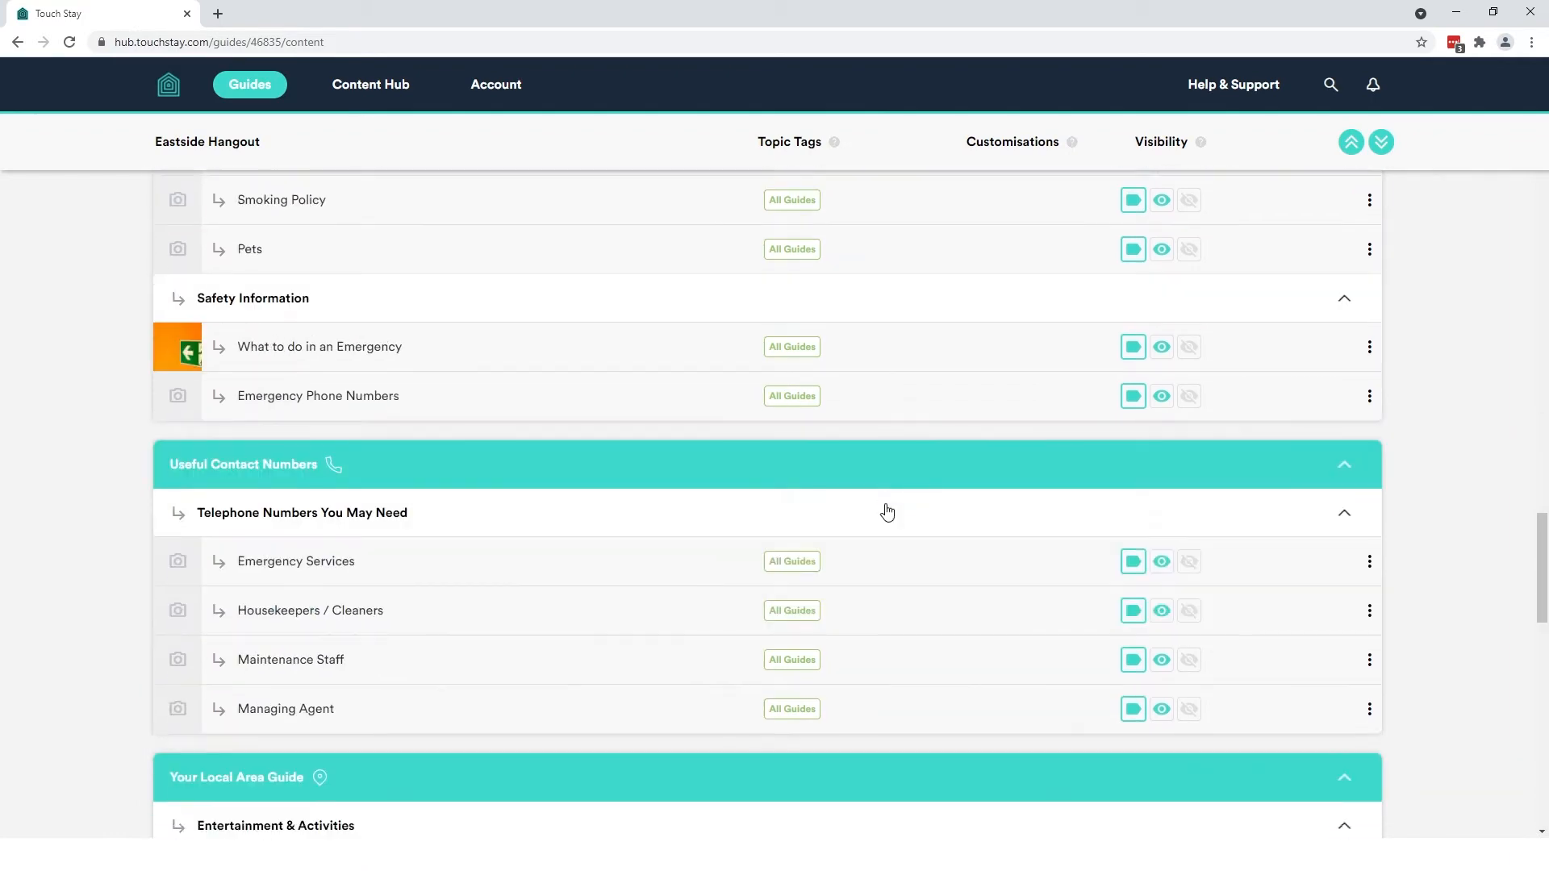
scroll(down, 3)
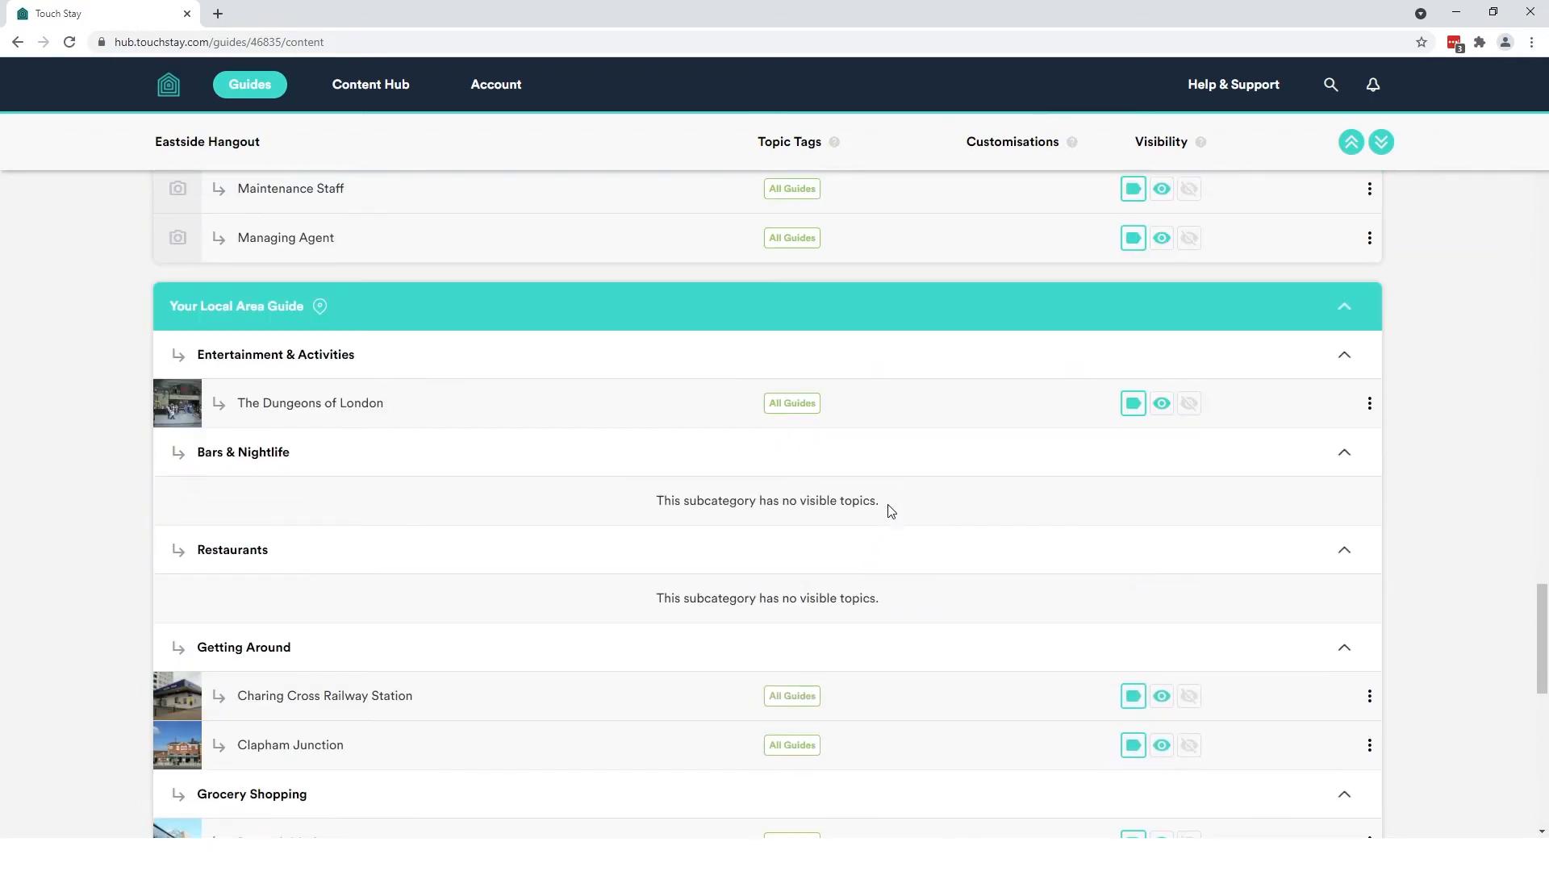
mouse_move(991, 542)
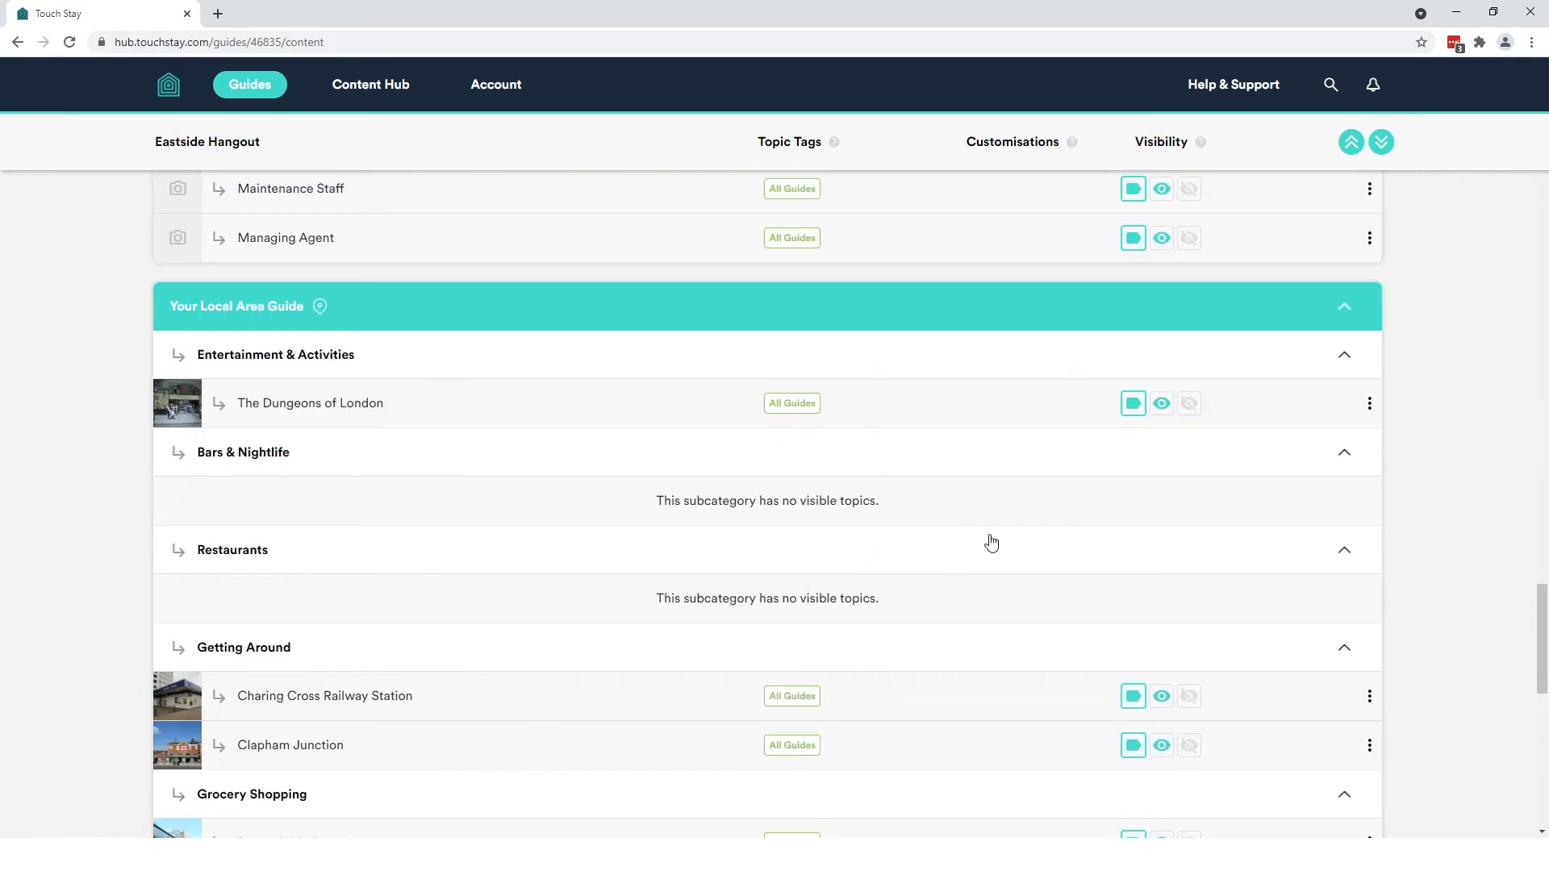
click(1344, 258)
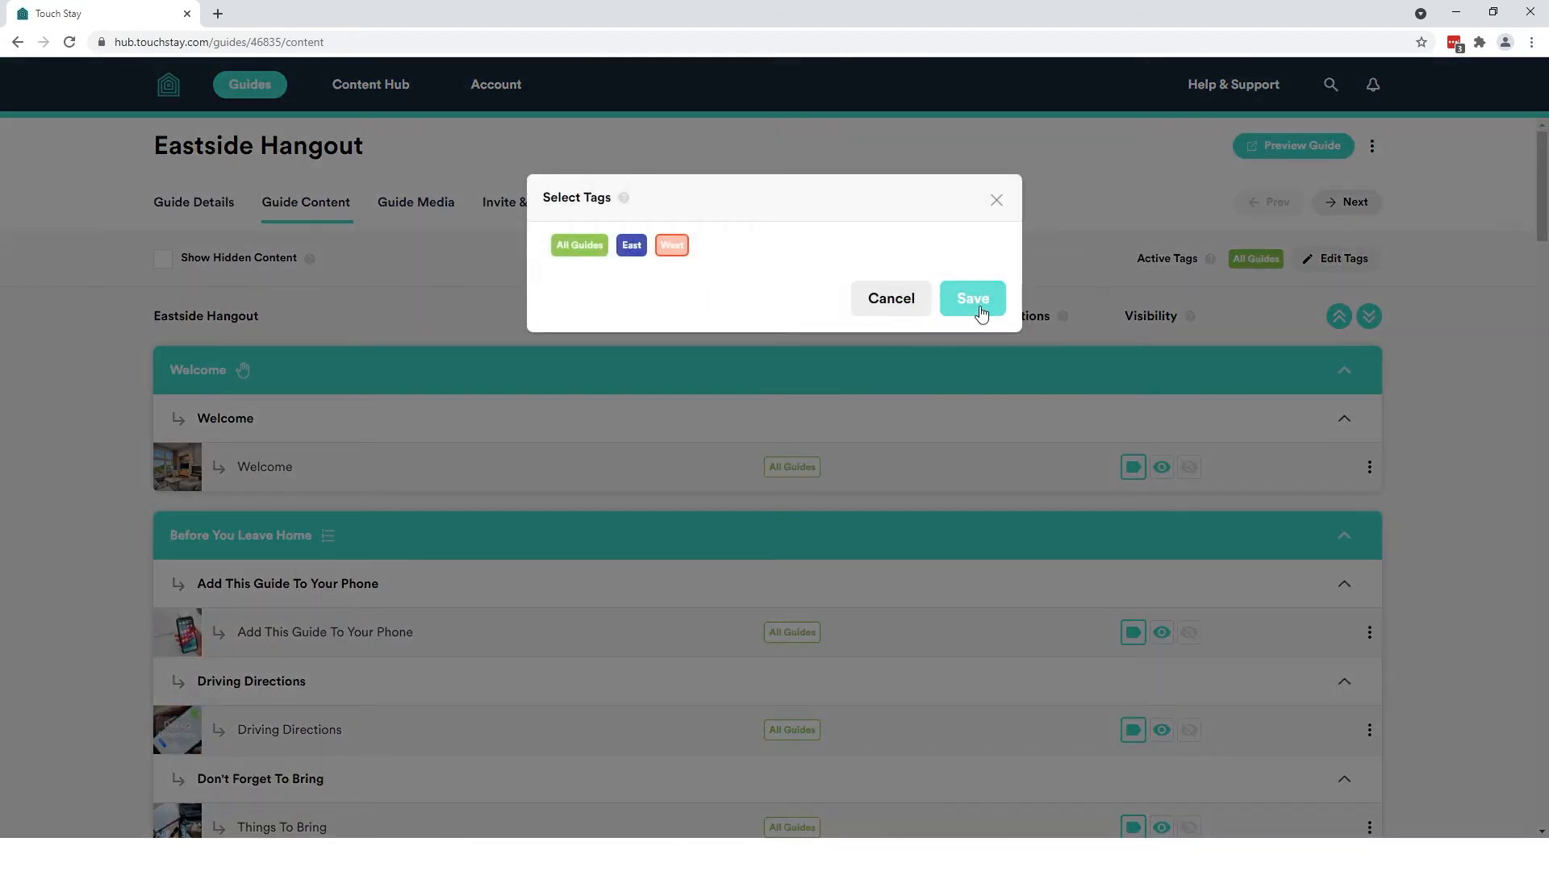
Save East as the guide's tag, check the Your Local Area Guide topics, and start a guide search
click(973, 299)
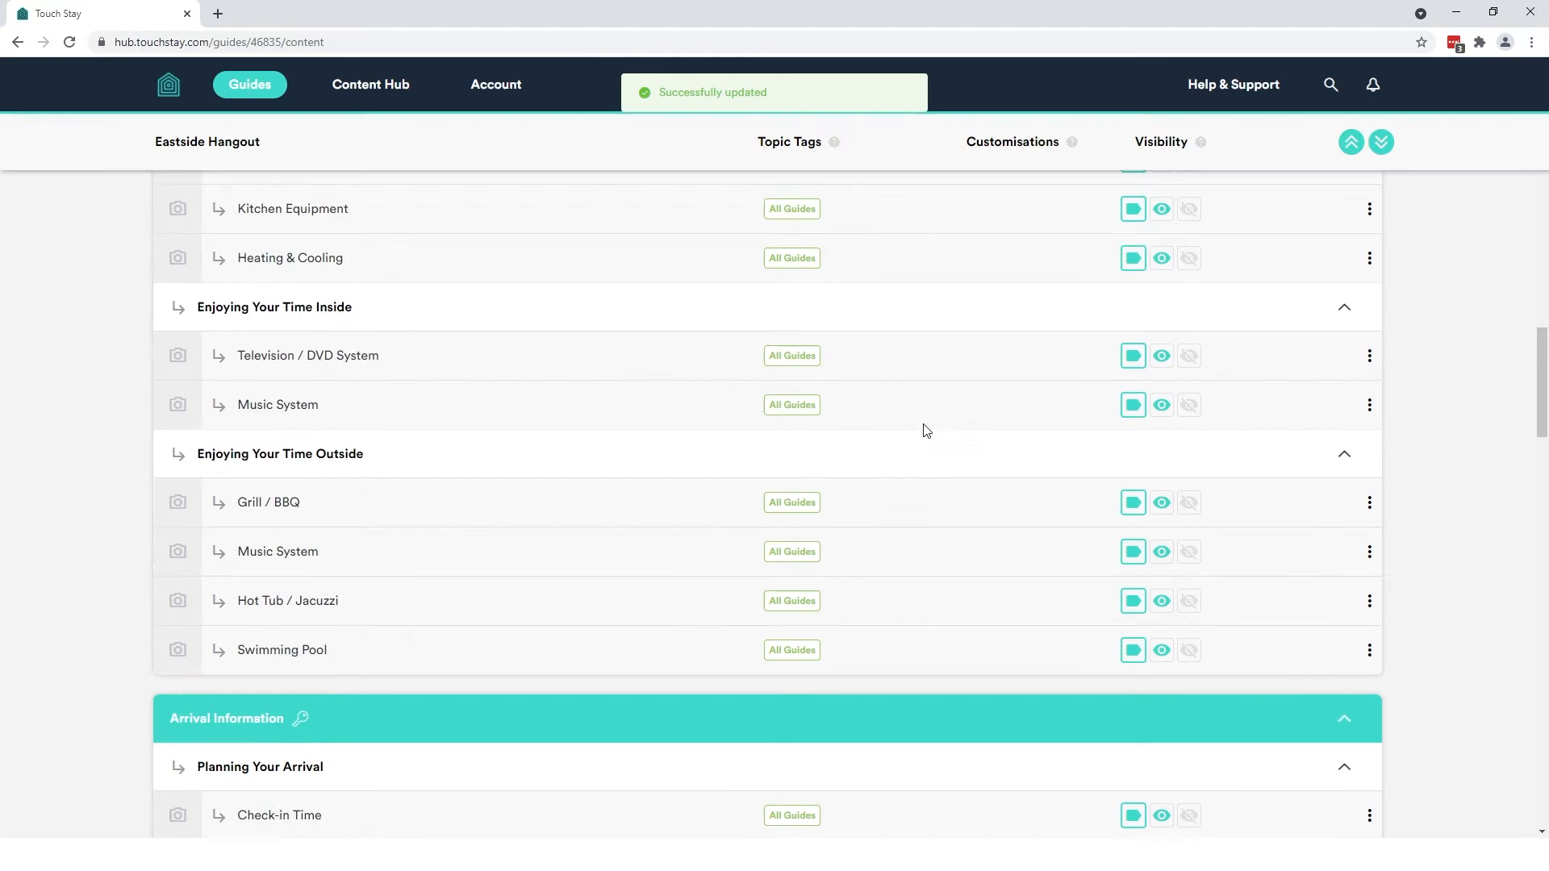
scroll(down, 3)
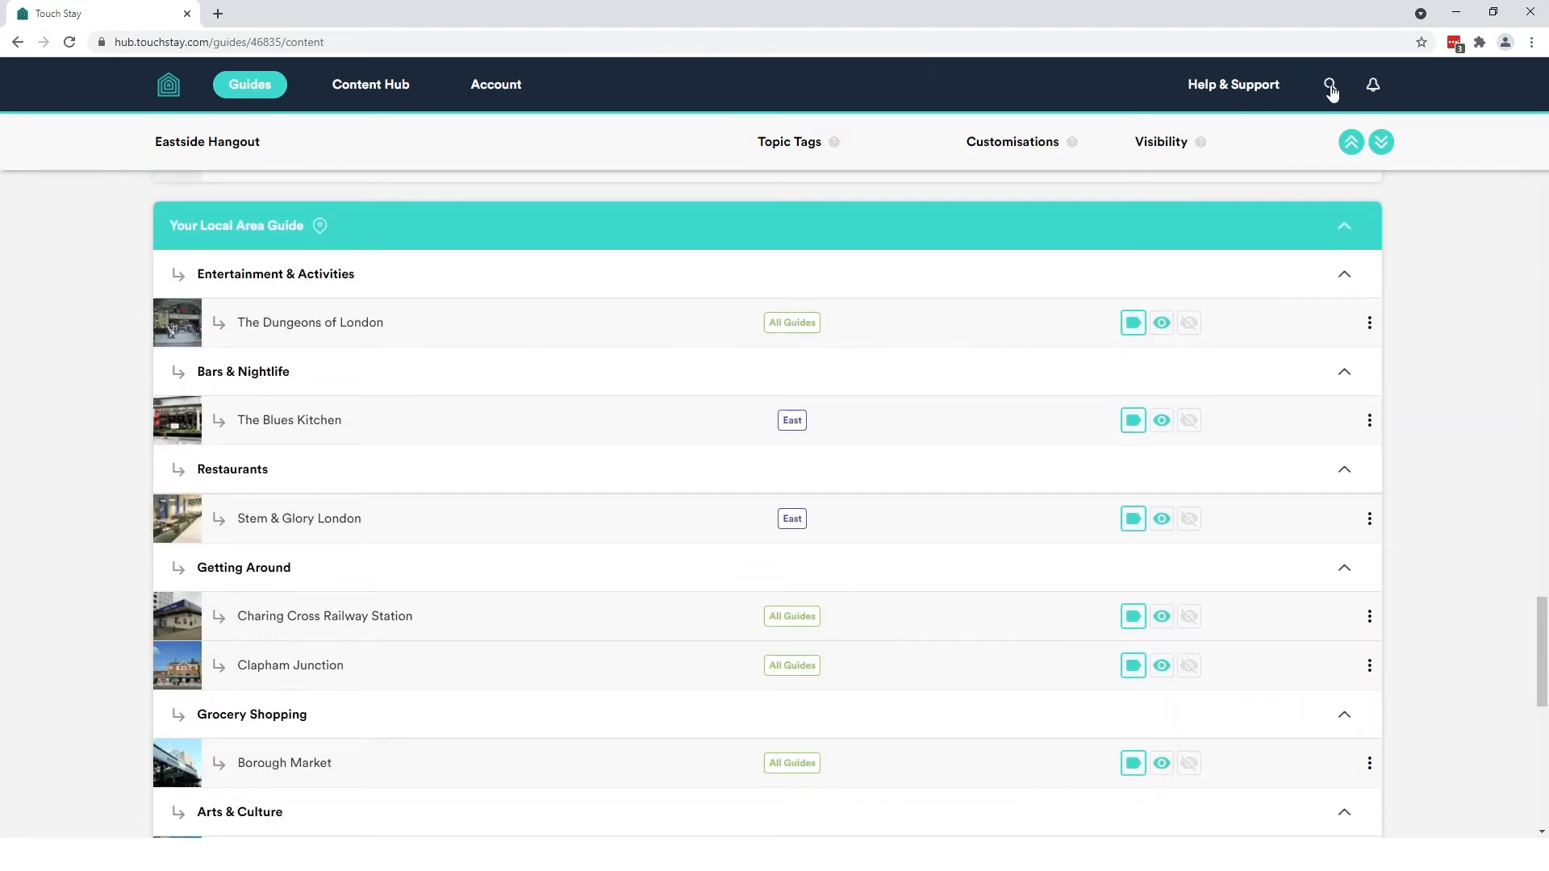
click(1329, 84)
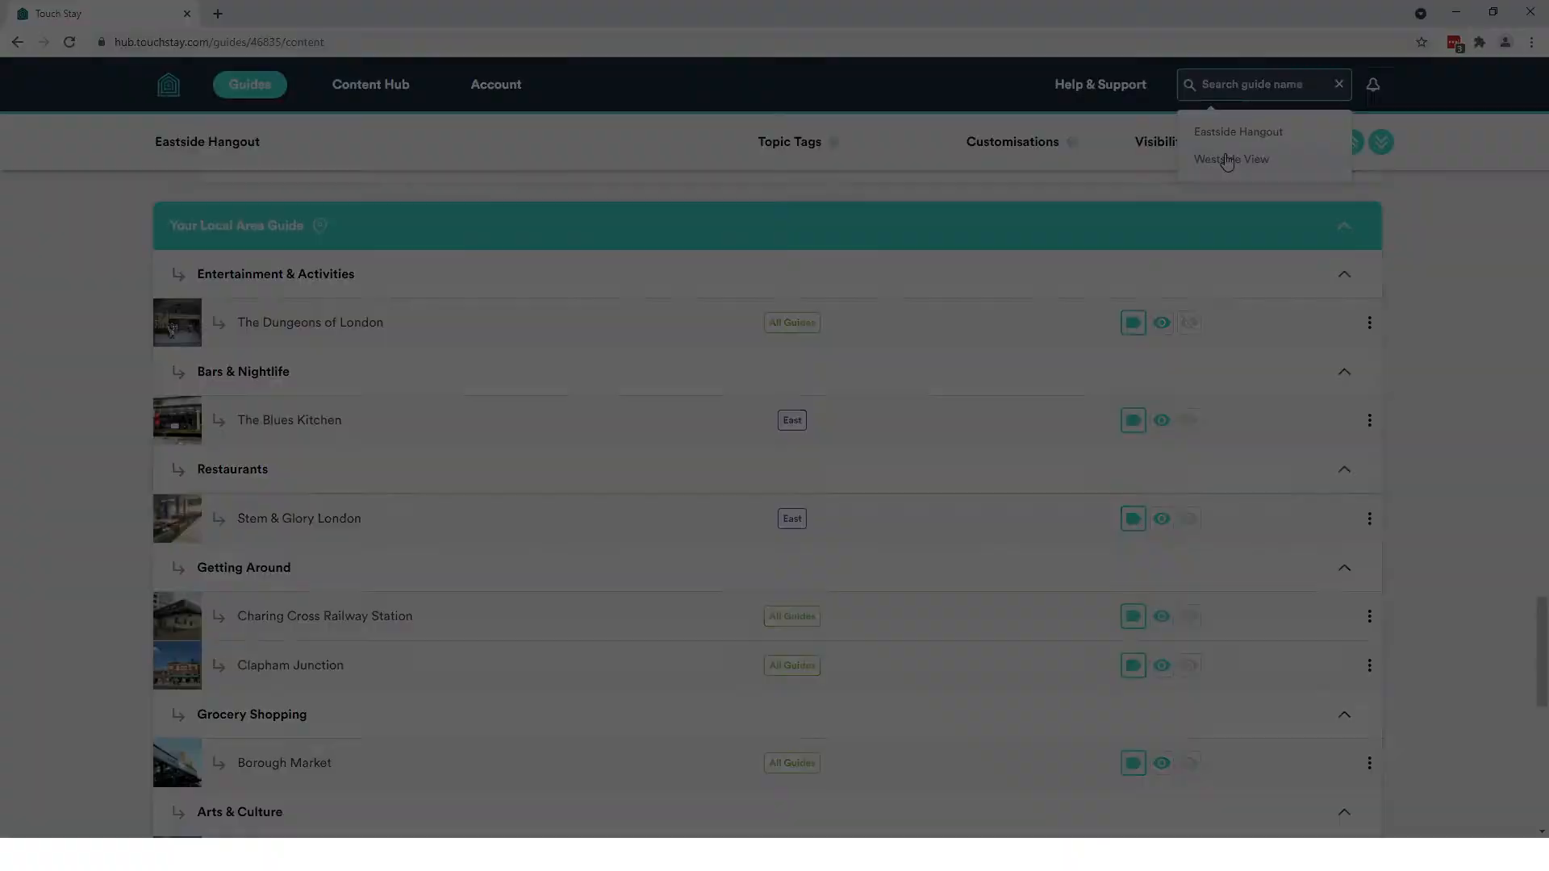
Open Westside View, set its tag to West, and expand all categories to Your Local Area Guide
click(1231, 158)
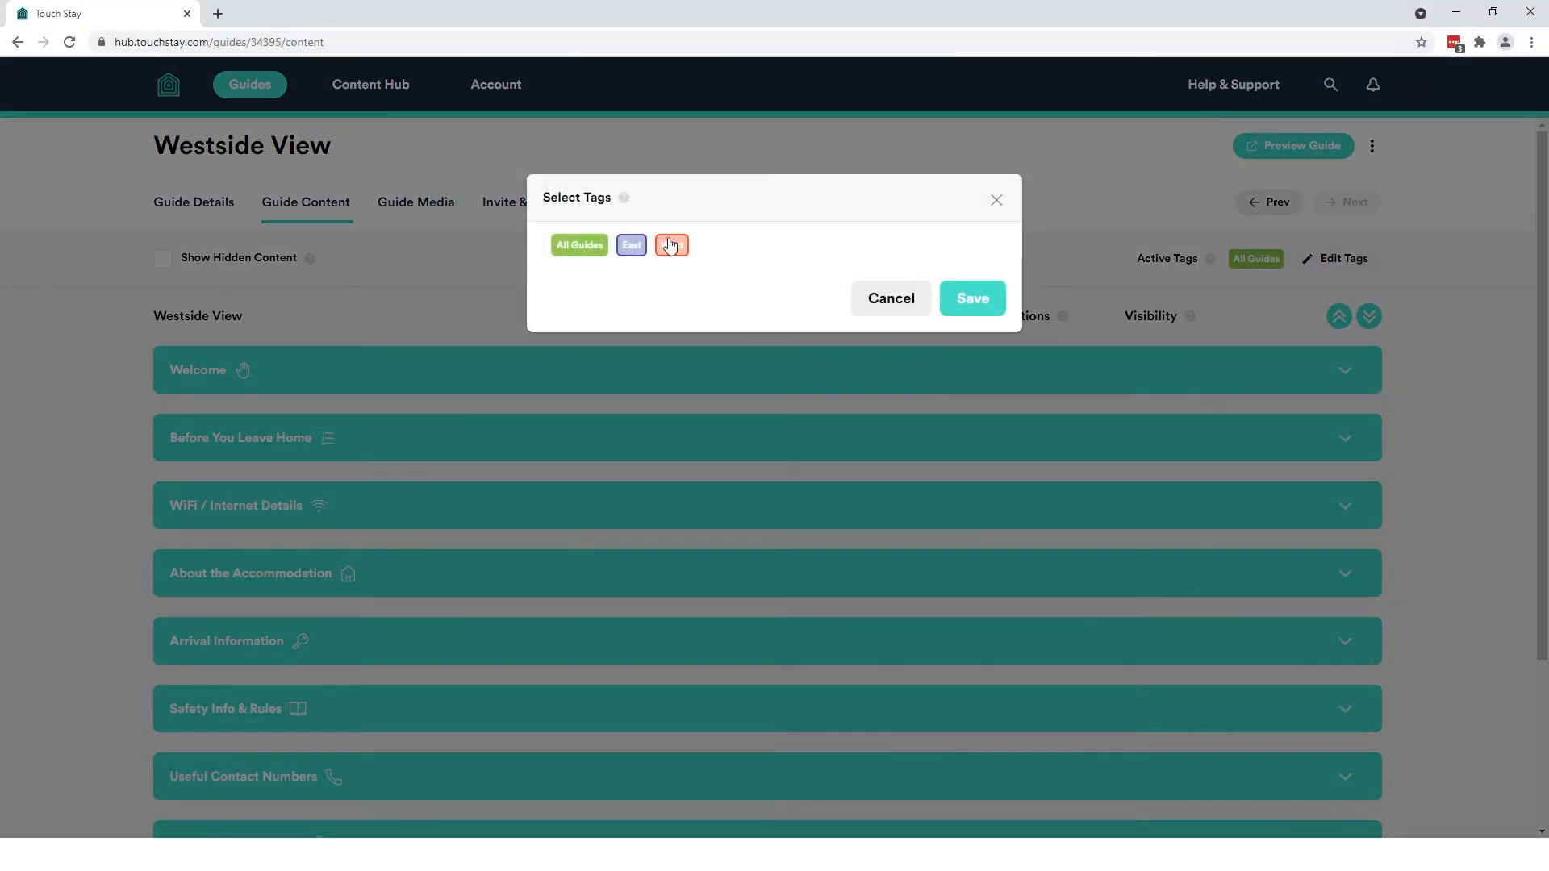
click(972, 299)
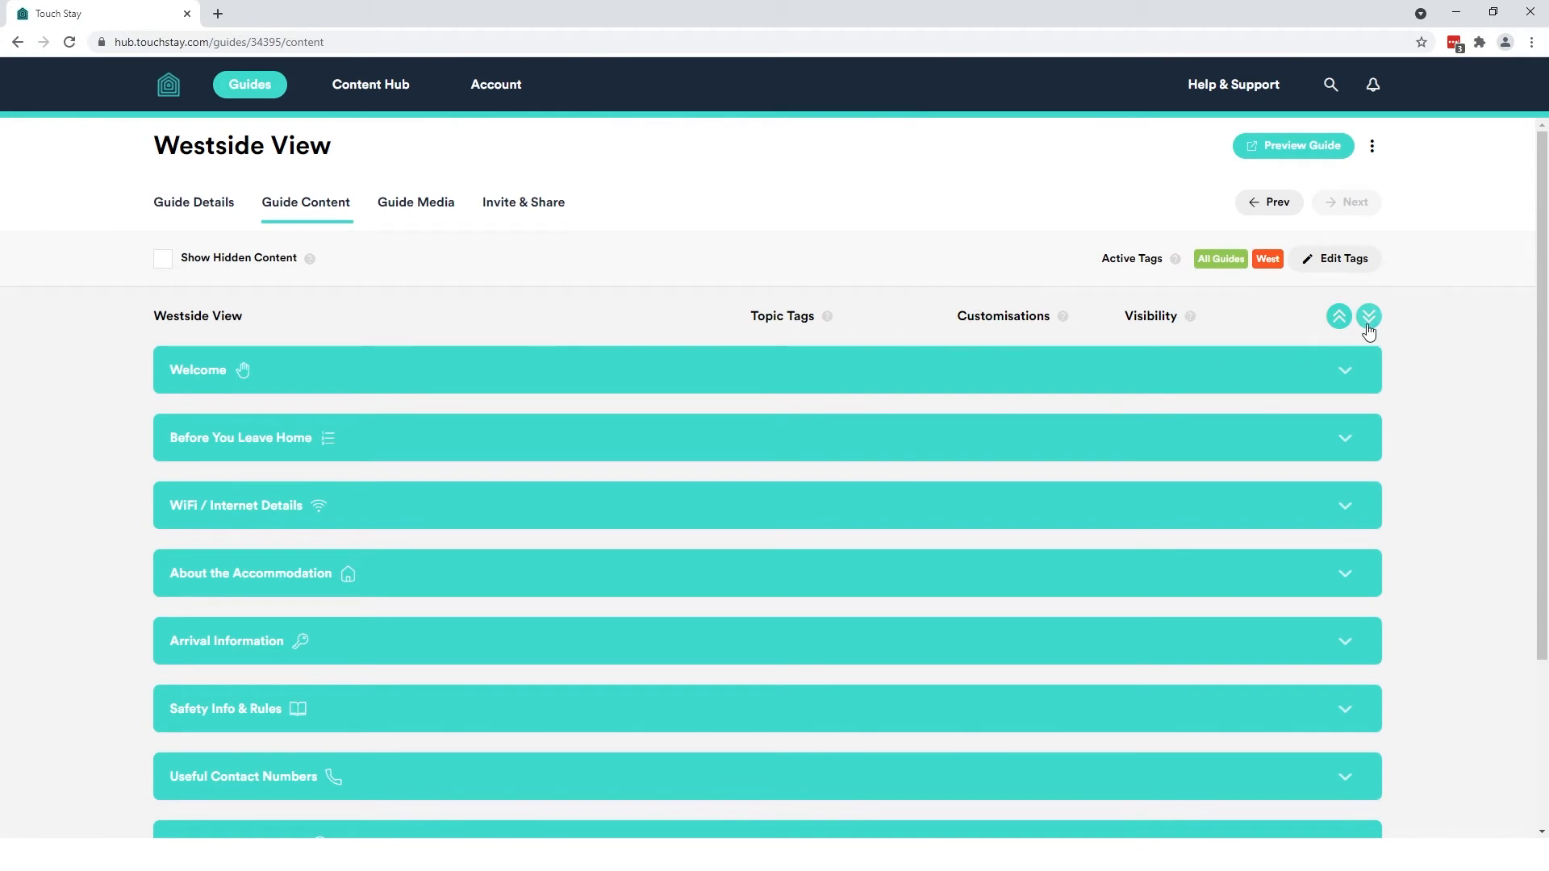
click(1368, 316)
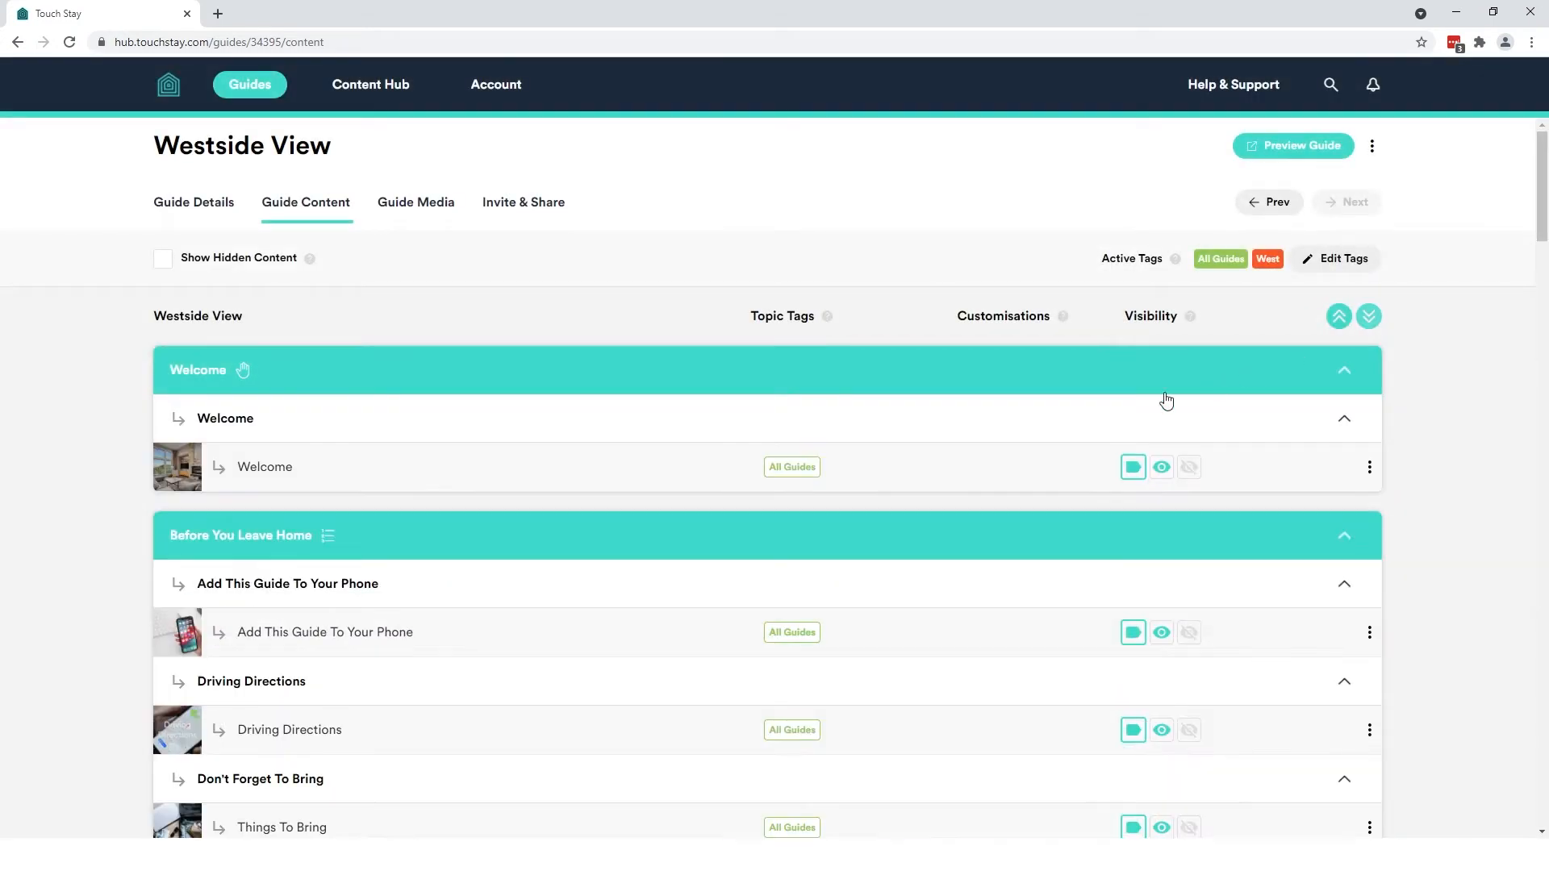
scroll(down, 3)
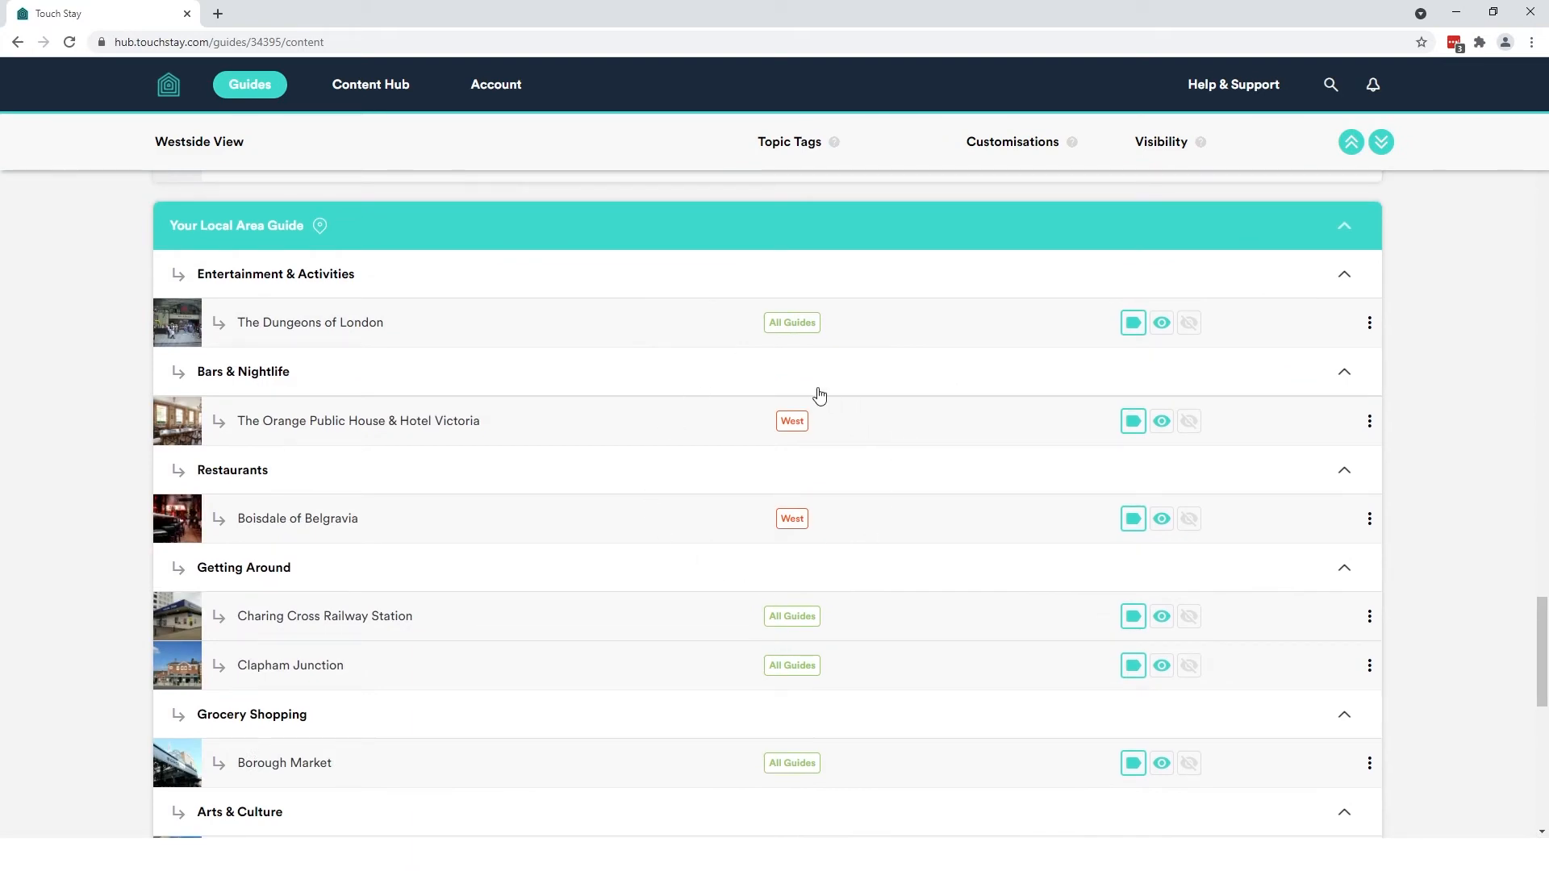
scroll(down, 3)
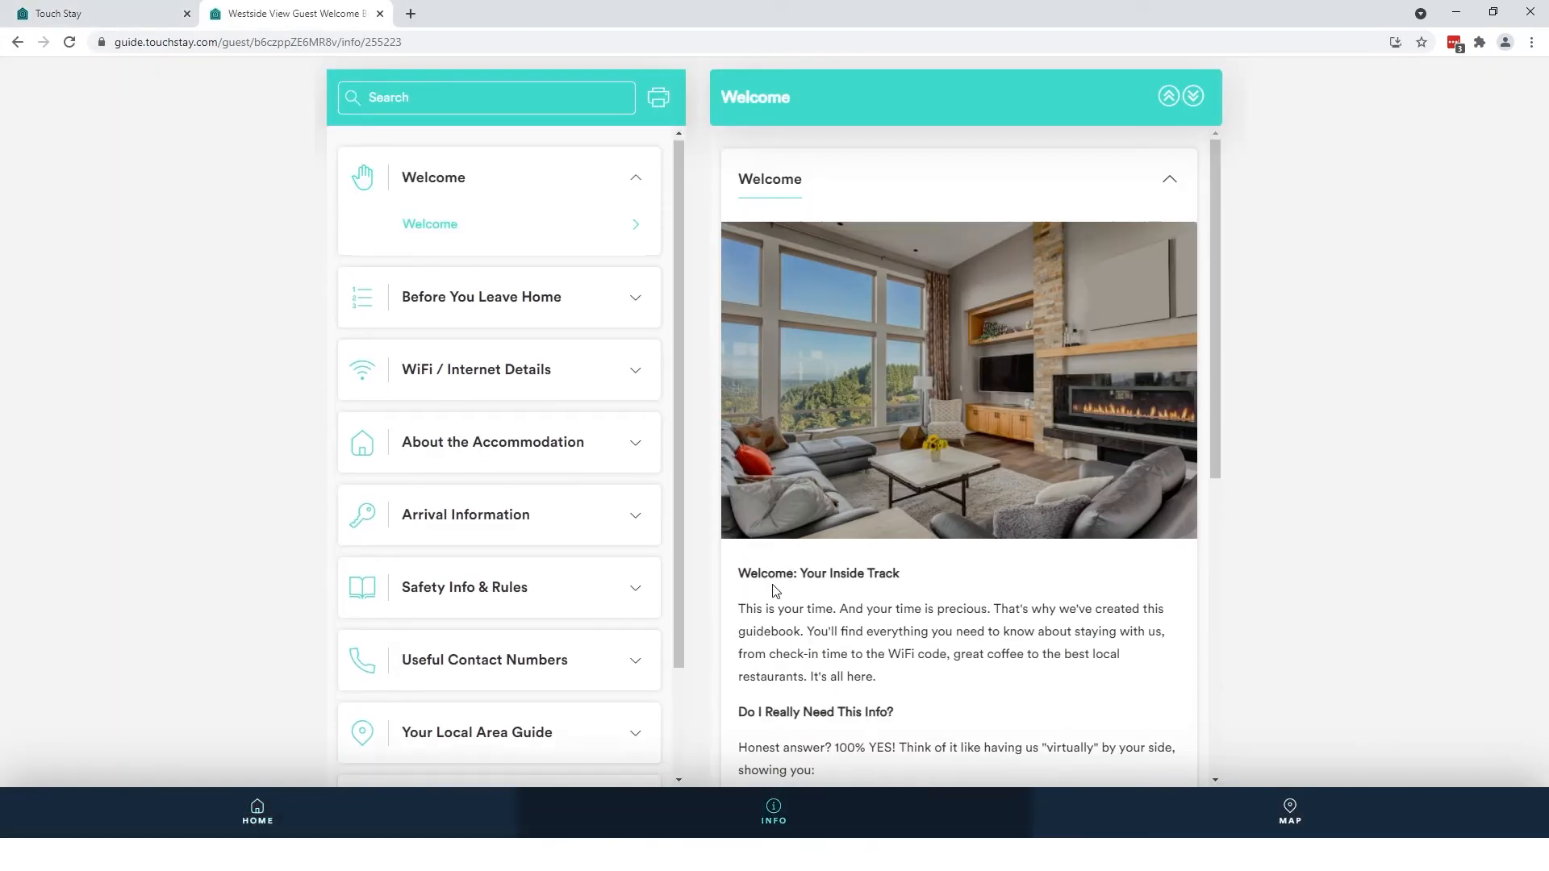
Check Boisdale of Belgravia under Restaurants in the guest guide, then return to Master Content
click(436, 597)
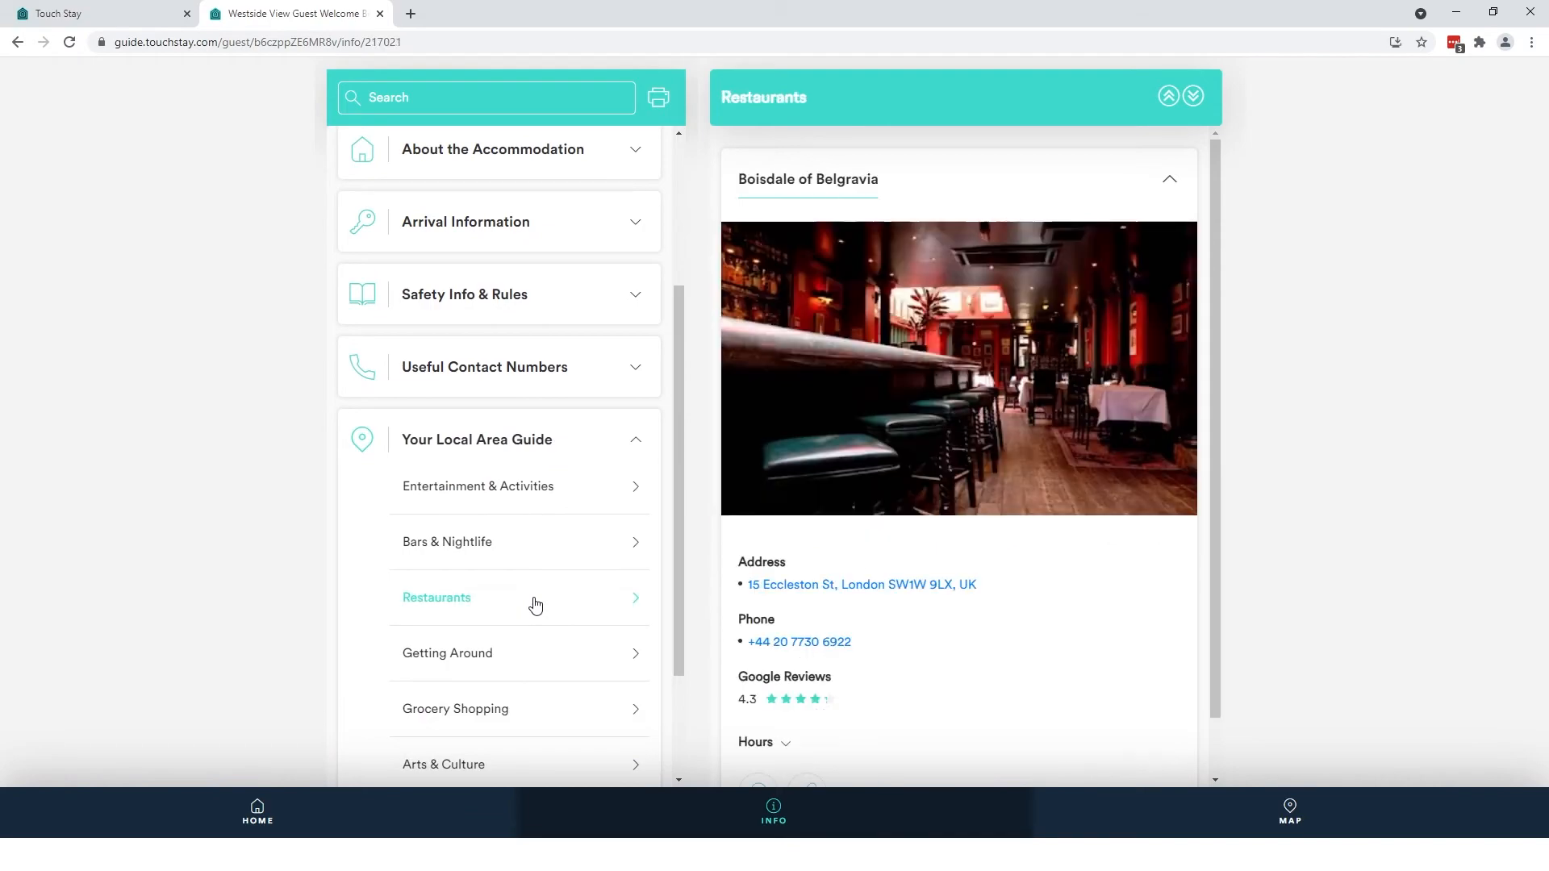
scroll(down, 3)
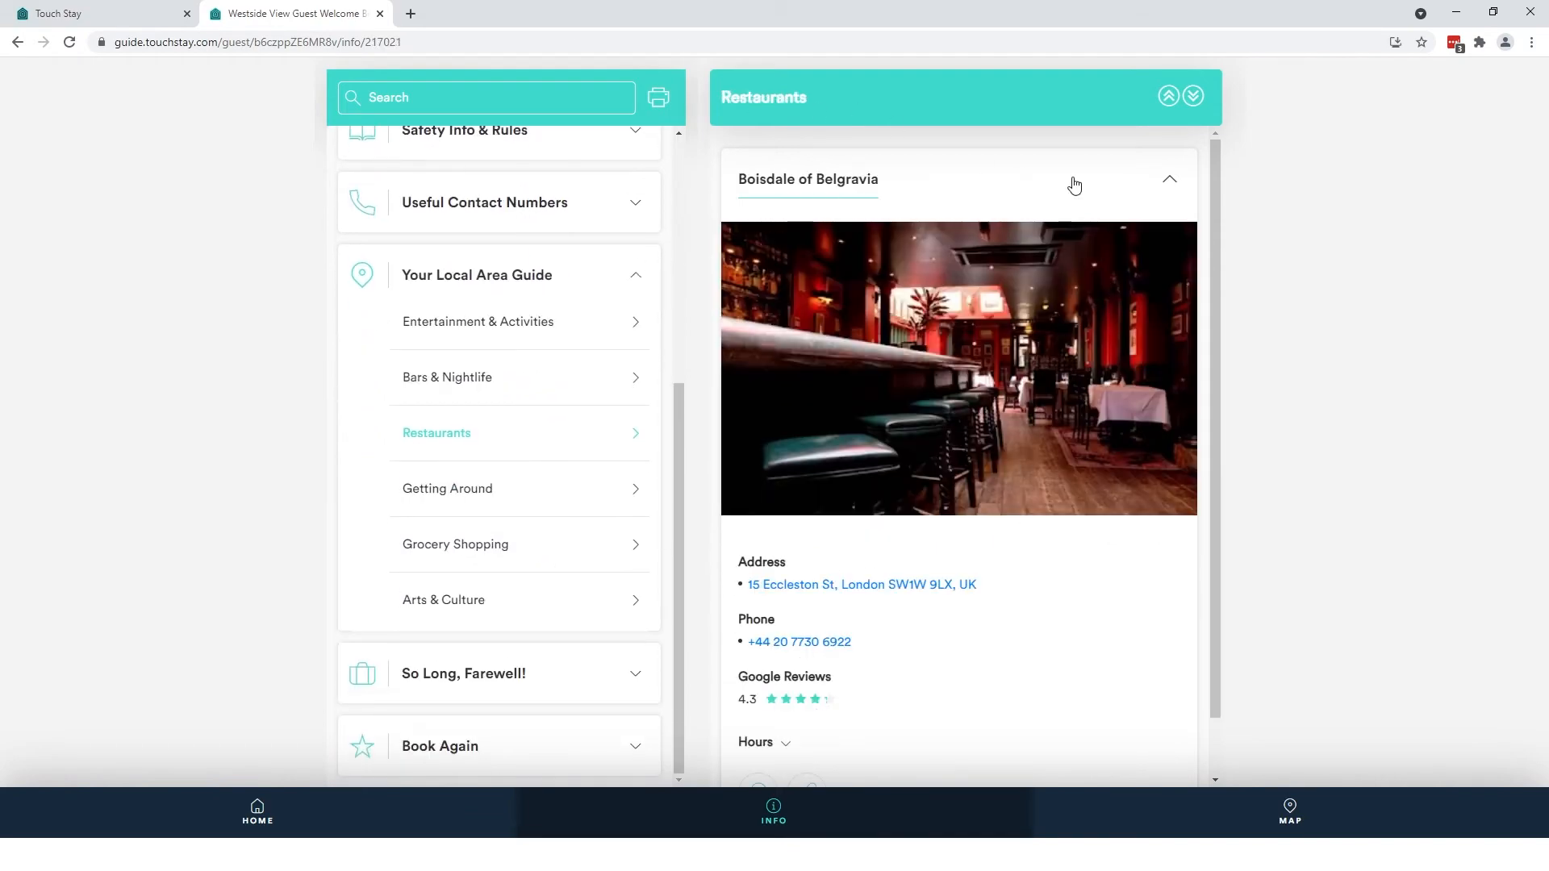
click(62, 13)
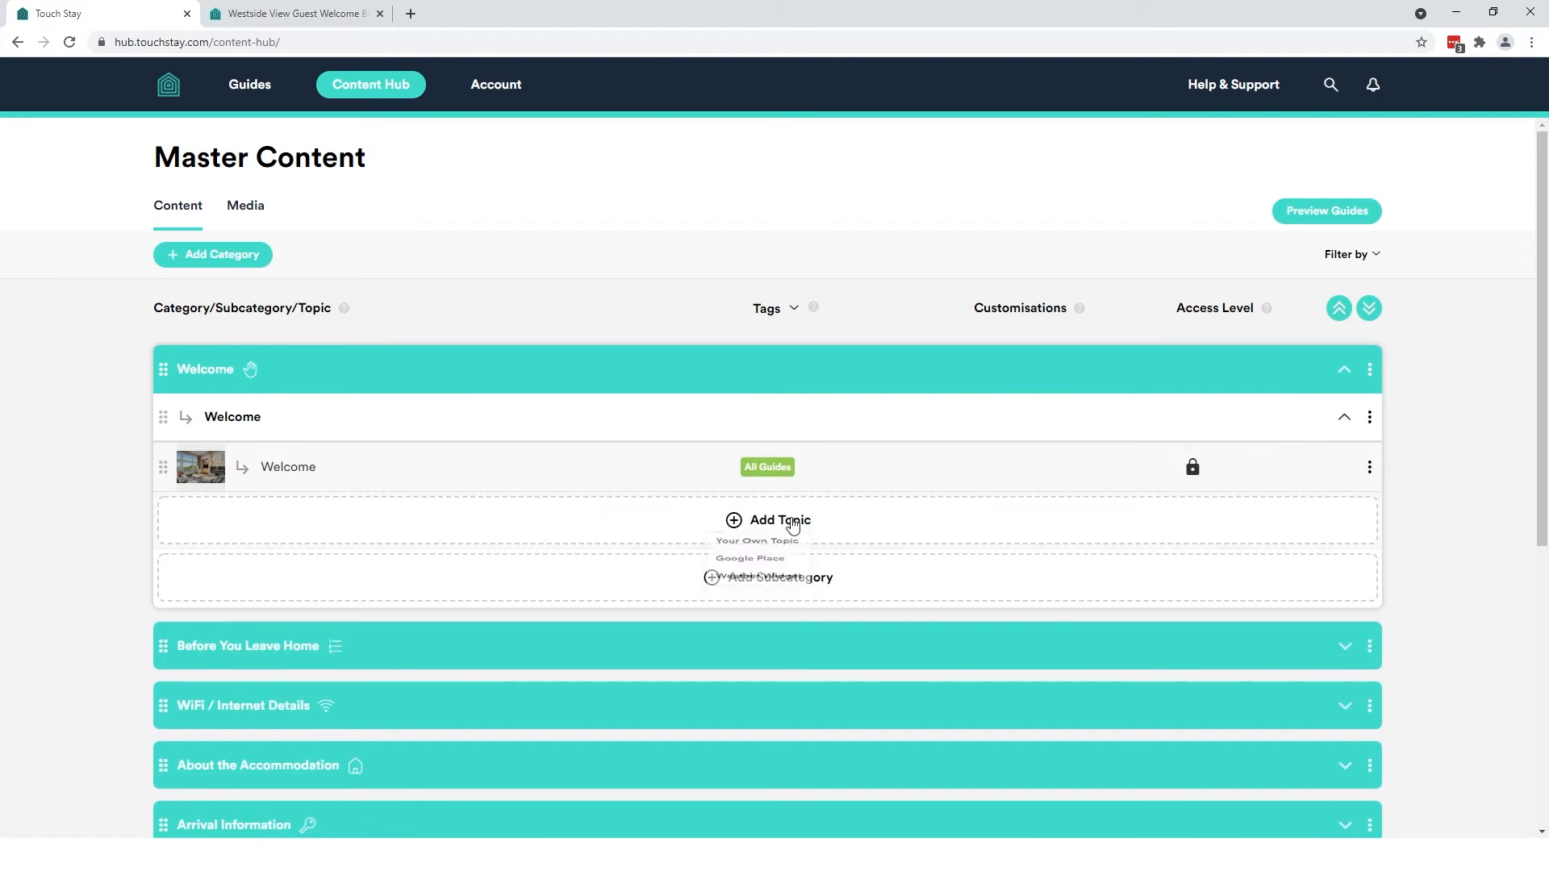
click(768, 519)
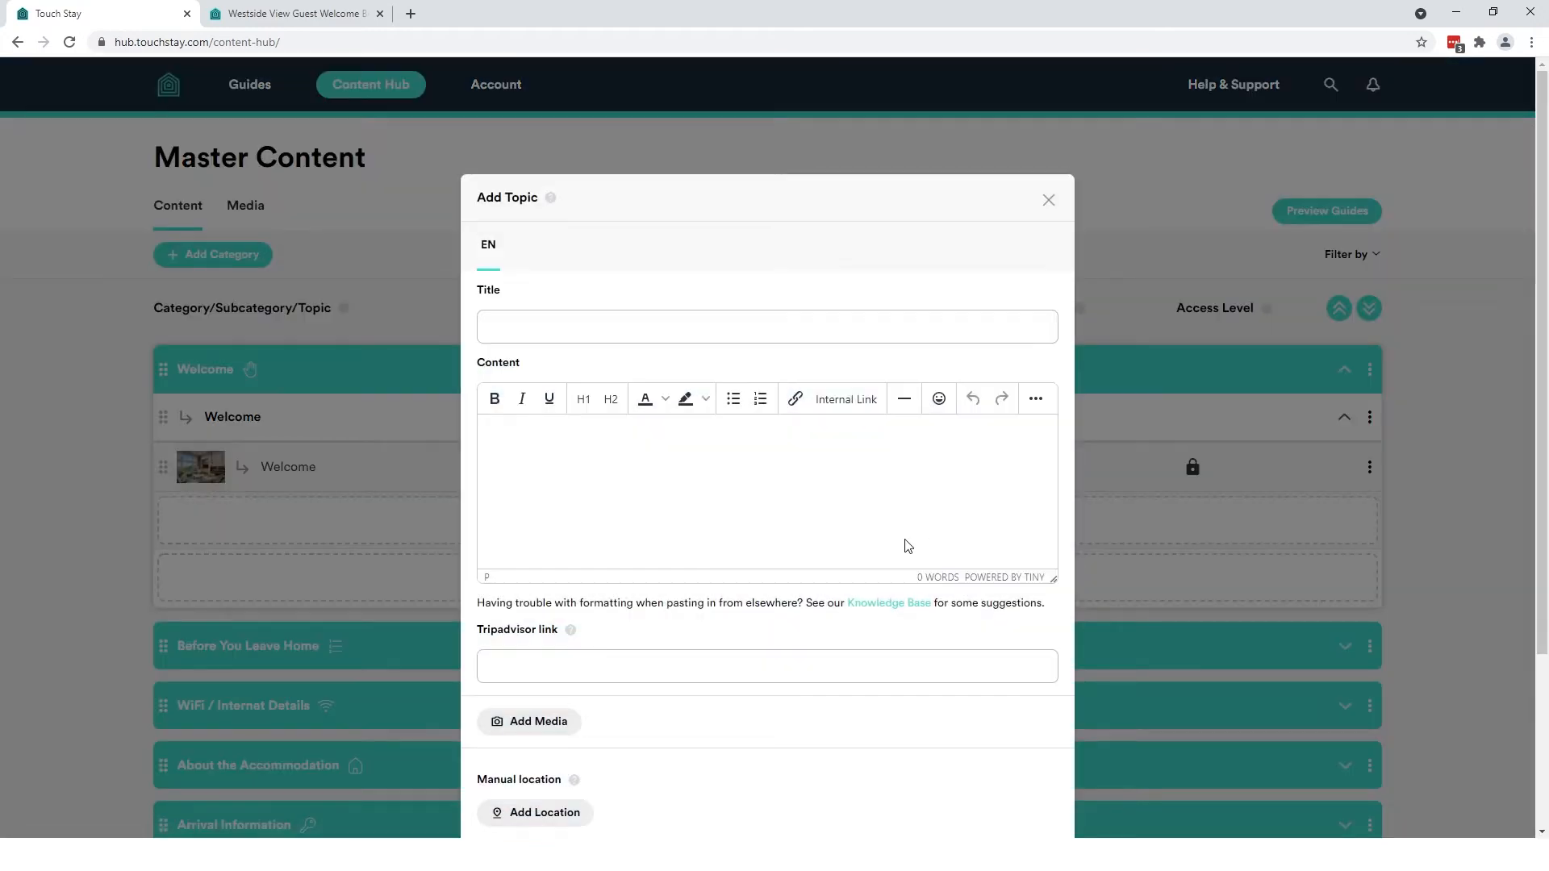
scroll(down, 3)
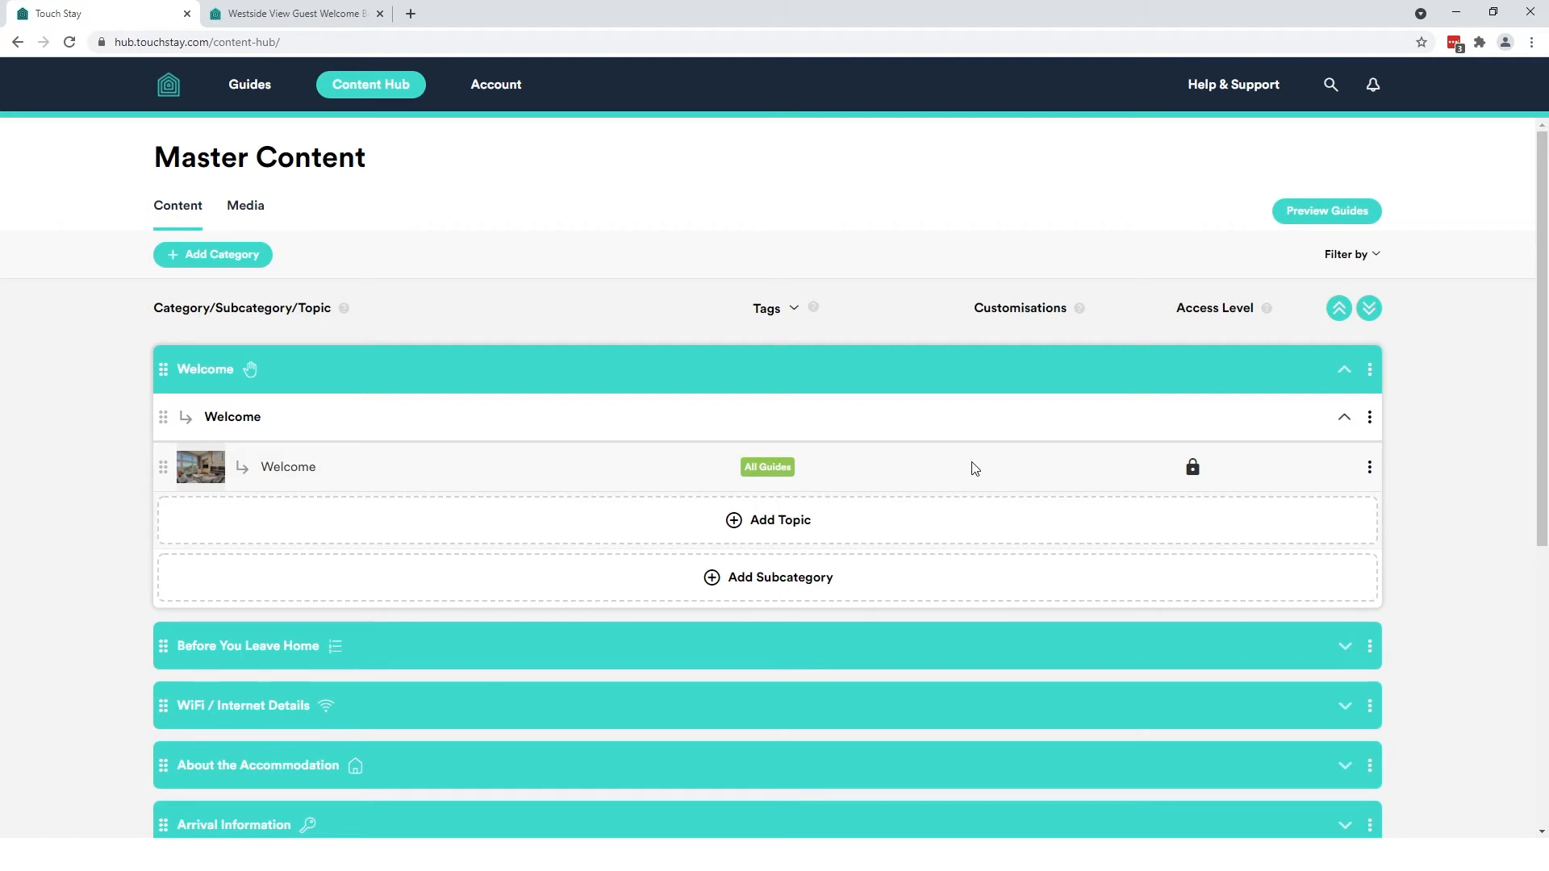
mouse_move(249, 89)
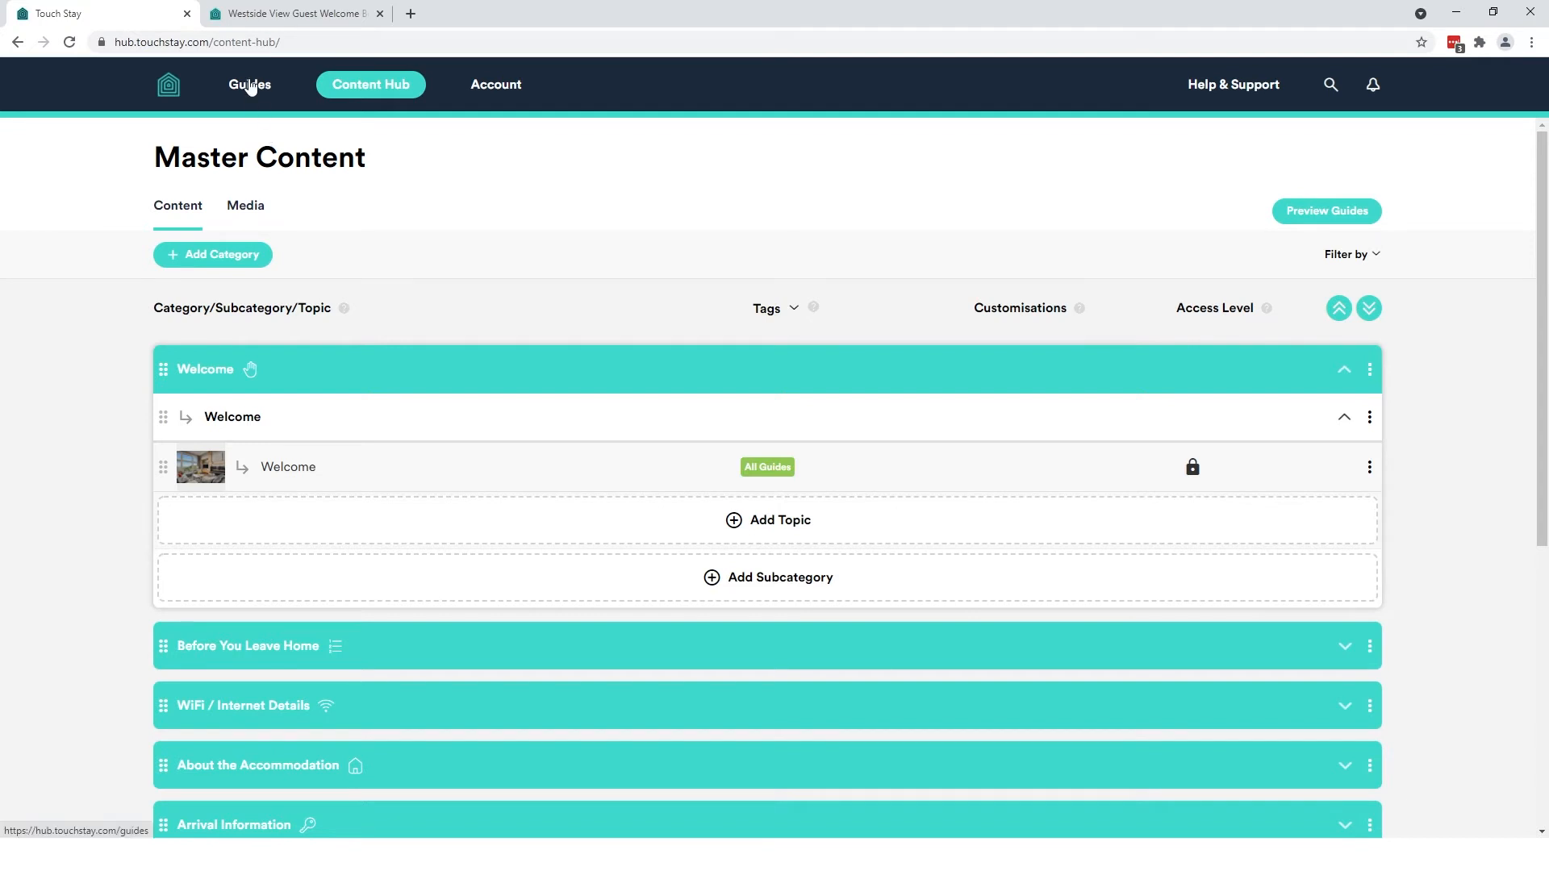
Open the Eastside Hangout guide from All Guides and show its content
click(248, 84)
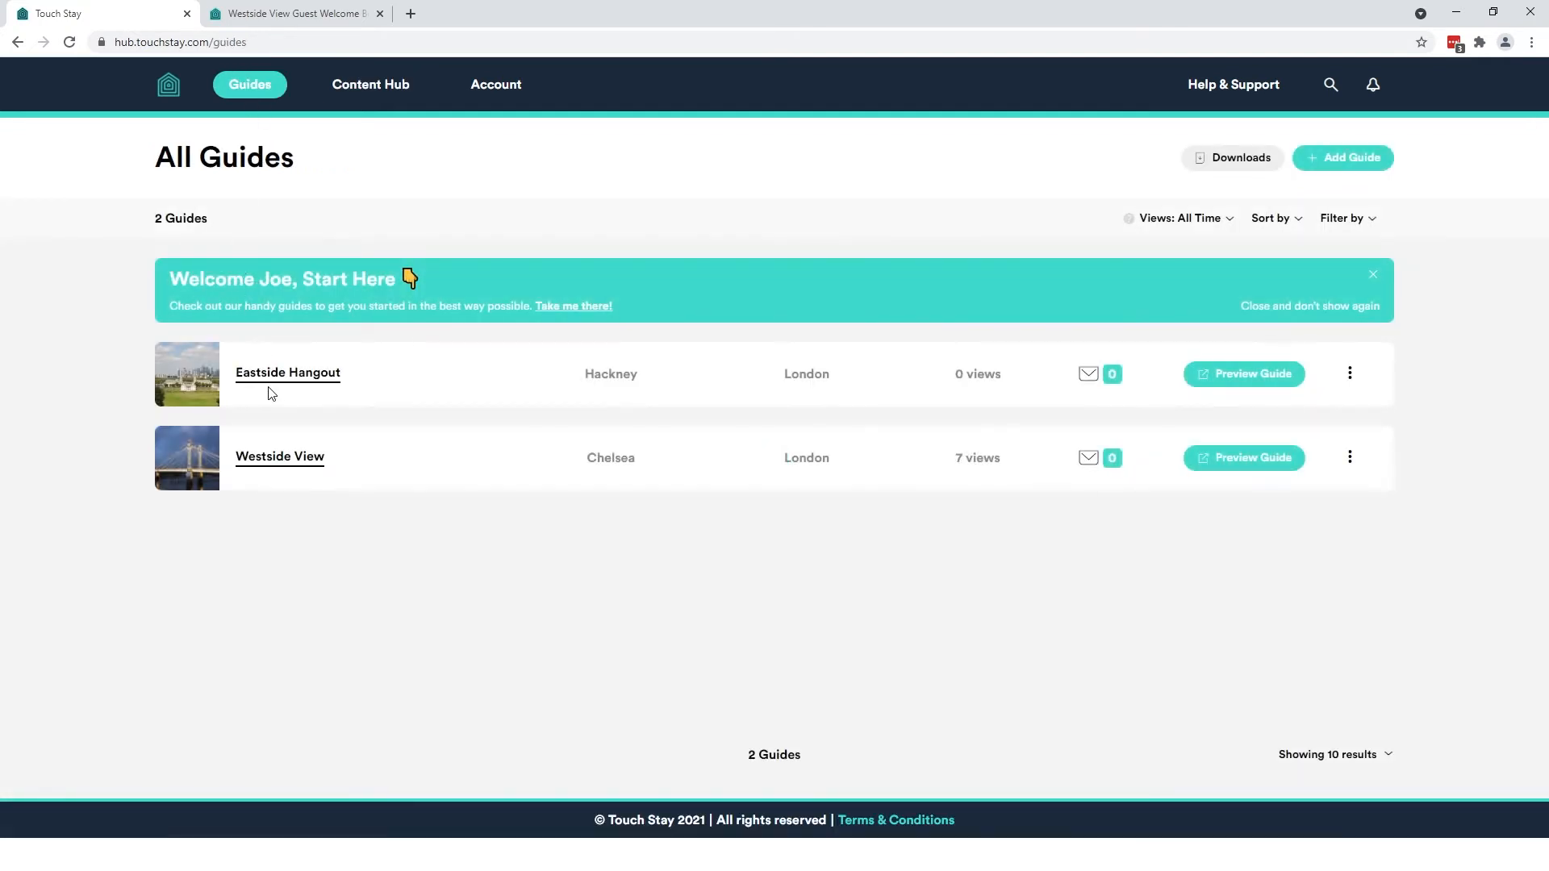
mouse_move(290, 383)
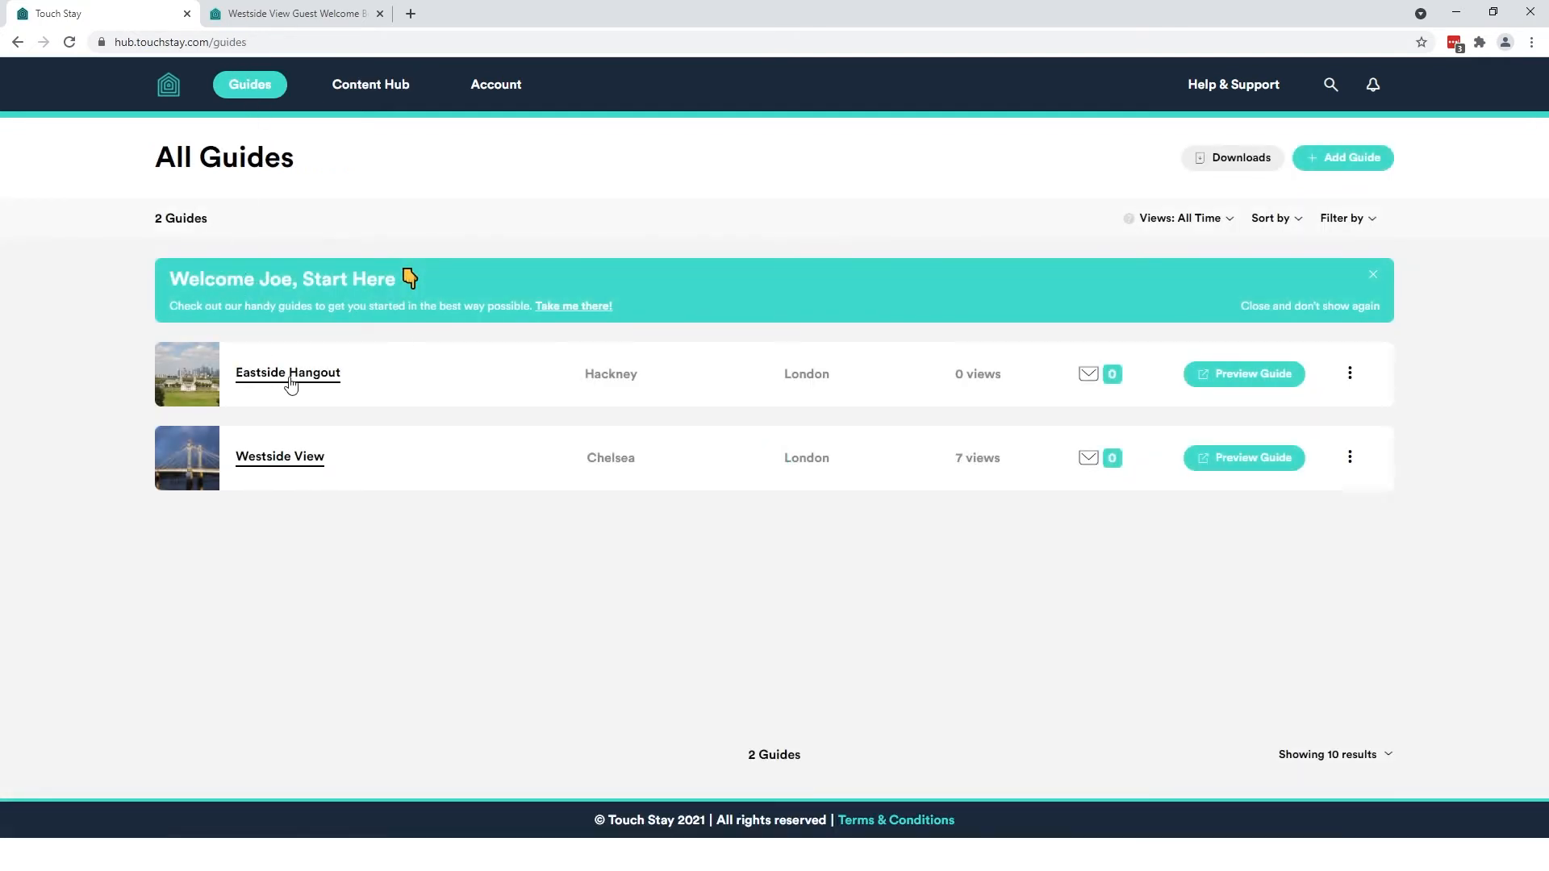
click(287, 372)
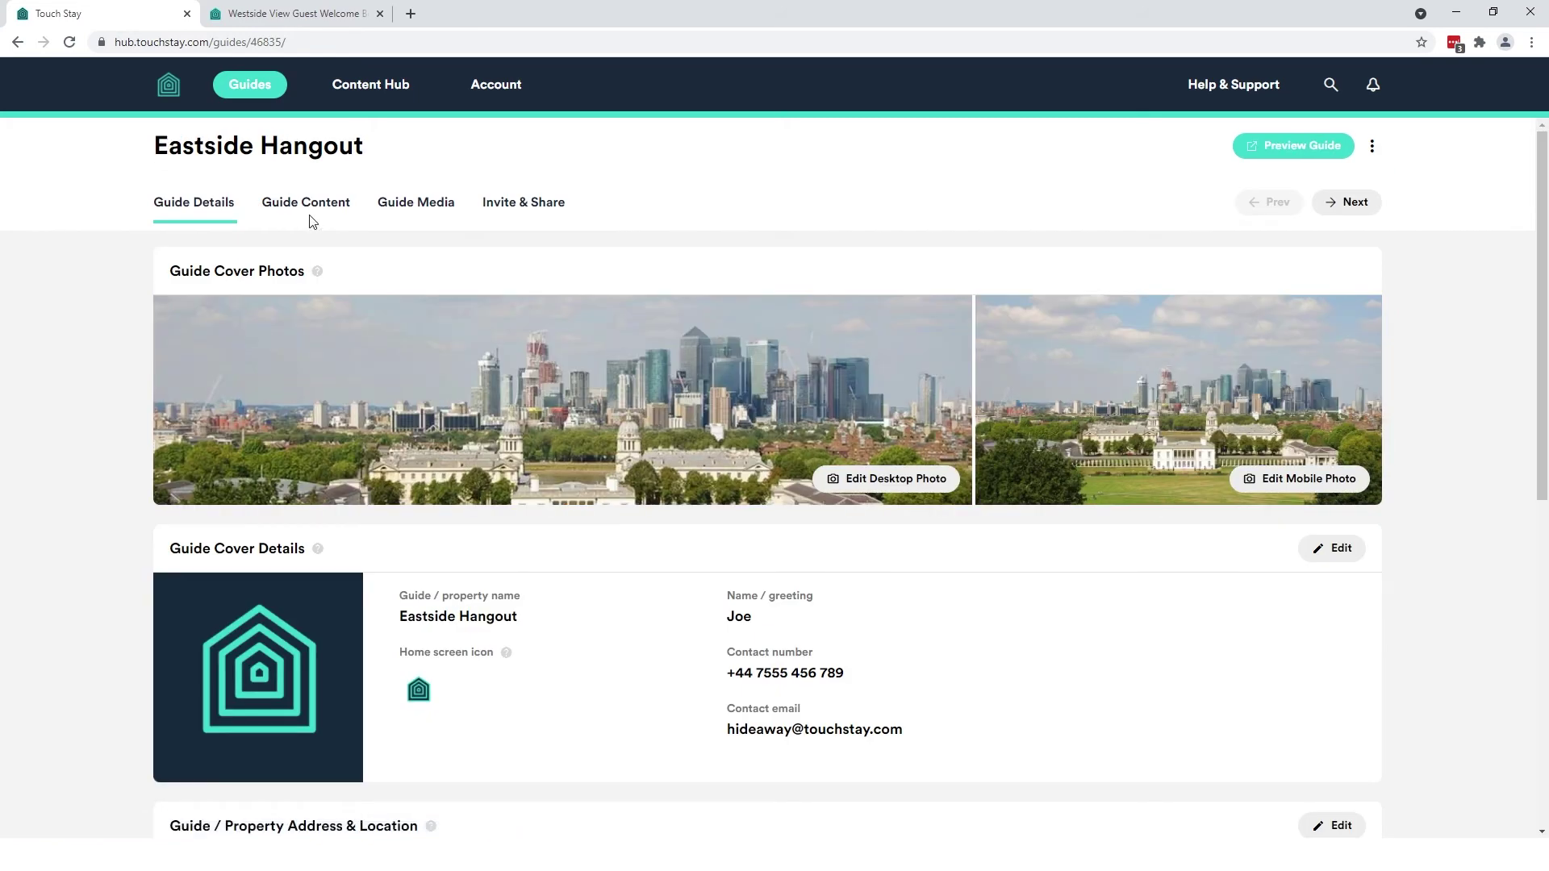
click(305, 203)
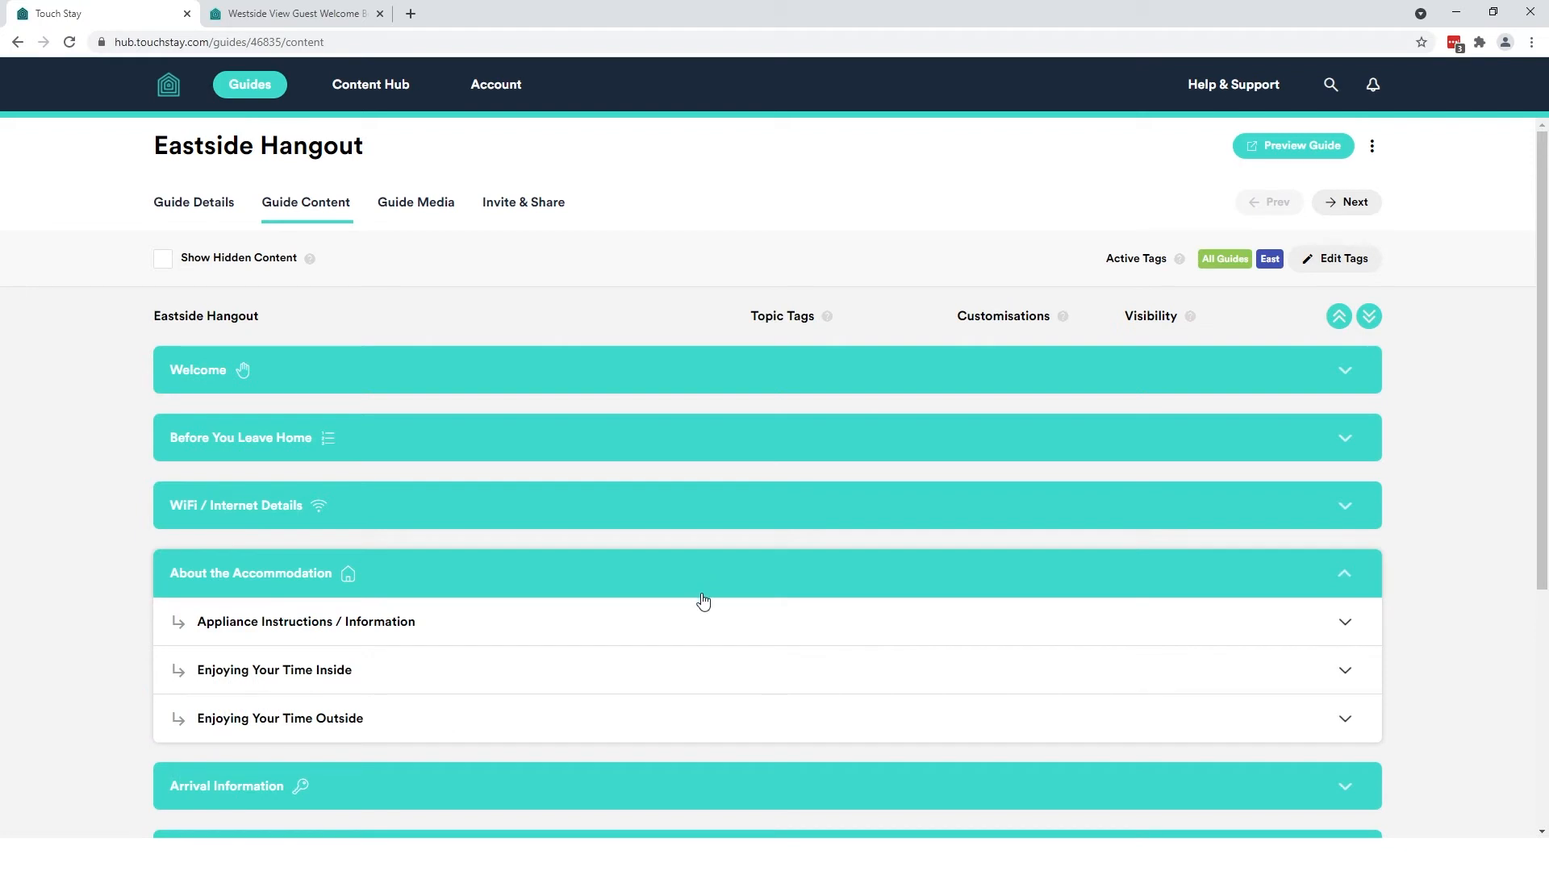
Expand Appliance Instructions and show the customisation options for Kitchen Equipment
click(305, 622)
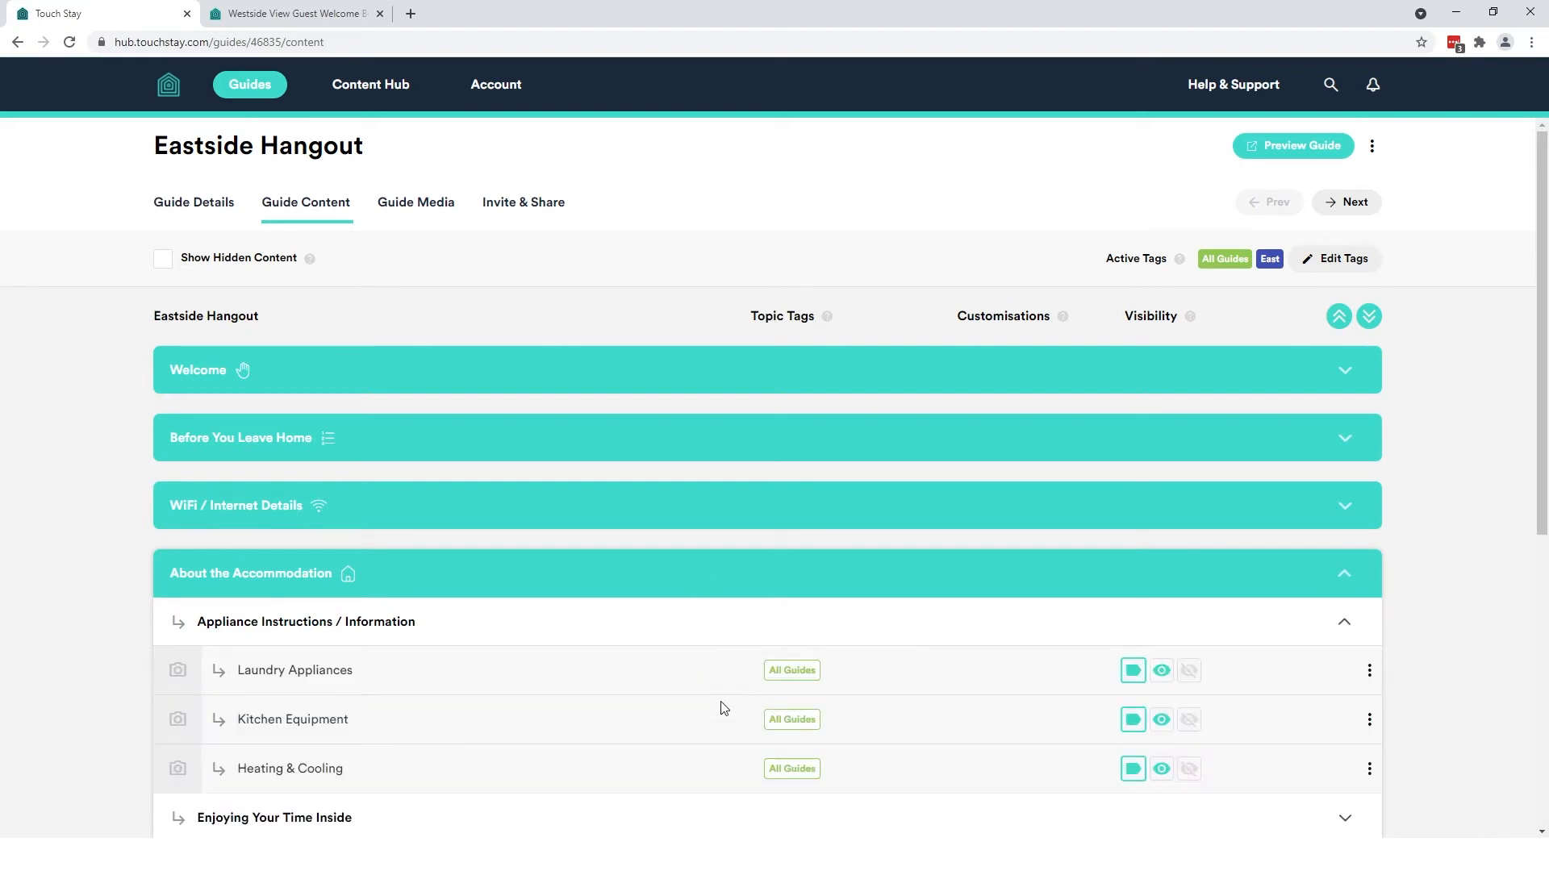
scroll(down, 3)
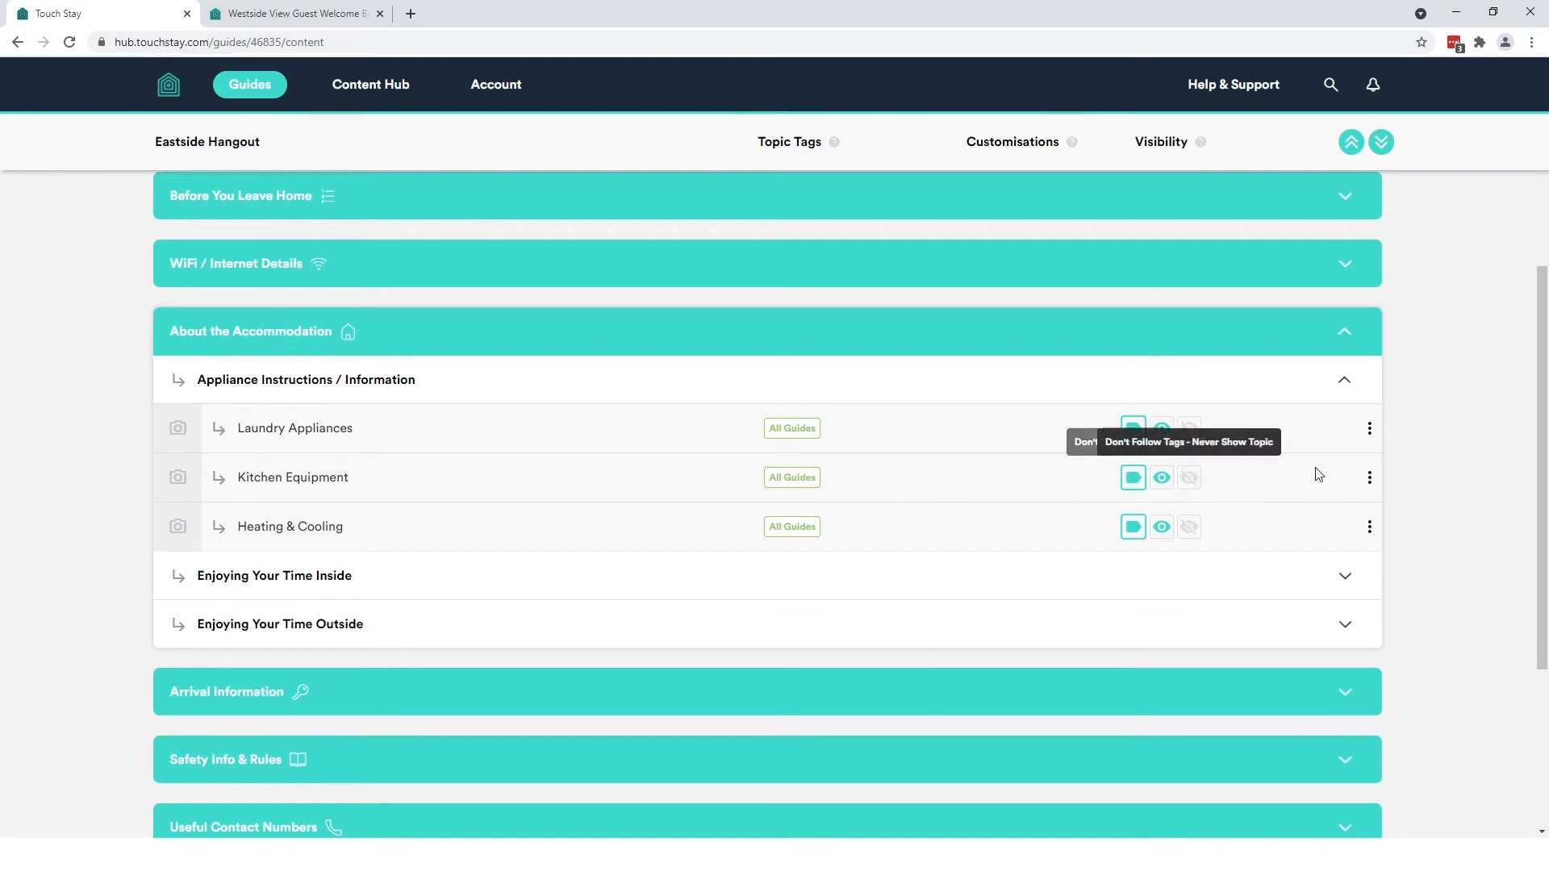
click(1368, 478)
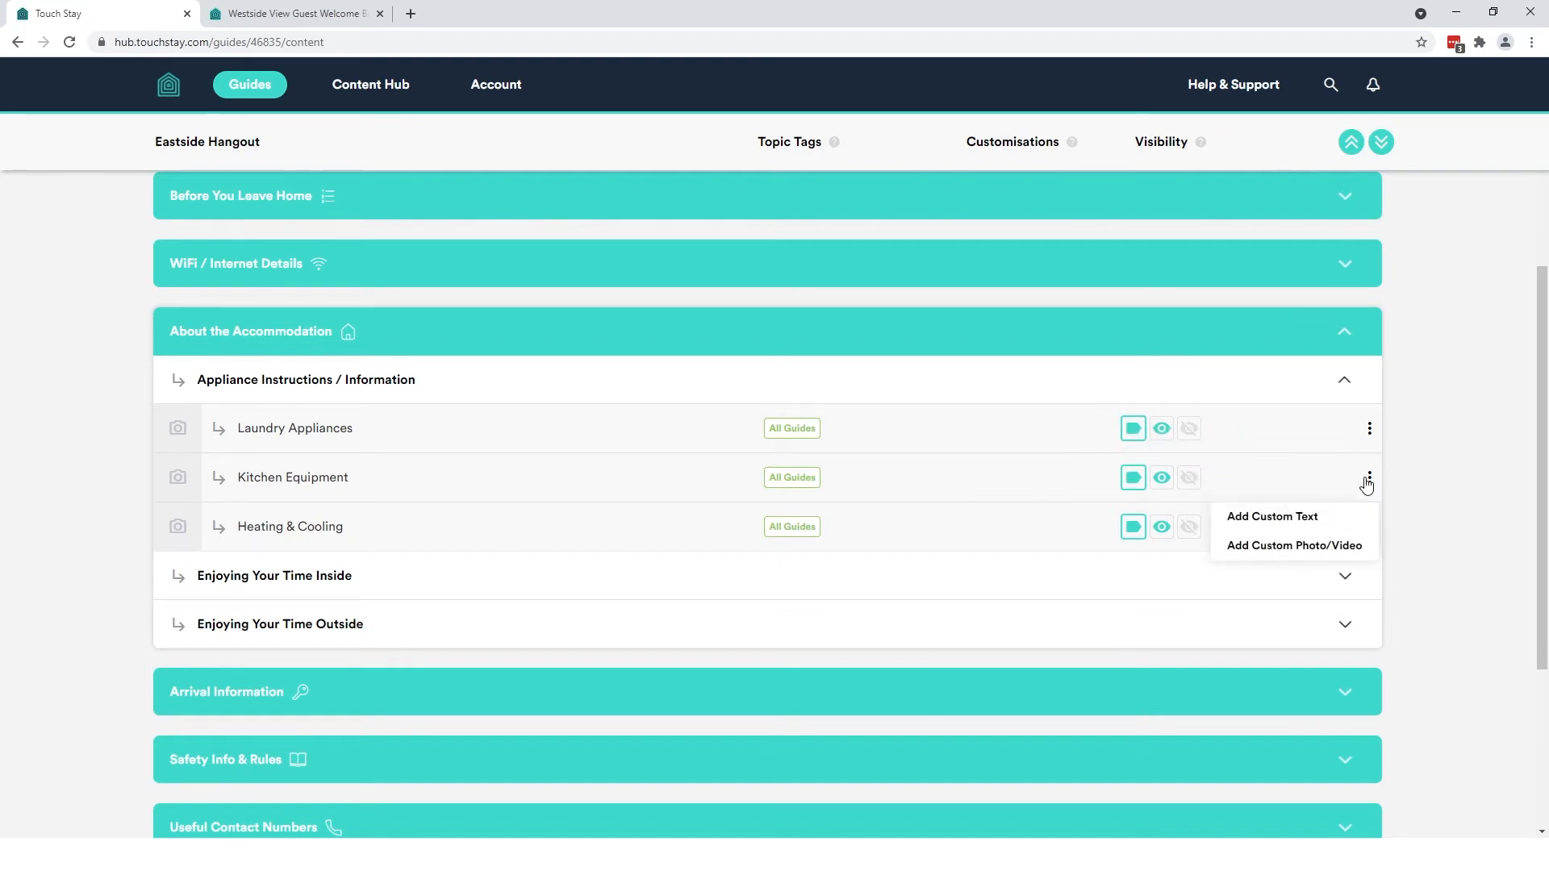
mouse_move(1307, 520)
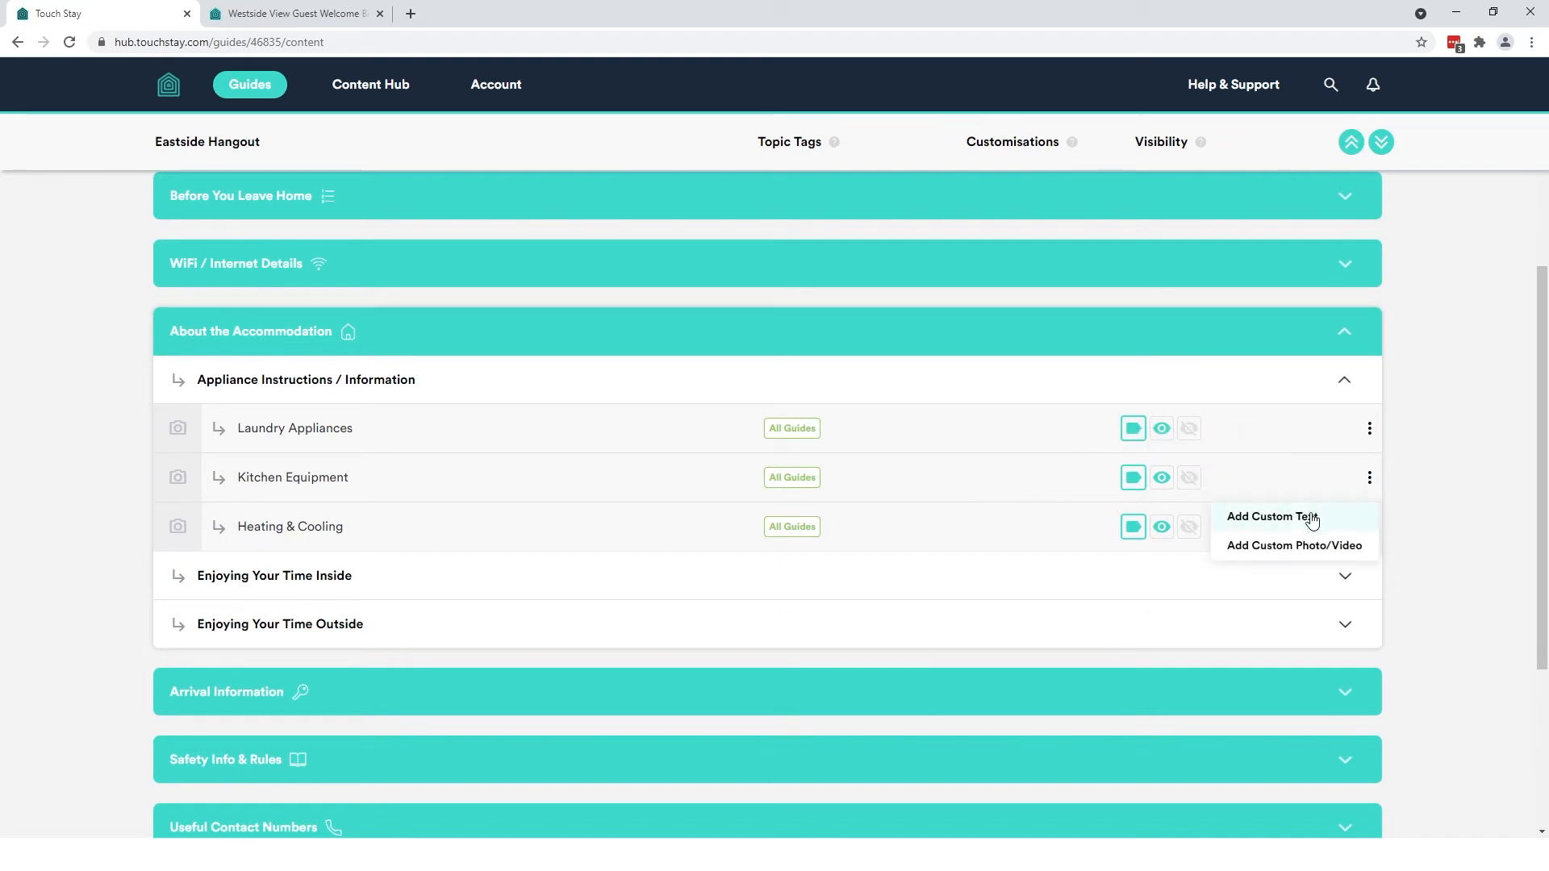
mouse_move(1300, 533)
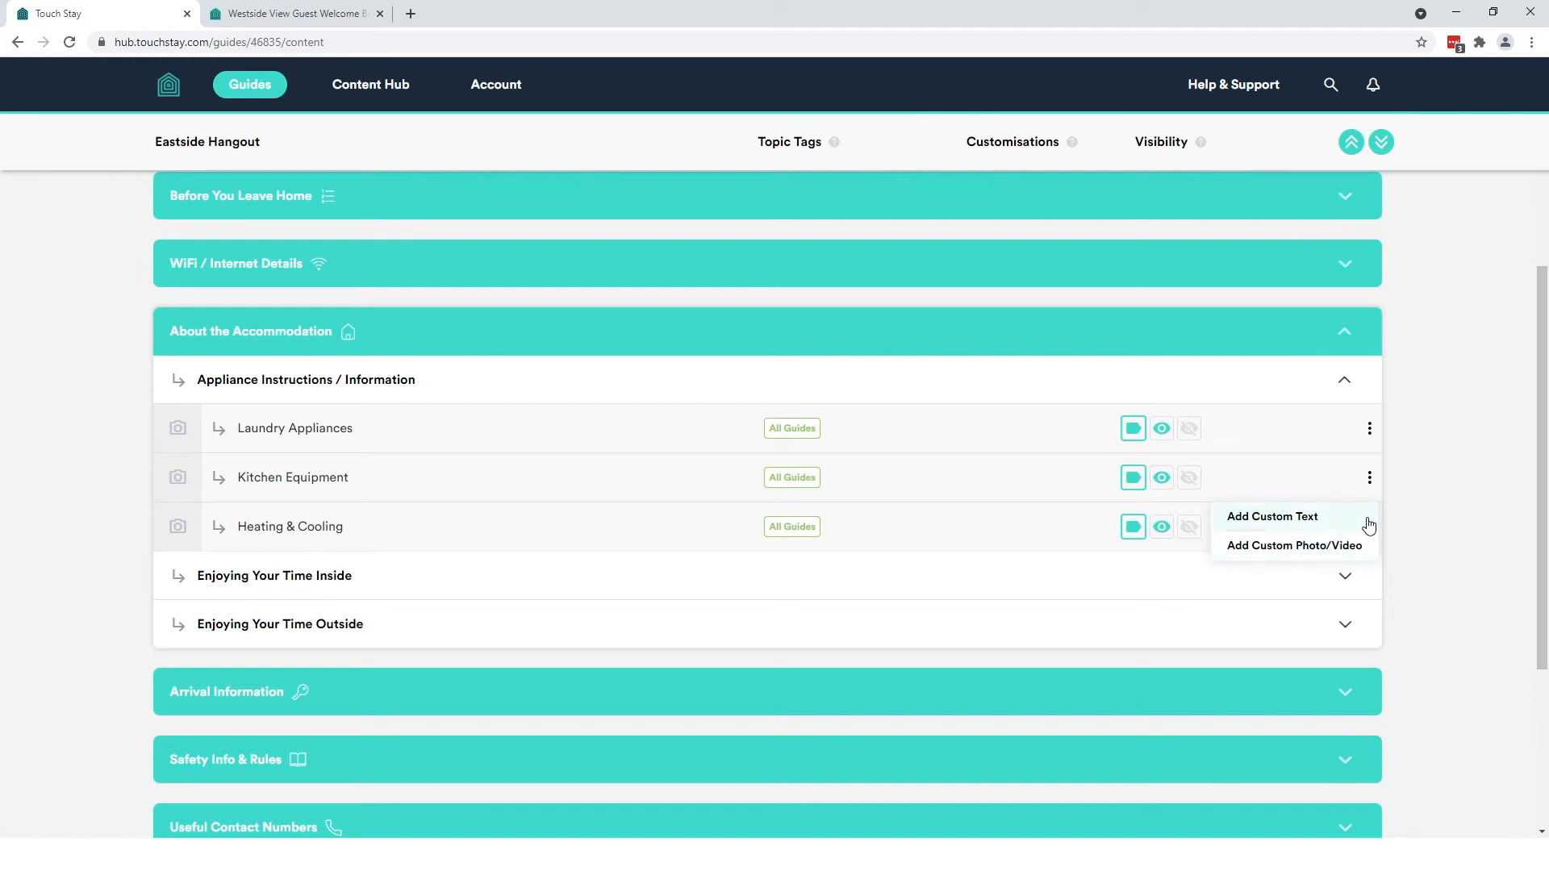
mouse_move(1347, 526)
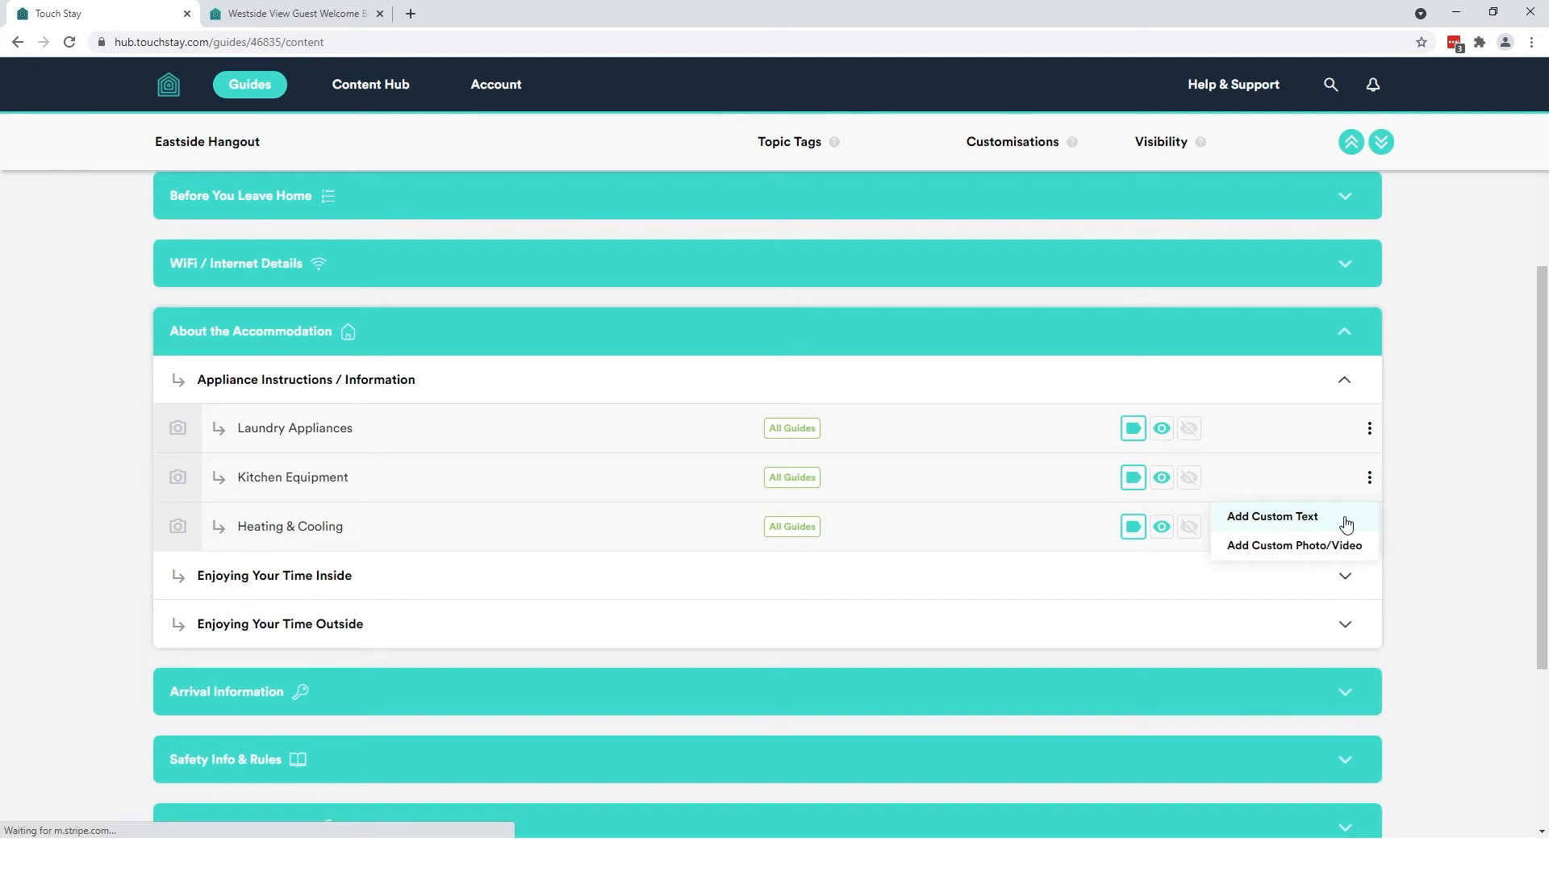
Add custom text ending 'Eastside Hangout.' and a kitchen photo to Kitchen Equipment
click(1272, 516)
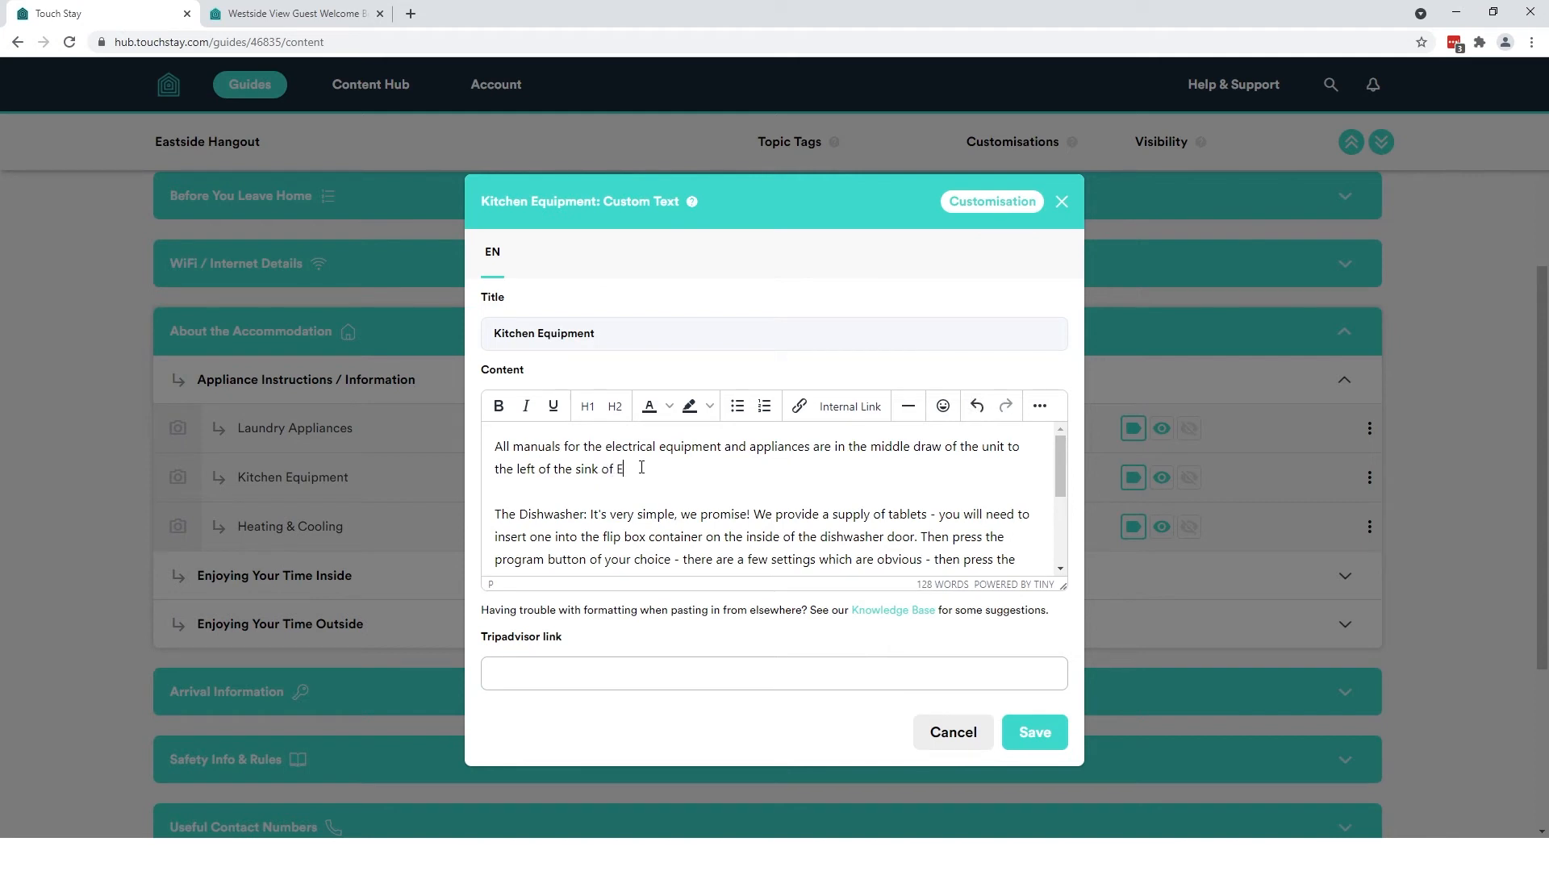
text(astside Hangout.)
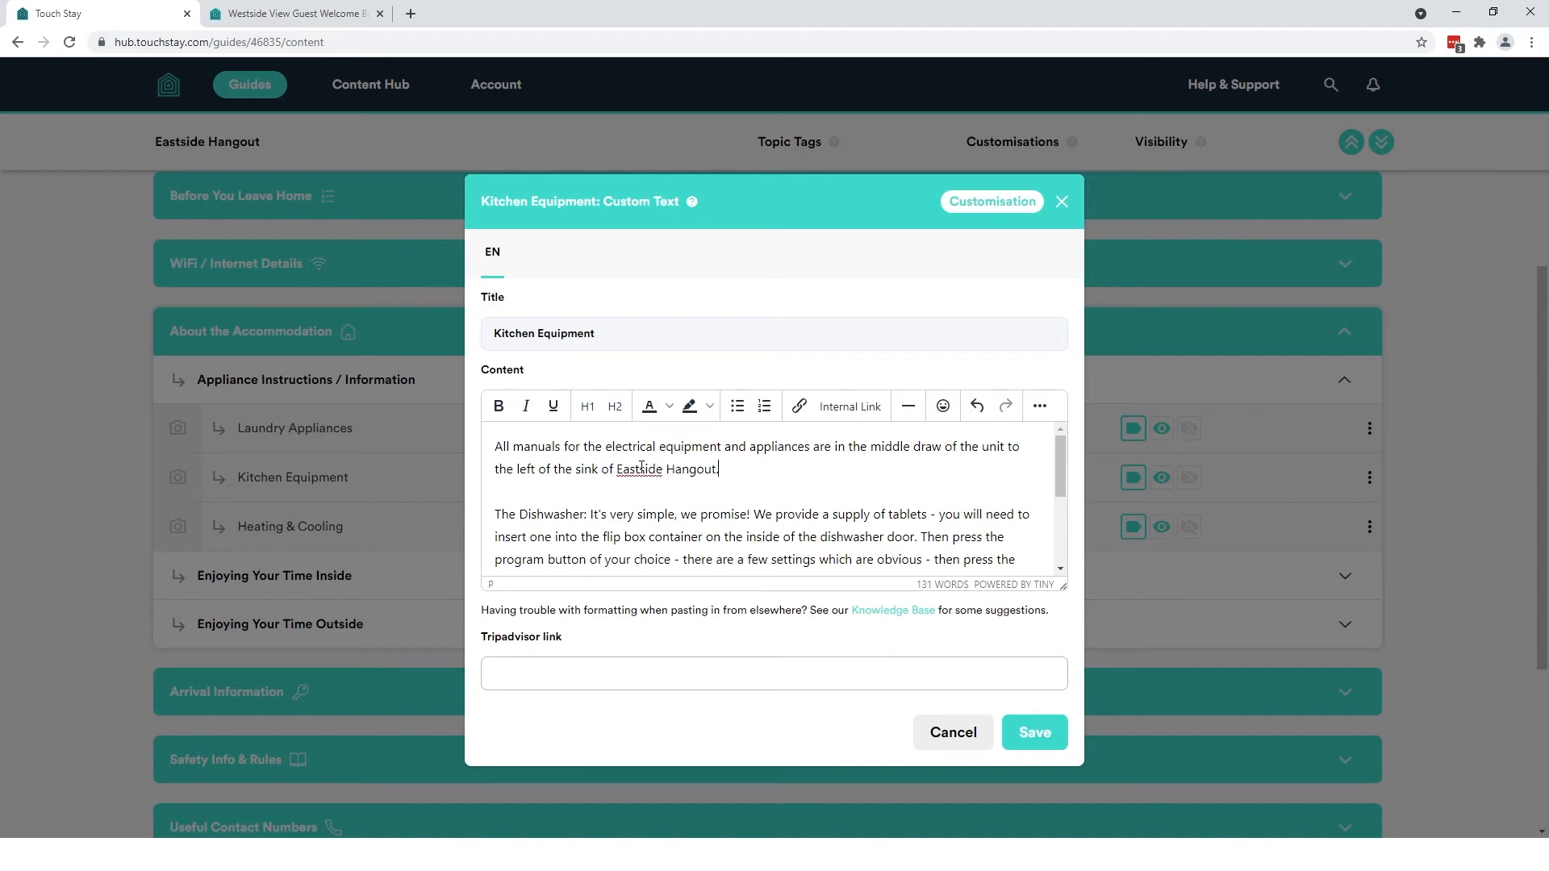
click(1034, 733)
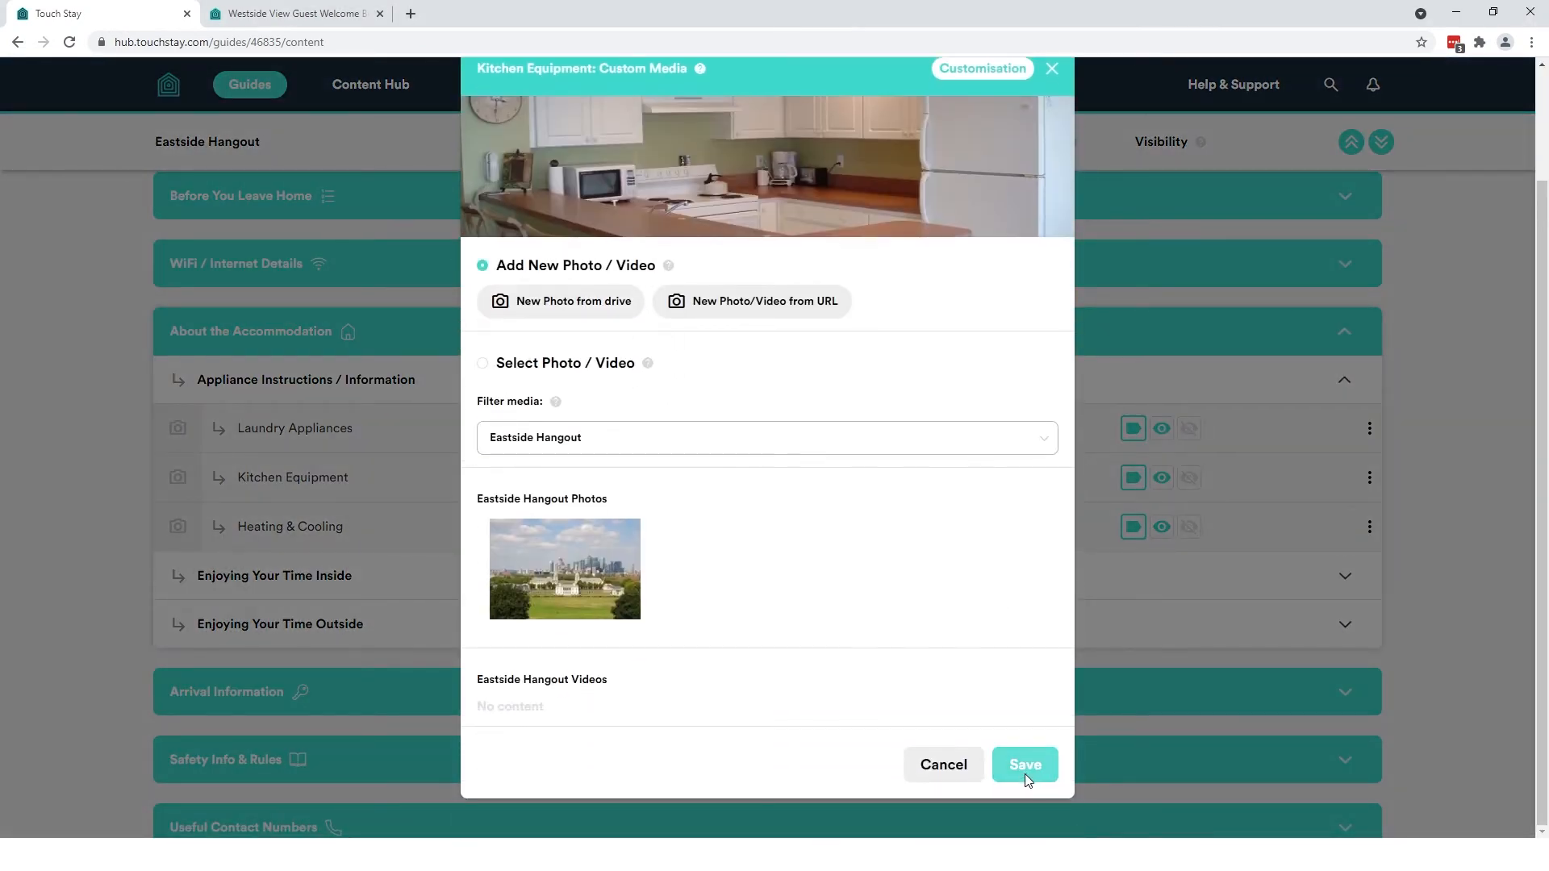
click(1024, 765)
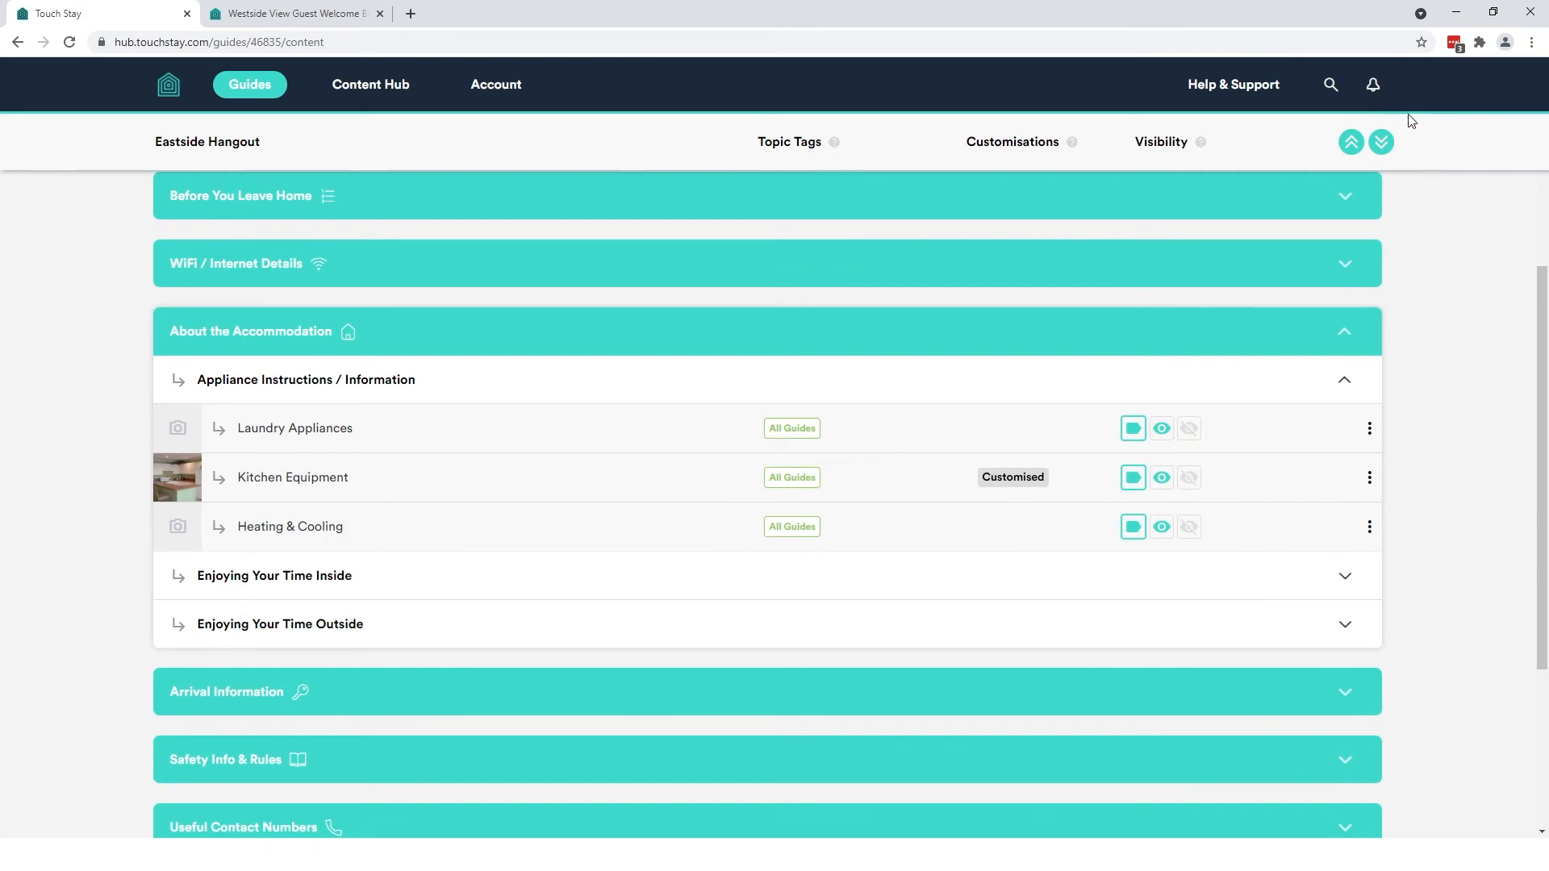
Expand all Eastside Hangout categories and check the Television / DVD System options without changes
click(1381, 142)
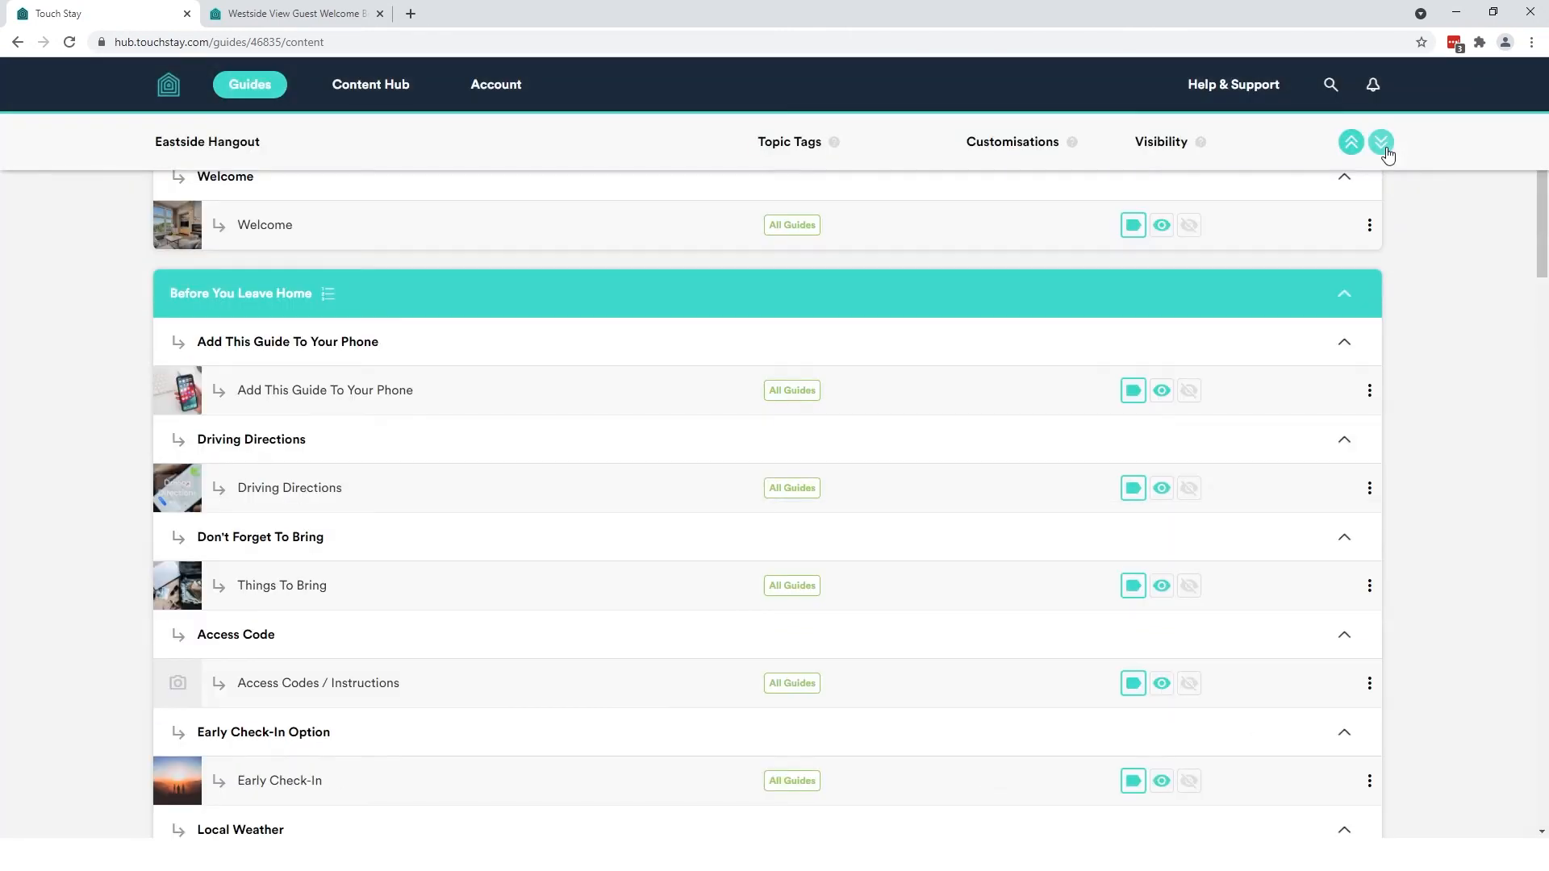
scroll(down, 3)
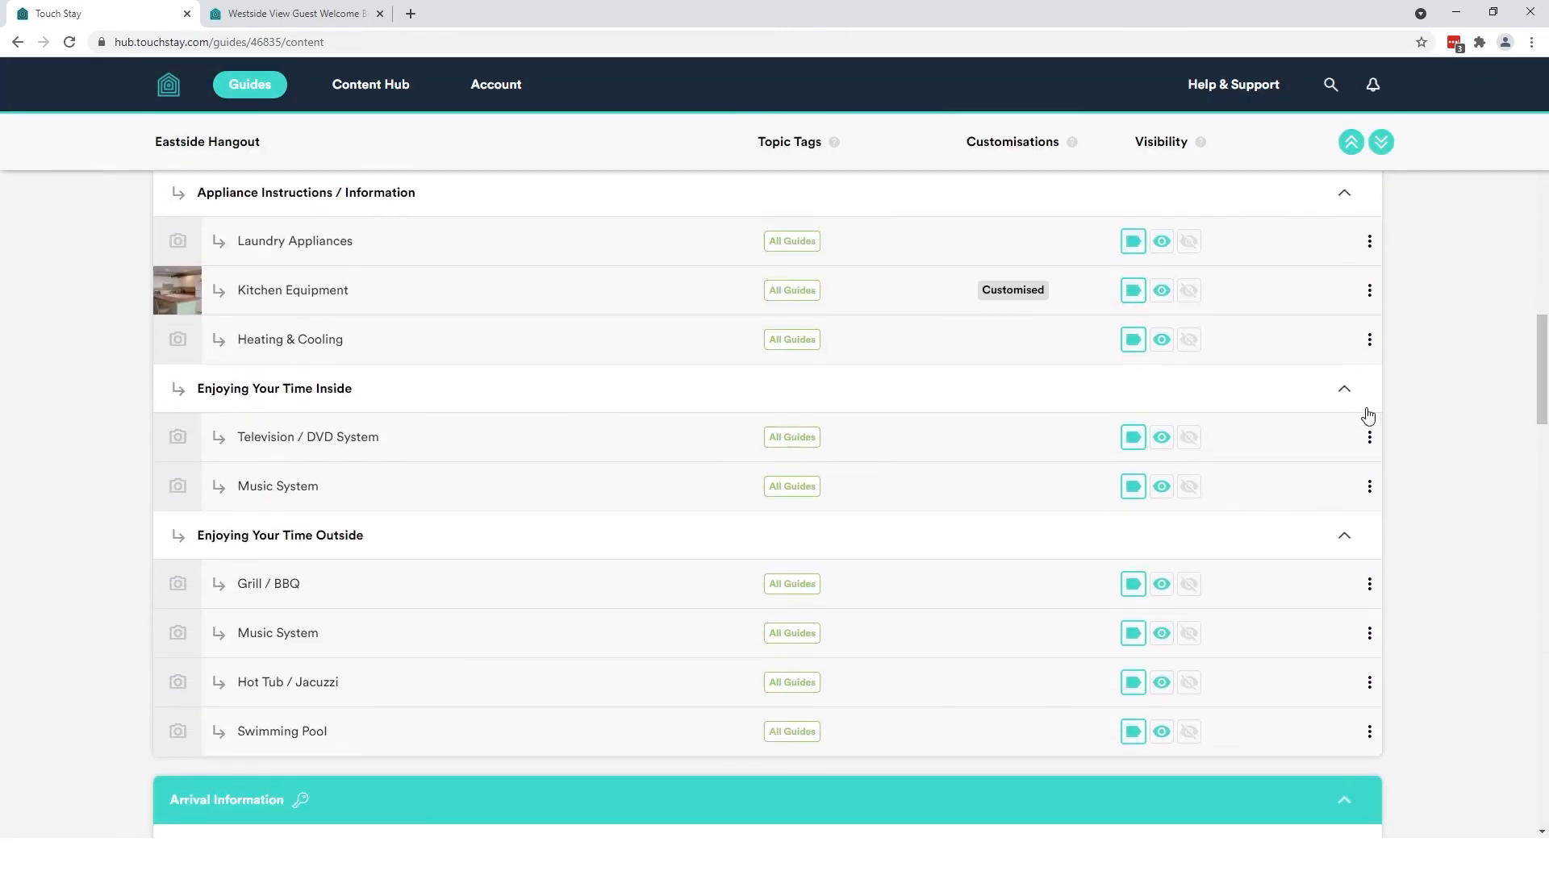
click(1368, 437)
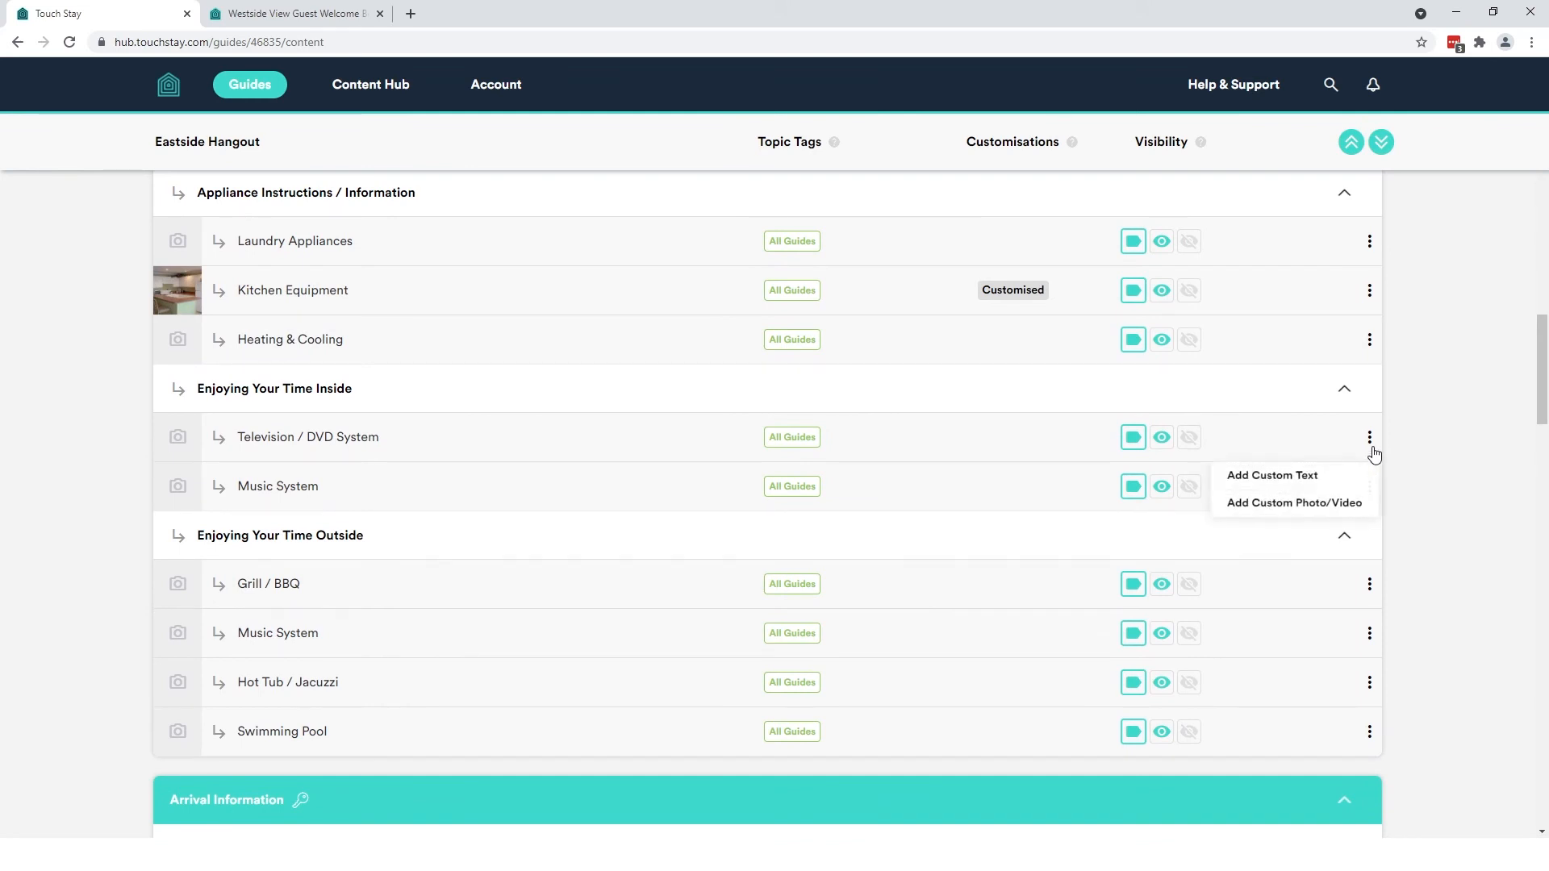
click(1450, 538)
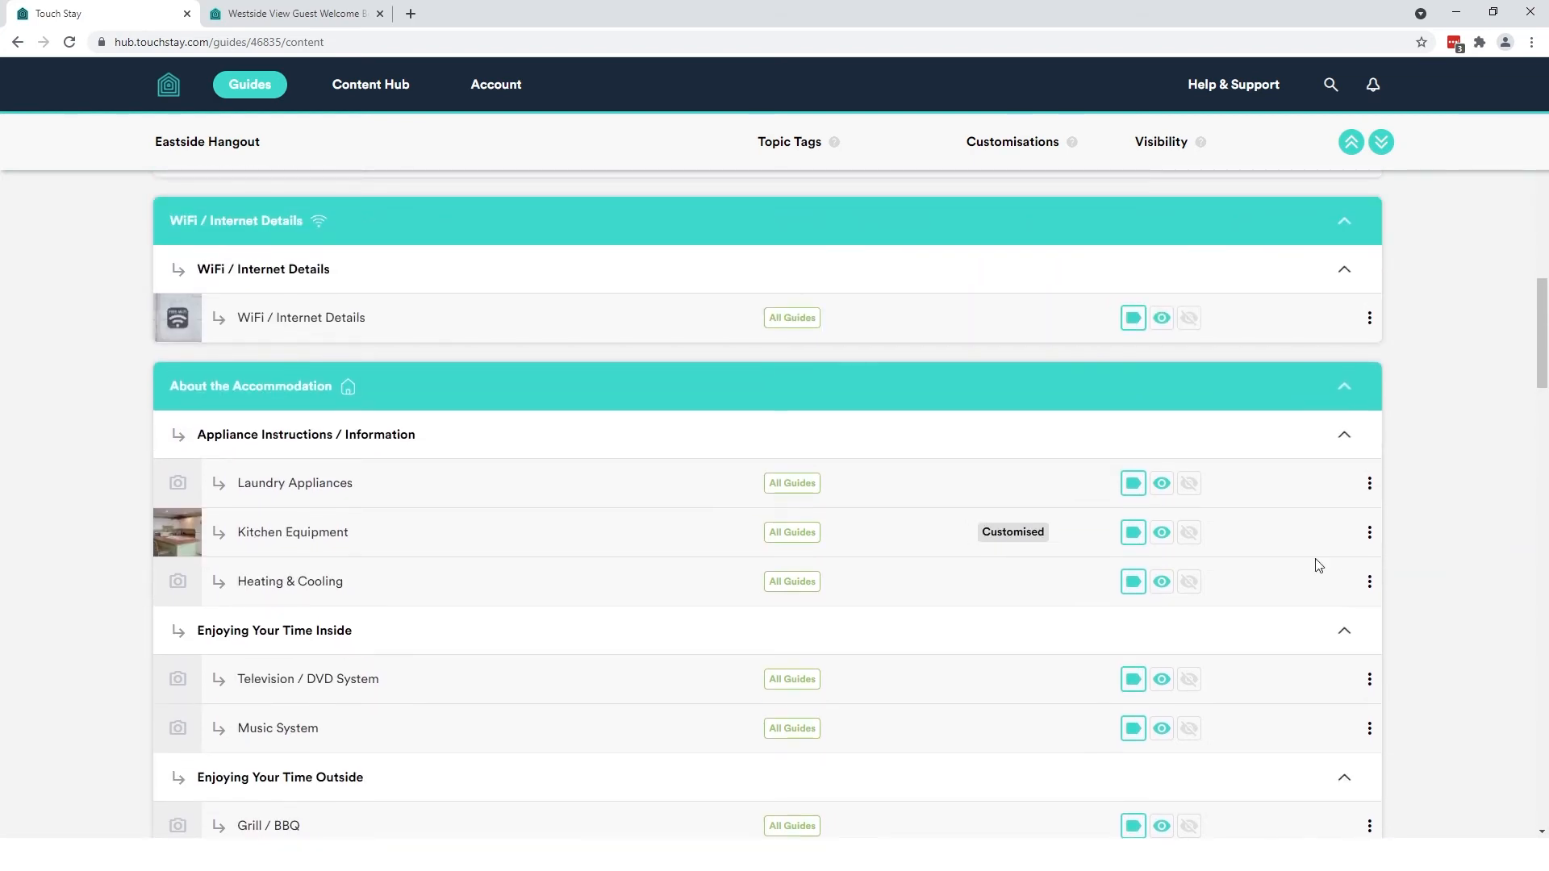
mouse_move(755, 519)
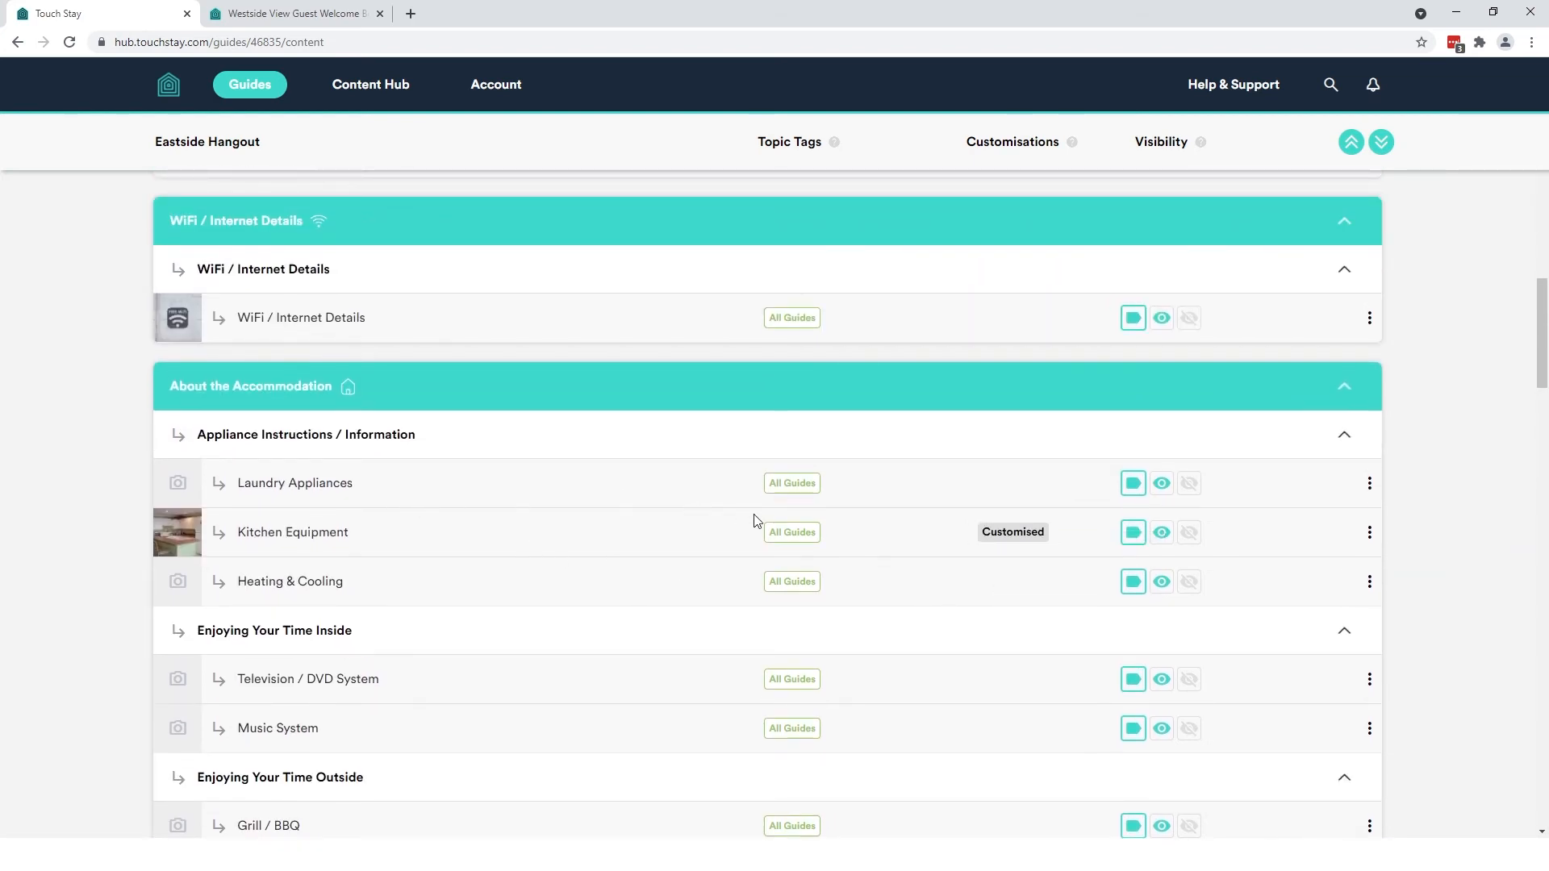
mouse_move(303, 428)
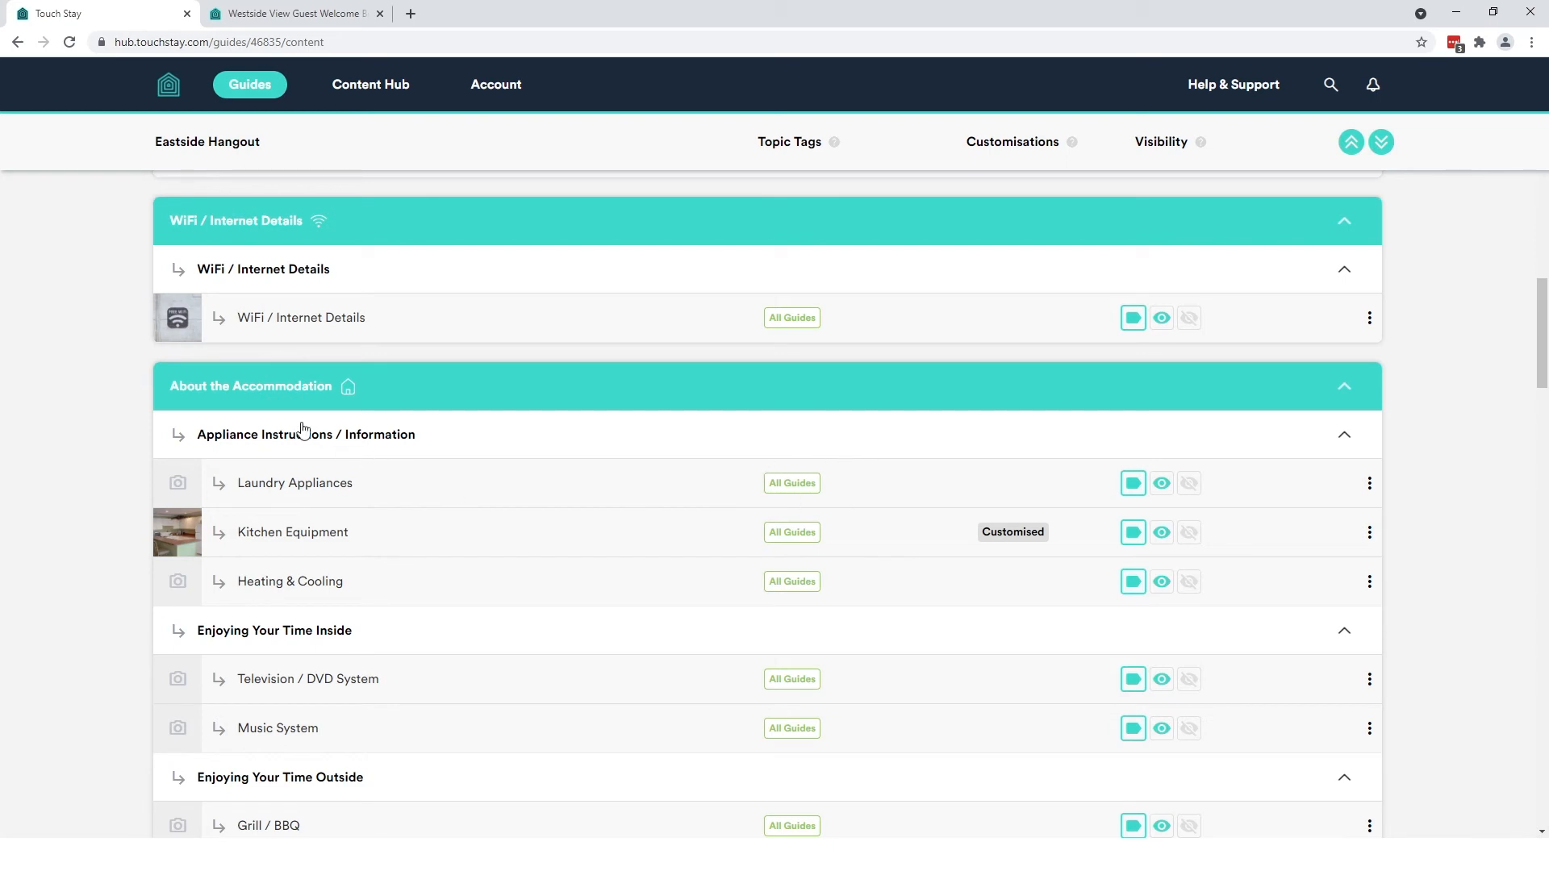
mouse_move(563, 477)
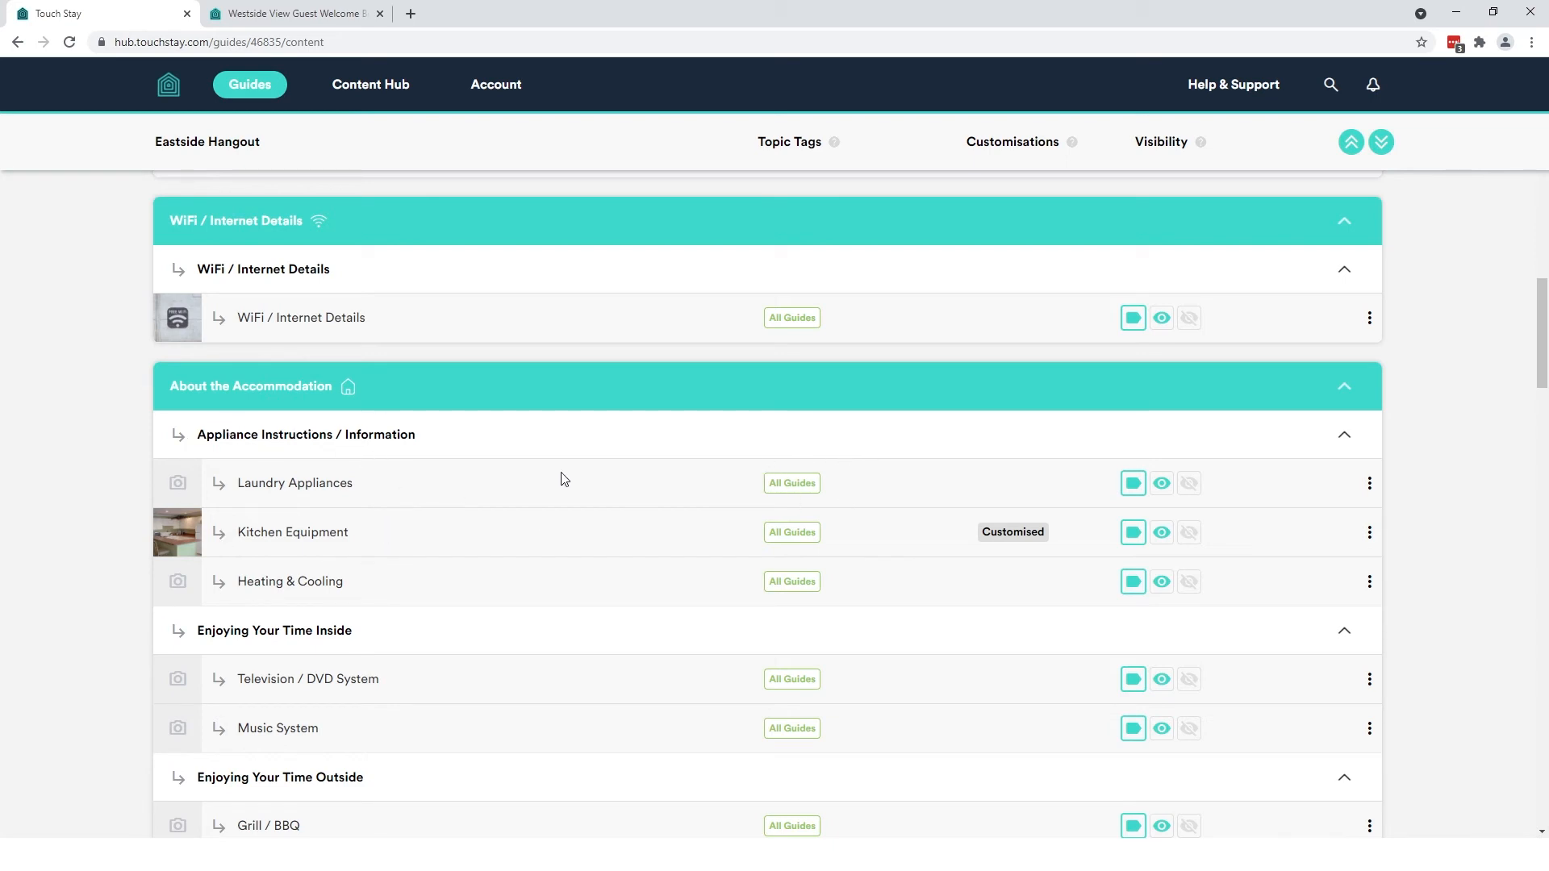
mouse_move(1006, 494)
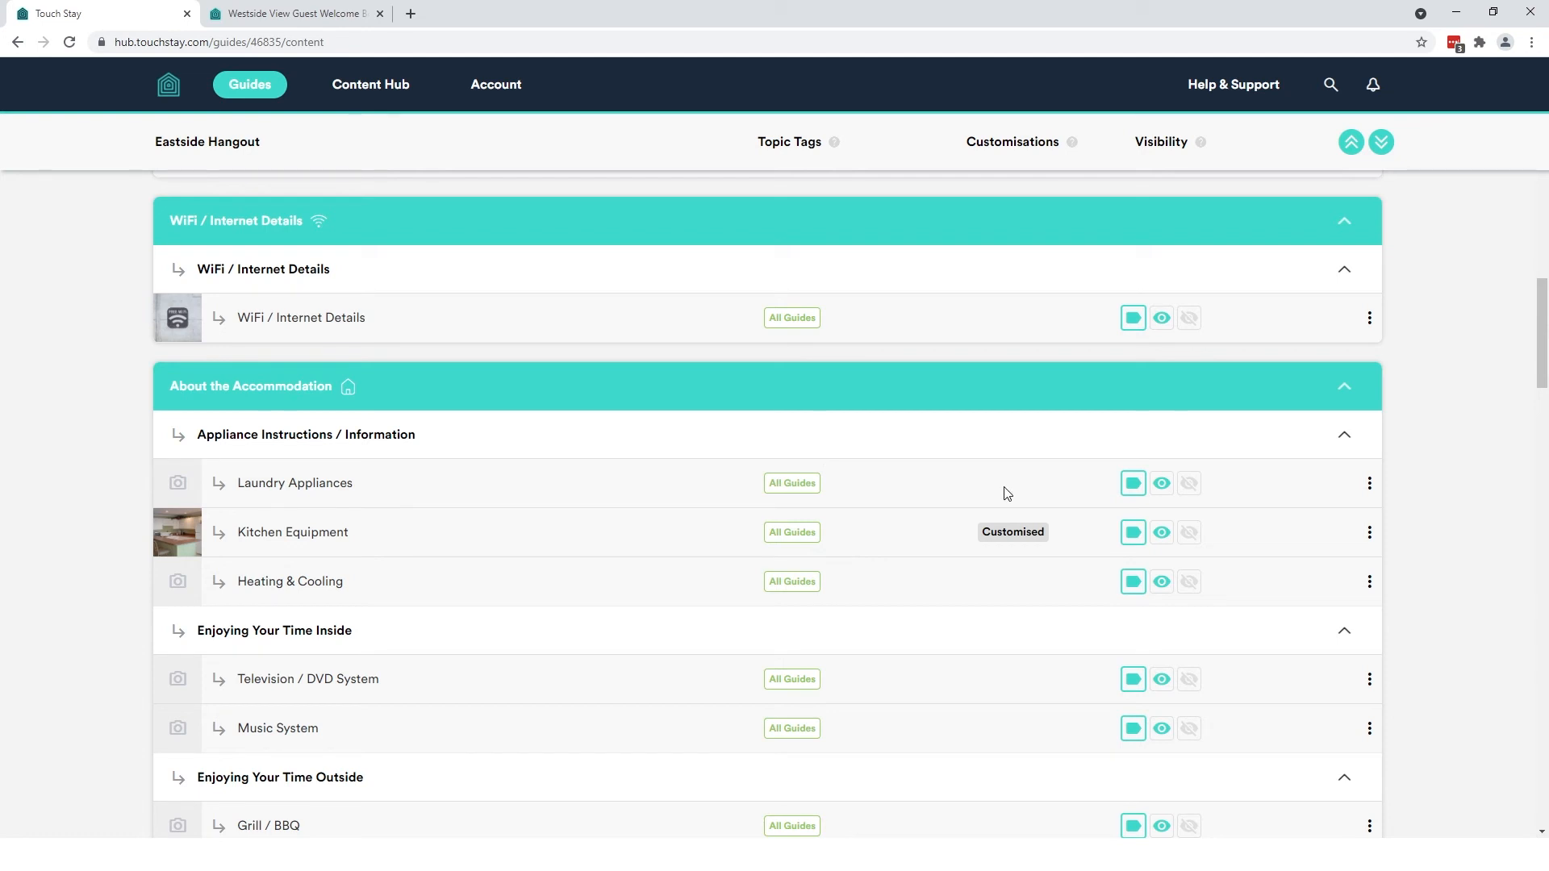
mouse_move(1188, 113)
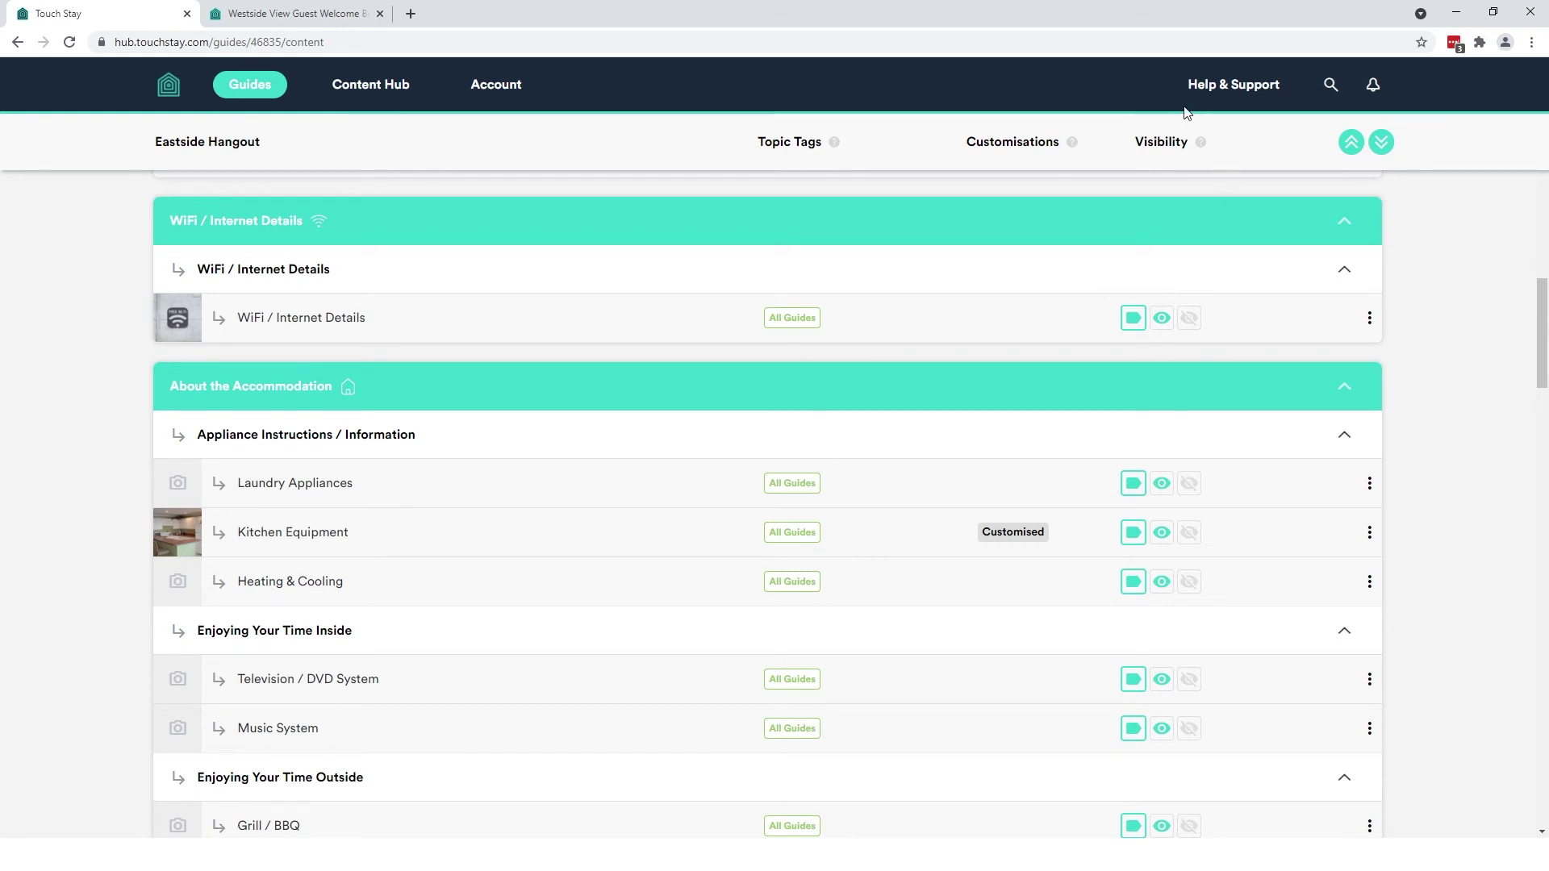
mouse_move(1209, 203)
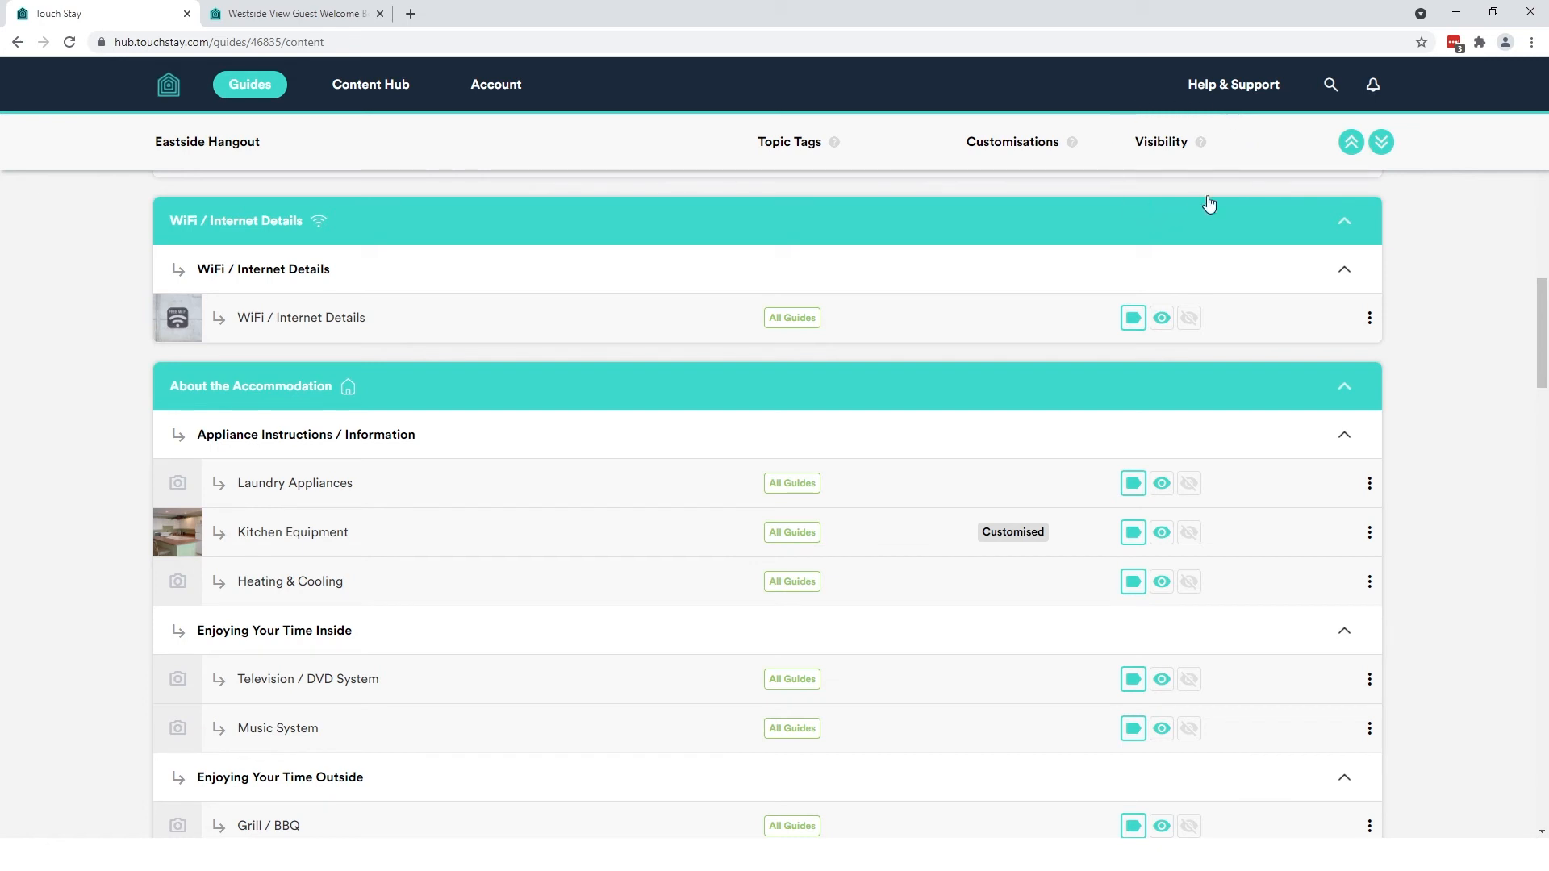
mouse_move(1081, 471)
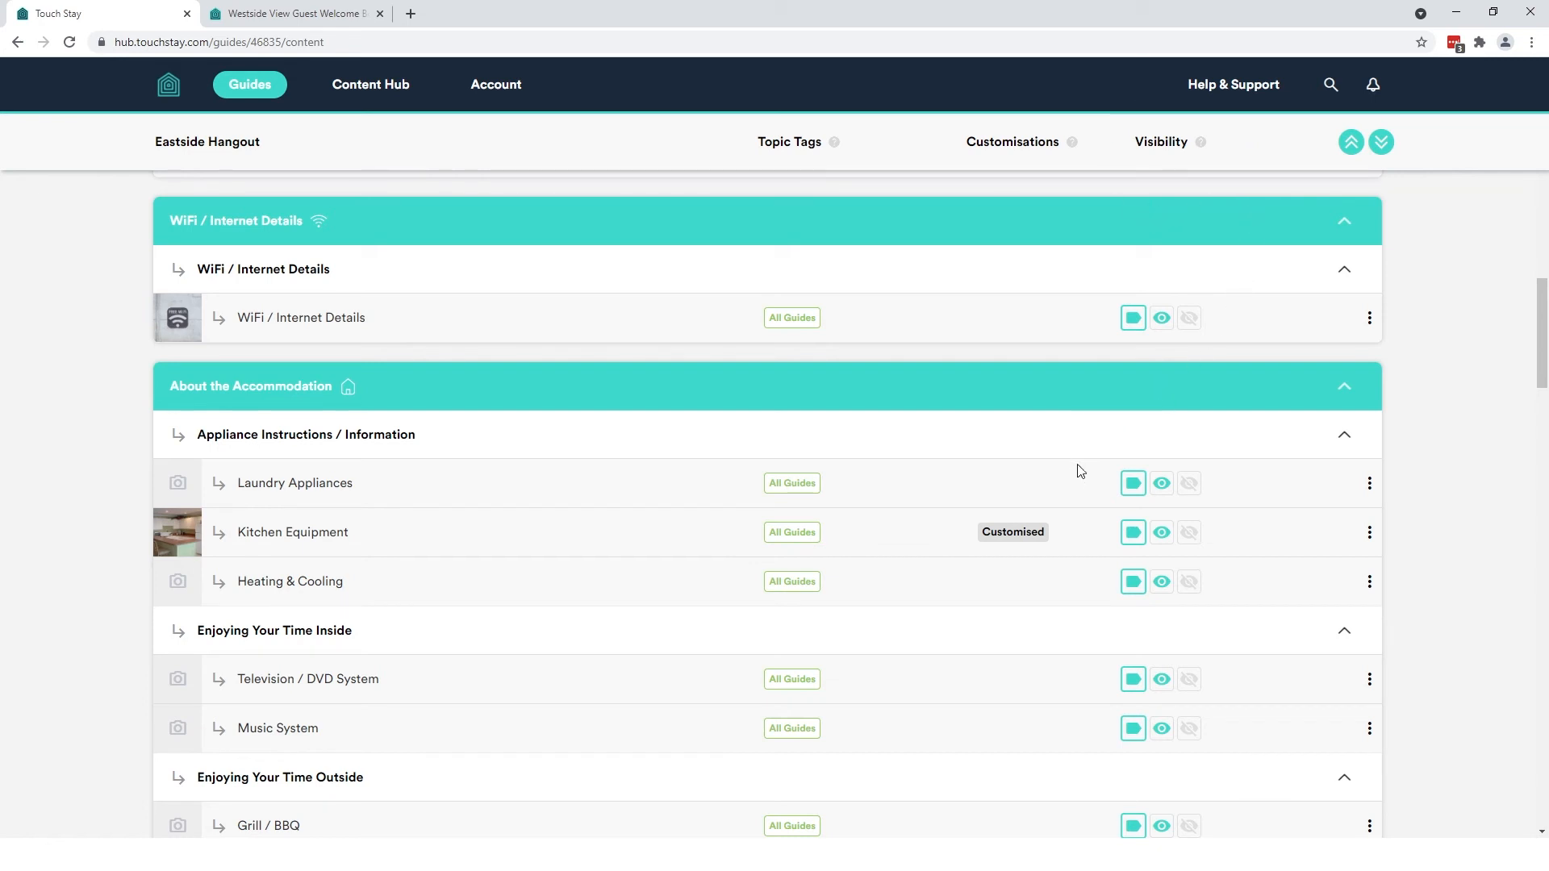
mouse_move(1076, 490)
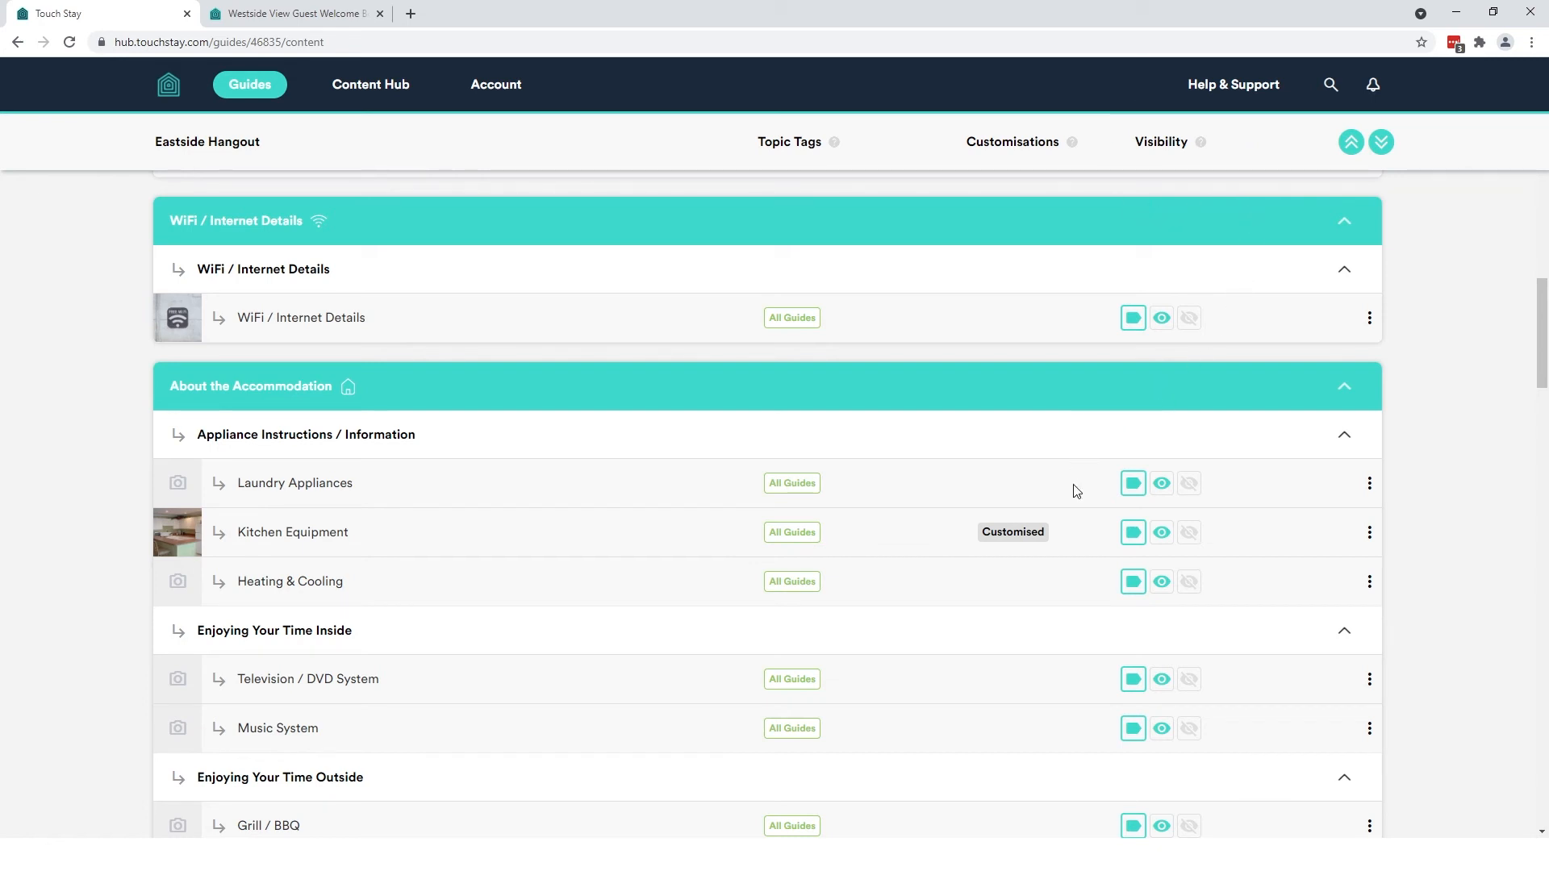
mouse_move(1119, 476)
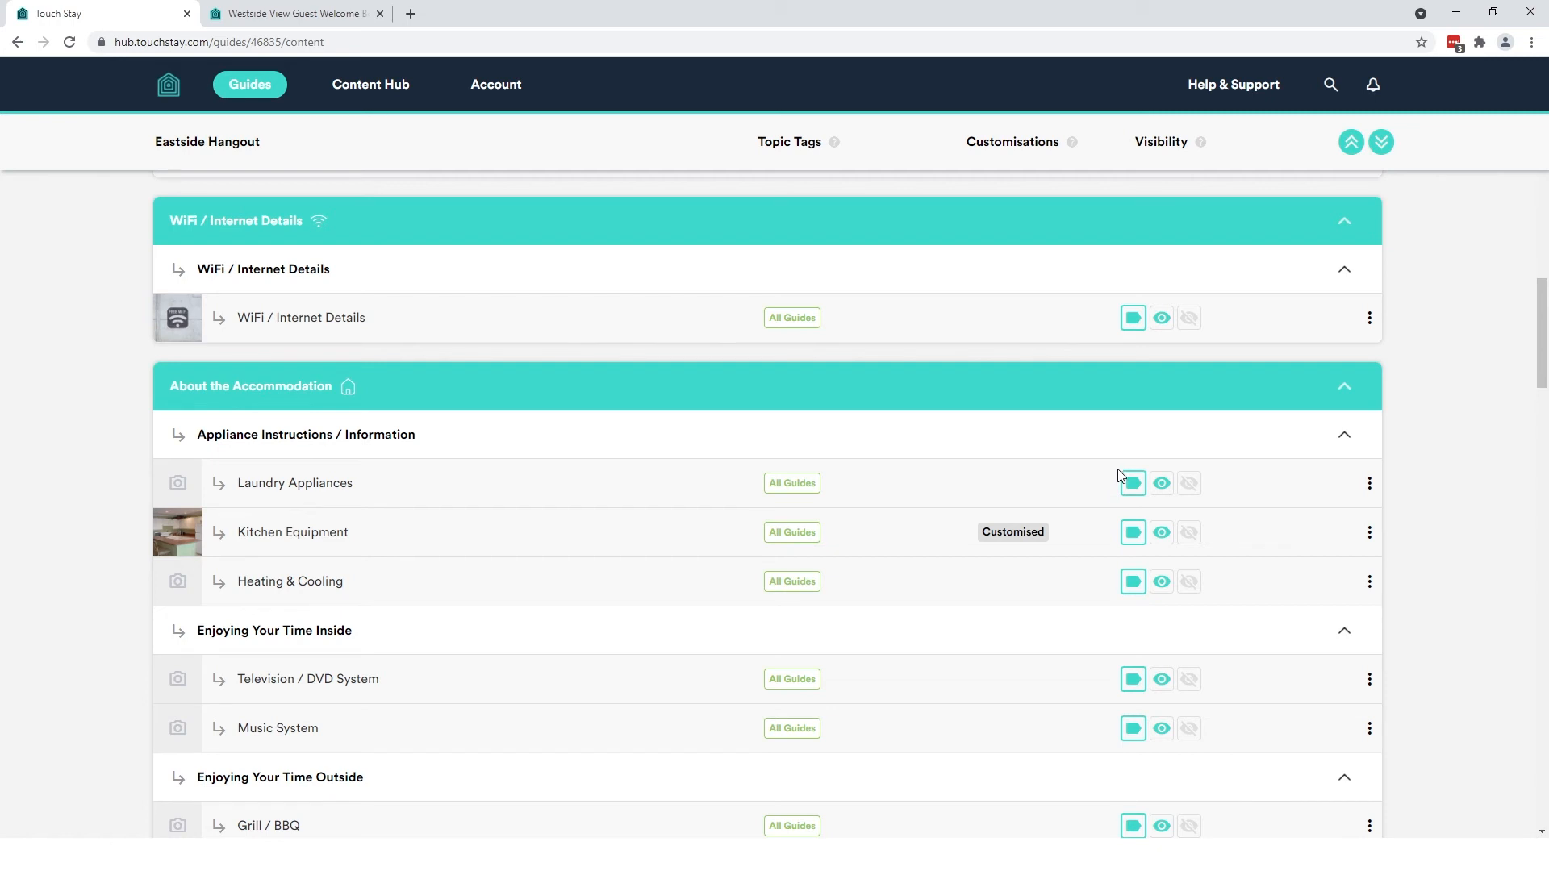
mouse_move(1133, 484)
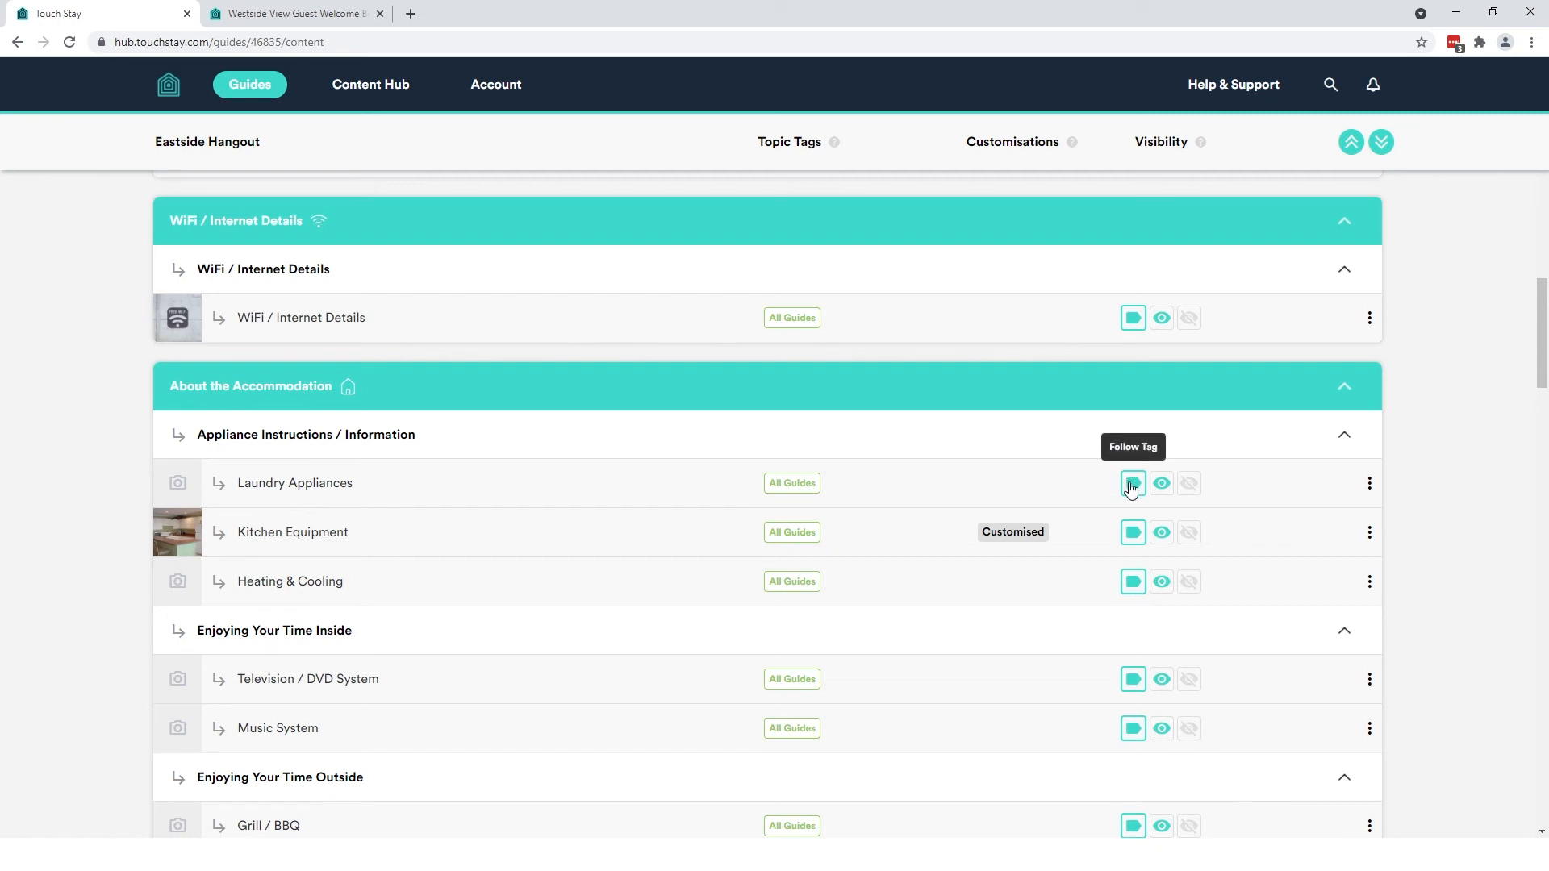
mouse_move(1161, 465)
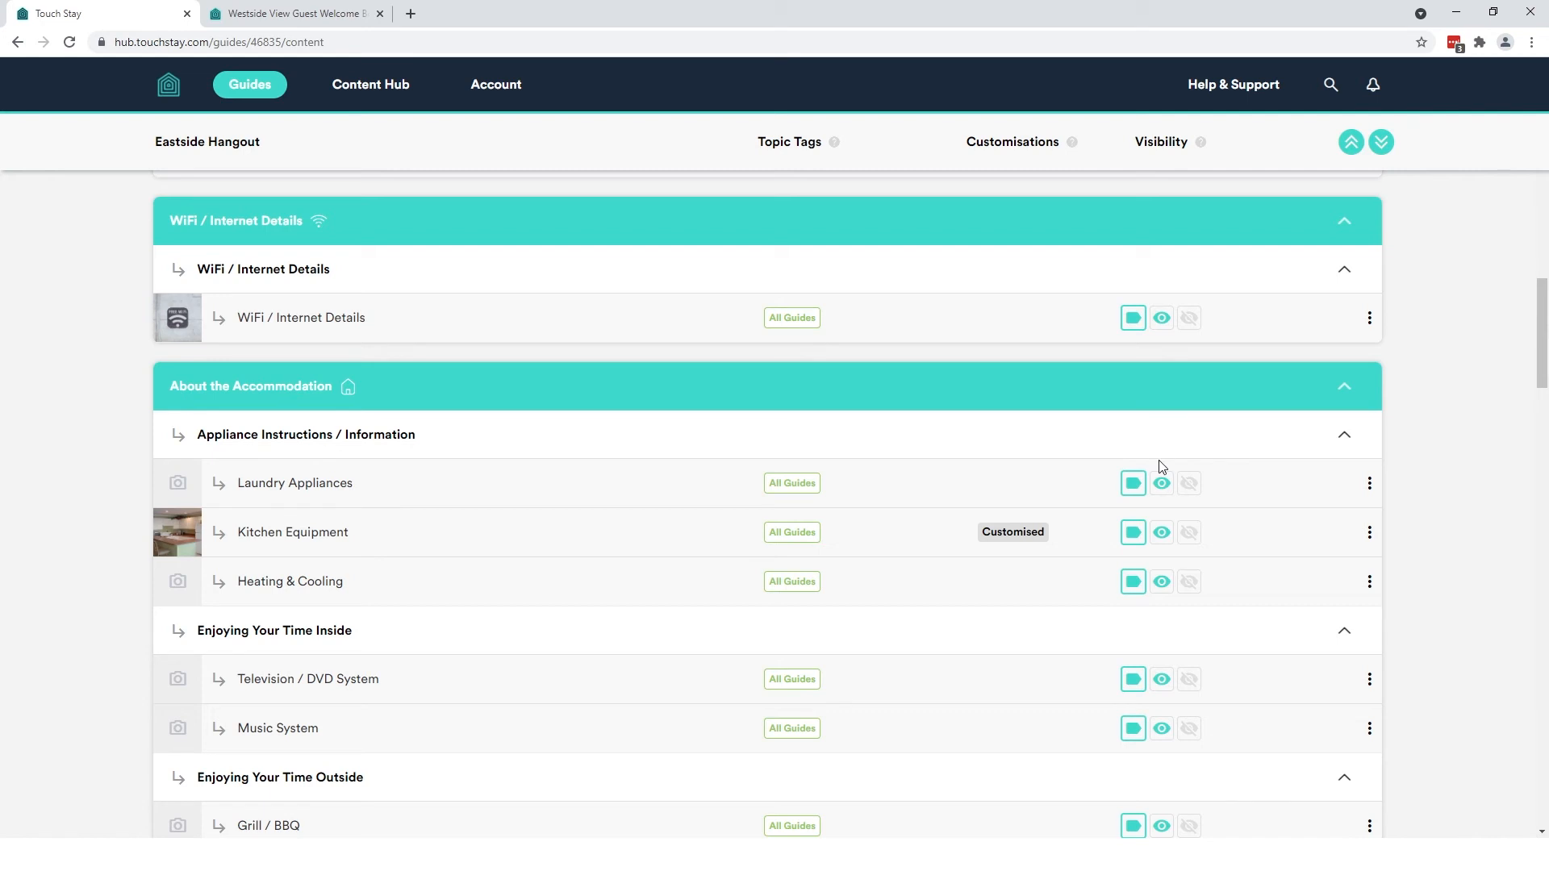
mouse_move(1161, 487)
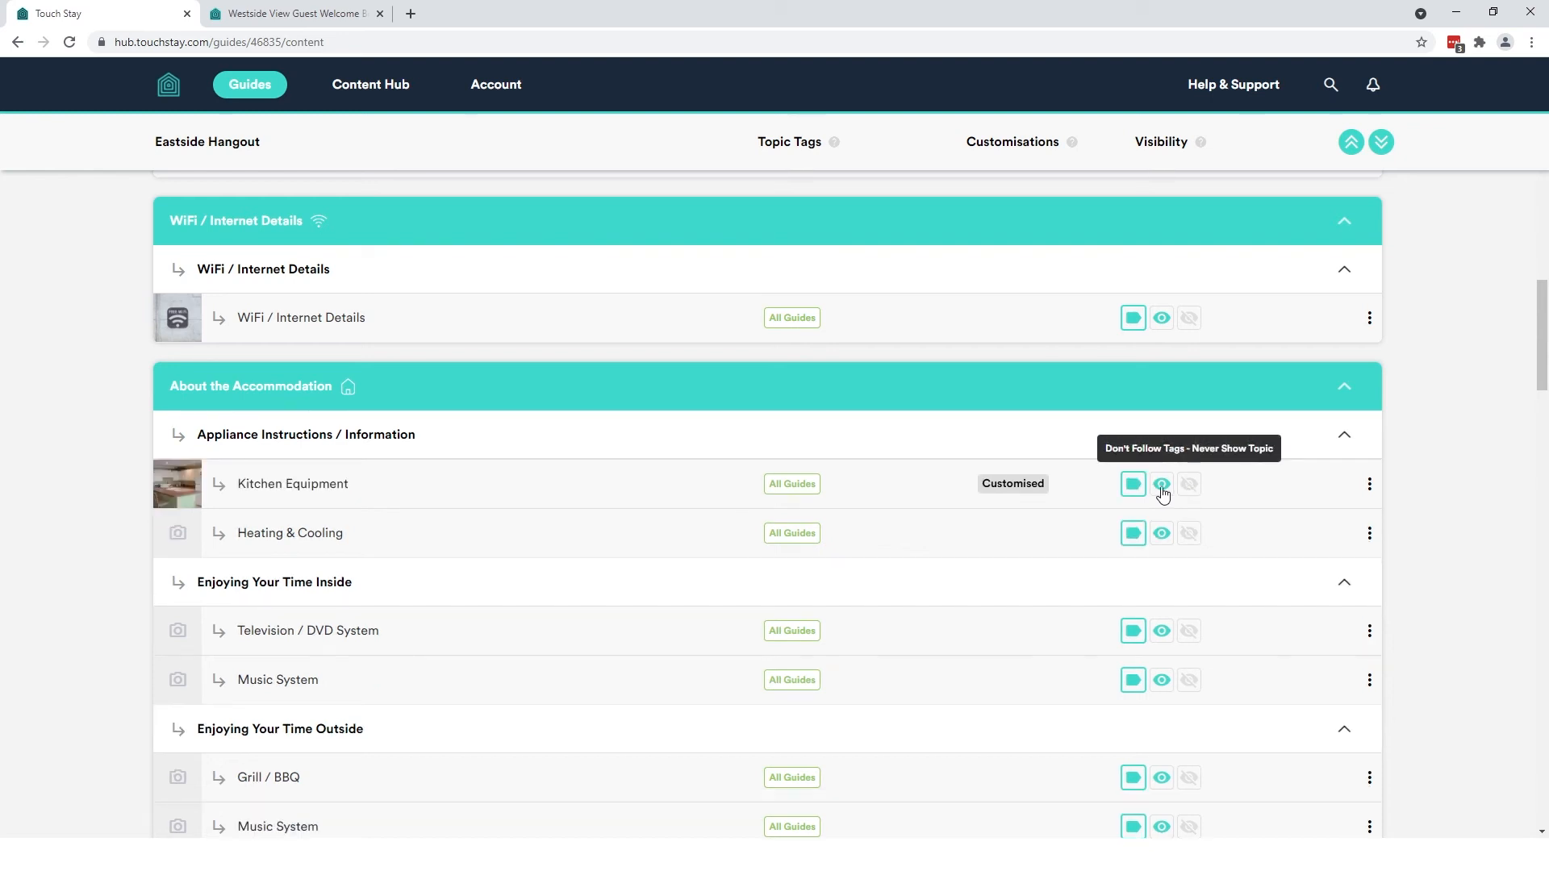
mouse_move(1026, 436)
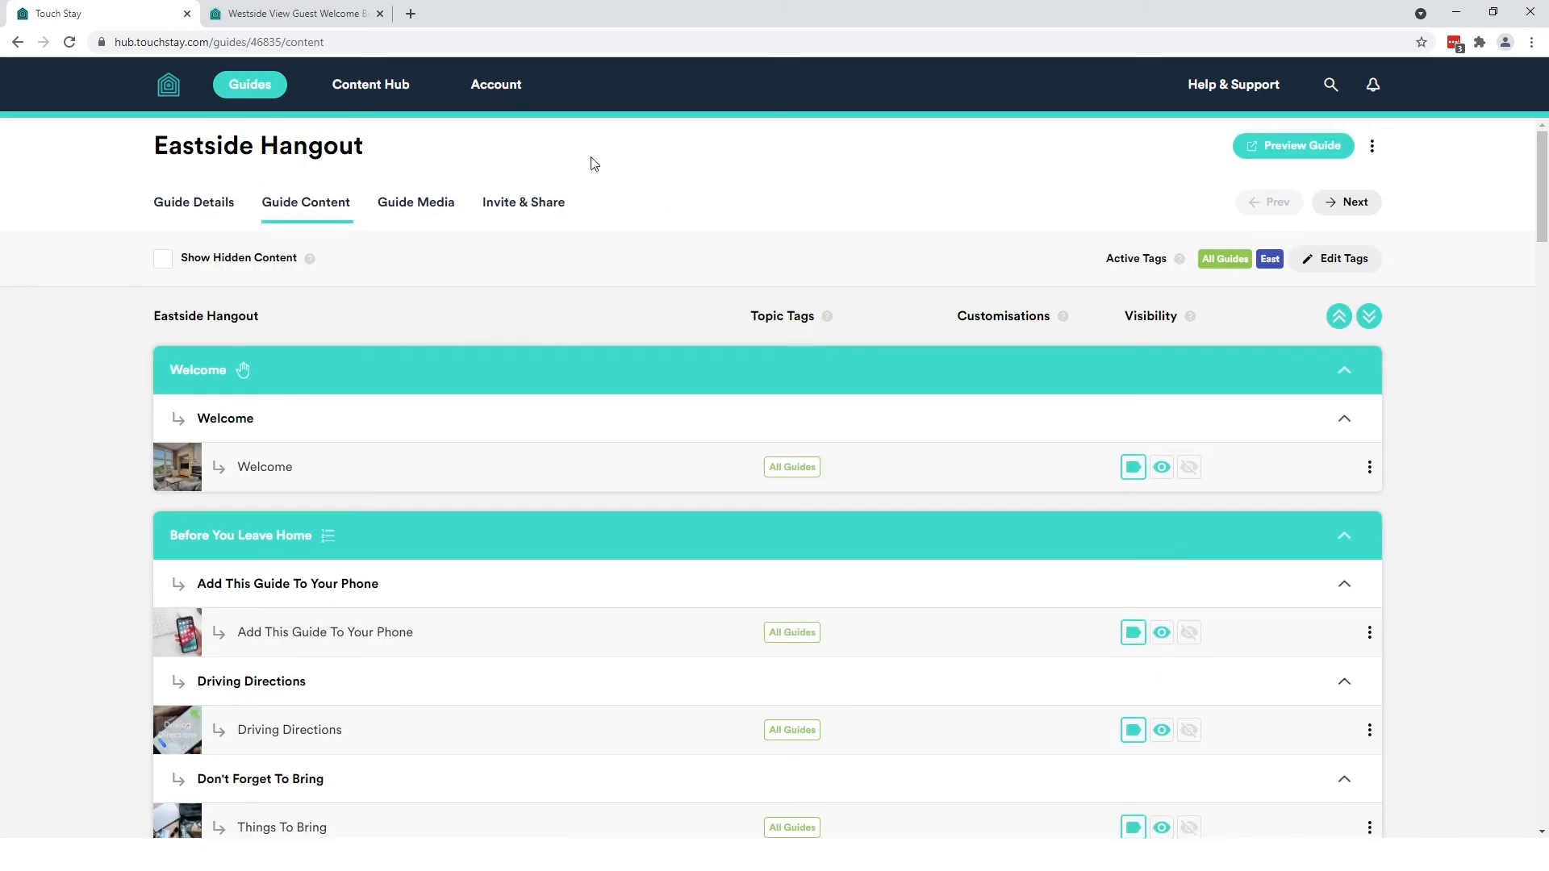
Go to the shared Content Hub after hiding Laundry Appliances
click(370, 84)
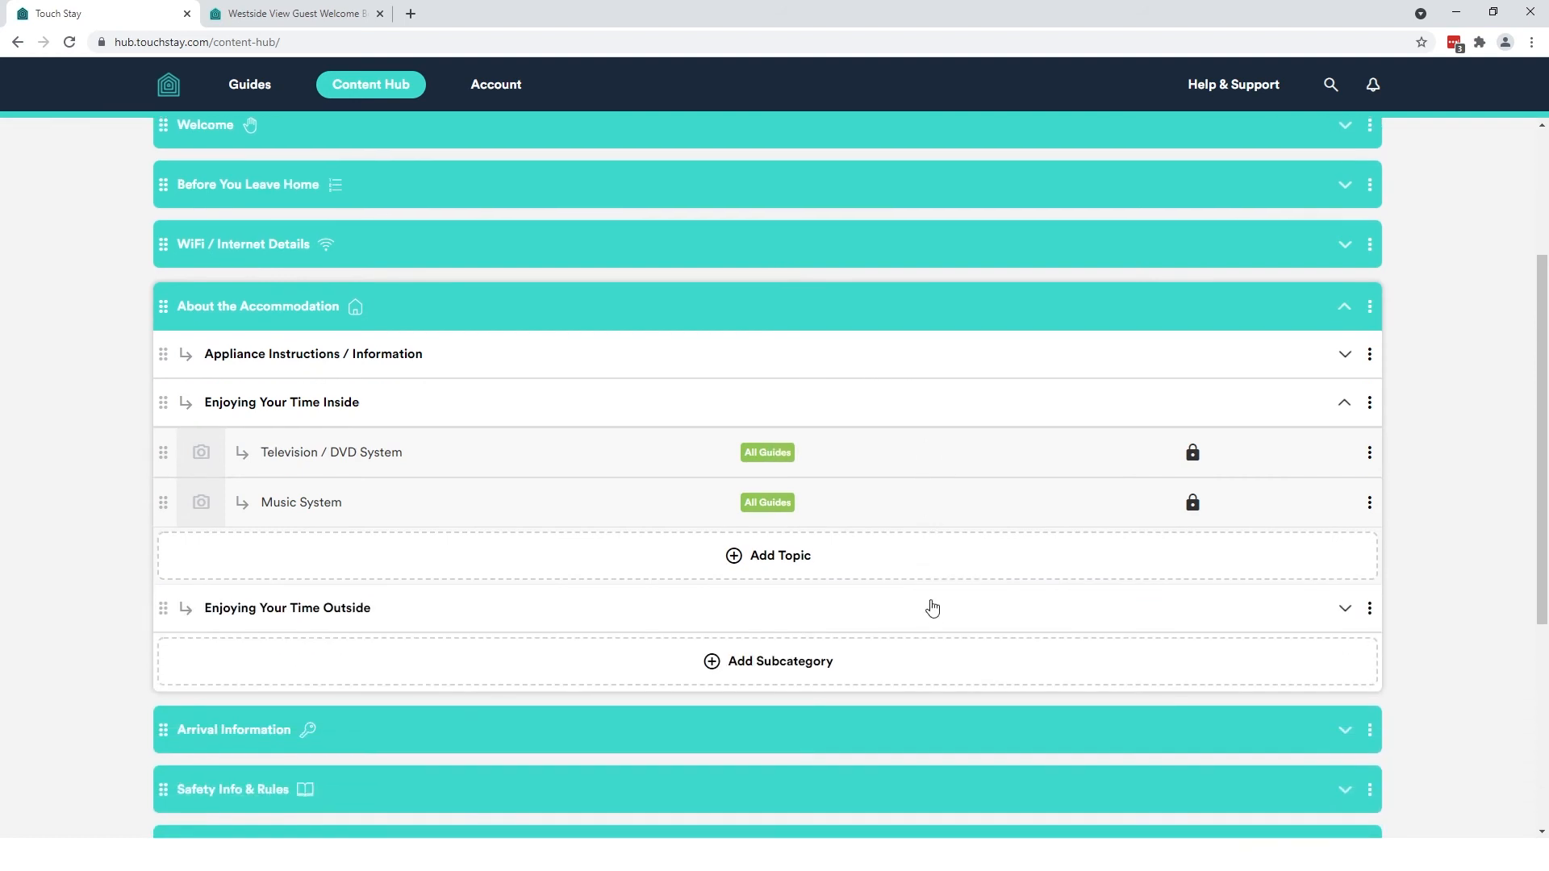
Add the Games Consoles topic with content 'Controllers can be found in the TV cabinet.'
click(781, 555)
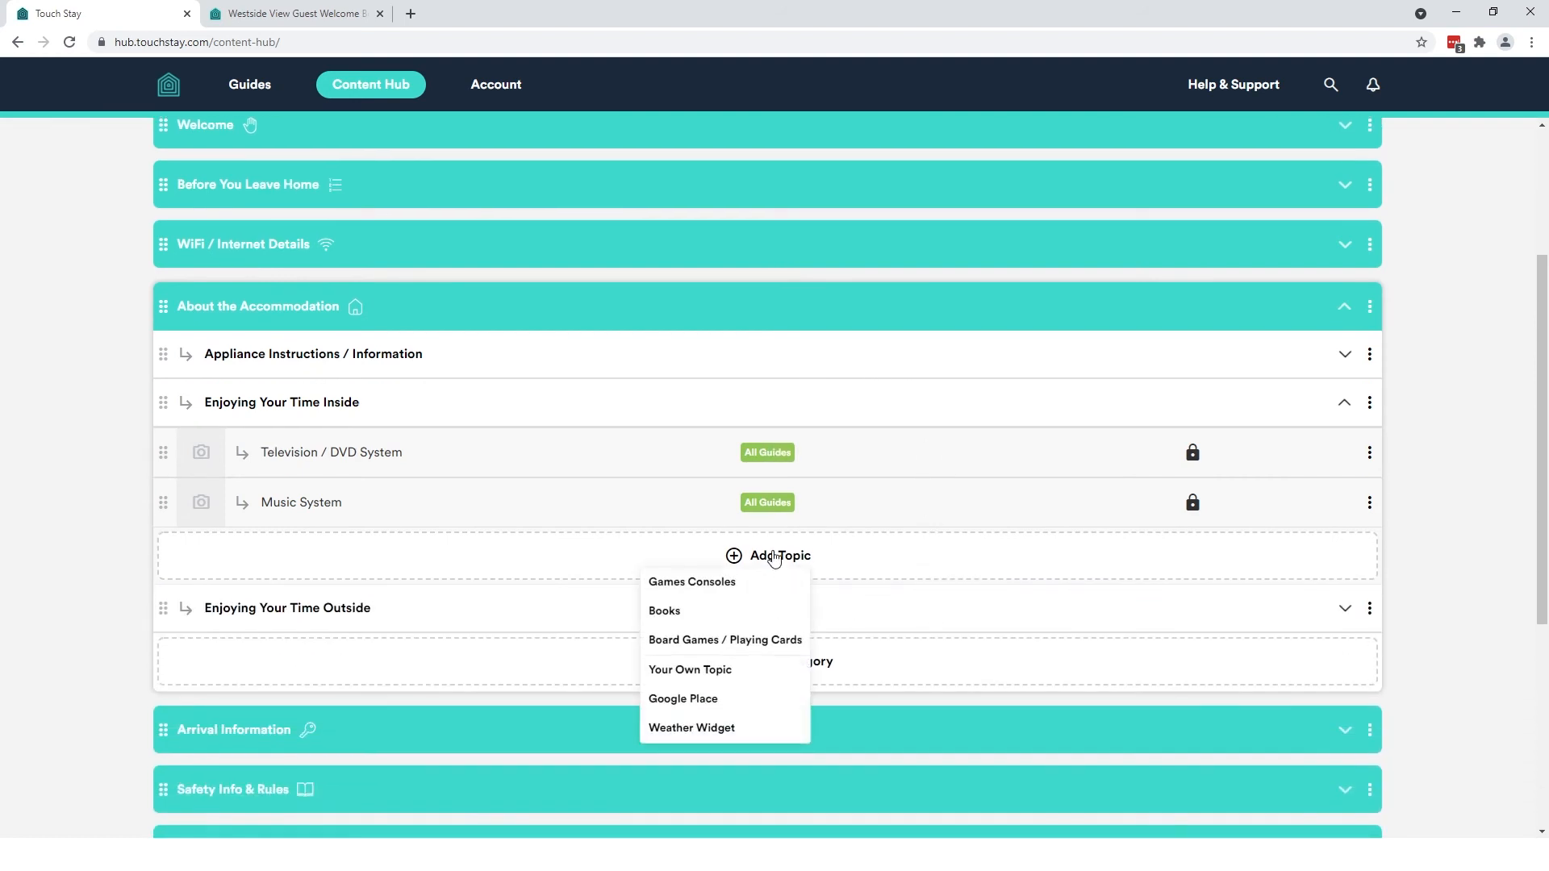
mouse_move(733, 587)
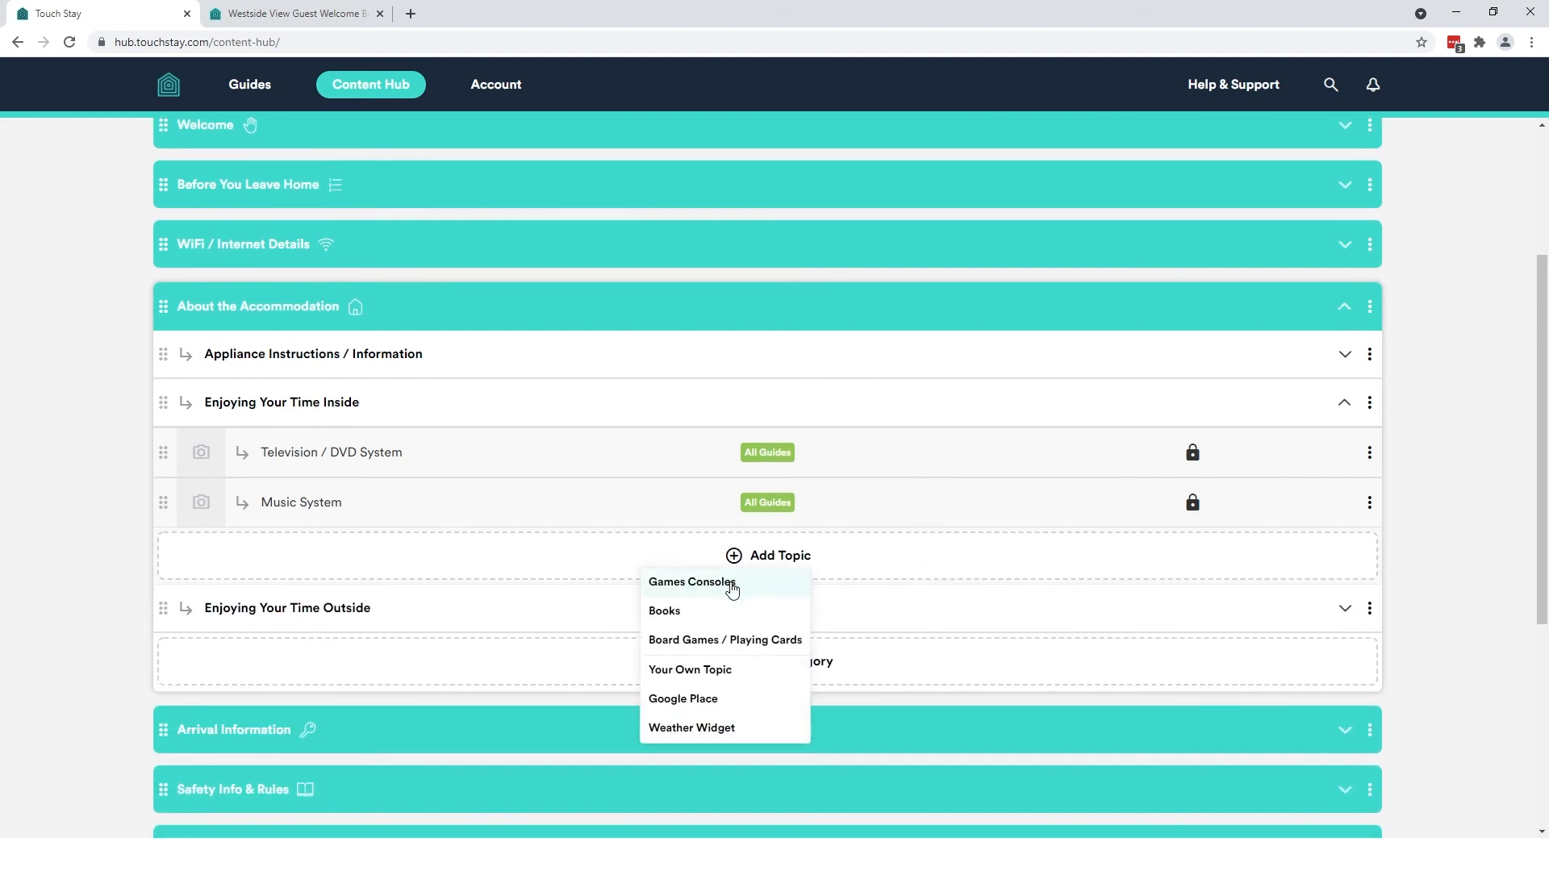
click(691, 581)
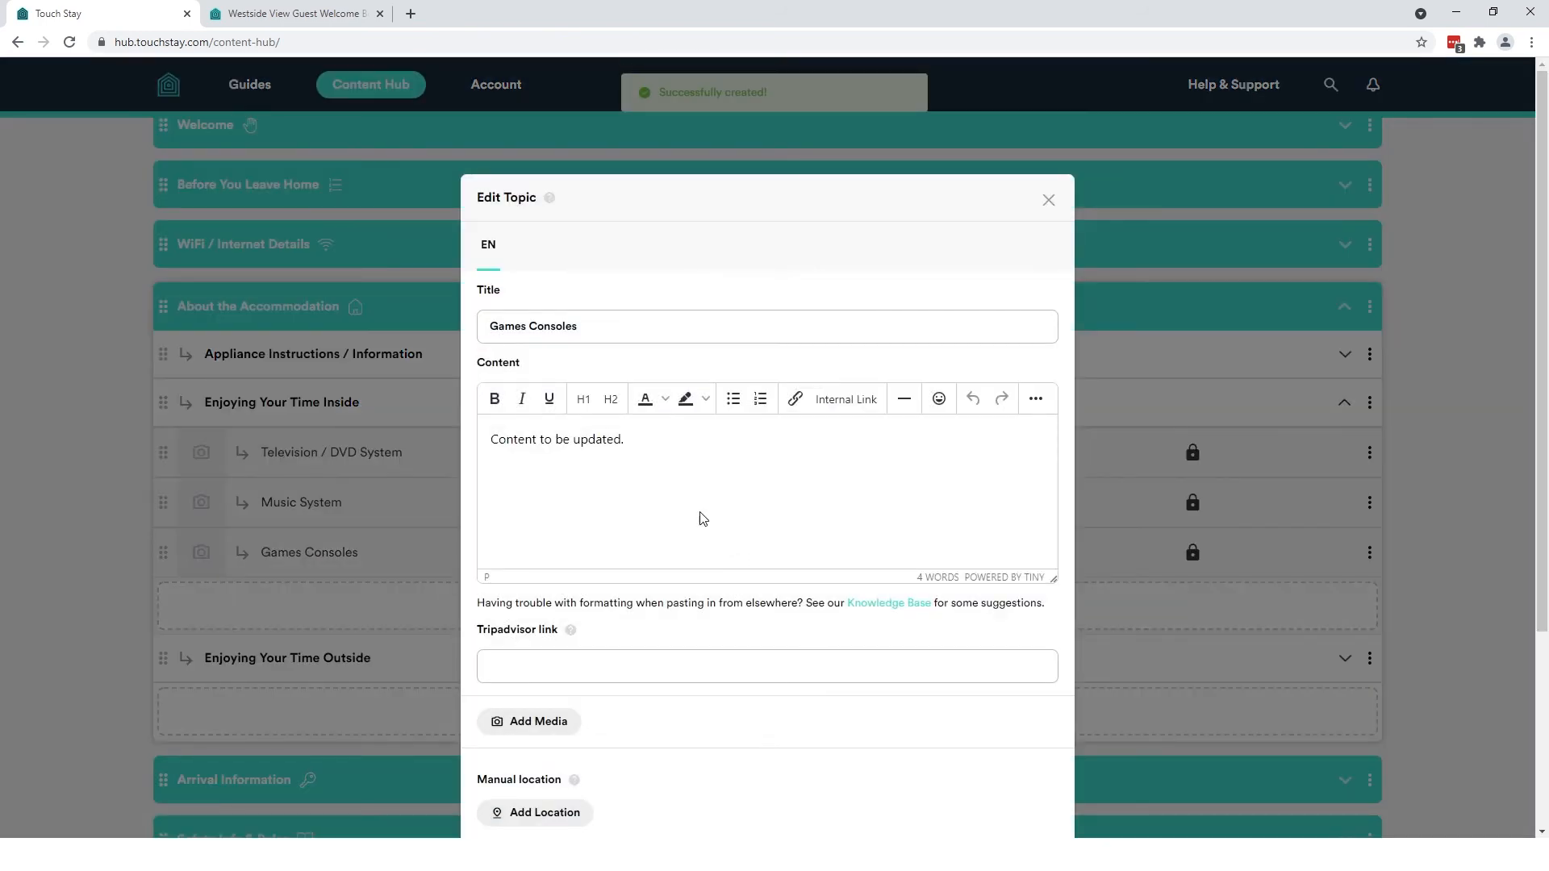
triple_click(557, 439)
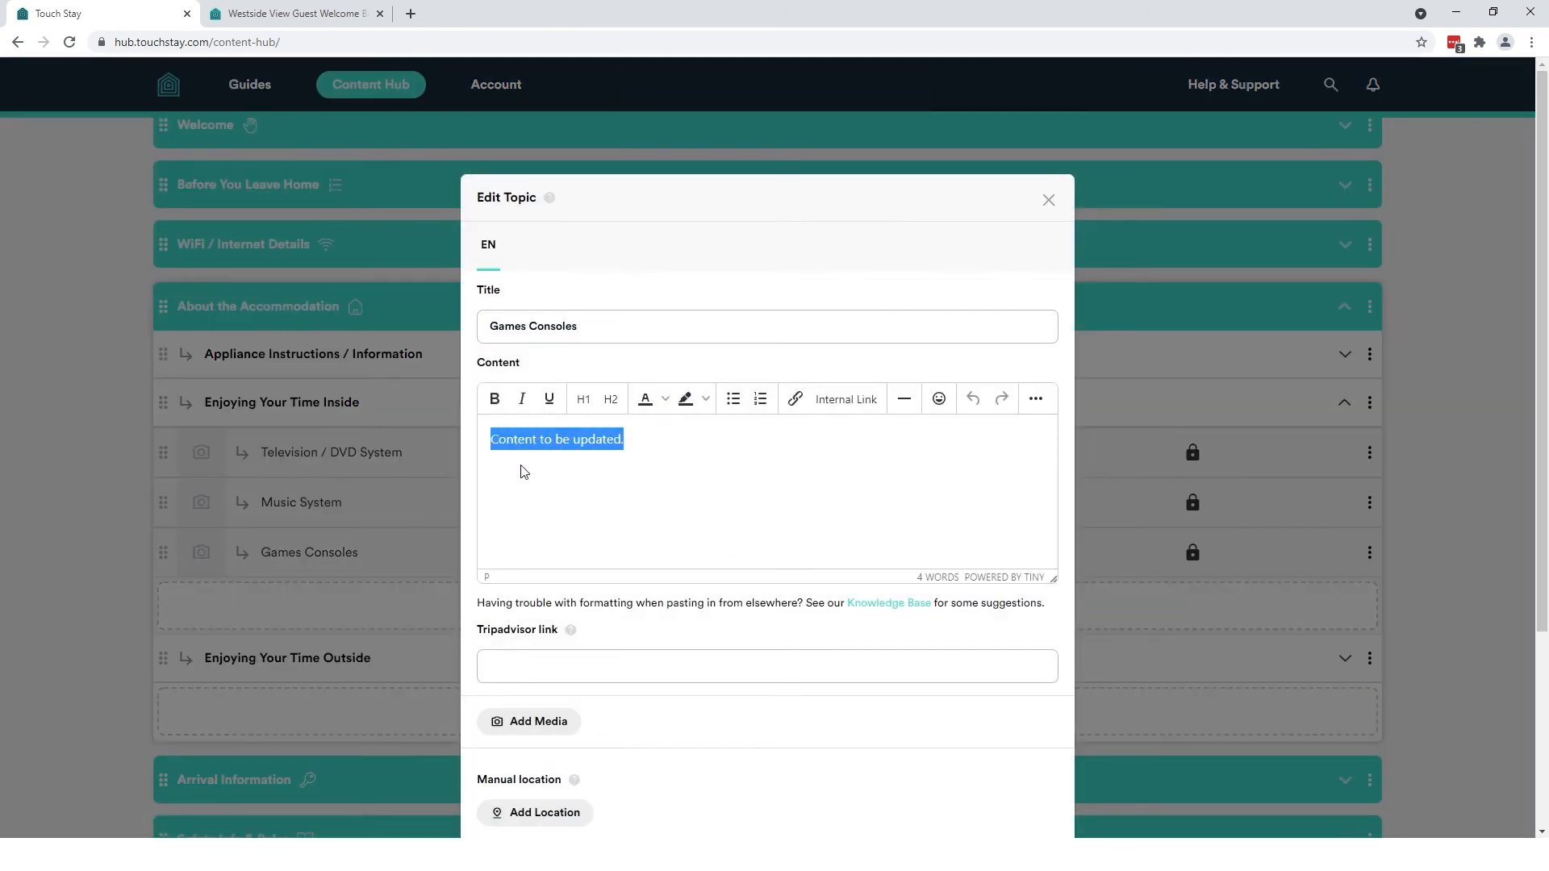
text(Controllers)
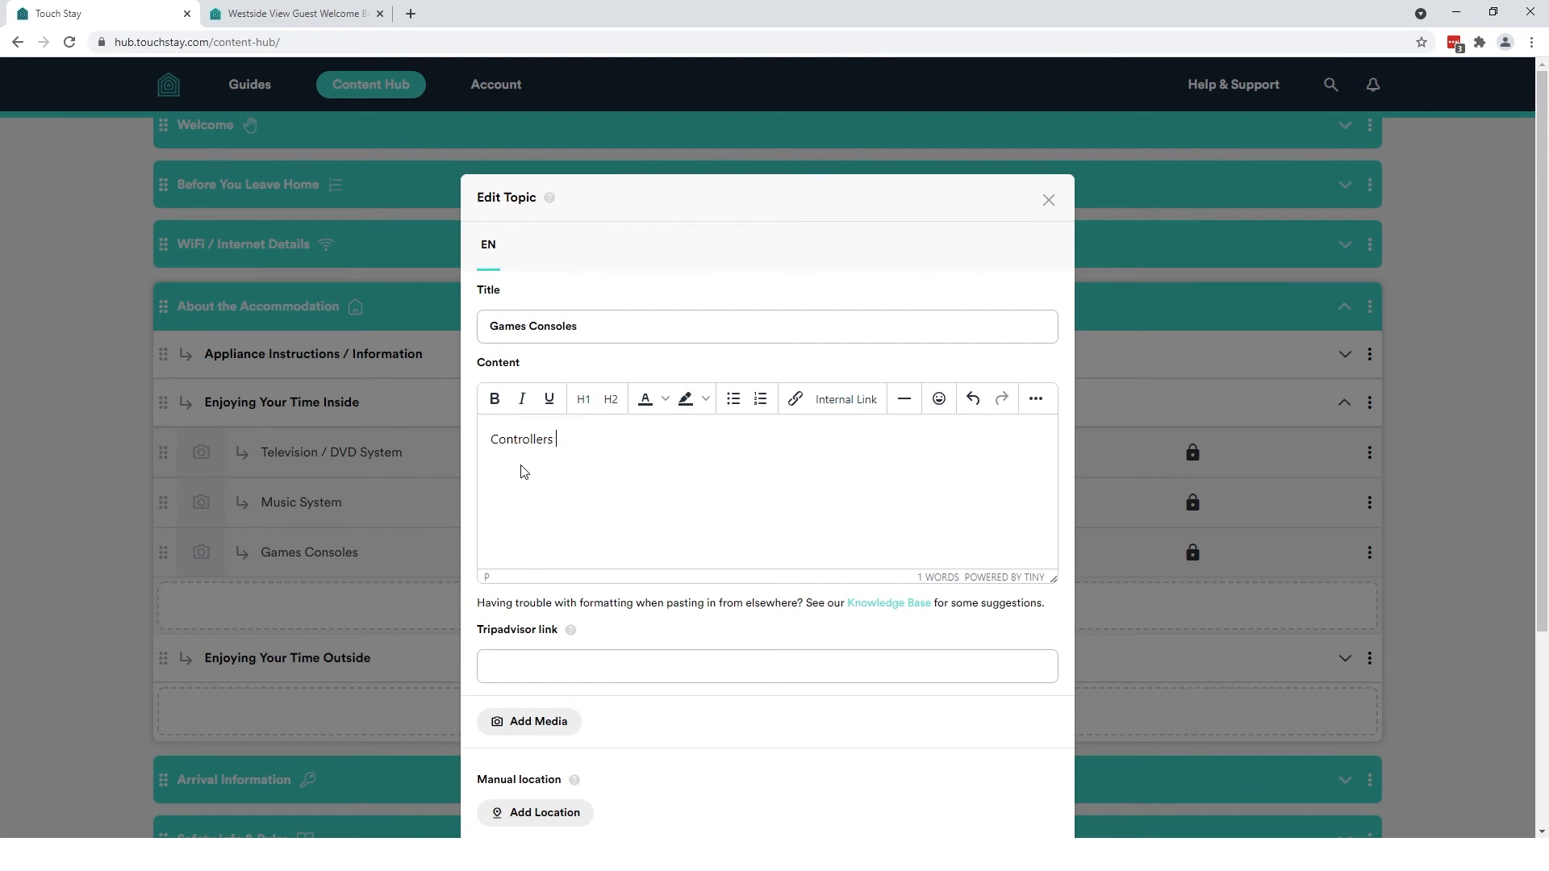
text(can be found in the)
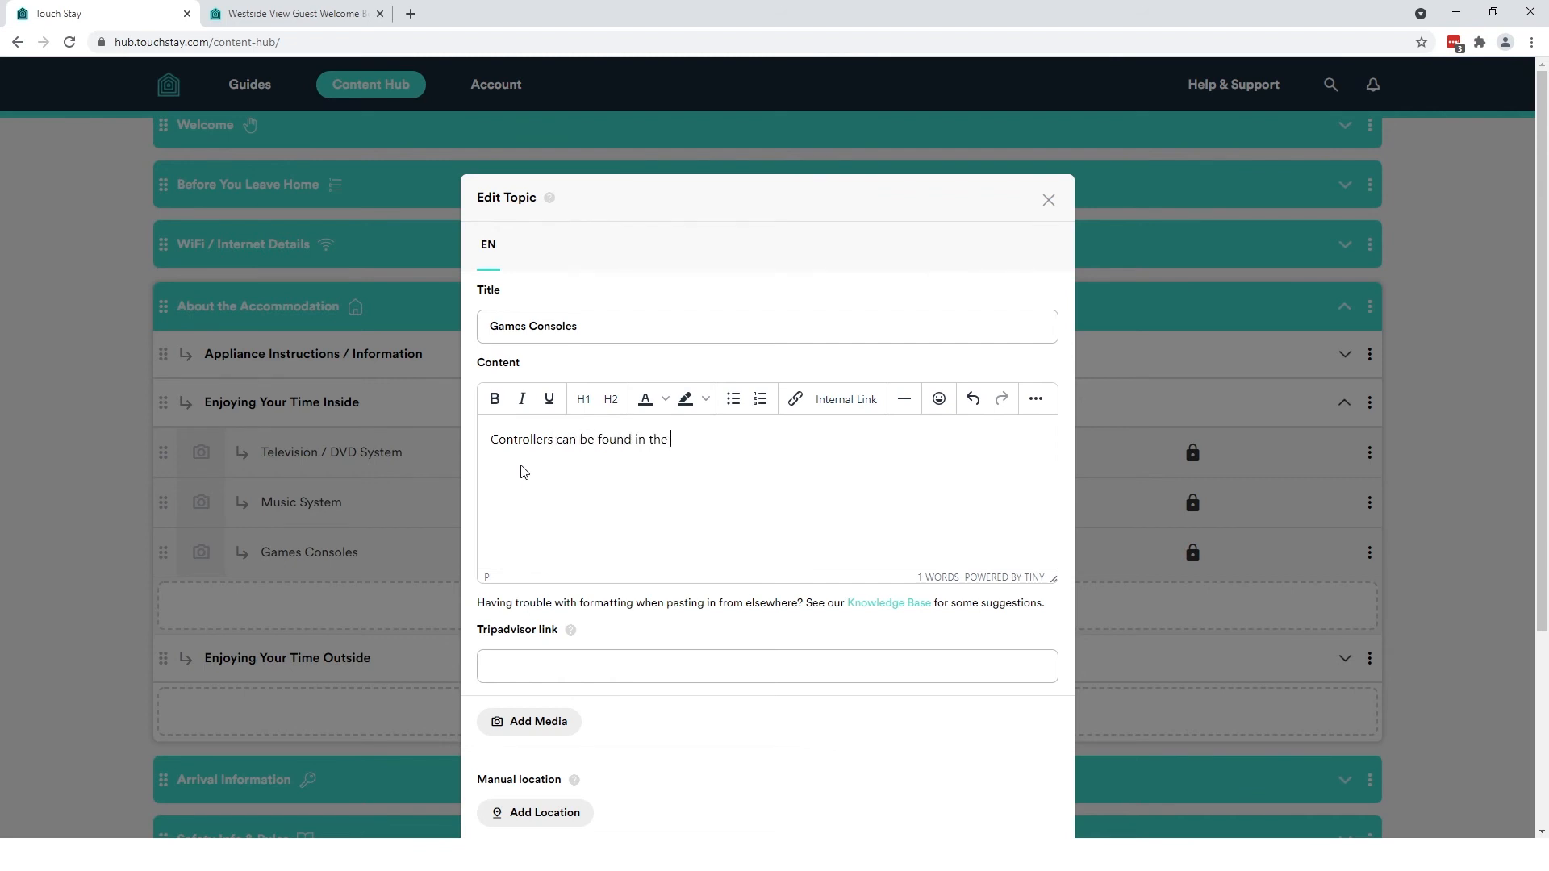
text(TV cabi)
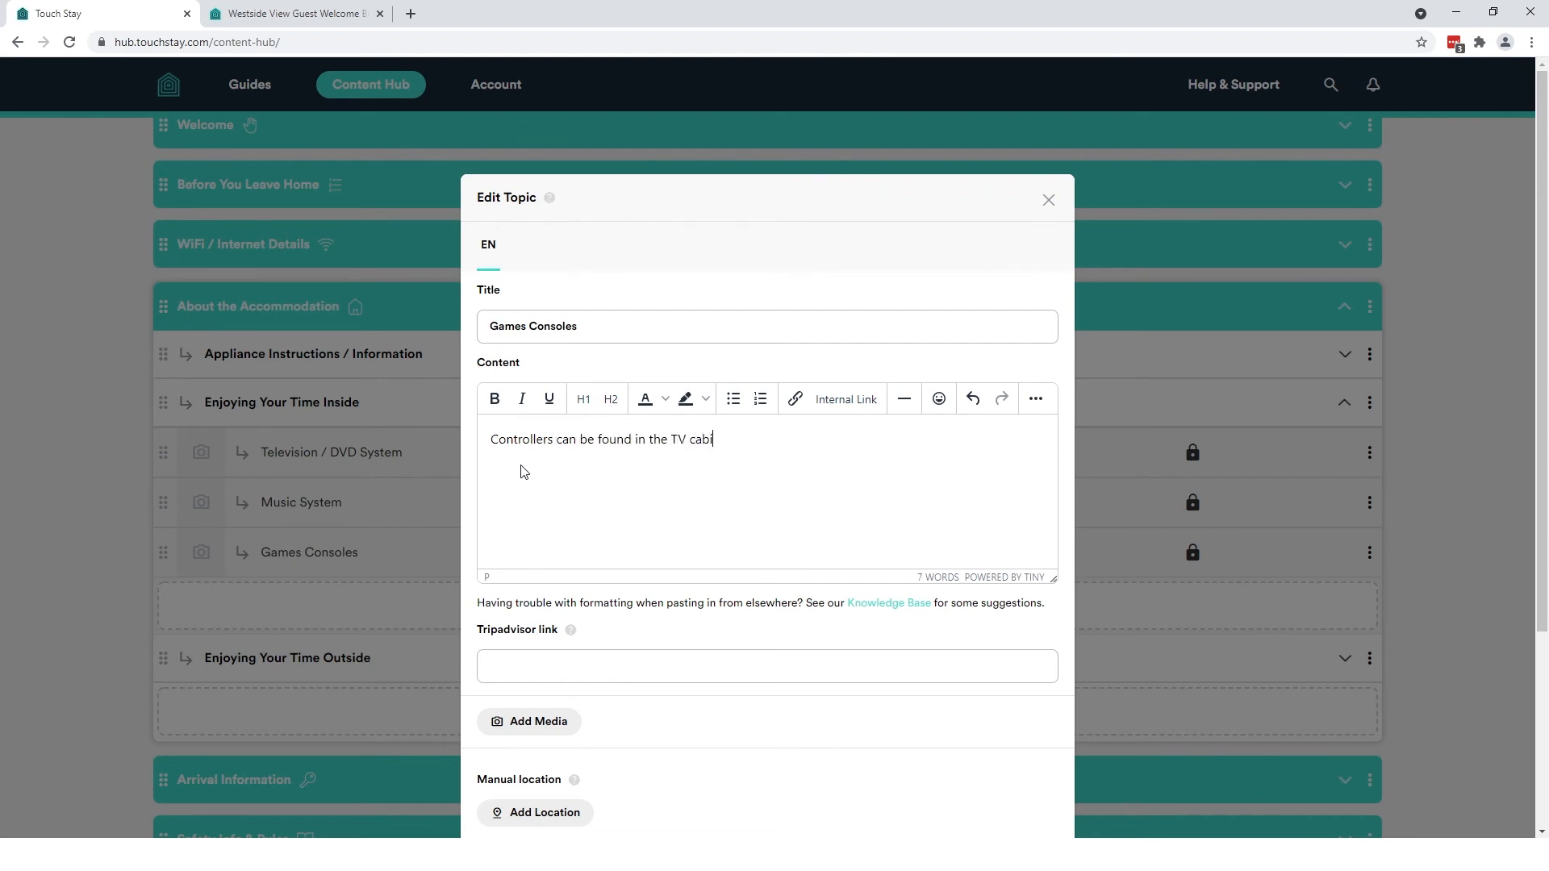
text(net.)
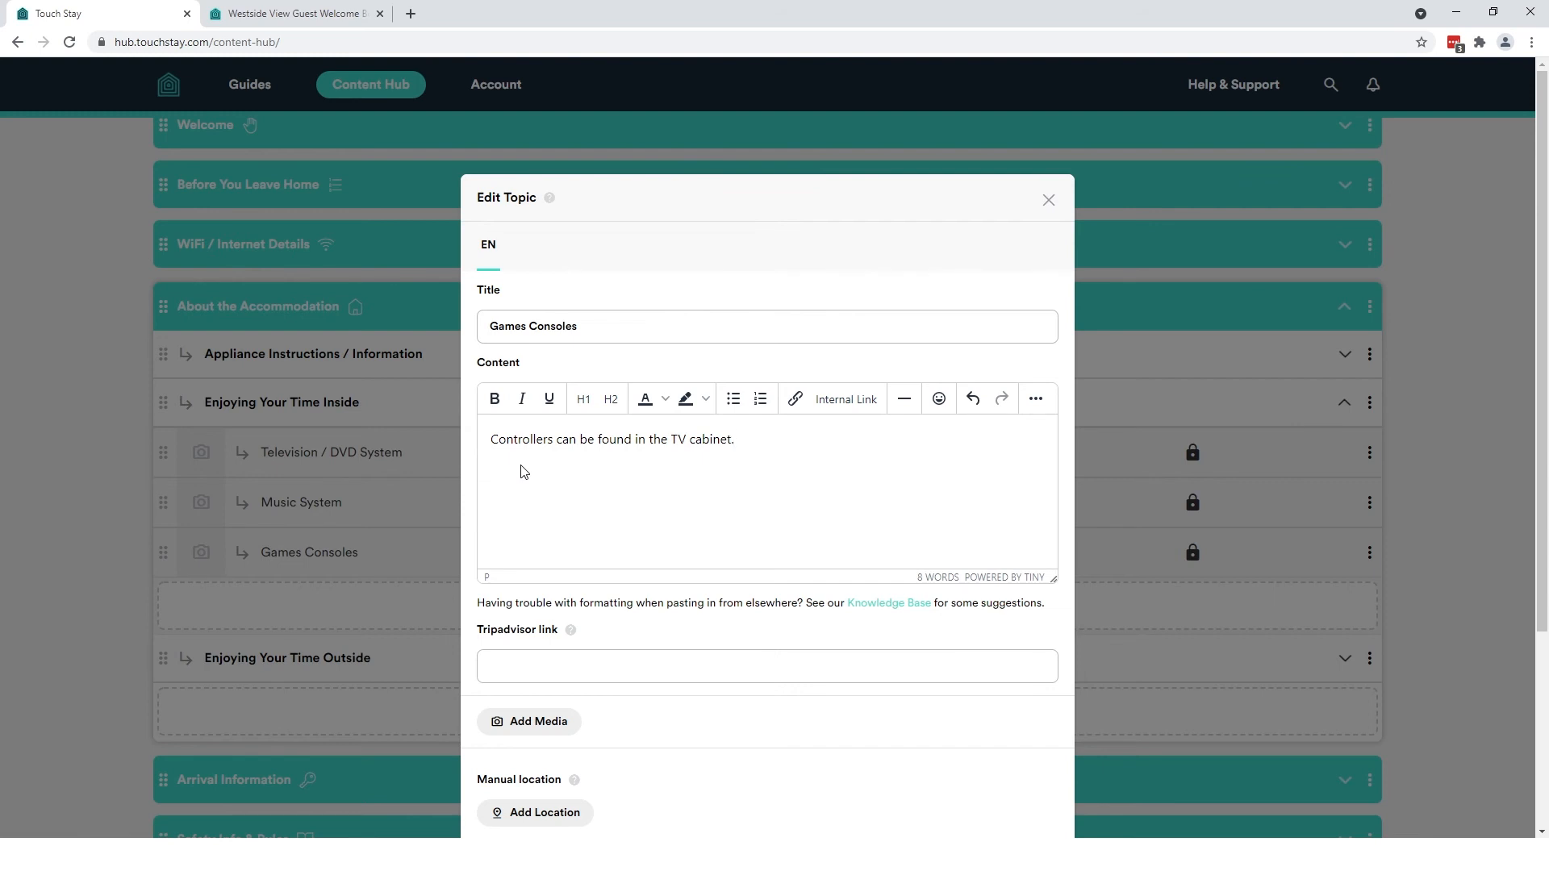
Save Games Consoles with no All Guides/East/West tags selected
scroll(down, 3)
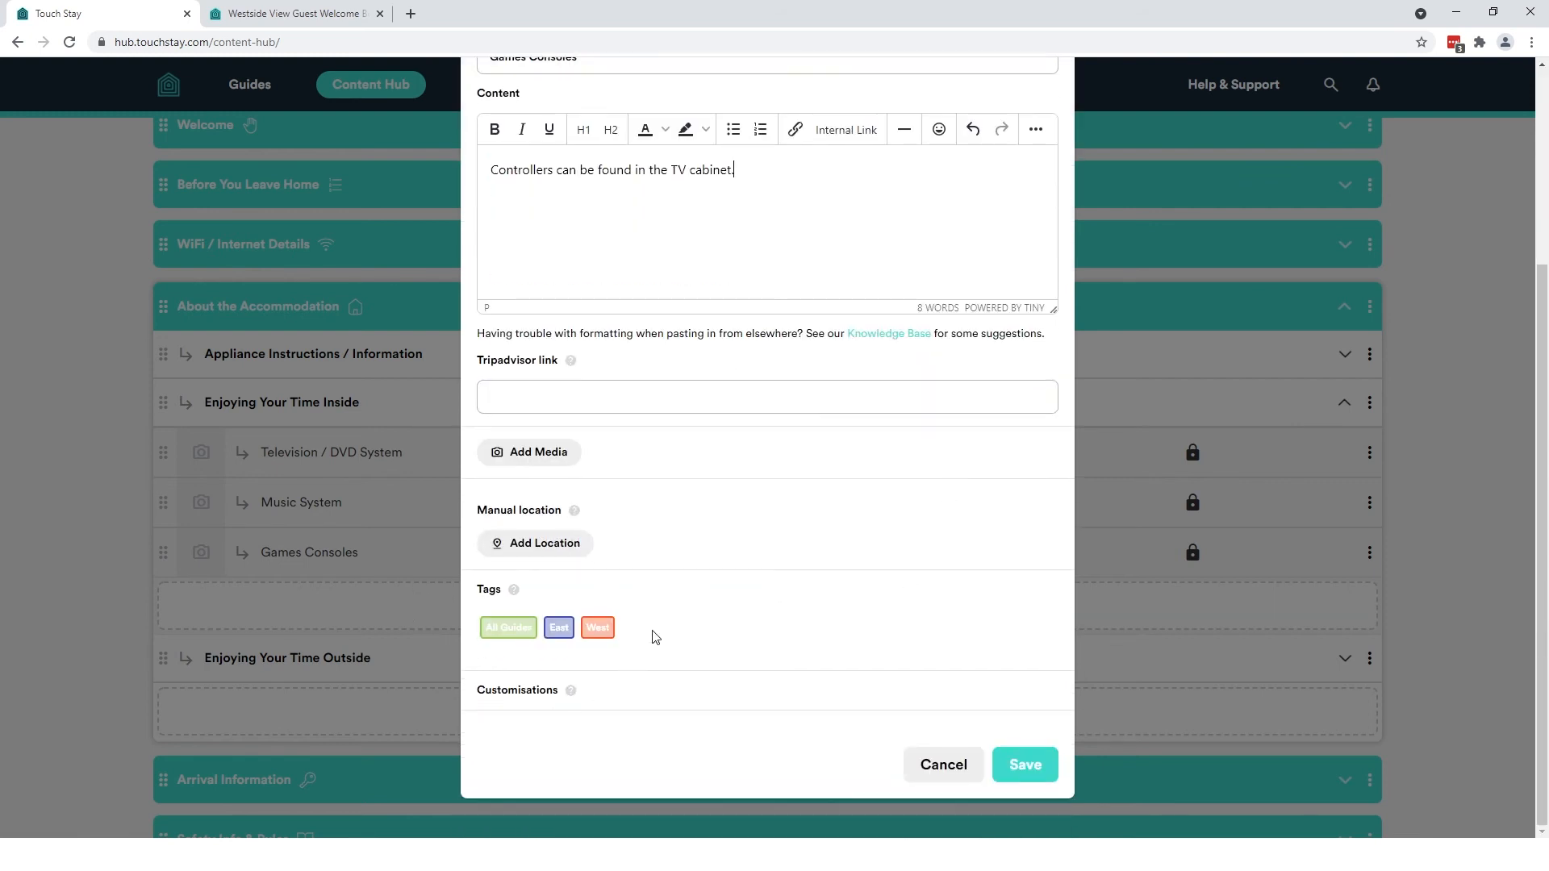
click(1026, 765)
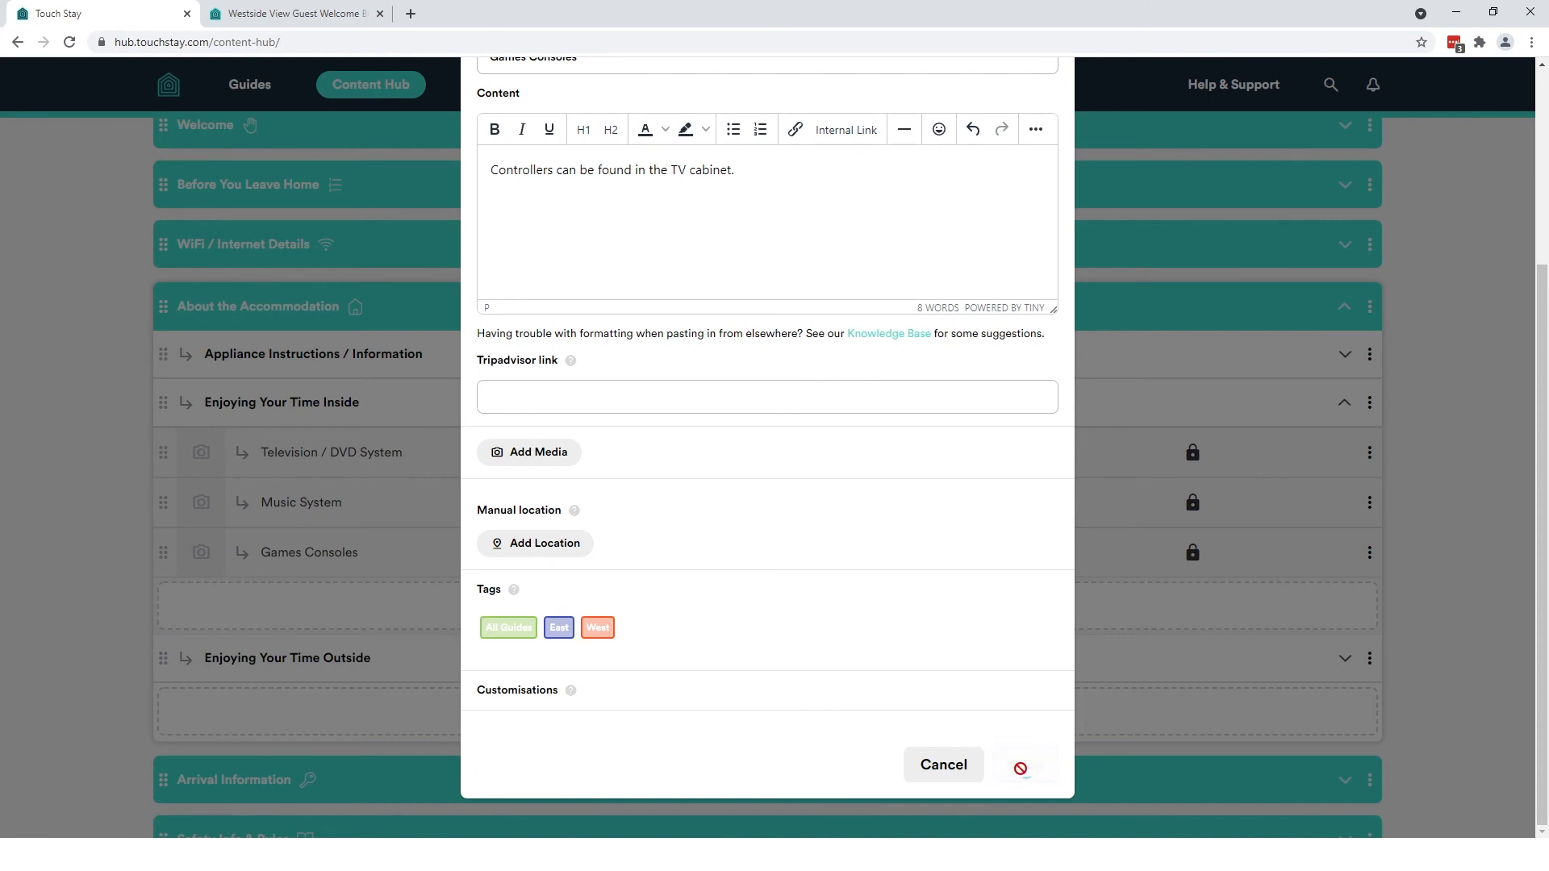
click(1026, 768)
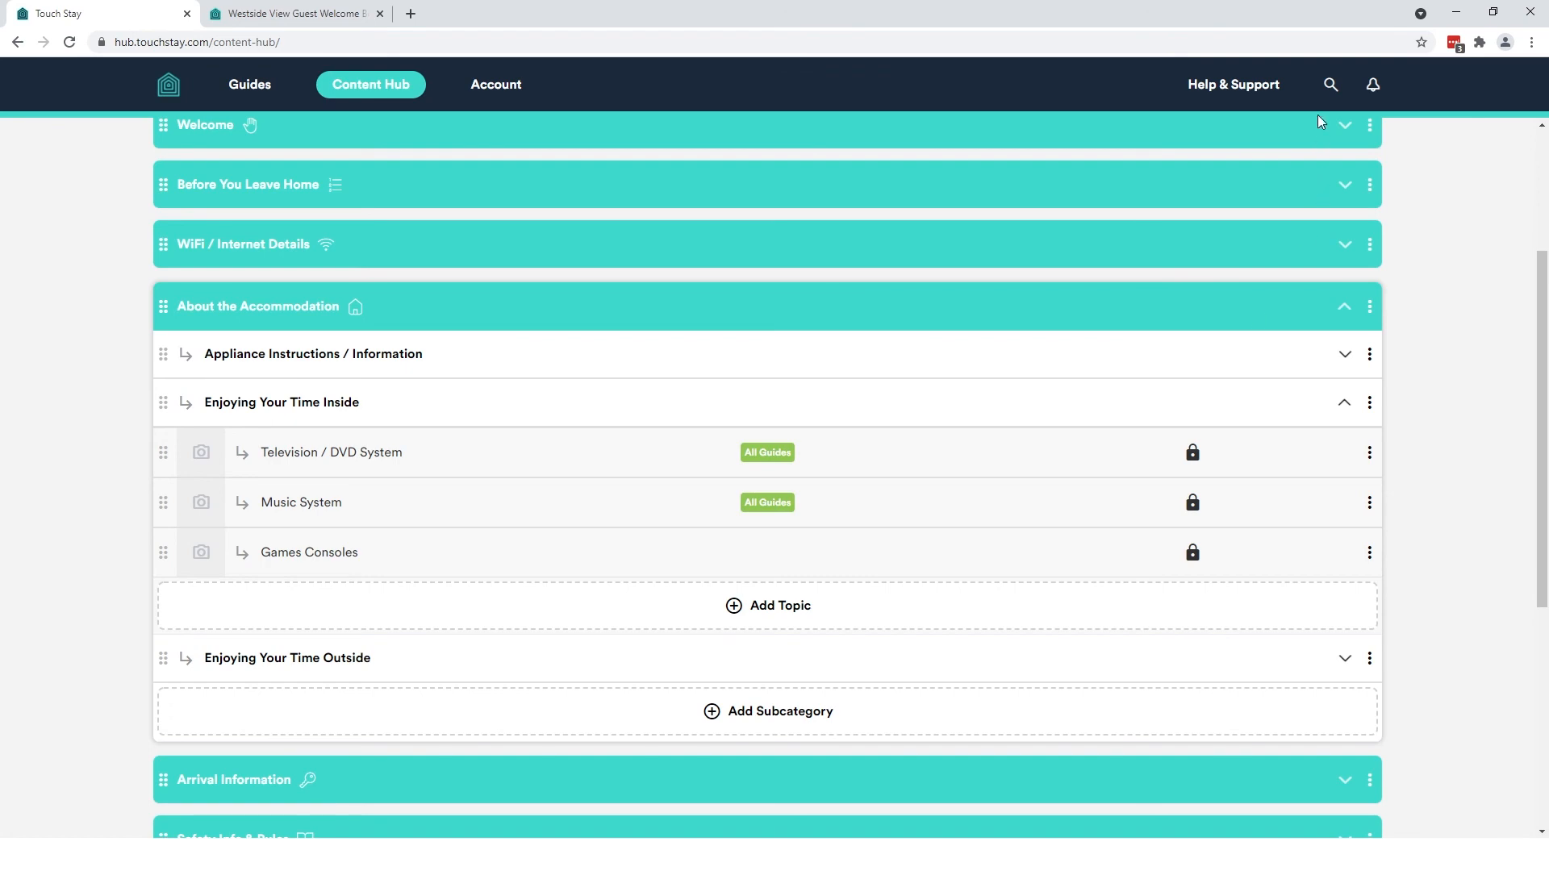
Find and open the Eastside Hangout guide and expand Enjoying Your Time Inside
click(1331, 84)
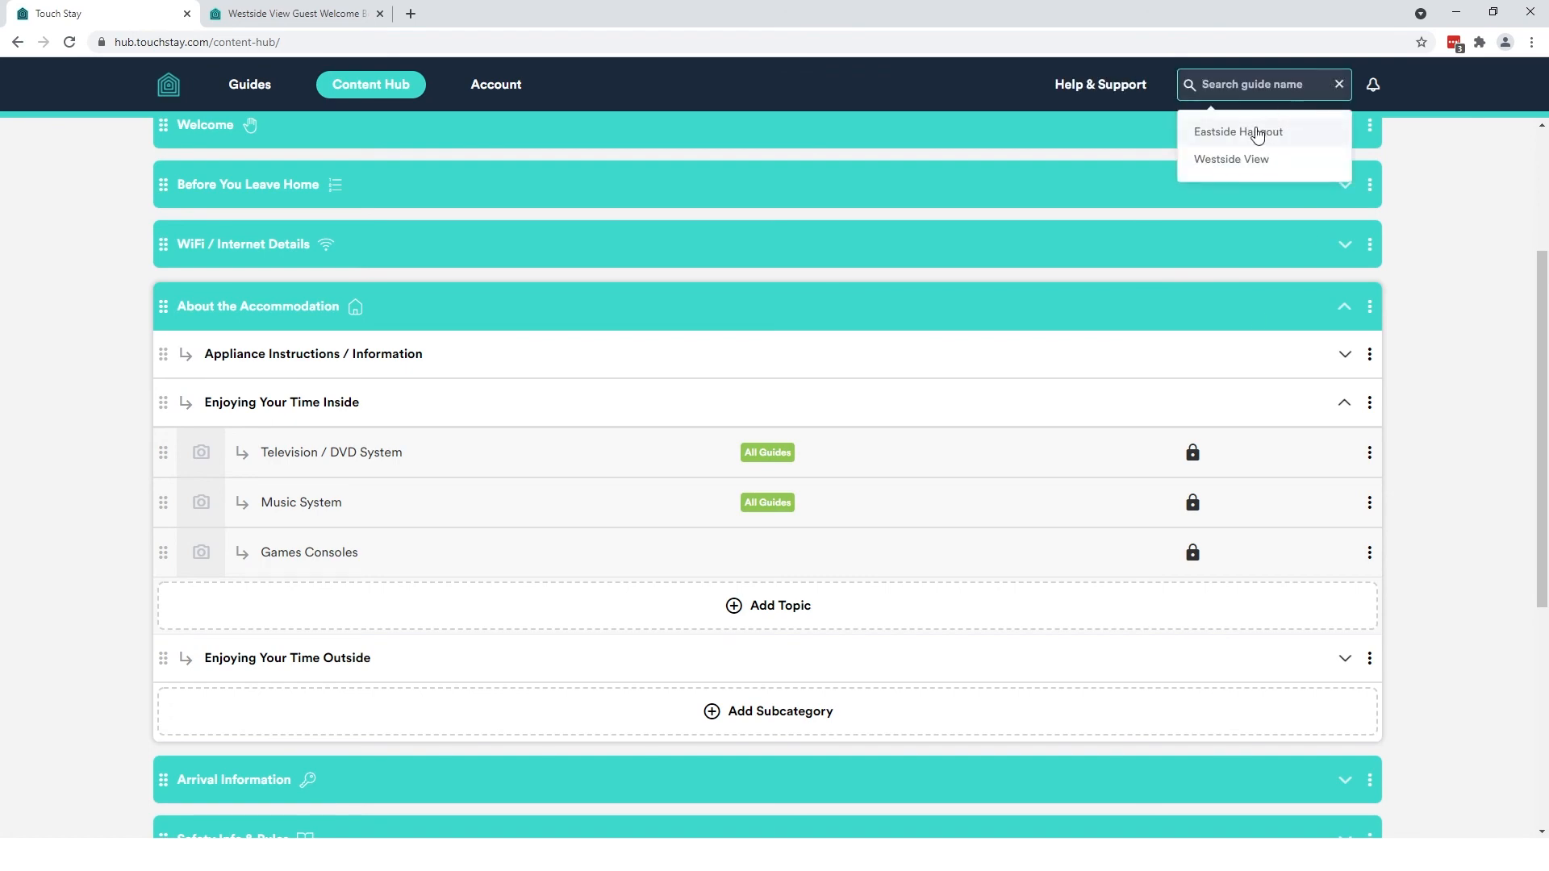
click(1239, 132)
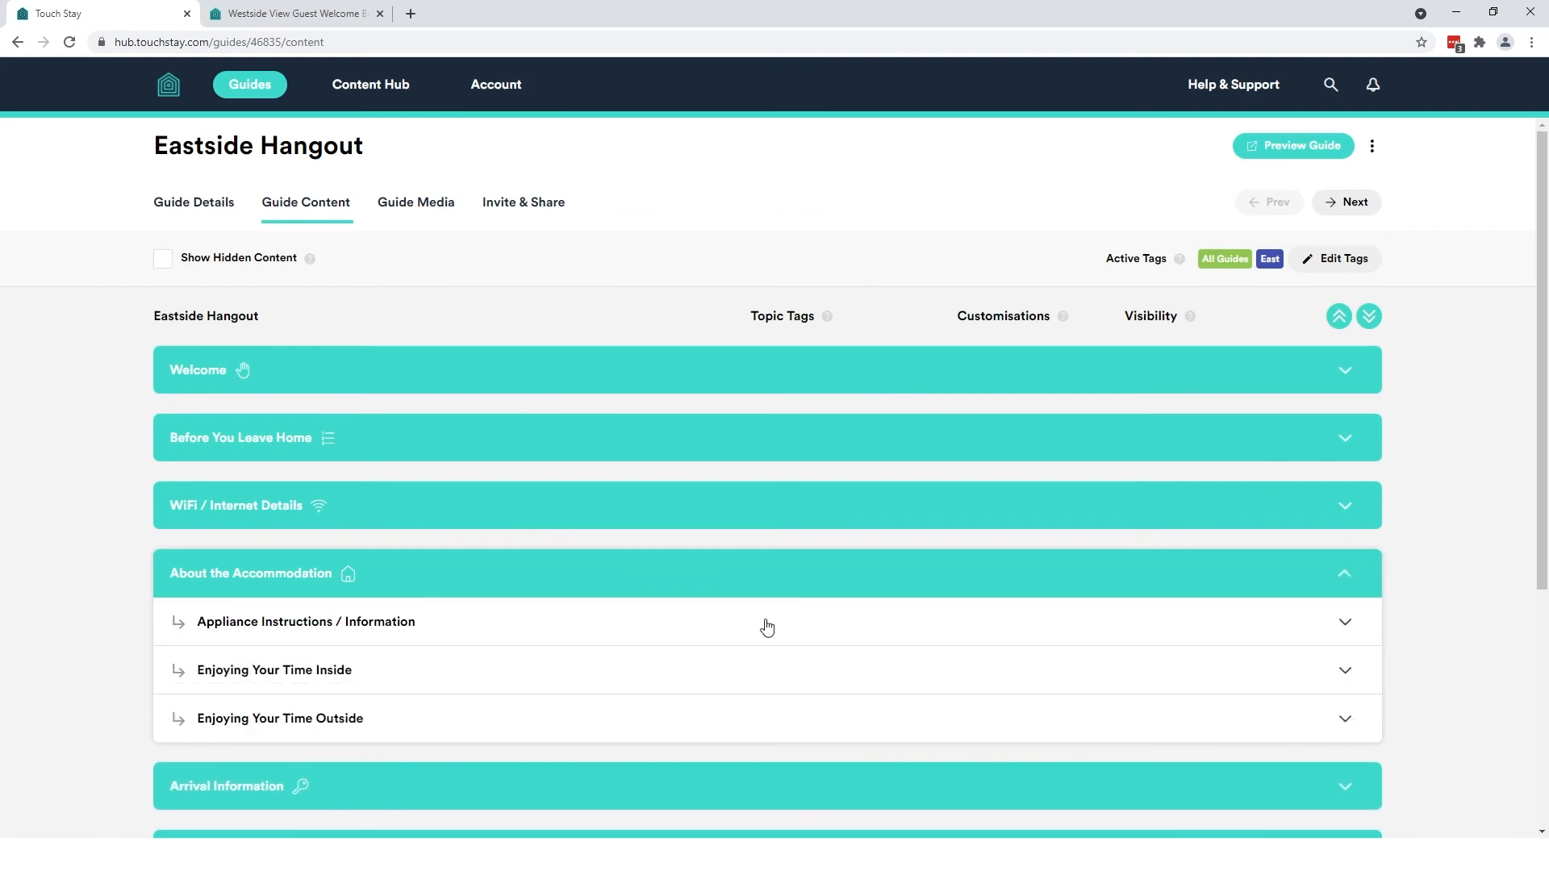
click(274, 669)
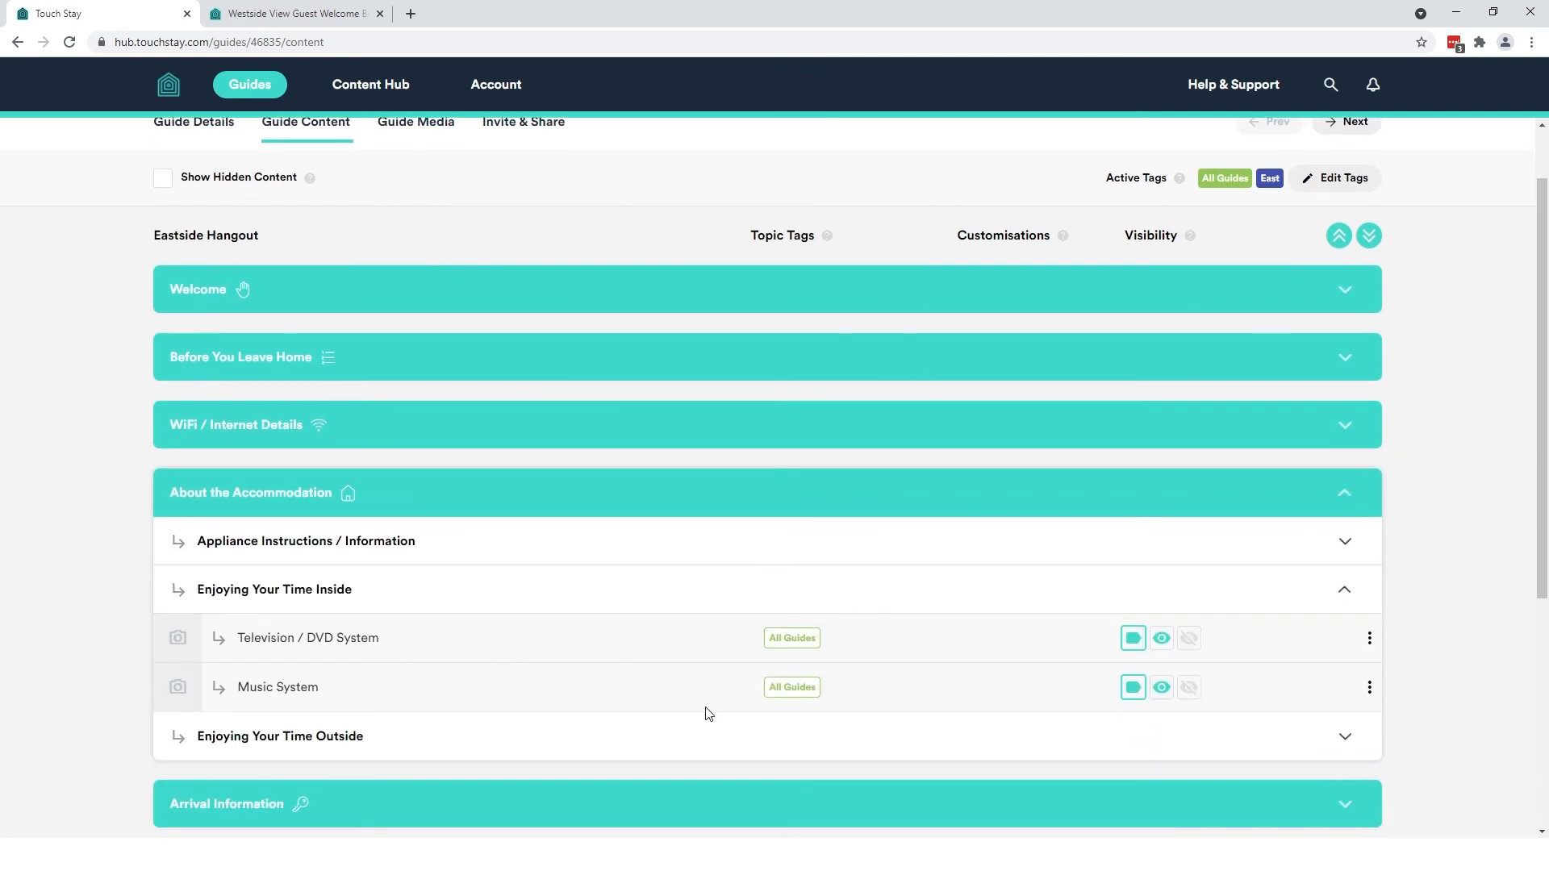
mouse_move(412, 646)
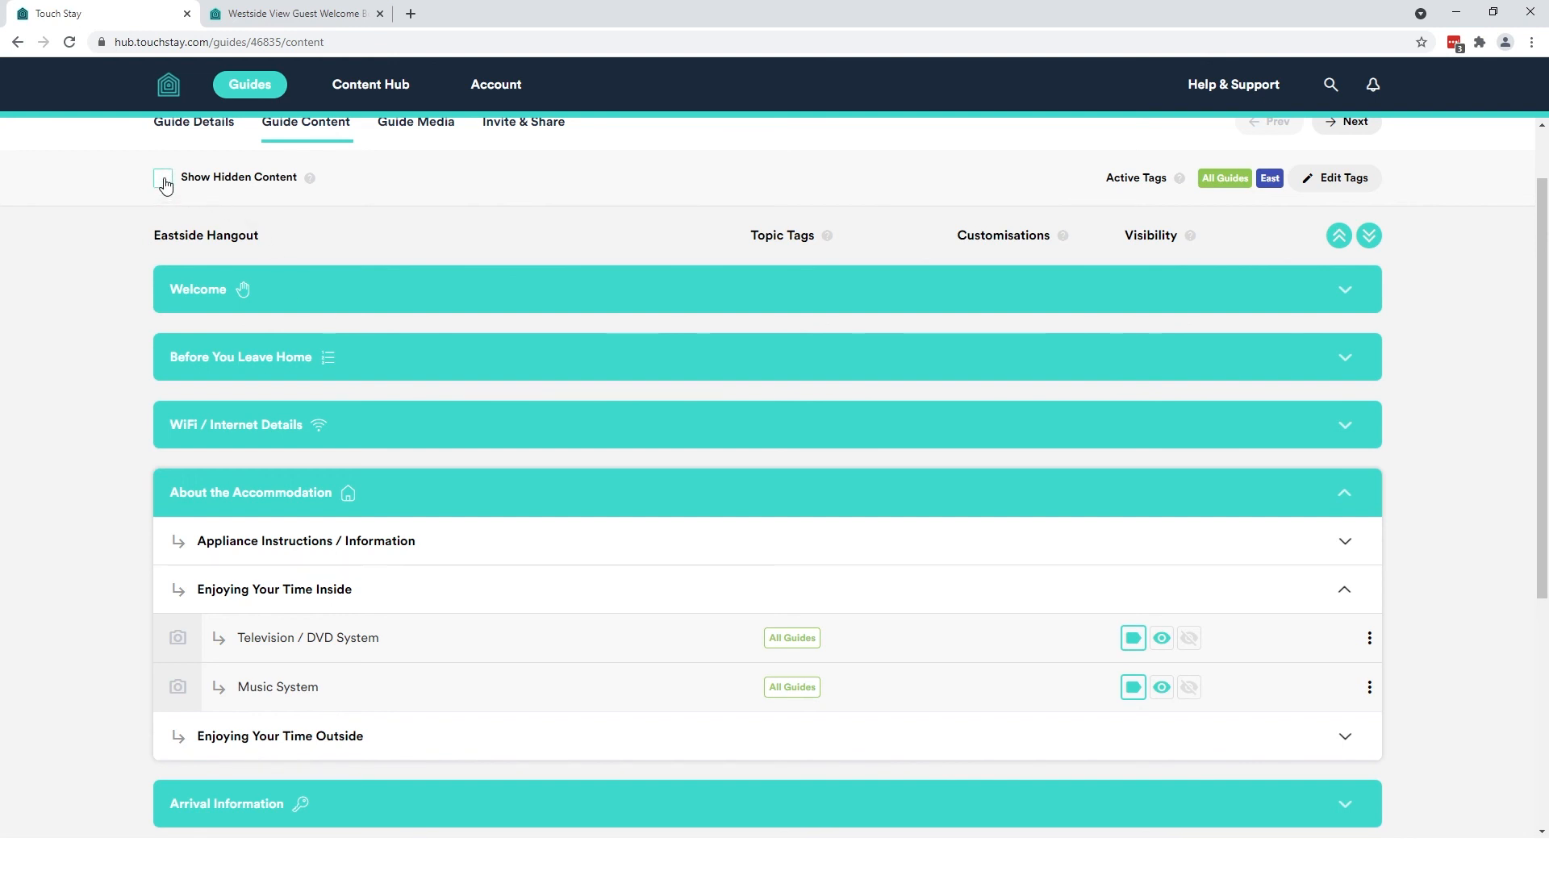
Show hidden content and set Games Consoles to Don't Follow Tags - Always Show Topic
click(163, 177)
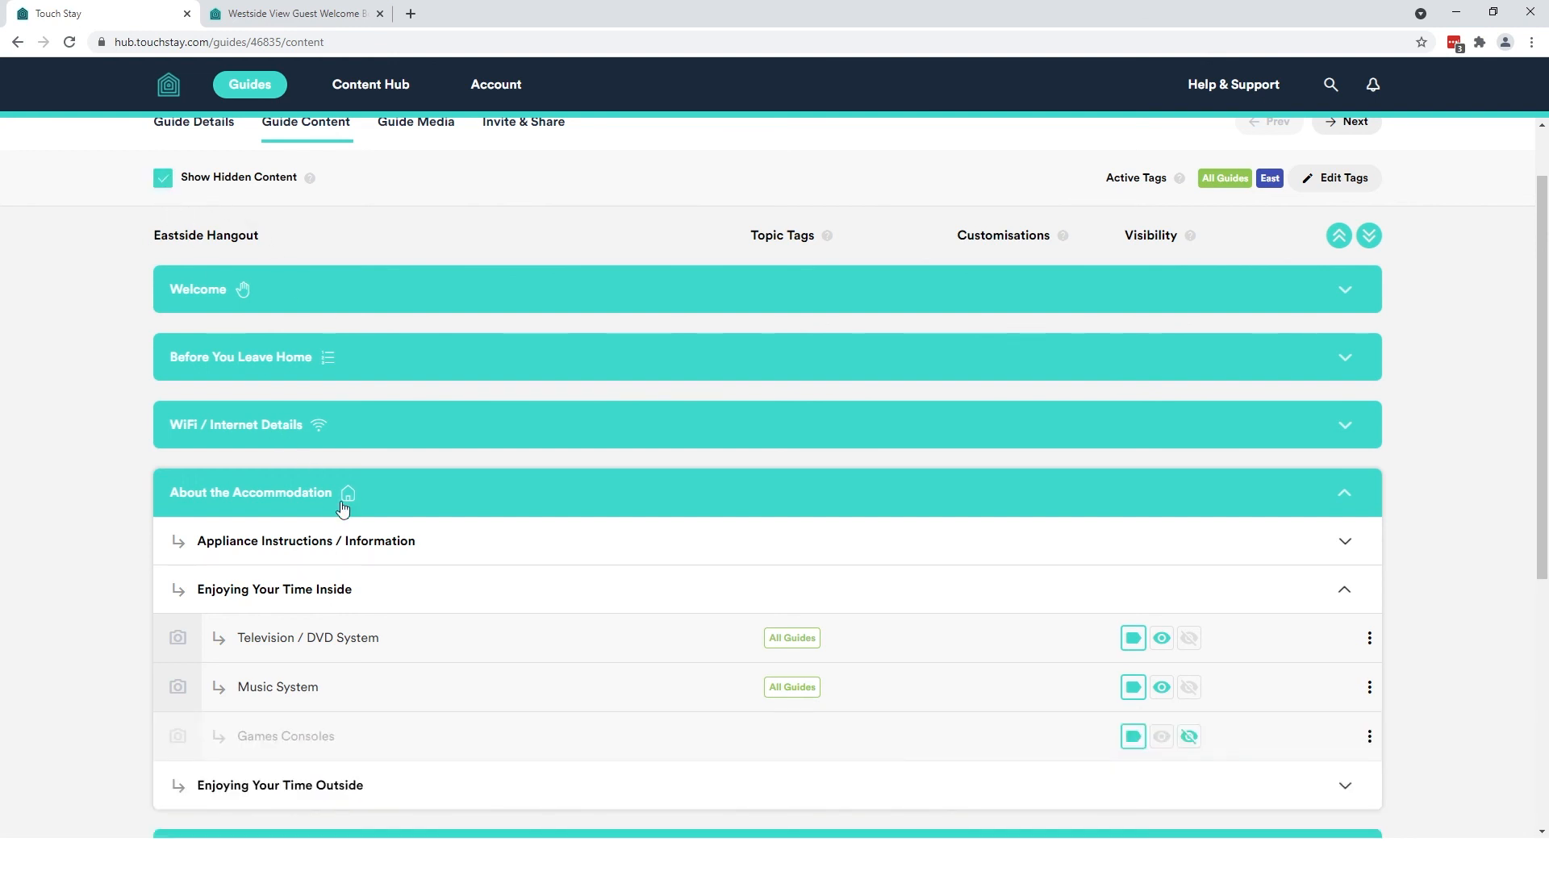
scroll(down, 3)
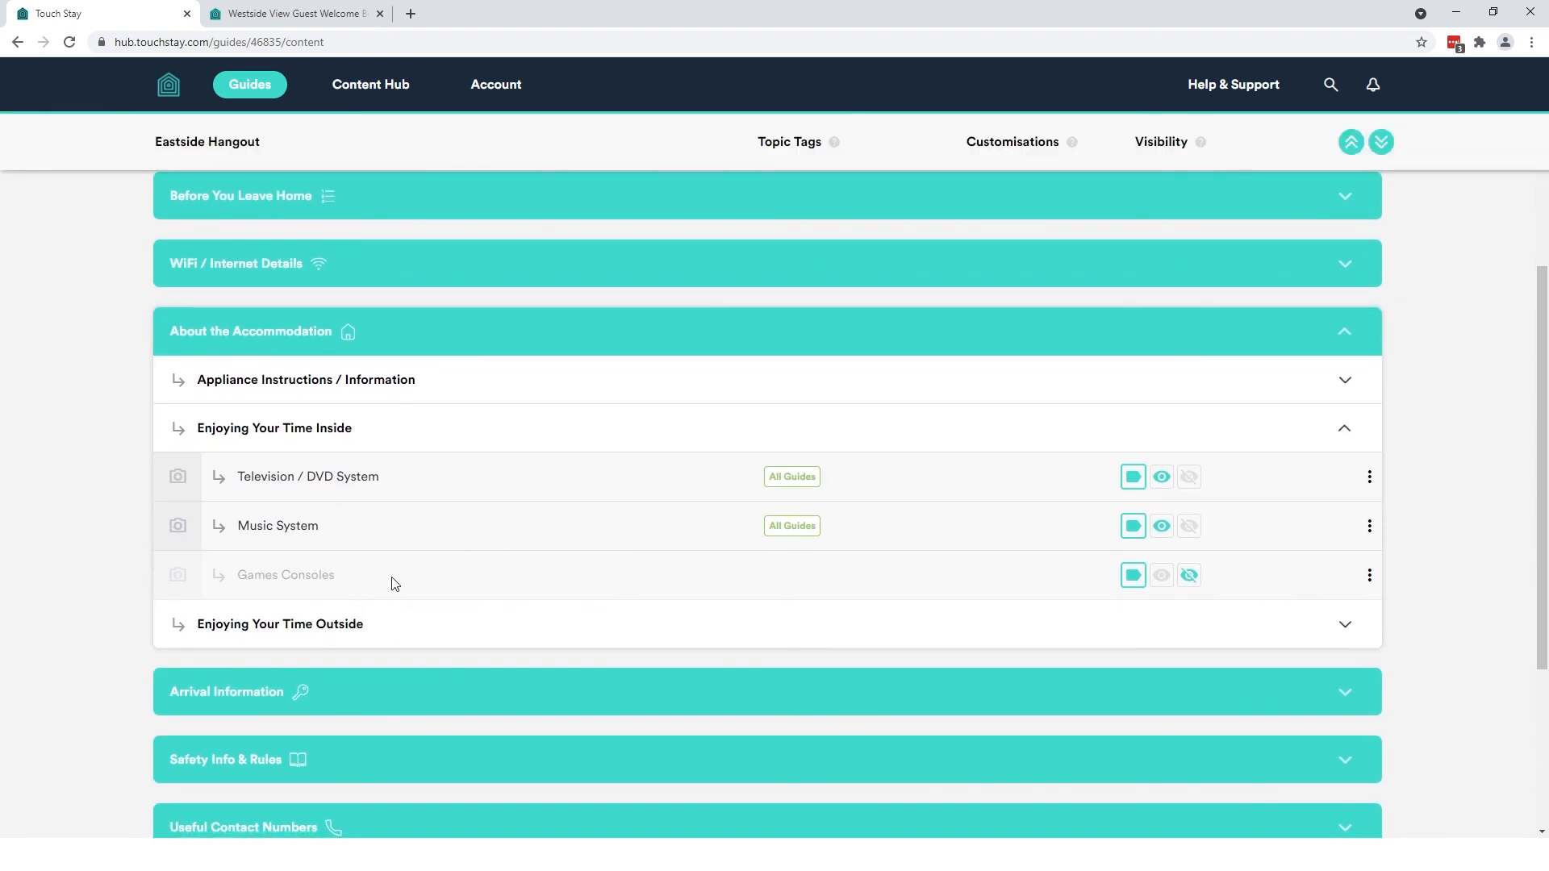
mouse_move(1039, 622)
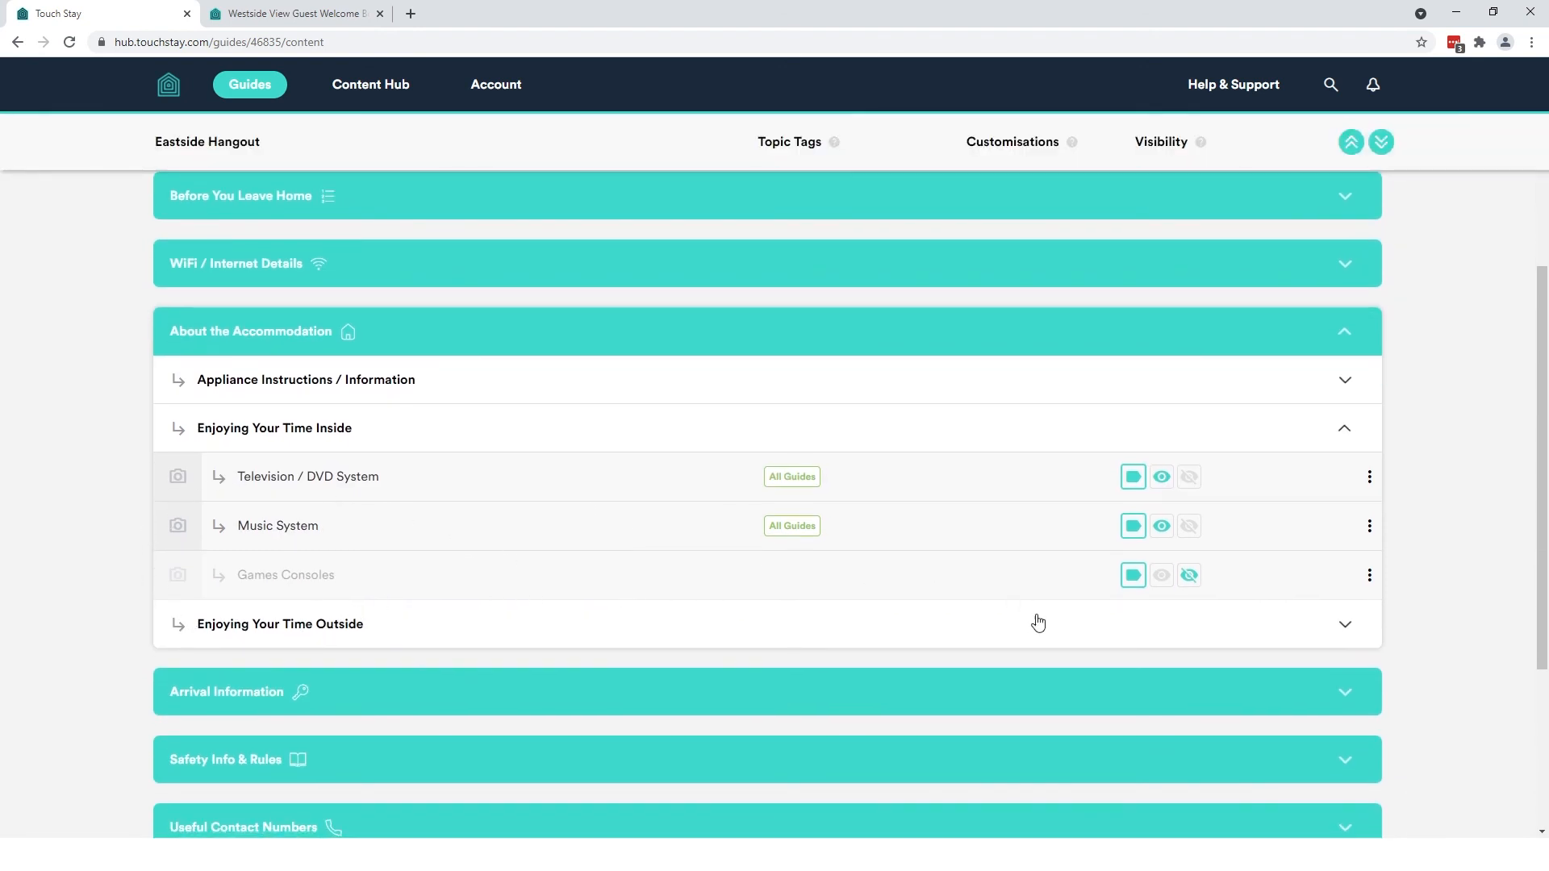
mouse_move(1133, 574)
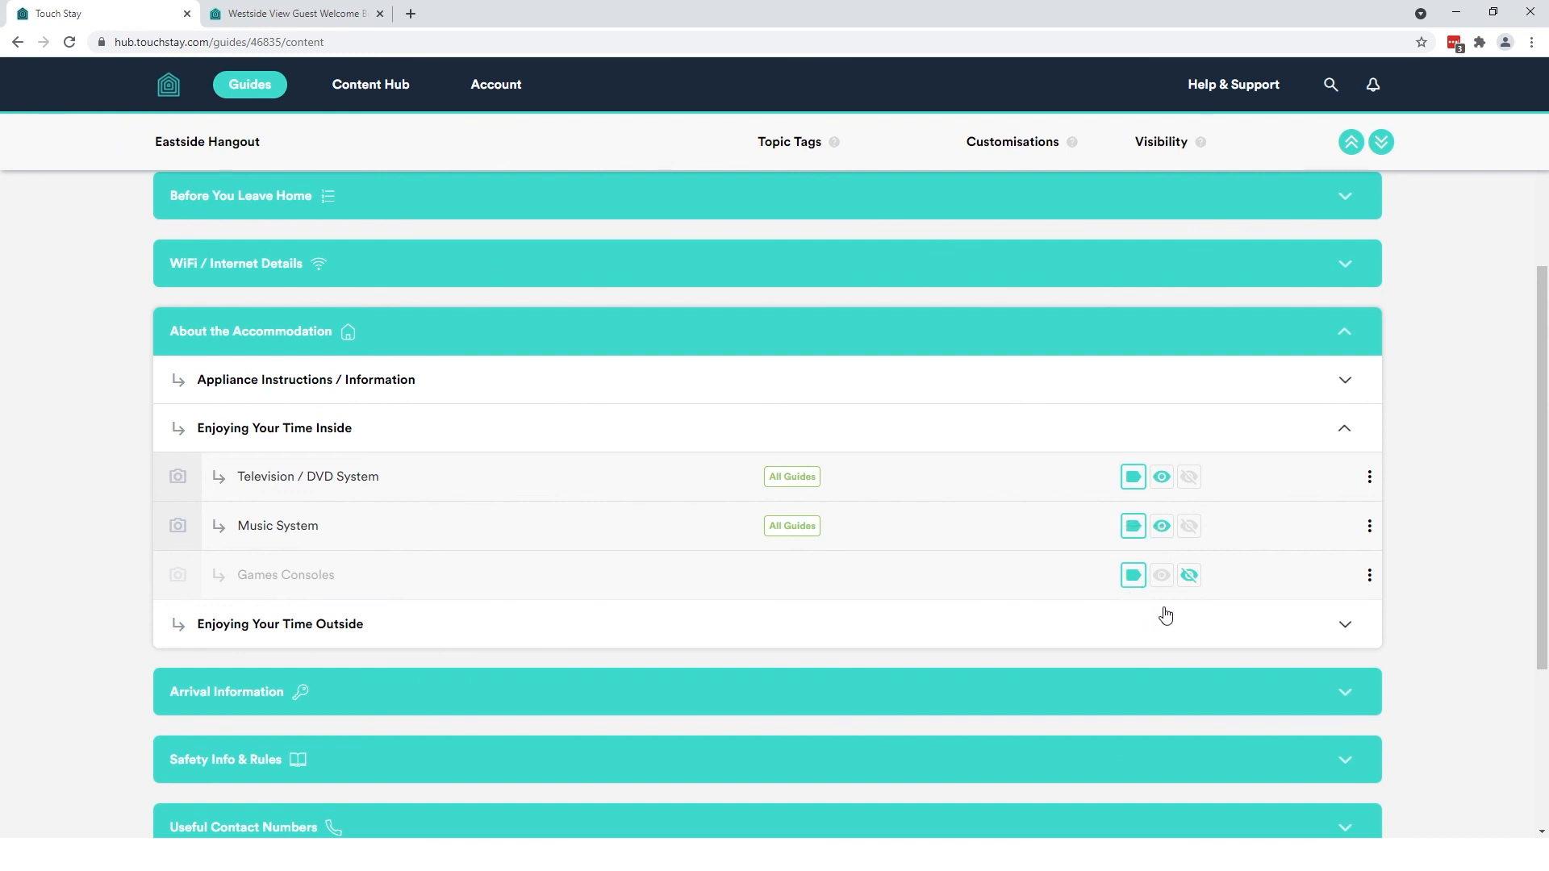
mouse_move(689, 552)
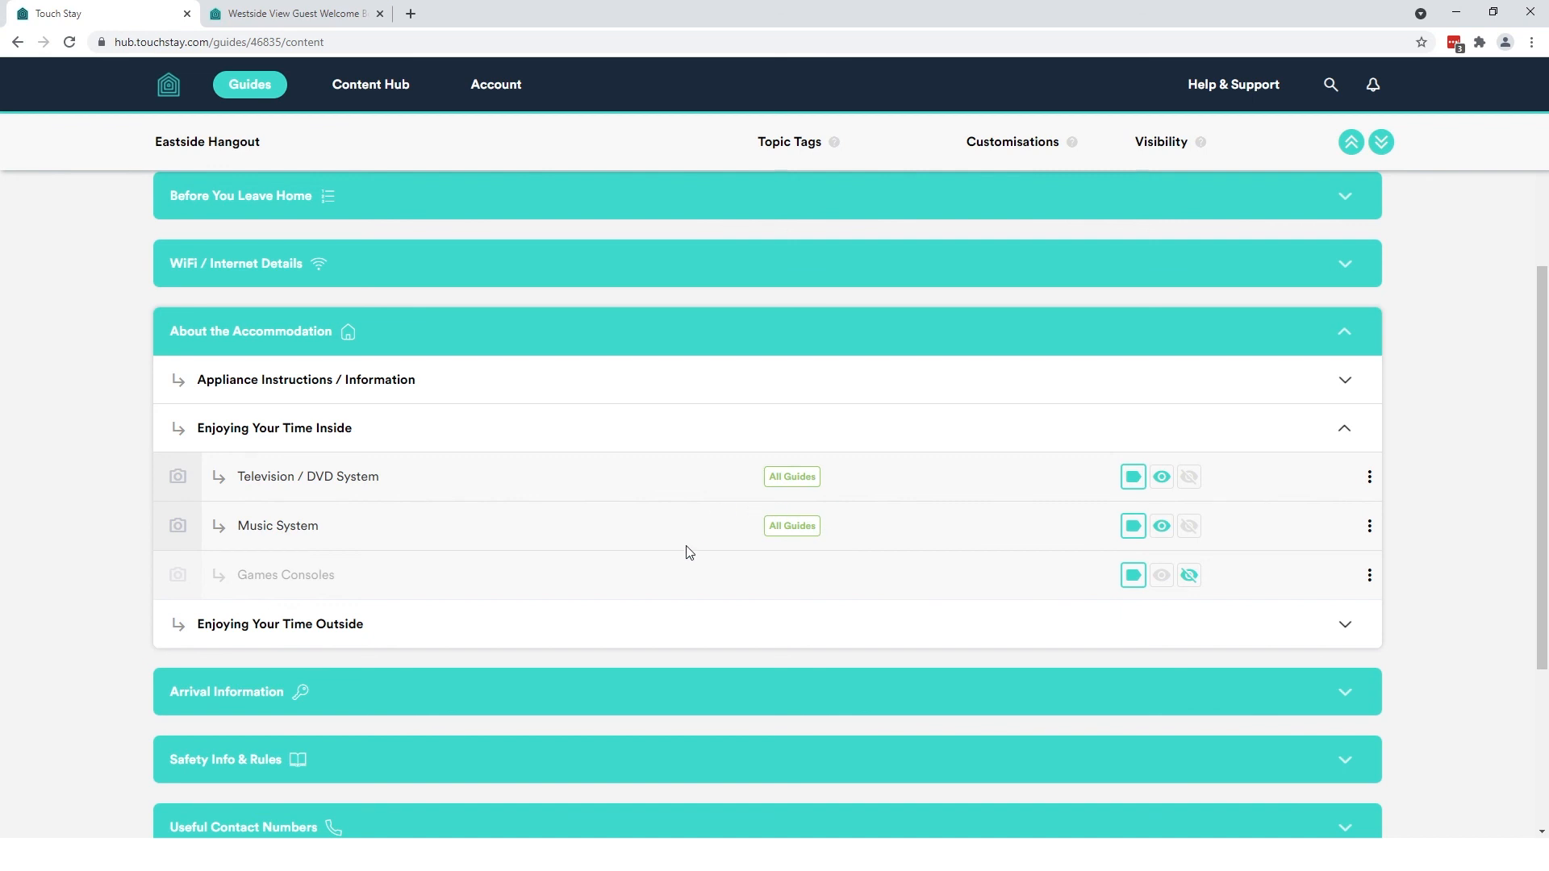
mouse_move(1166, 581)
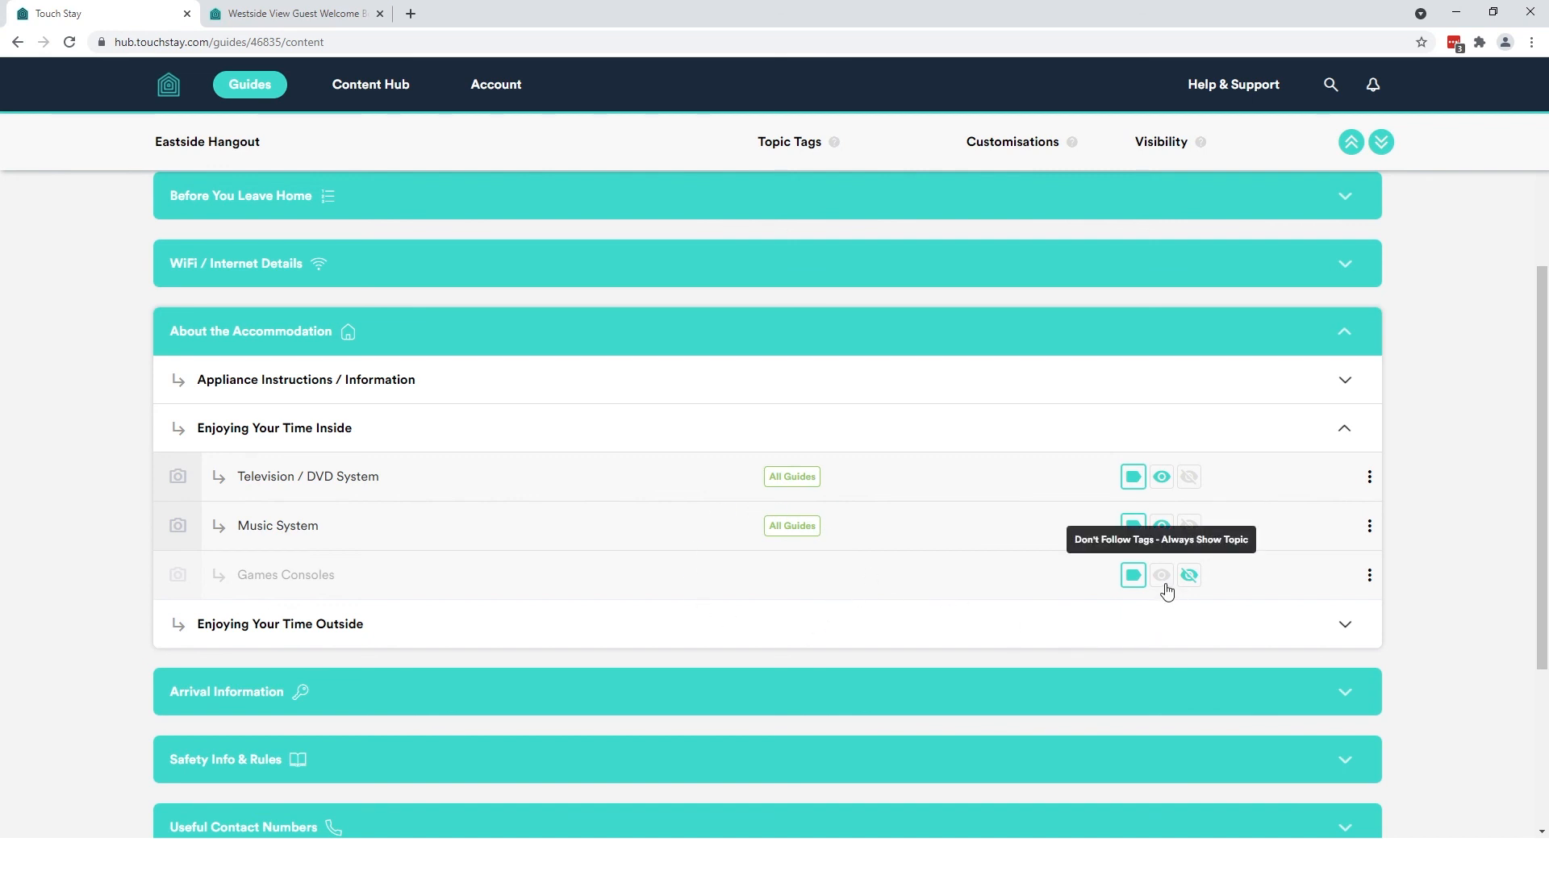
click(1161, 574)
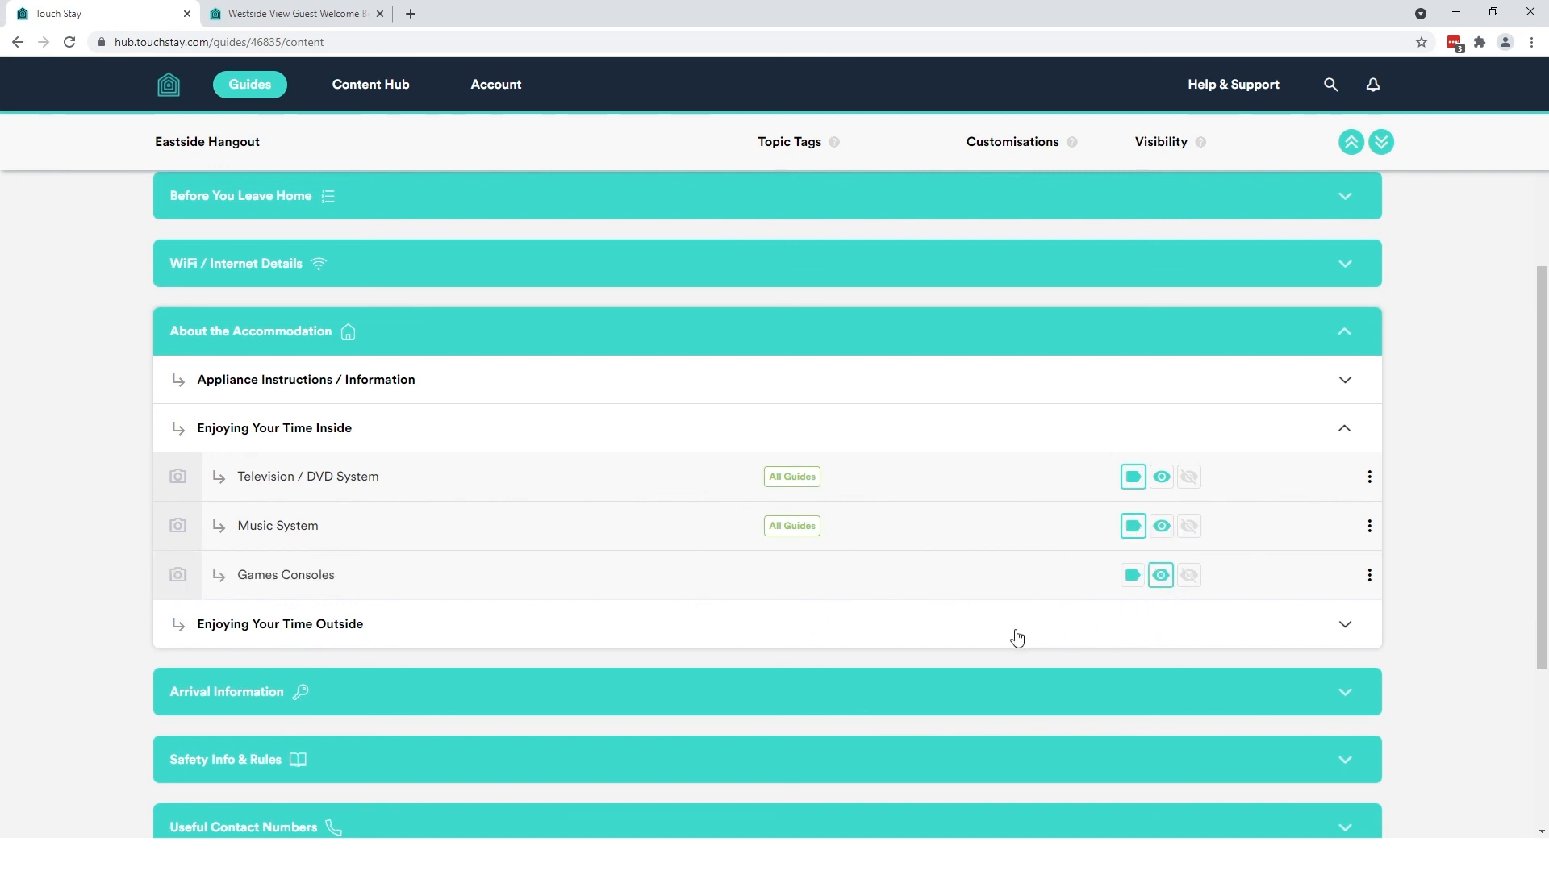
mouse_move(217, 616)
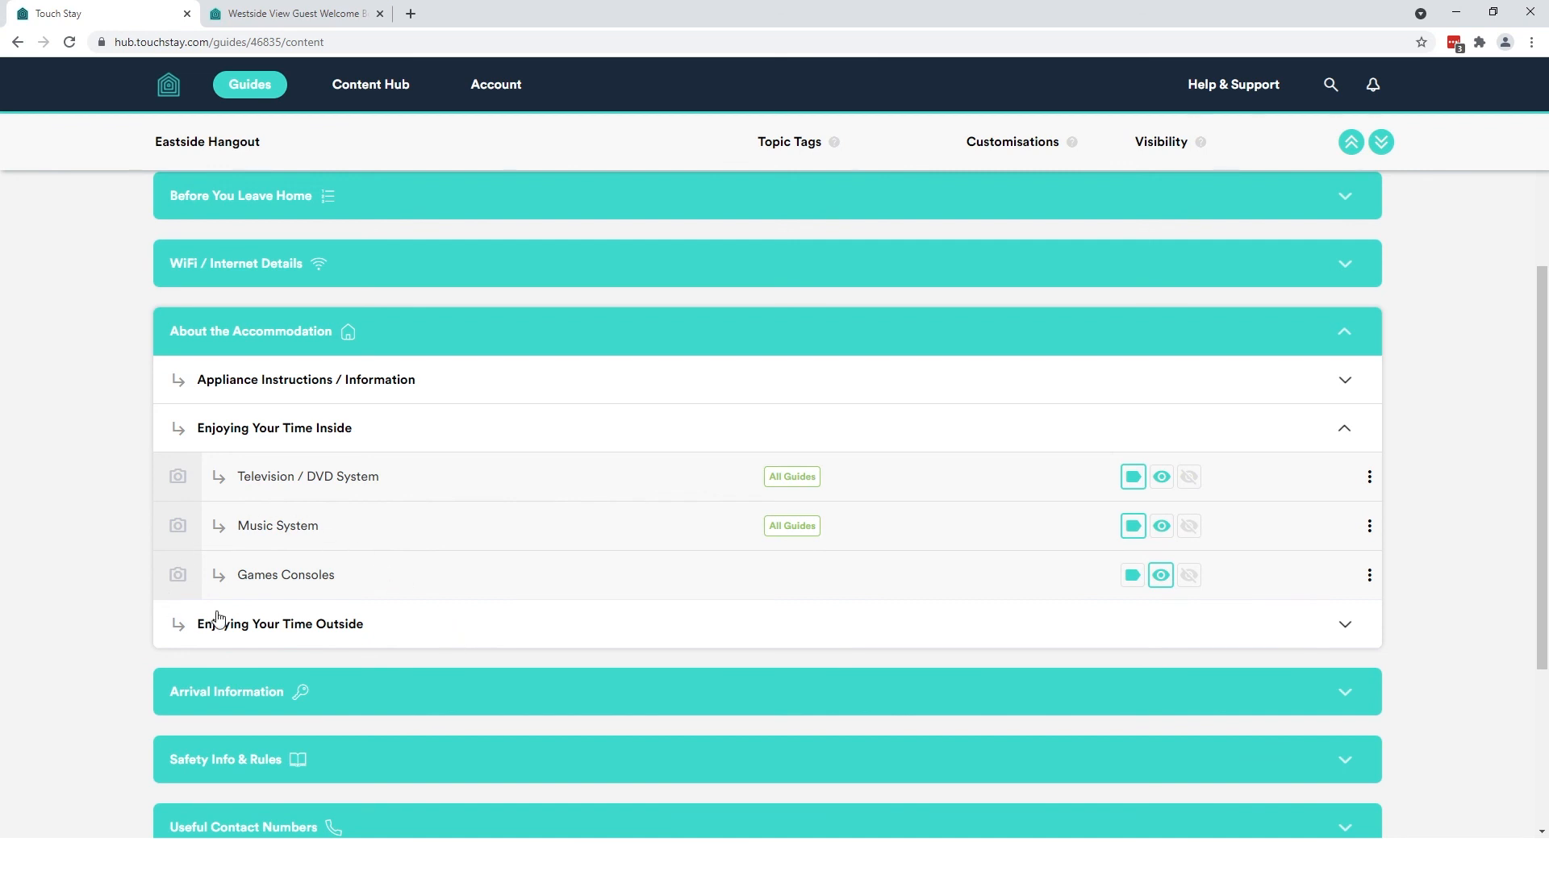
mouse_move(760, 565)
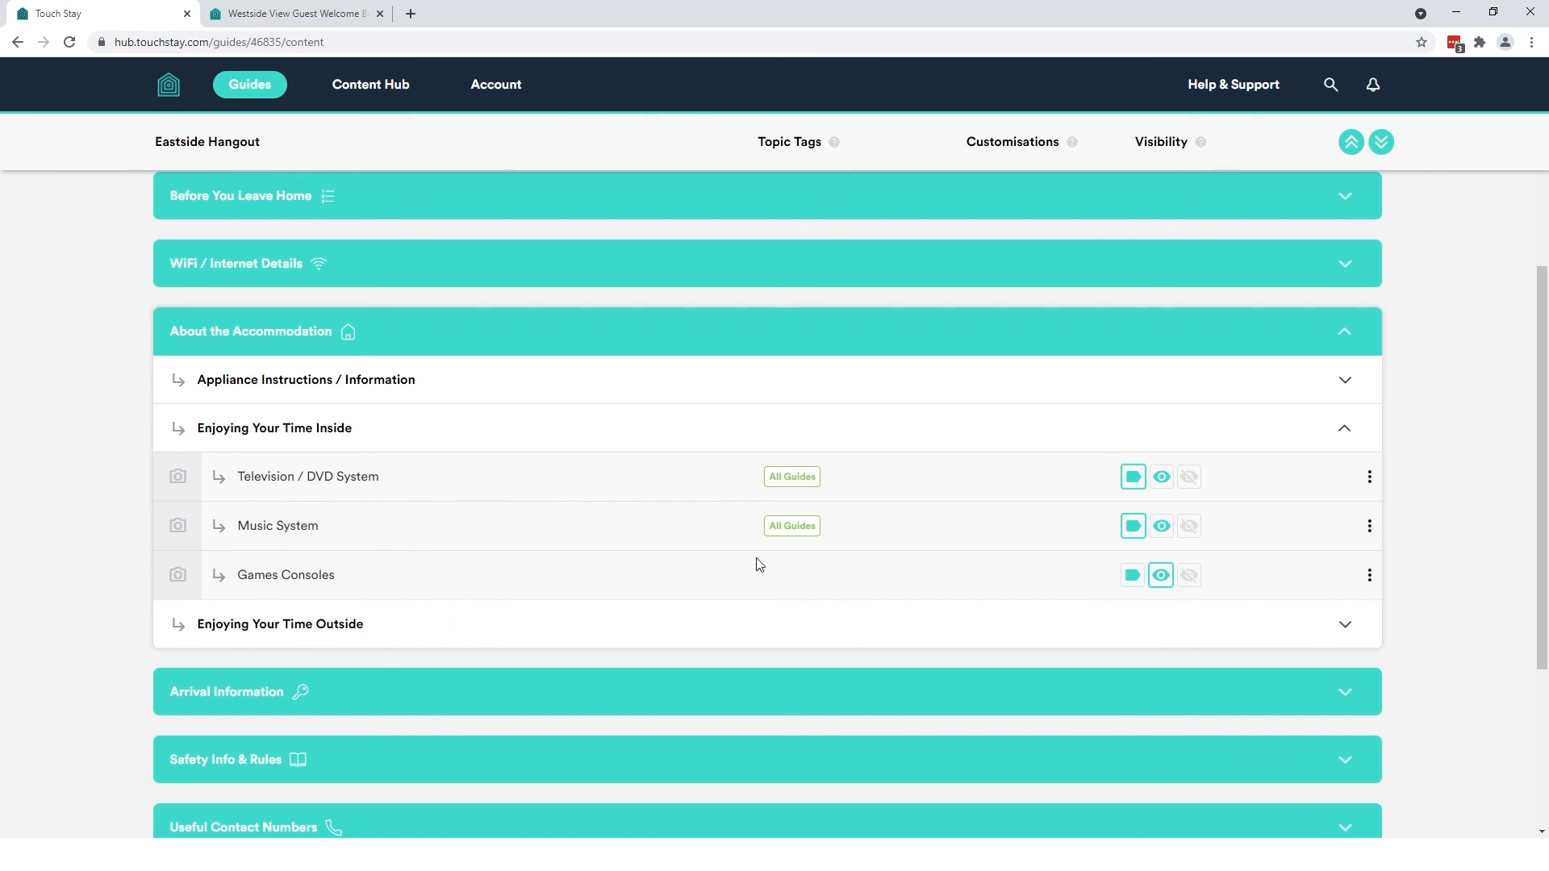
scroll(up, 3)
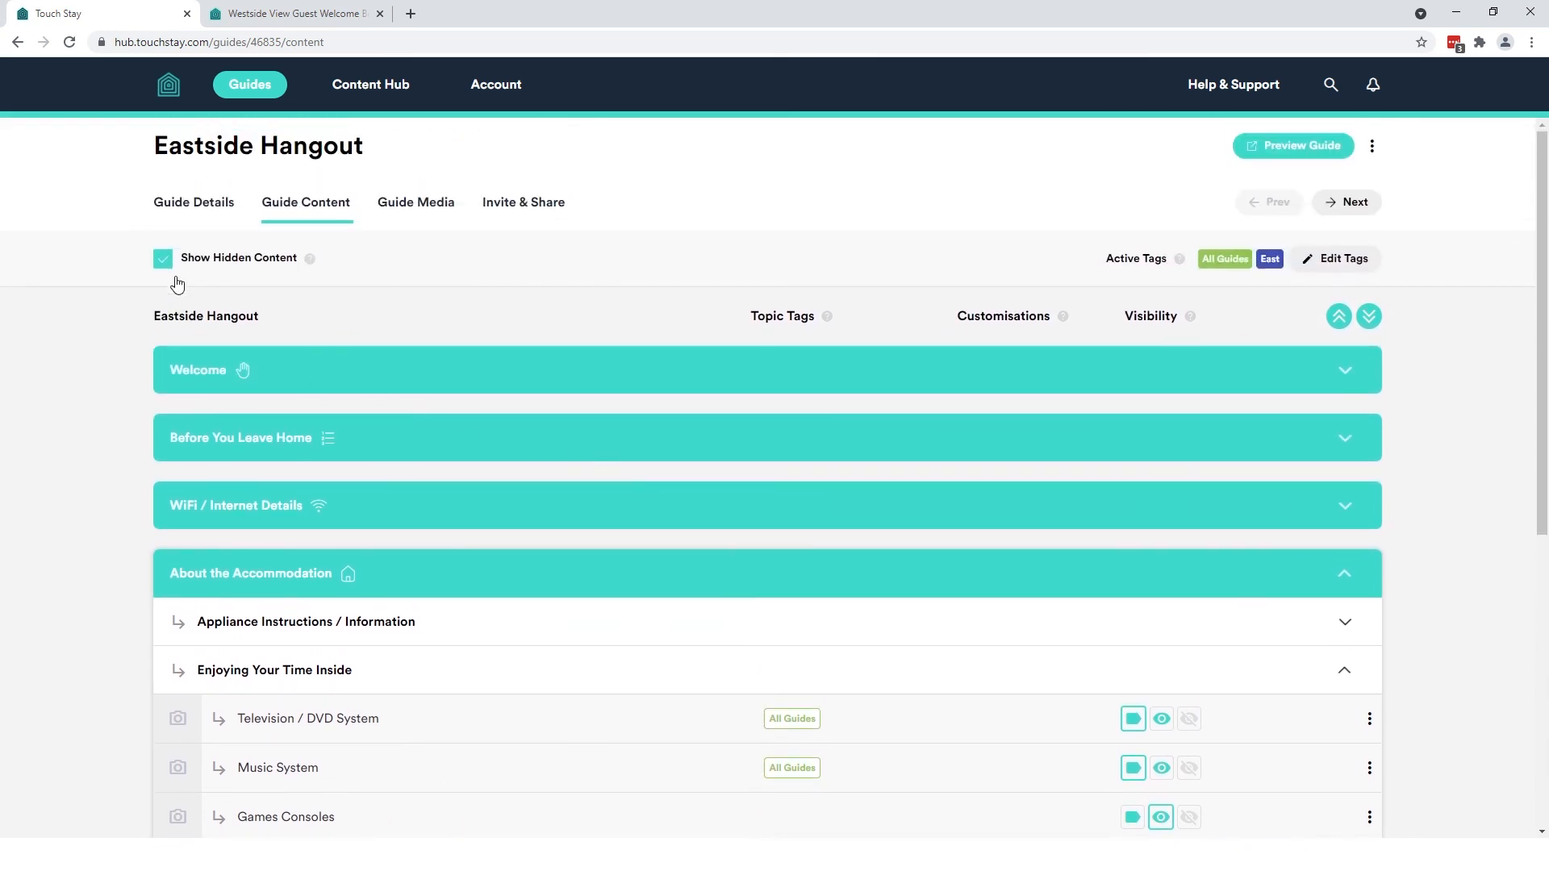
Hide hidden content, revisit the guide via Content Hub and expand all categories
click(163, 259)
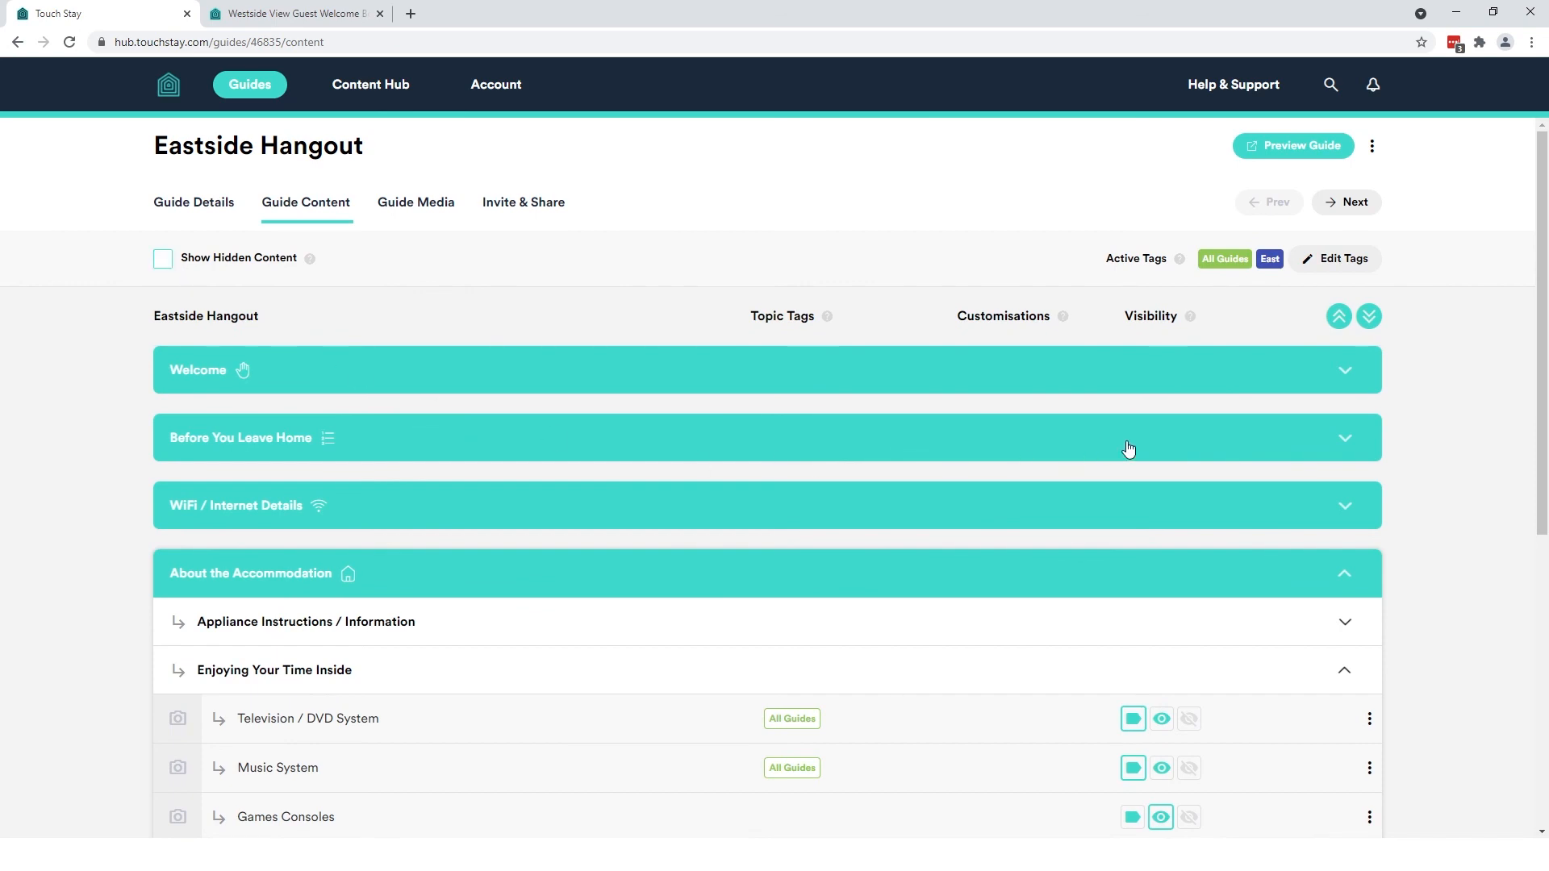
click(370, 84)
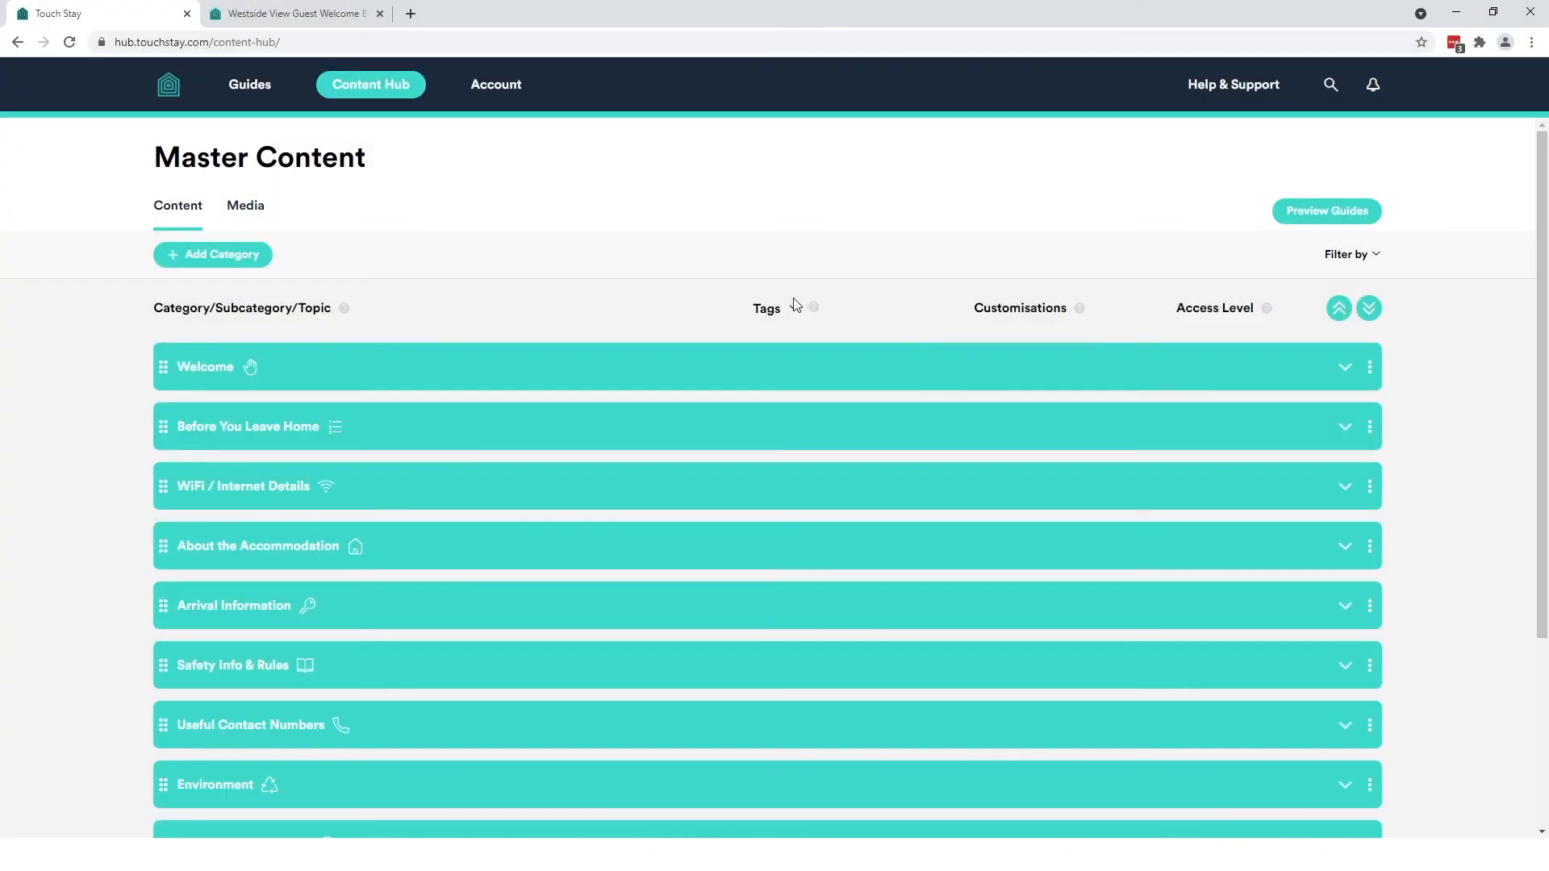
click(766, 306)
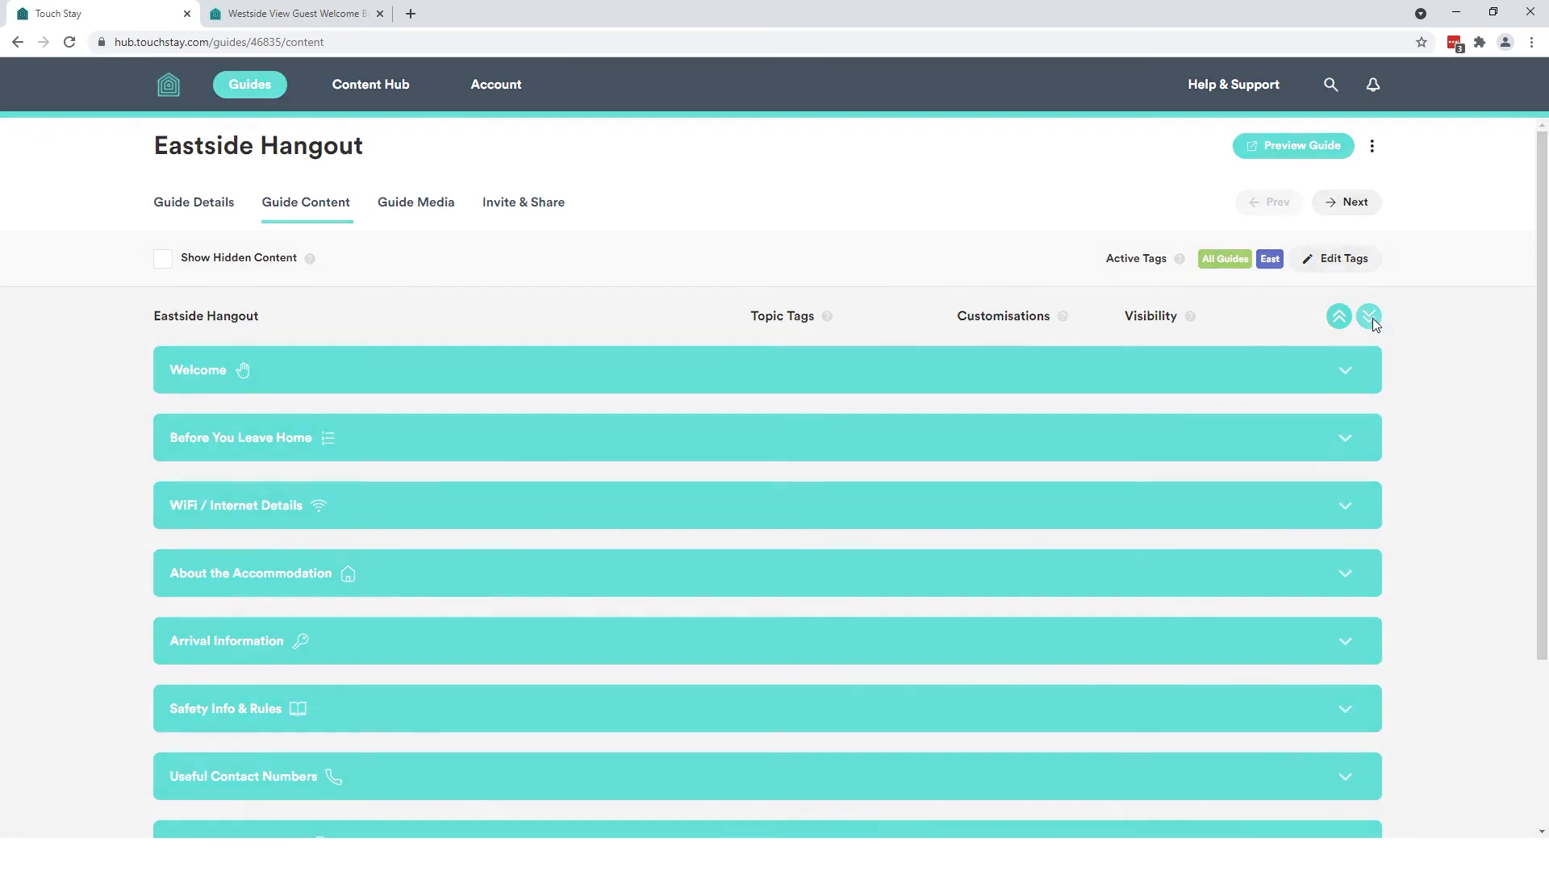
click(1368, 316)
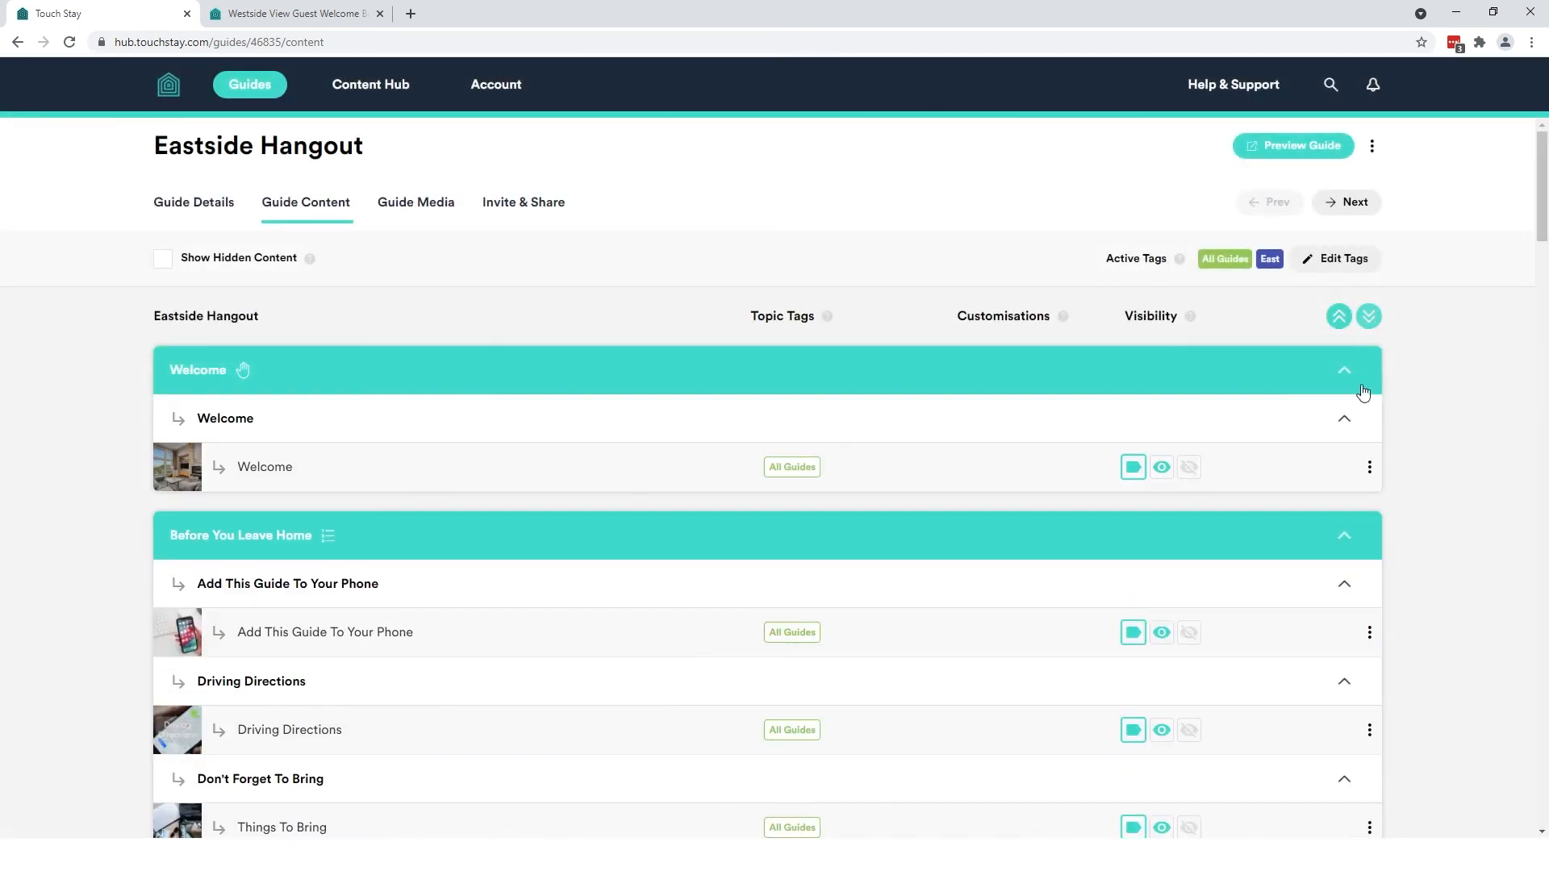
Check Games Consoles is still listed, briefly viewing its more-options menu
scroll(down, 3)
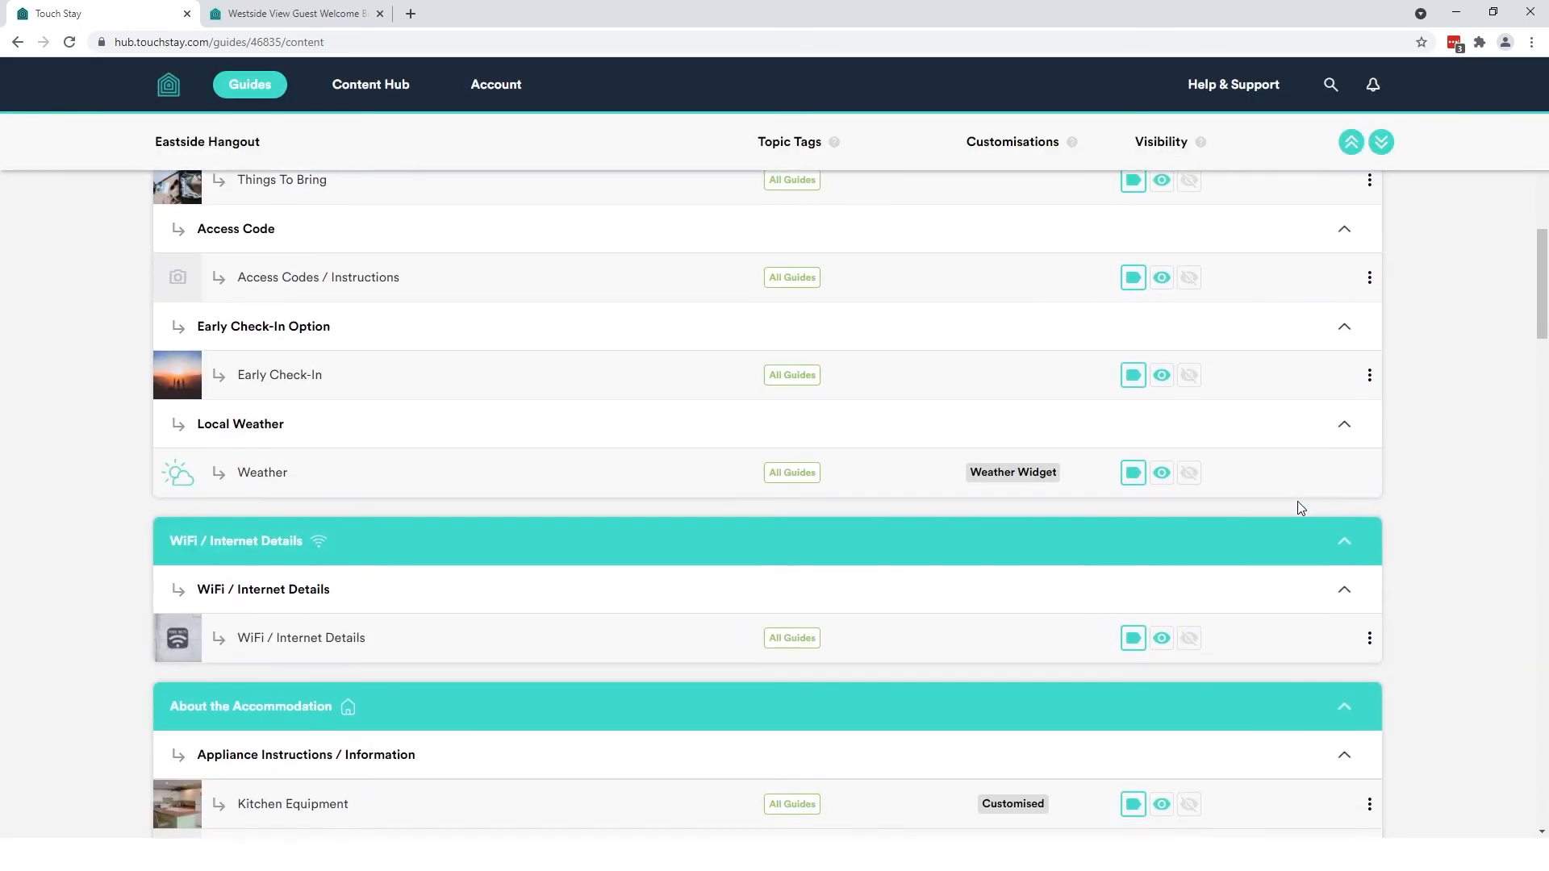
scroll(down, 3)
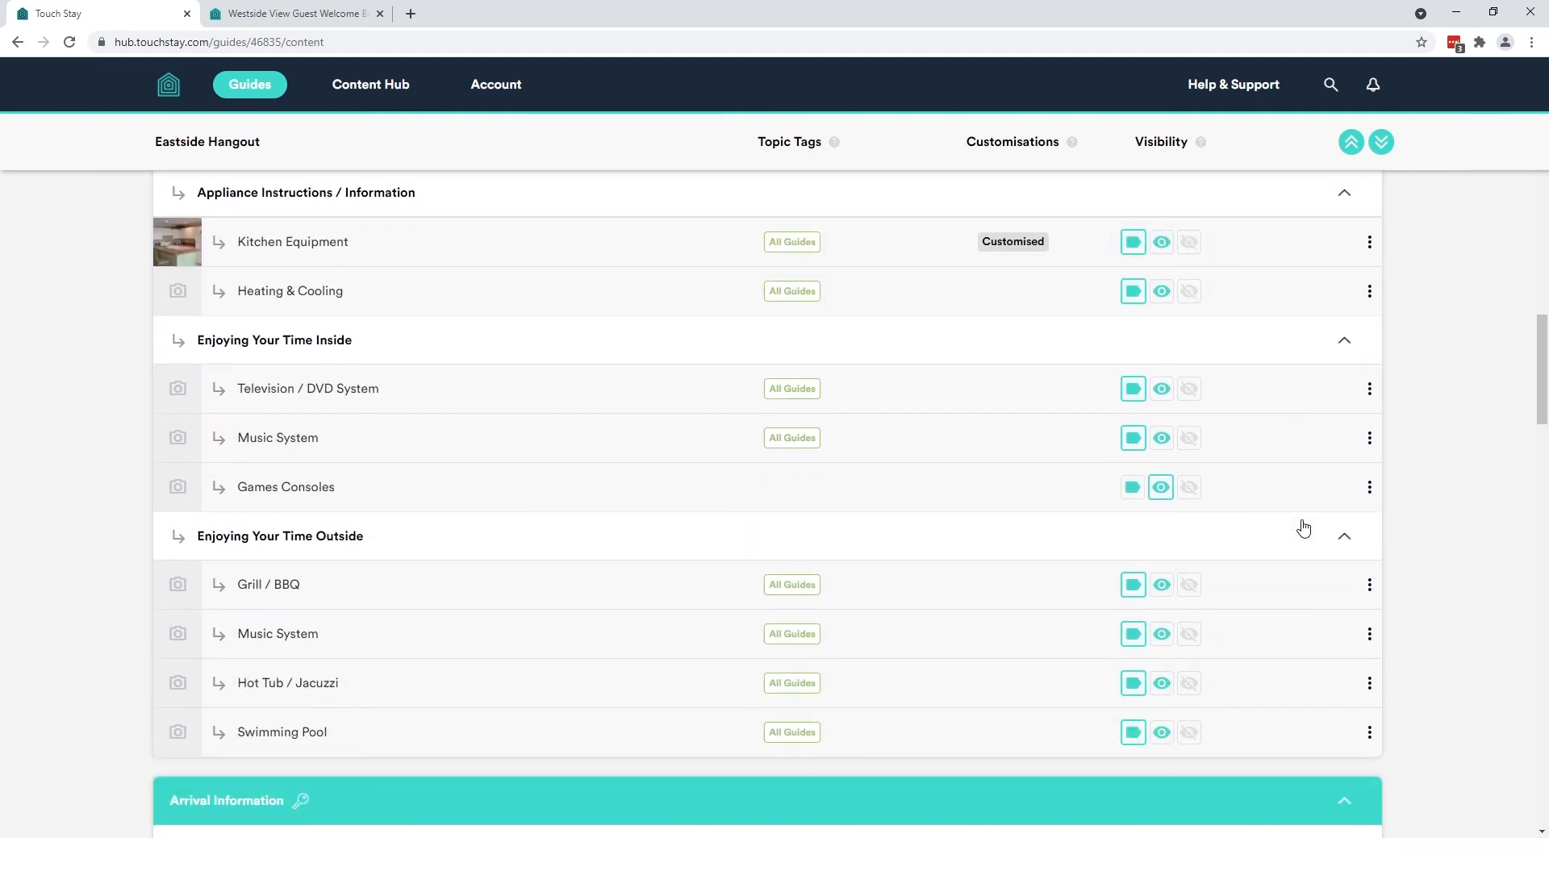
click(1368, 488)
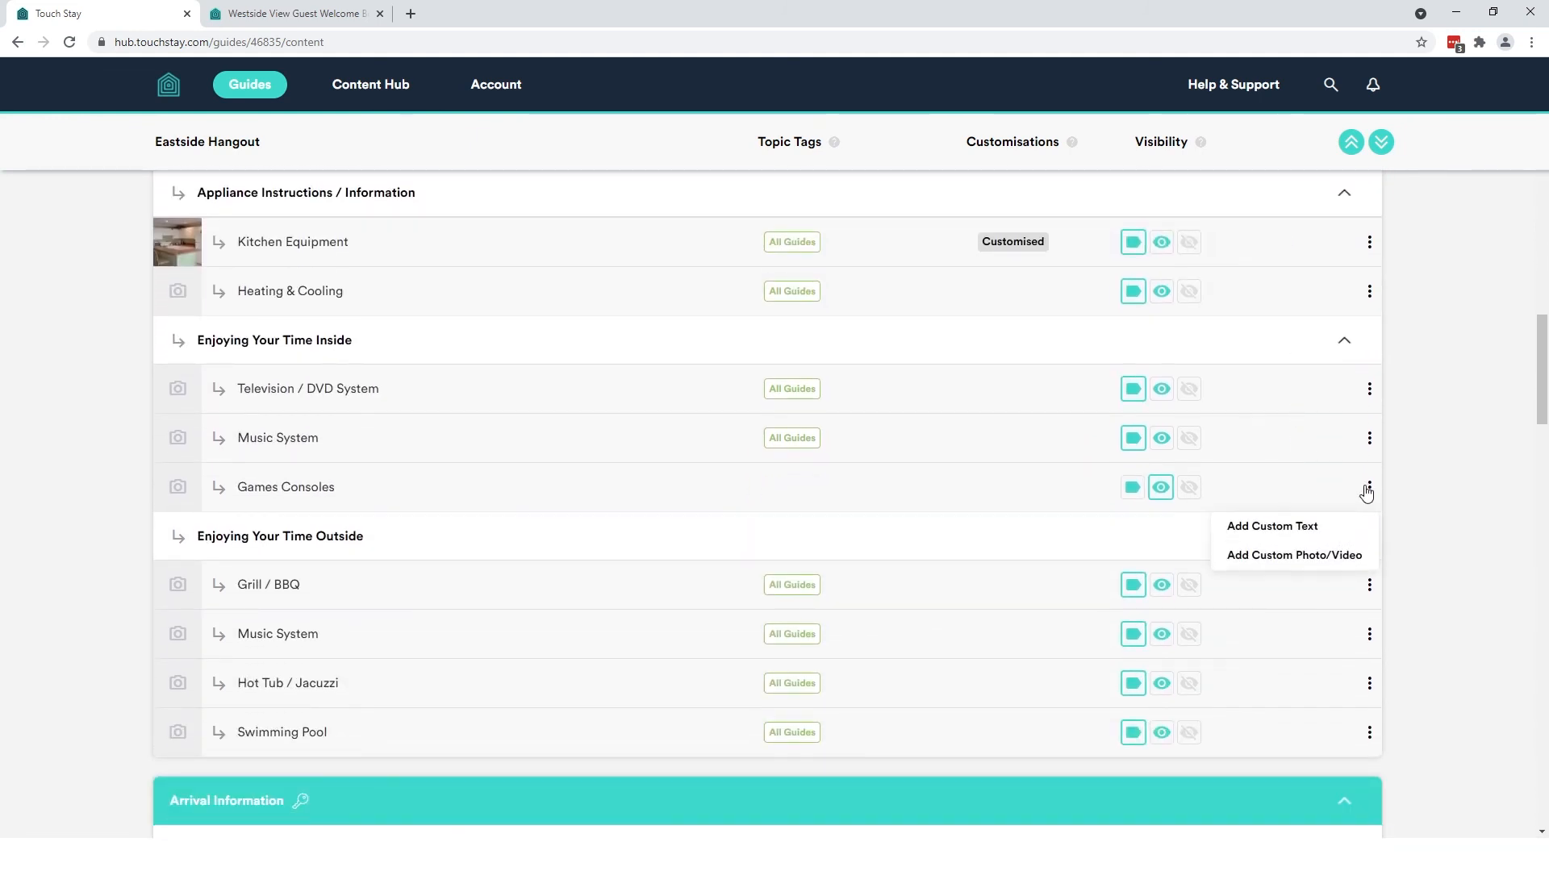
click(1368, 389)
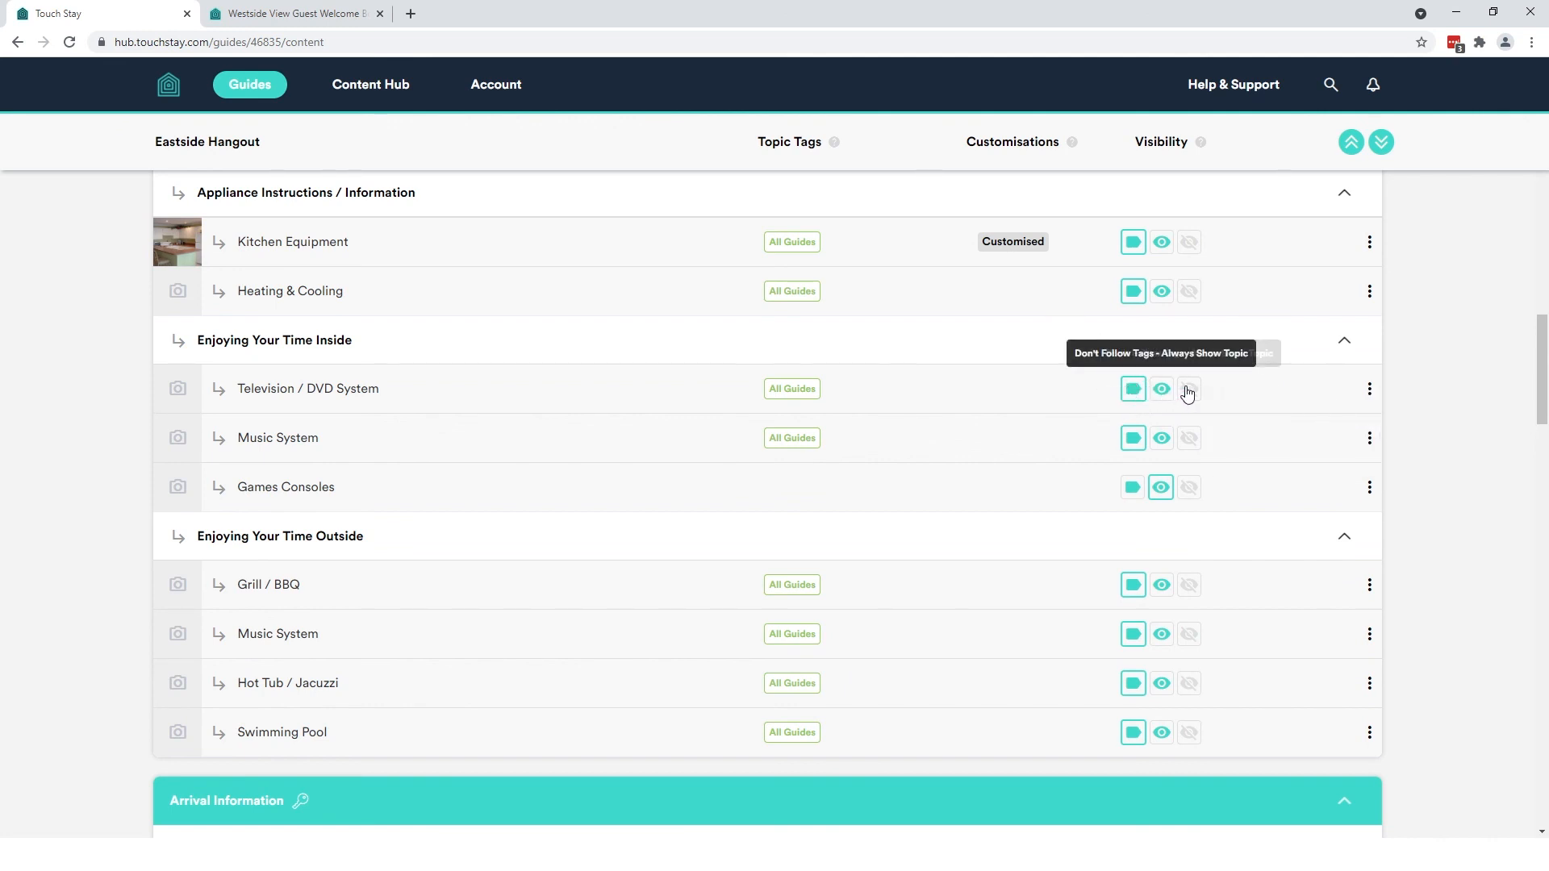
mouse_move(1265, 284)
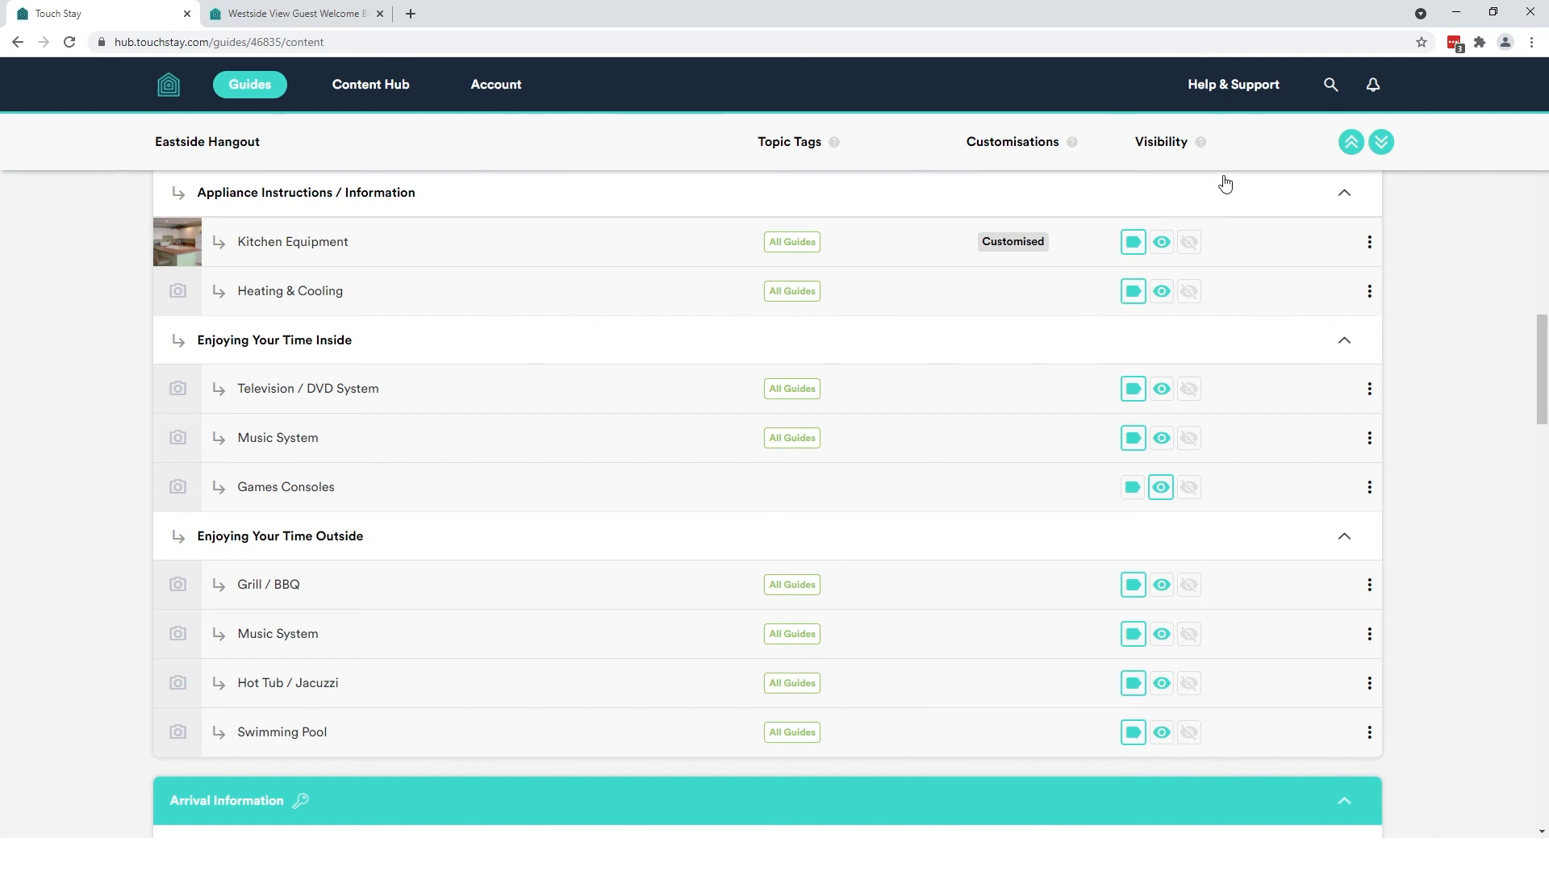
mouse_move(1245, 89)
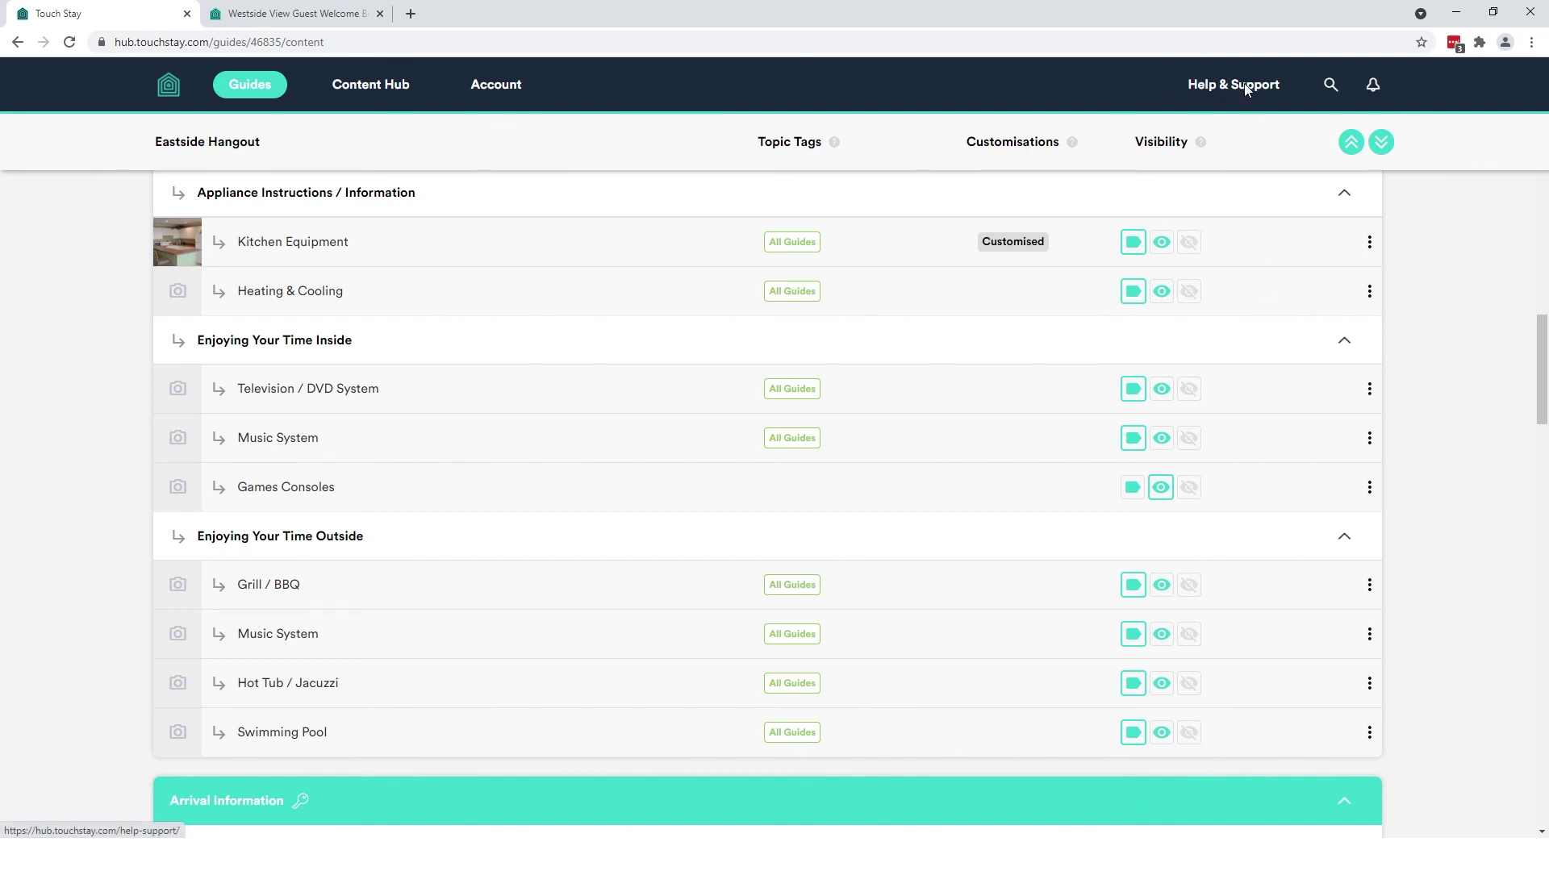
Go to Help & Support, view Knowledge Base, then the Contact Us form
click(1232, 84)
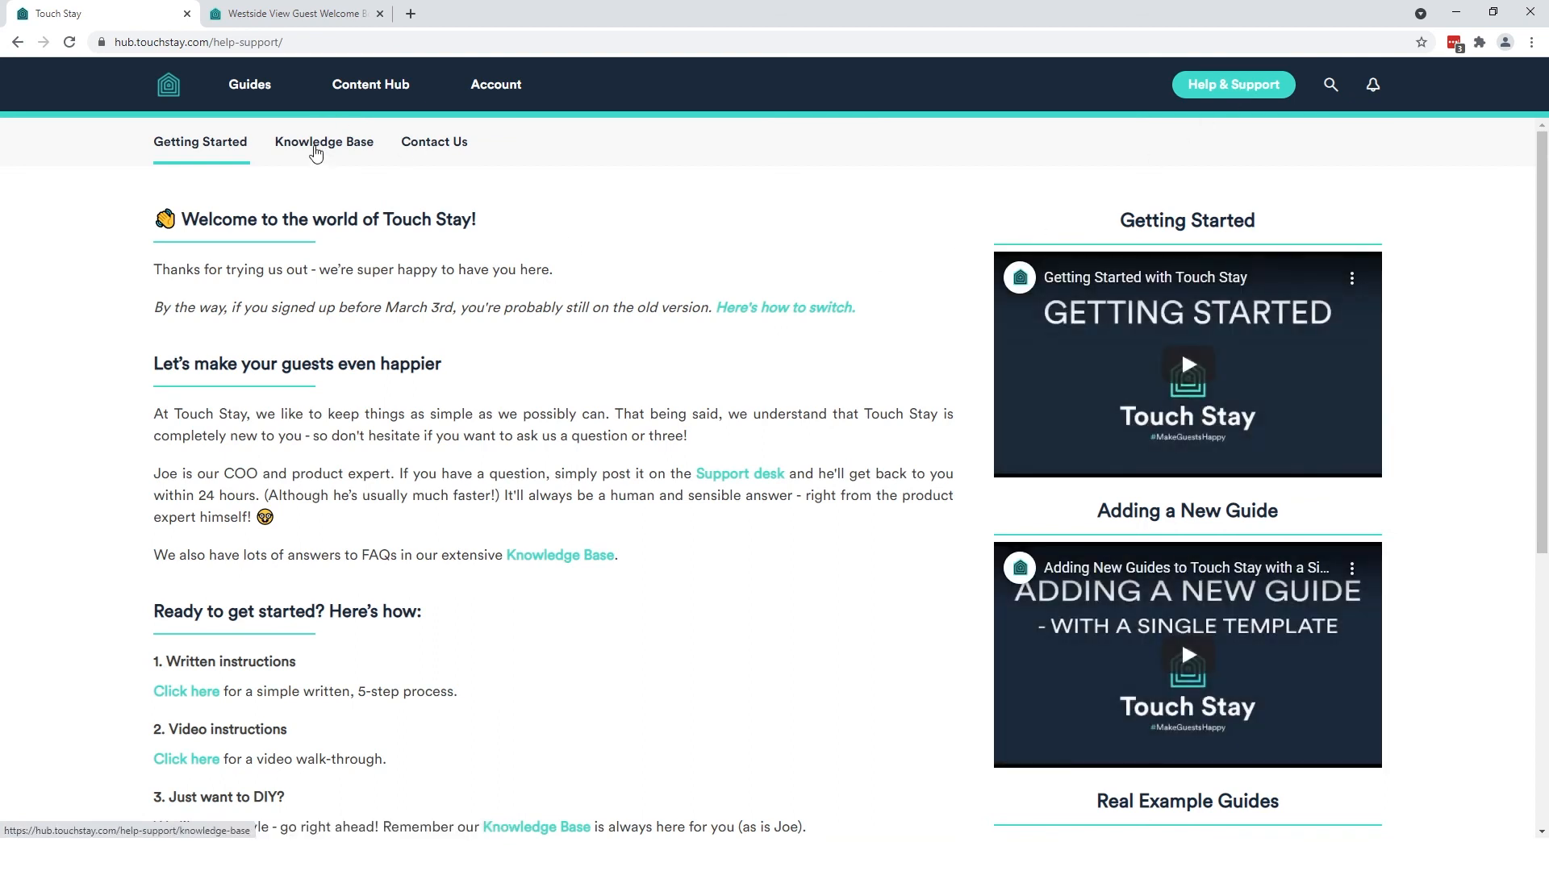
click(323, 142)
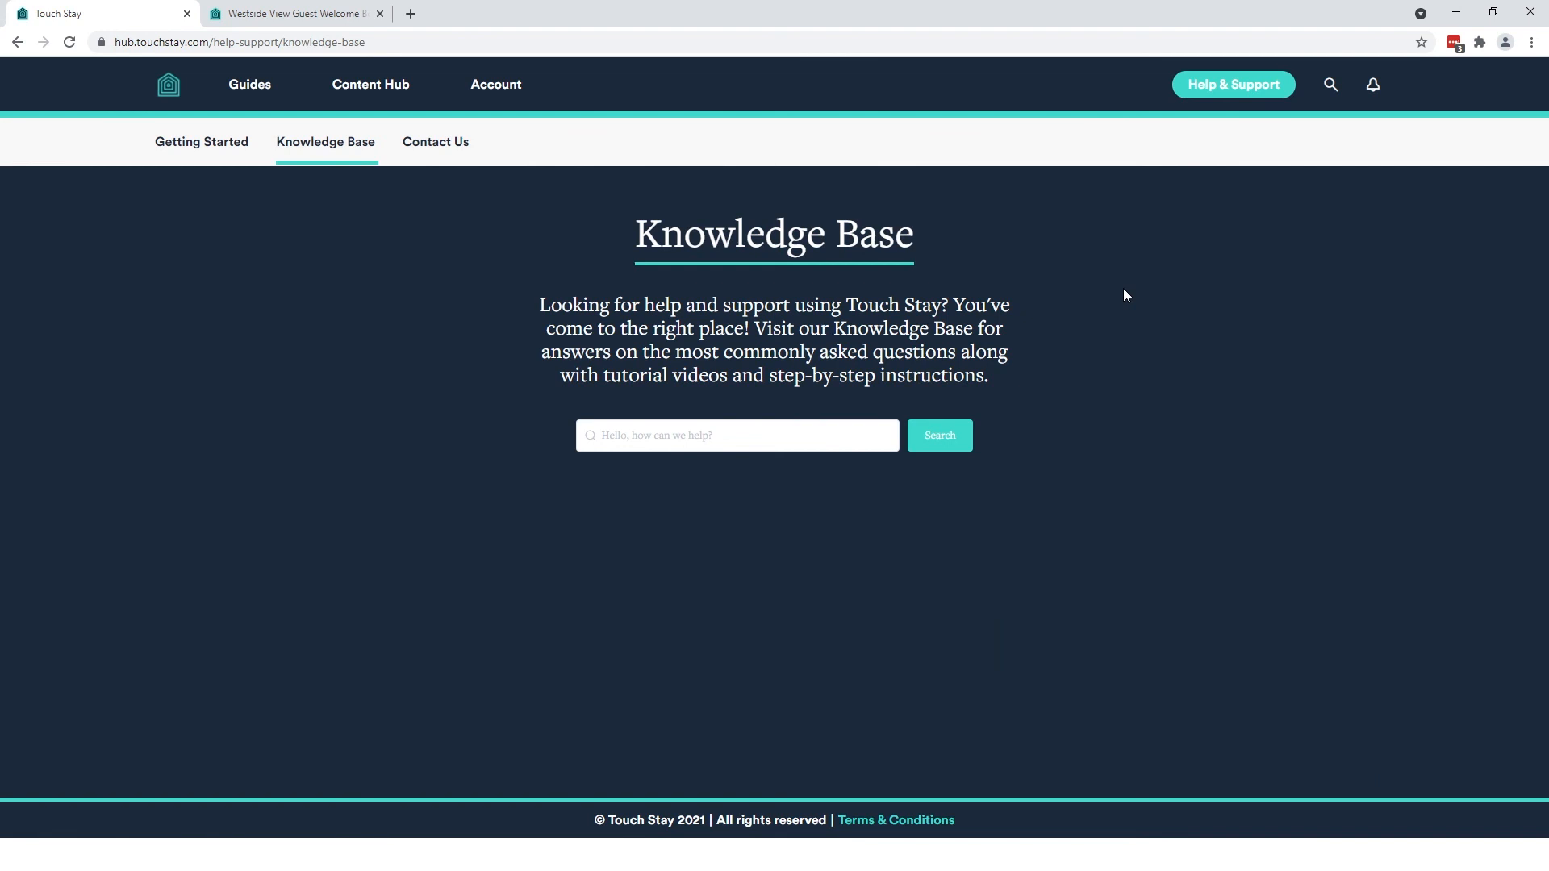
click(434, 142)
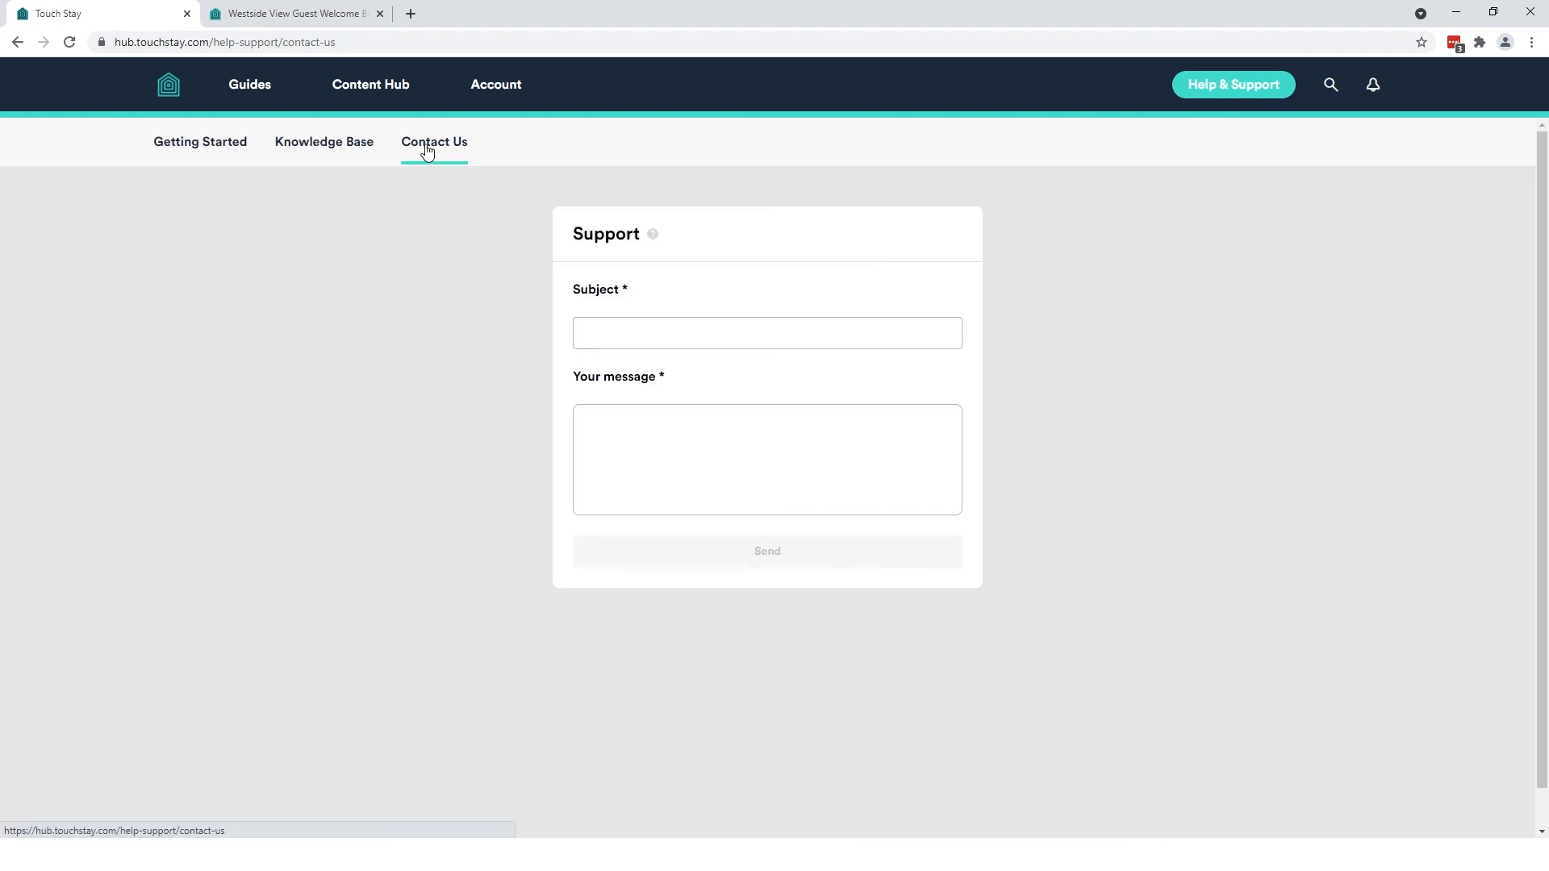
mouse_move(1084, 342)
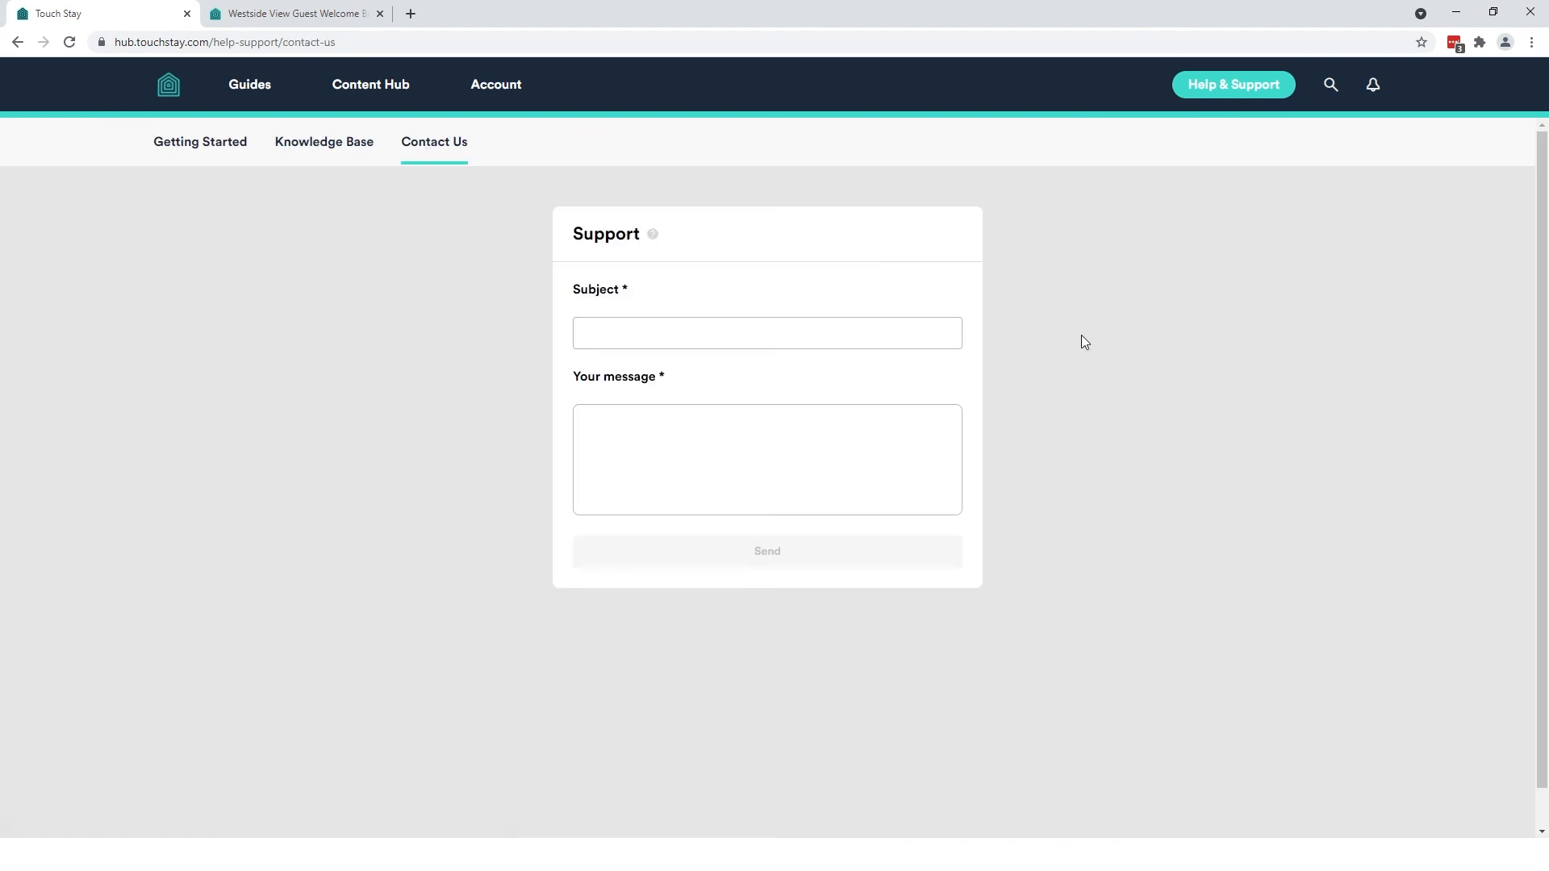